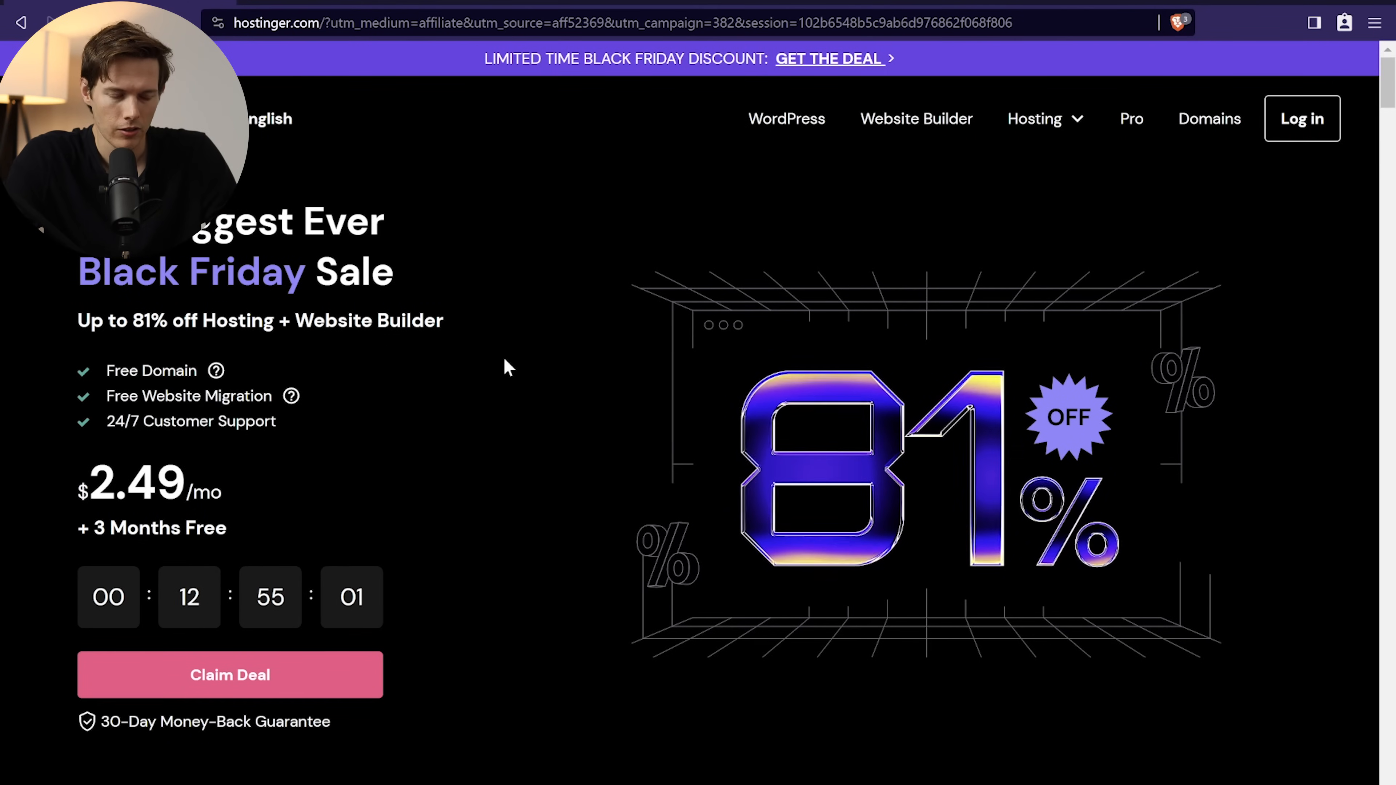
Step: Add the Business plan from the WordPress hosting plans page to the cart
{"action": "double_click", "coordinate": [133, 482]}
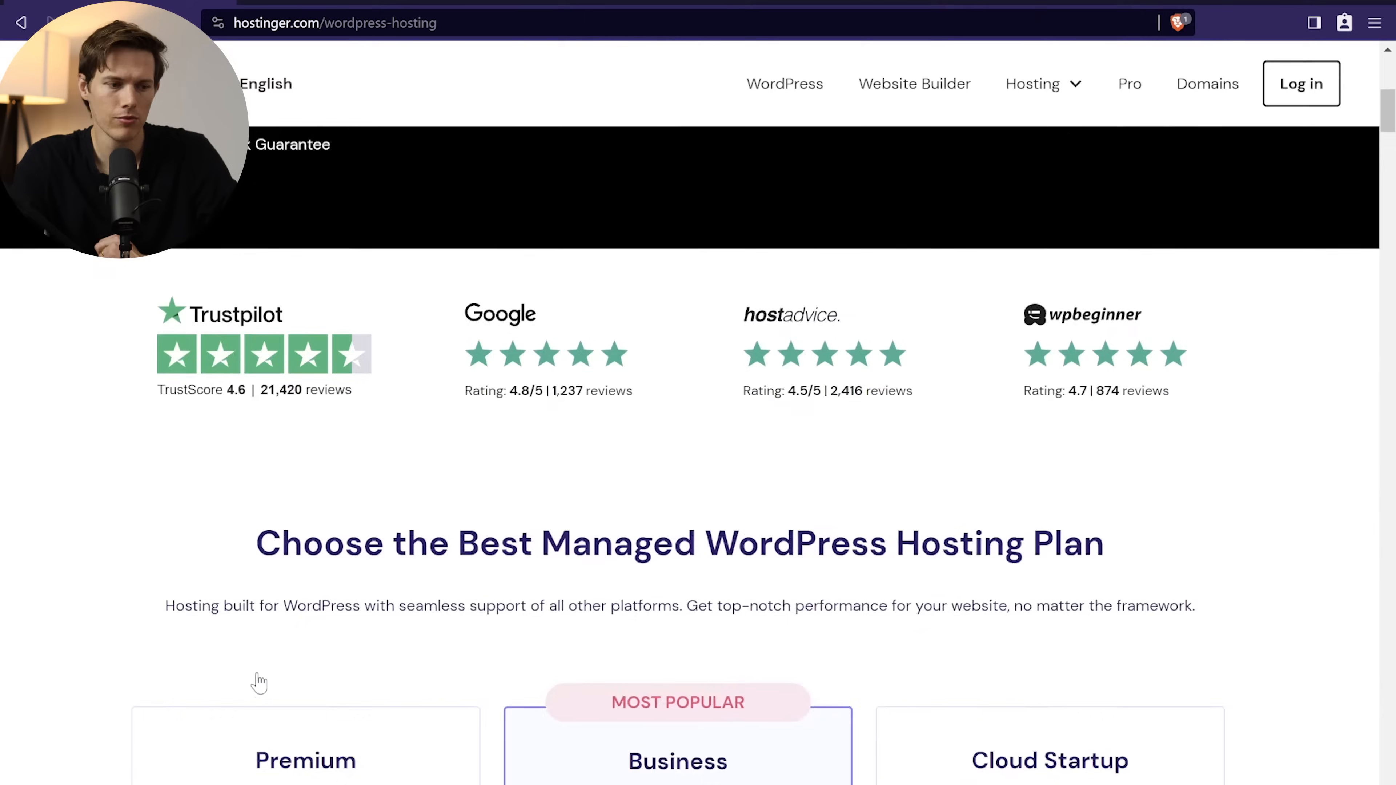
{"action": "scroll", "scroll_direction": "down", "scroll_amount": 3}
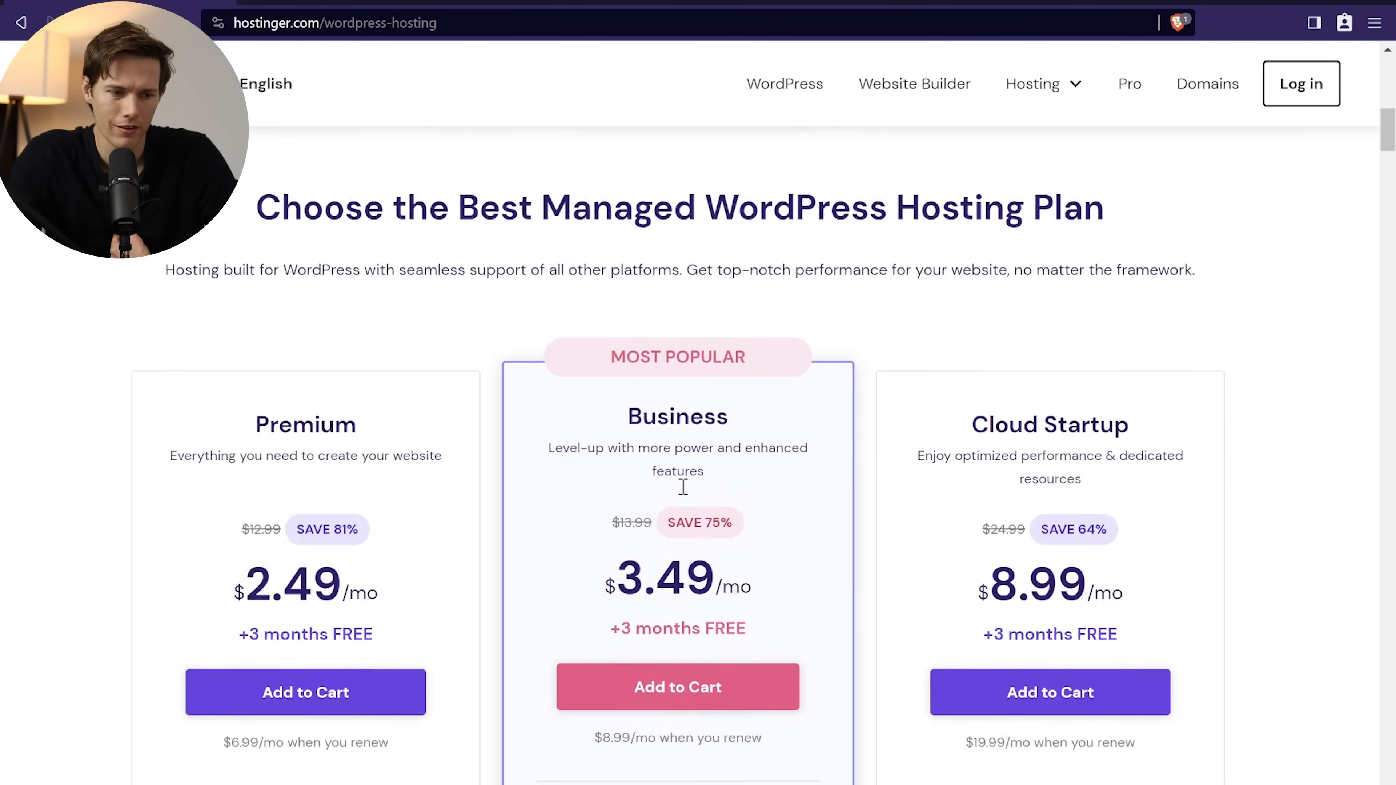
{"action": "scroll", "scroll_direction": "down", "scroll_amount": 3}
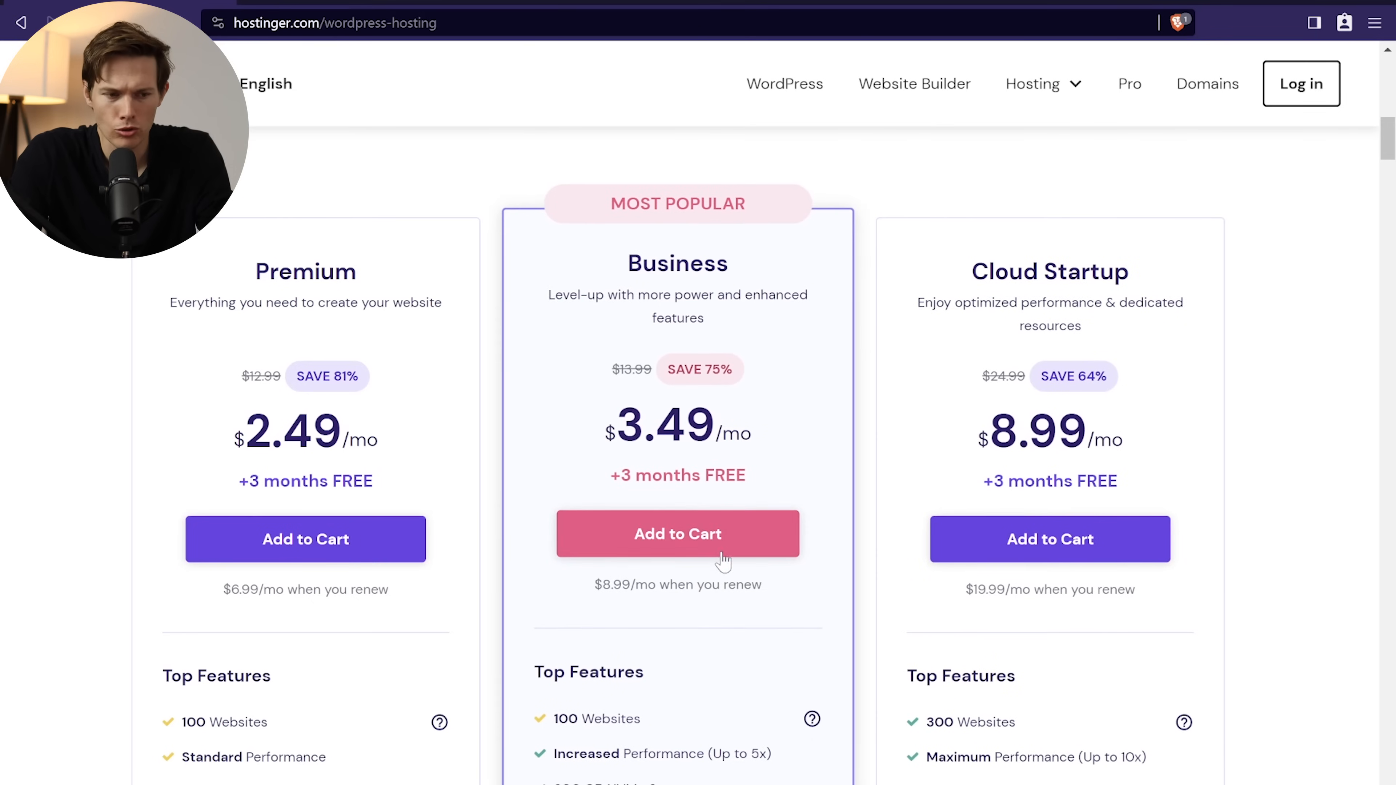
{"action": "scroll", "scroll_direction": "down", "scroll_amount": 3}
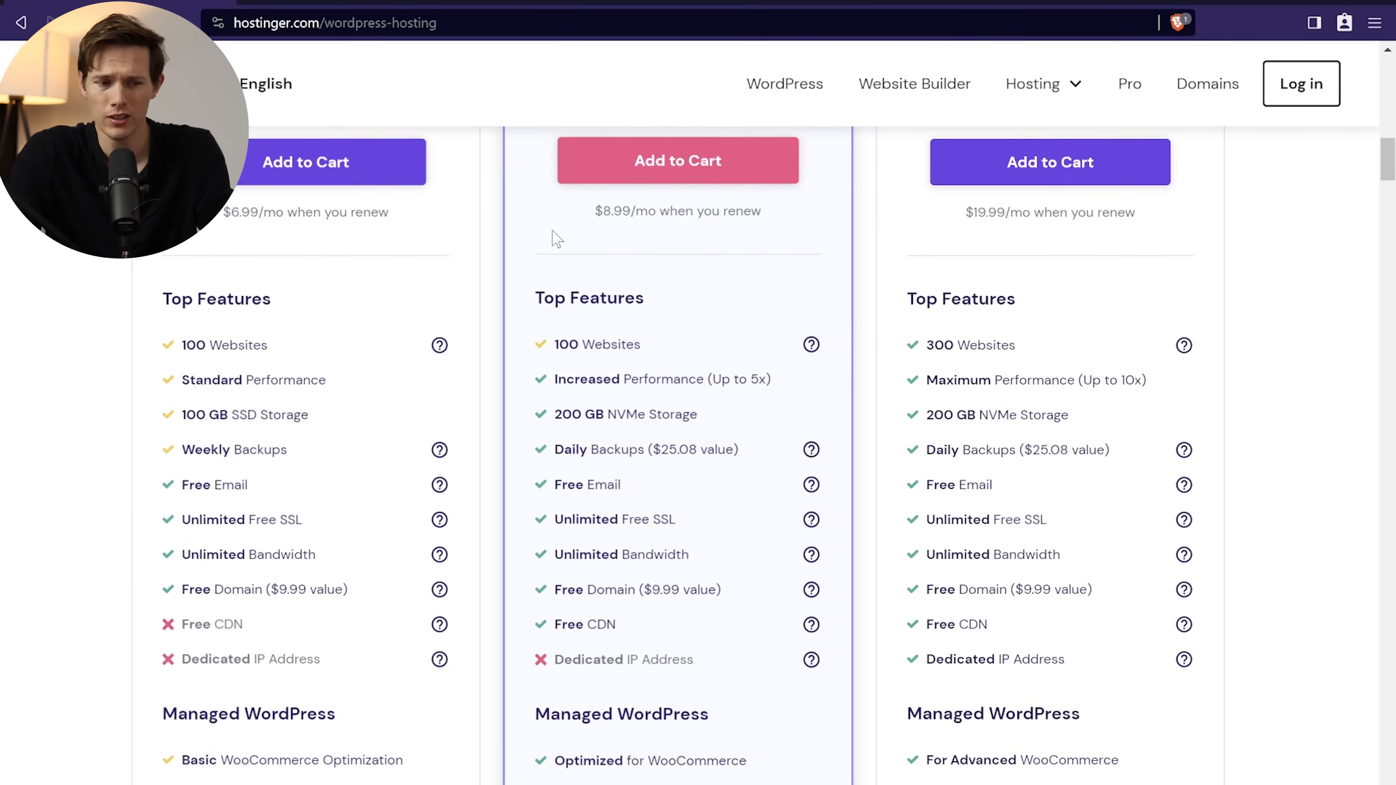
{"action": "left_click", "coordinate": [678, 161]}
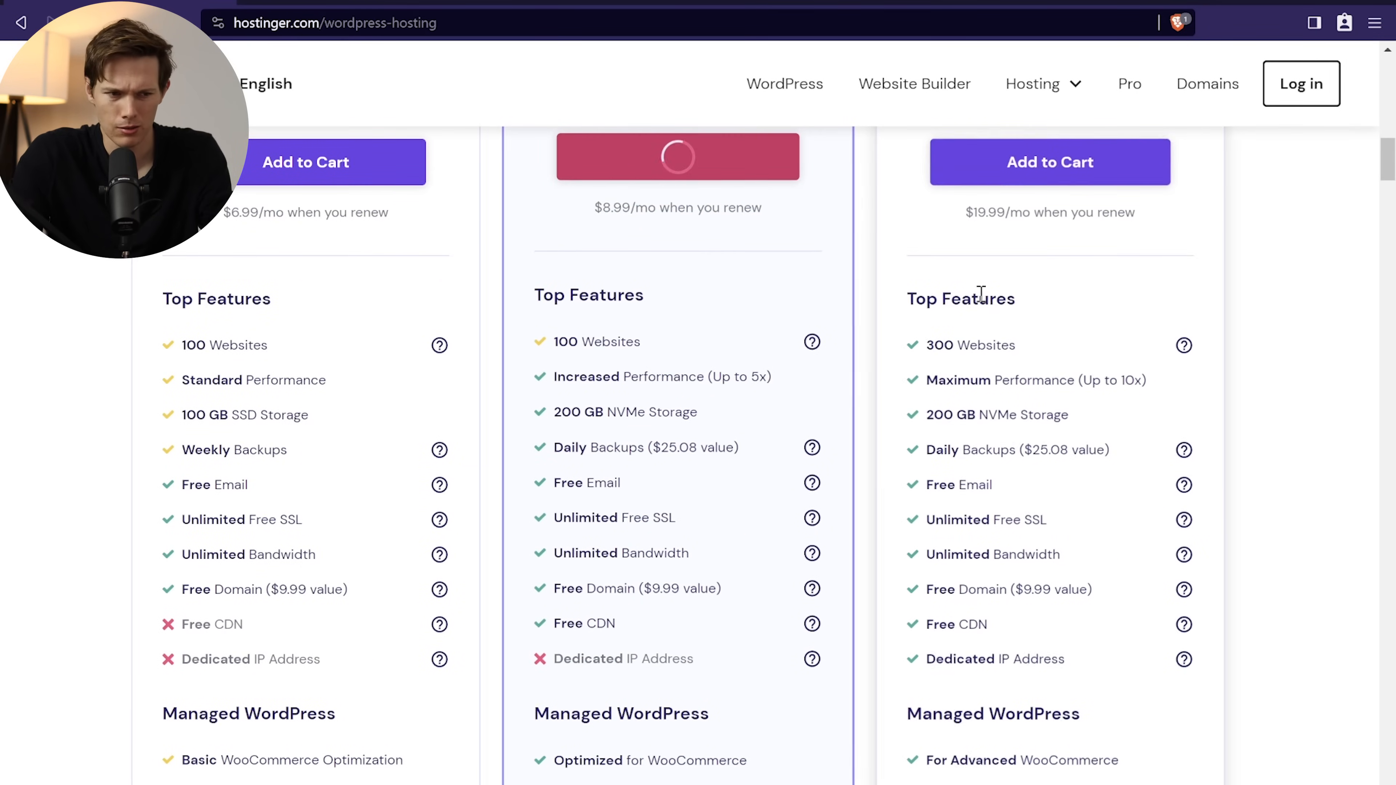
Step: Review the Business Web Hosting order at 48 months ($167.52) down to the account section
{"action": "left_click", "coordinate": [677, 156]}
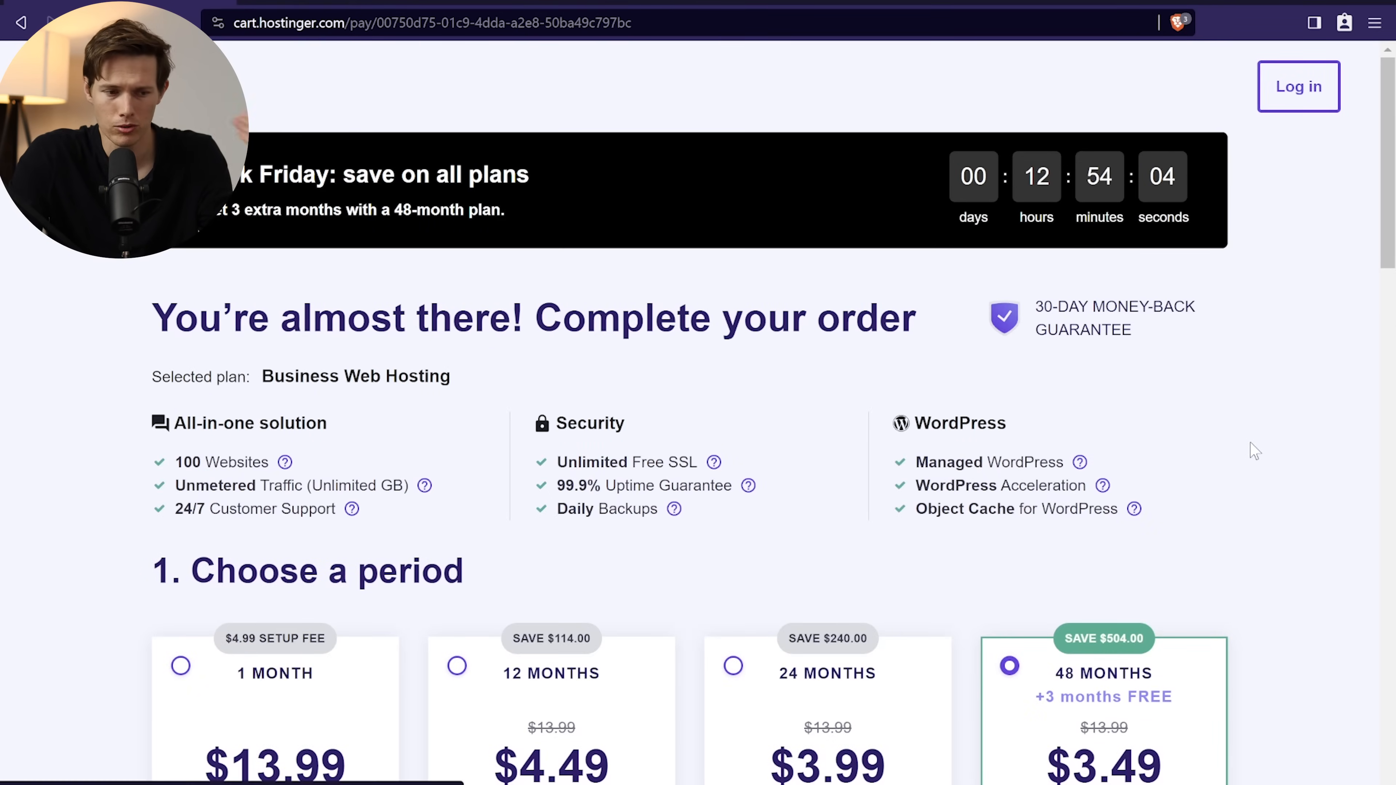
{"action": "scroll", "scroll_direction": "down", "scroll_amount": 3}
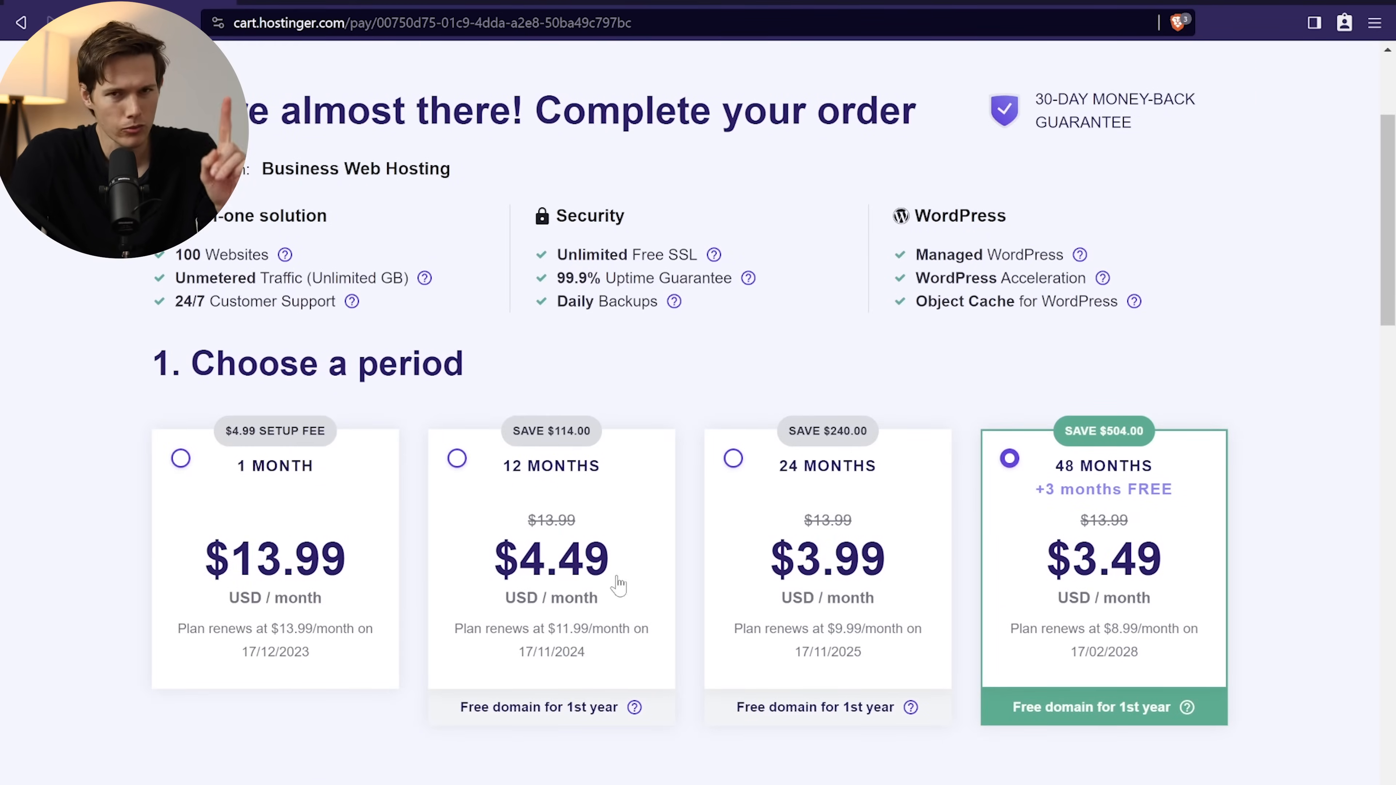
{"action": "mouse_move", "coordinate": [289, 589]}
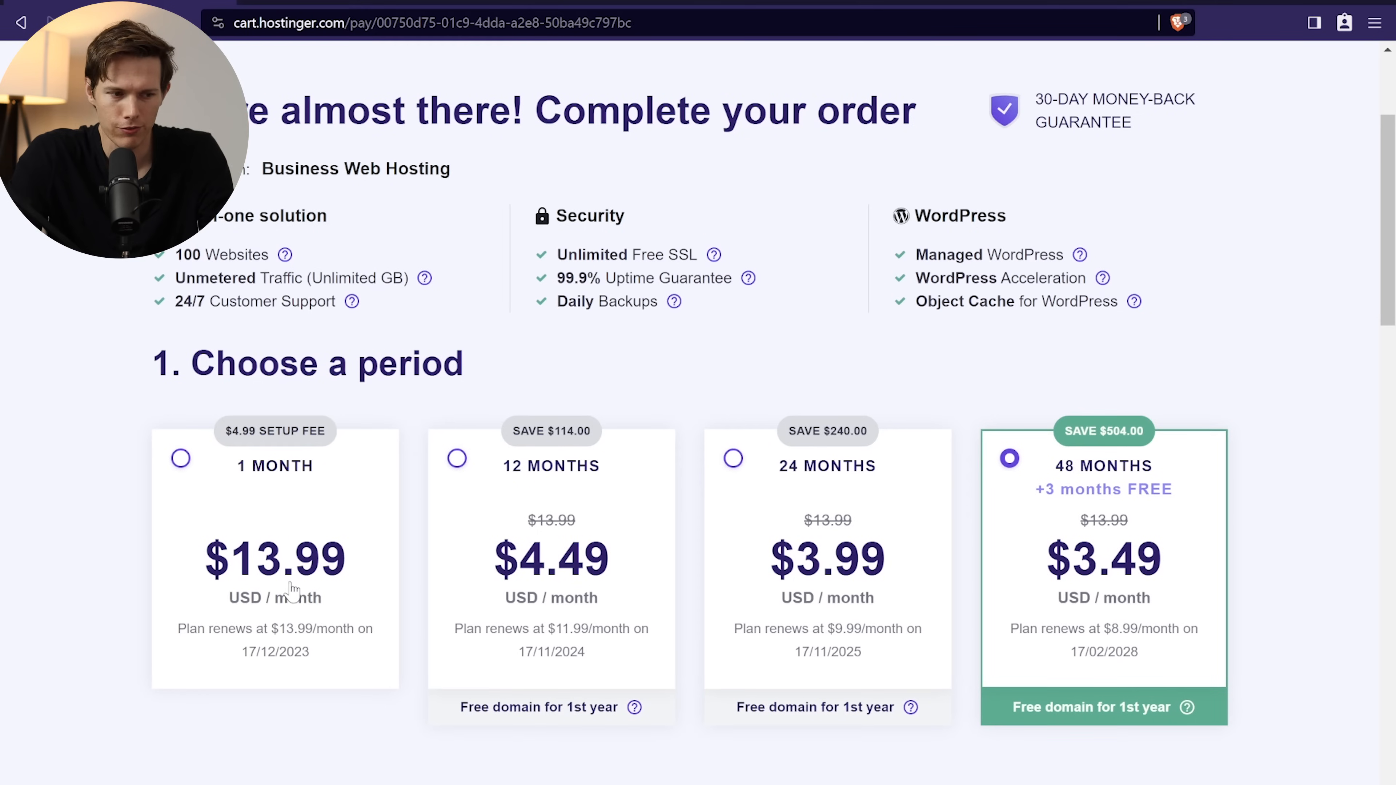
{"action": "mouse_move", "coordinate": [326, 605]}
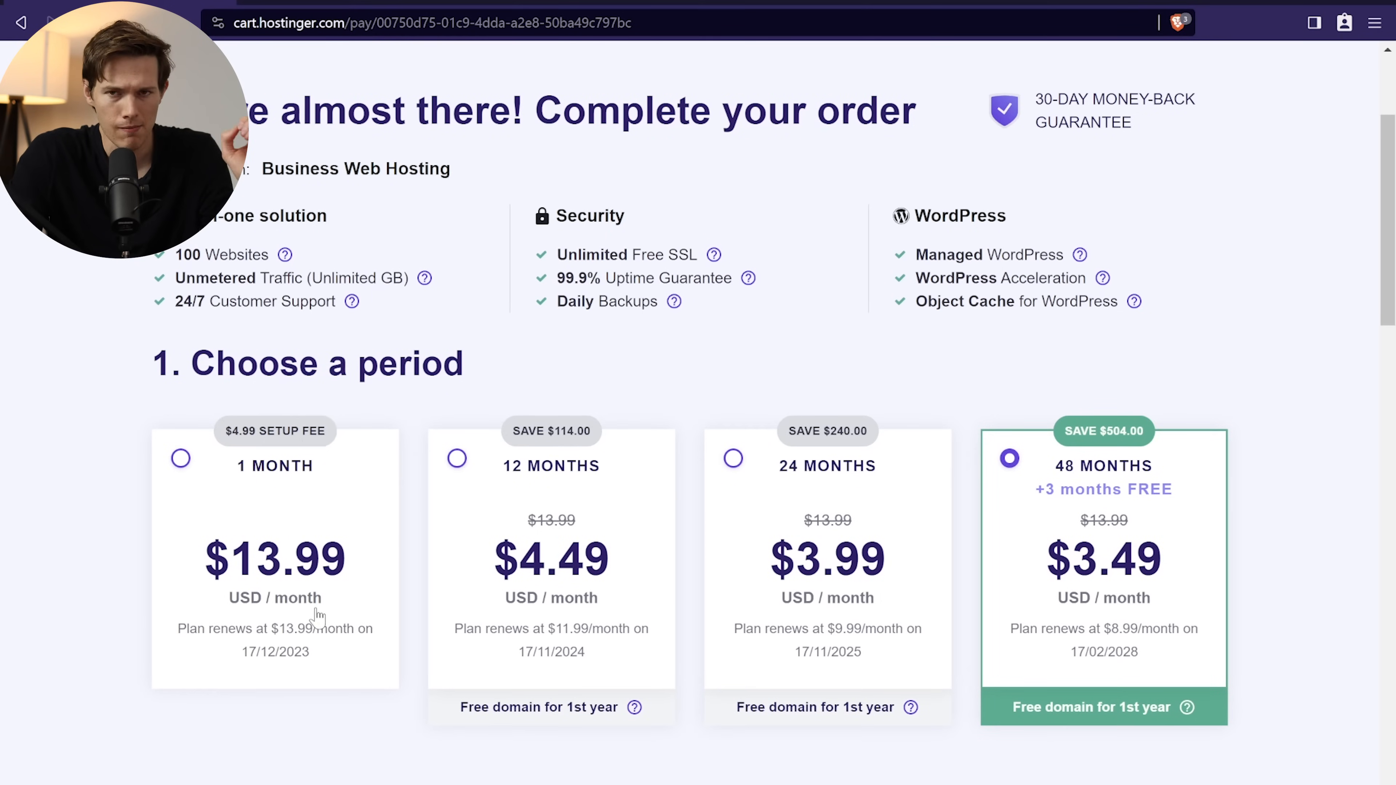
{"action": "mouse_move", "coordinate": [314, 678]}
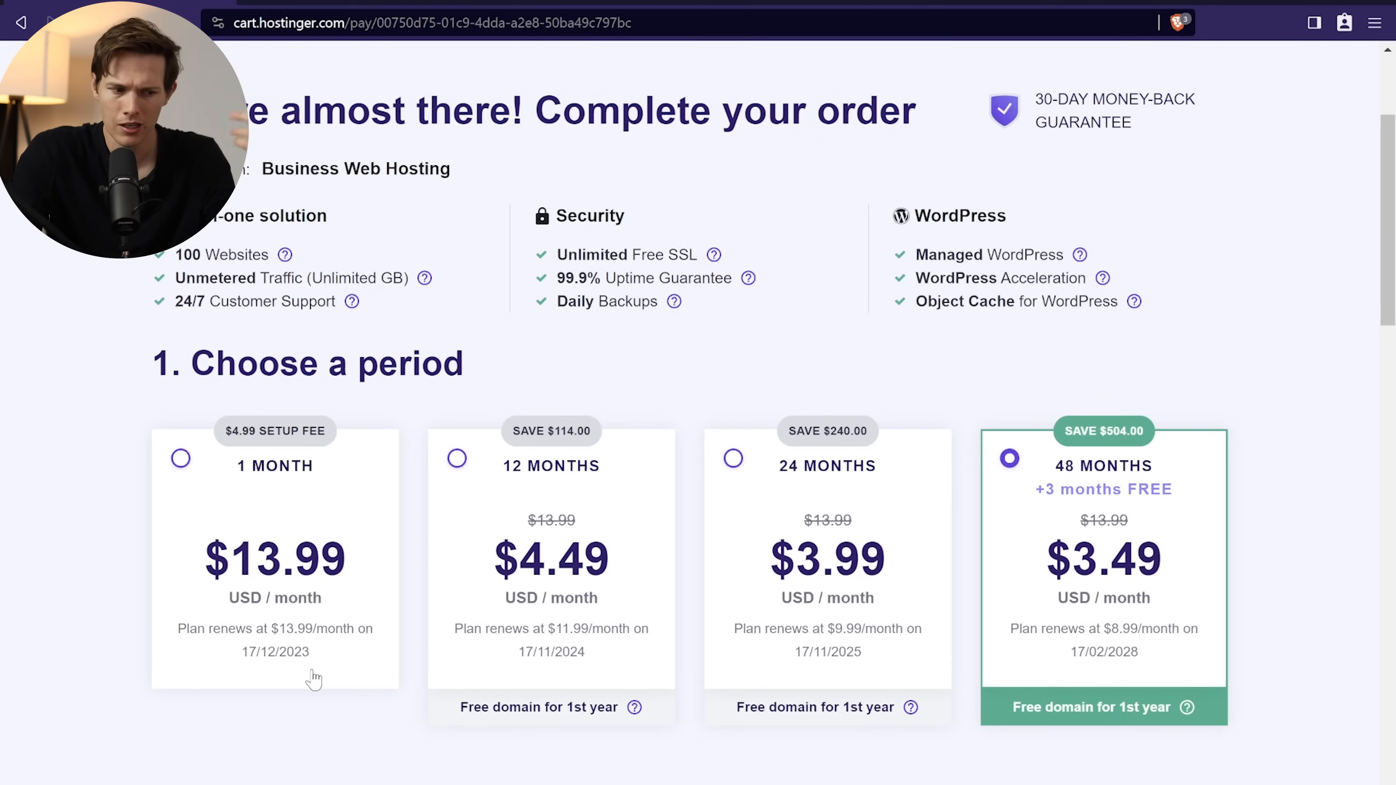
{"action": "mouse_move", "coordinate": [296, 669]}
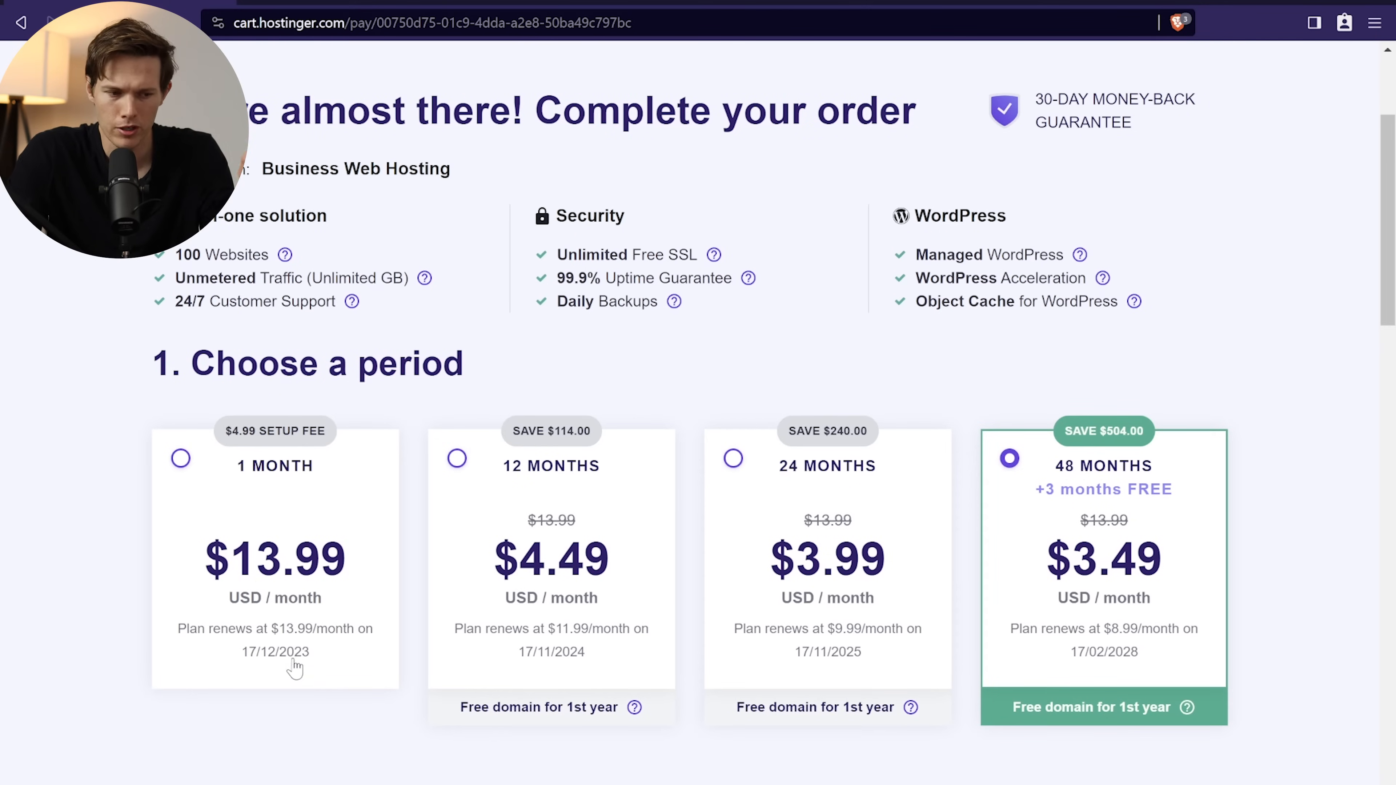
{"action": "mouse_move", "coordinate": [552, 409]}
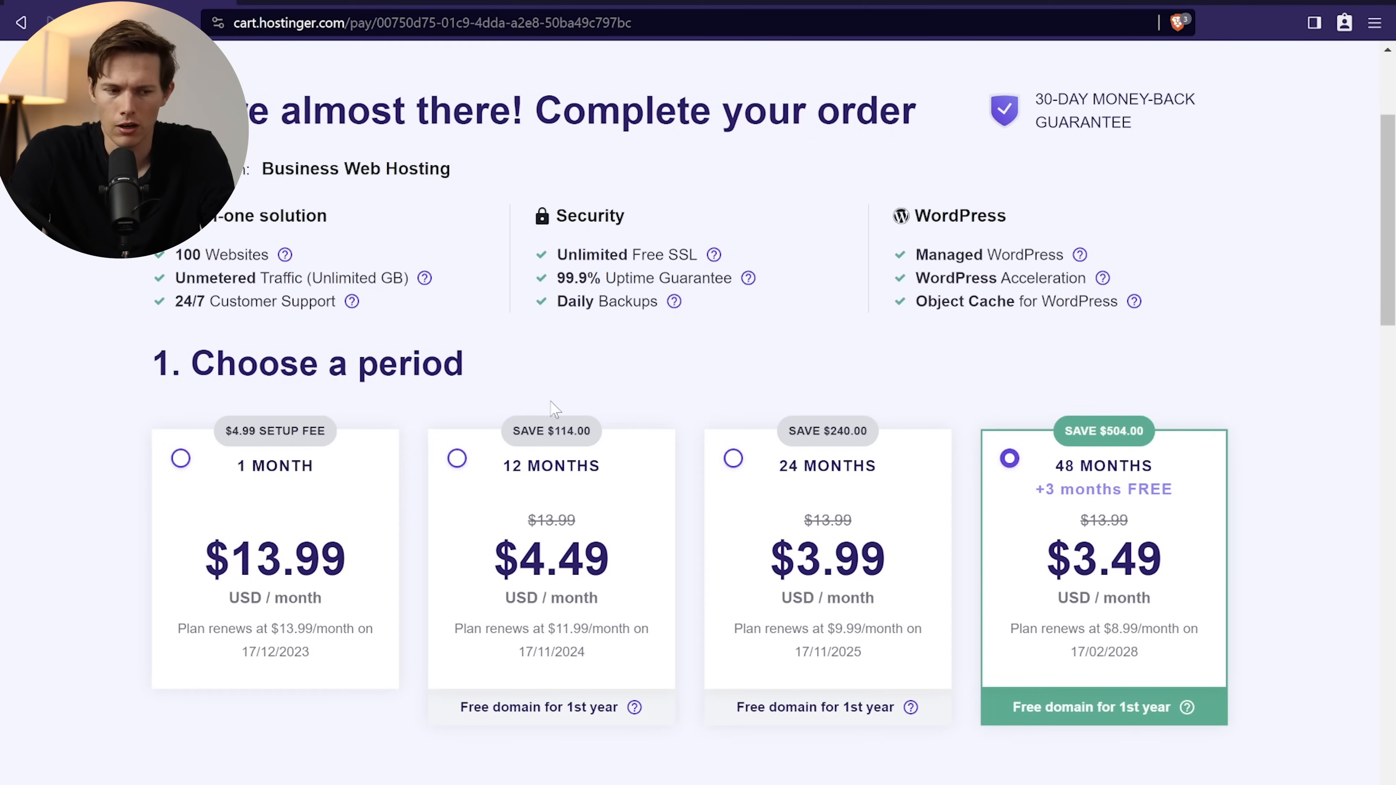
{"action": "mouse_move", "coordinate": [532, 487]}
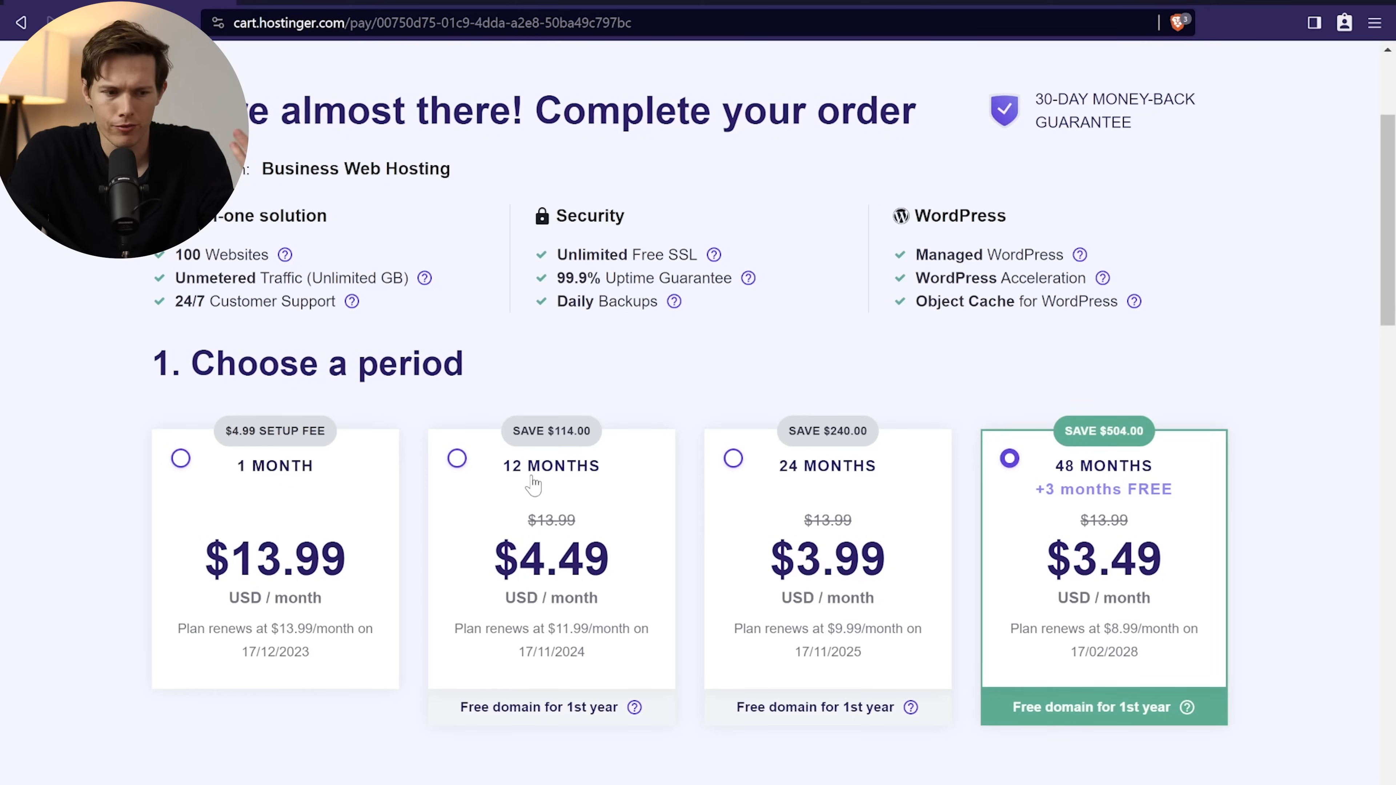
{"action": "mouse_move", "coordinate": [844, 294]}
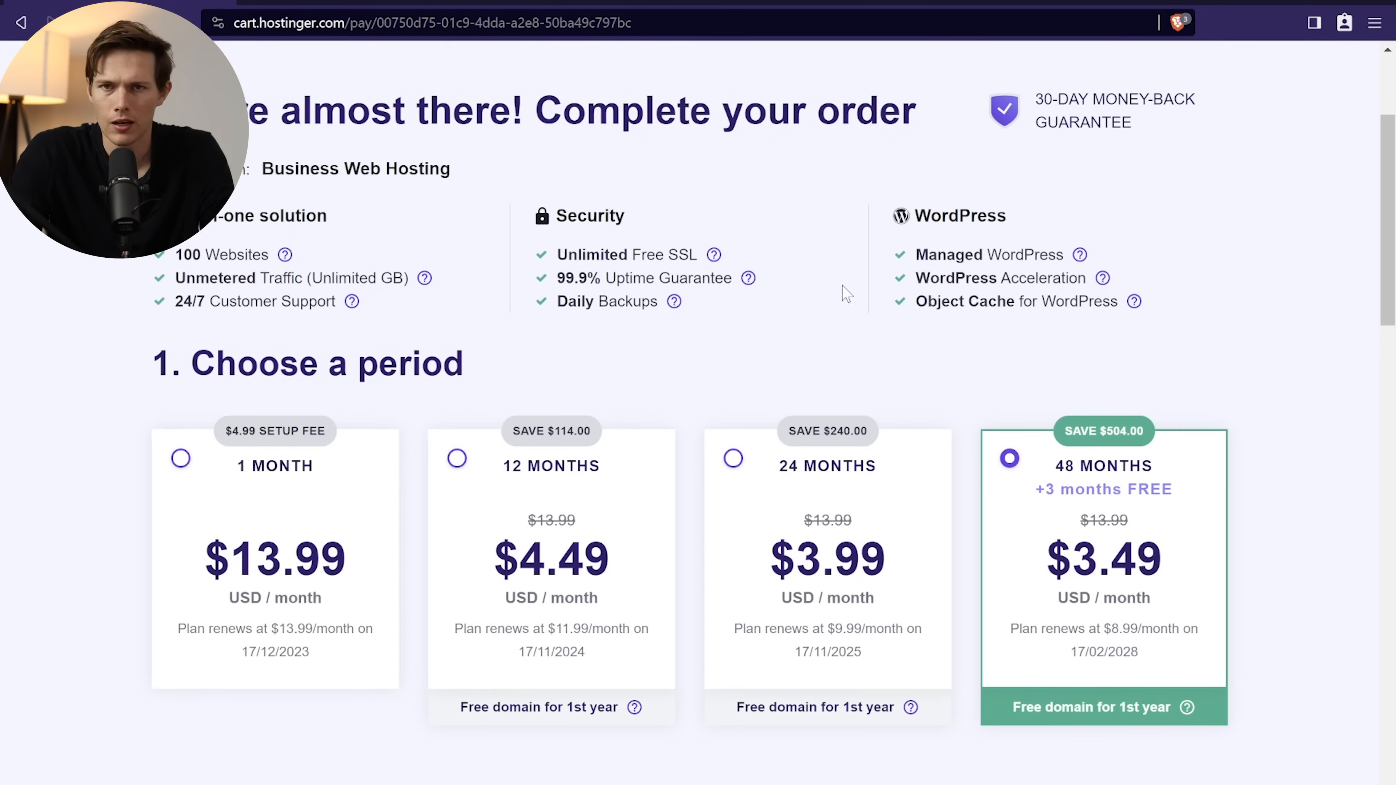
{"action": "mouse_move", "coordinate": [1115, 492]}
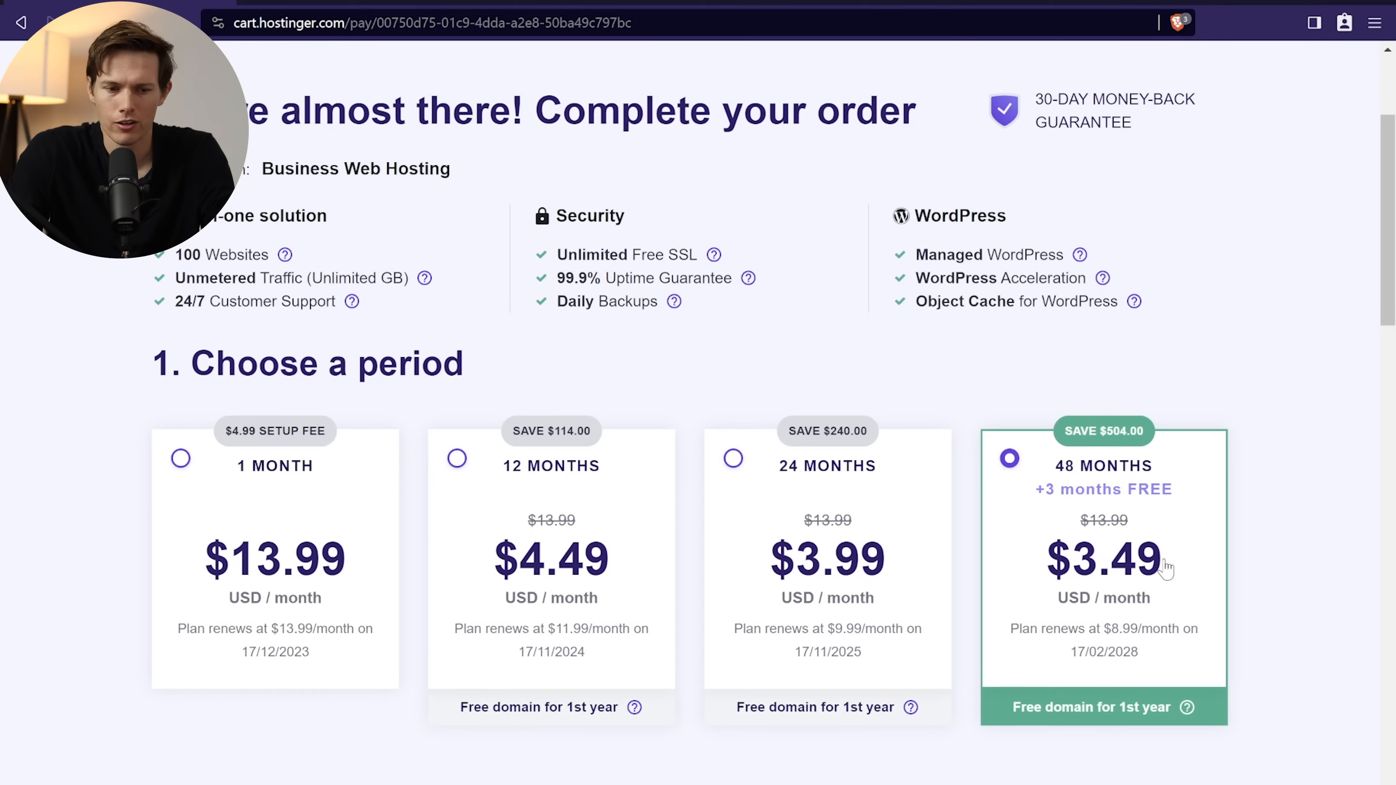
{"action": "mouse_move", "coordinate": [1151, 531]}
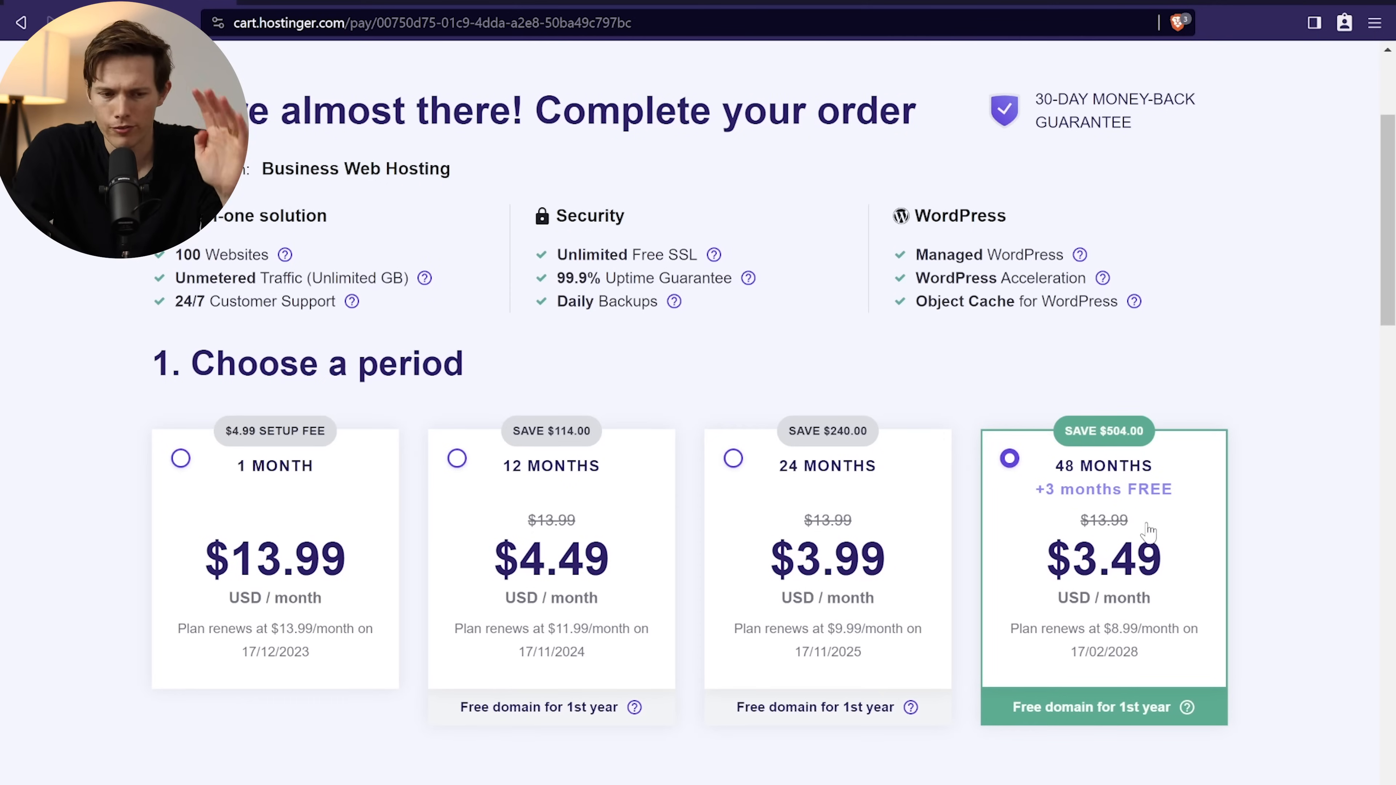
{"action": "mouse_move", "coordinate": [1175, 600]}
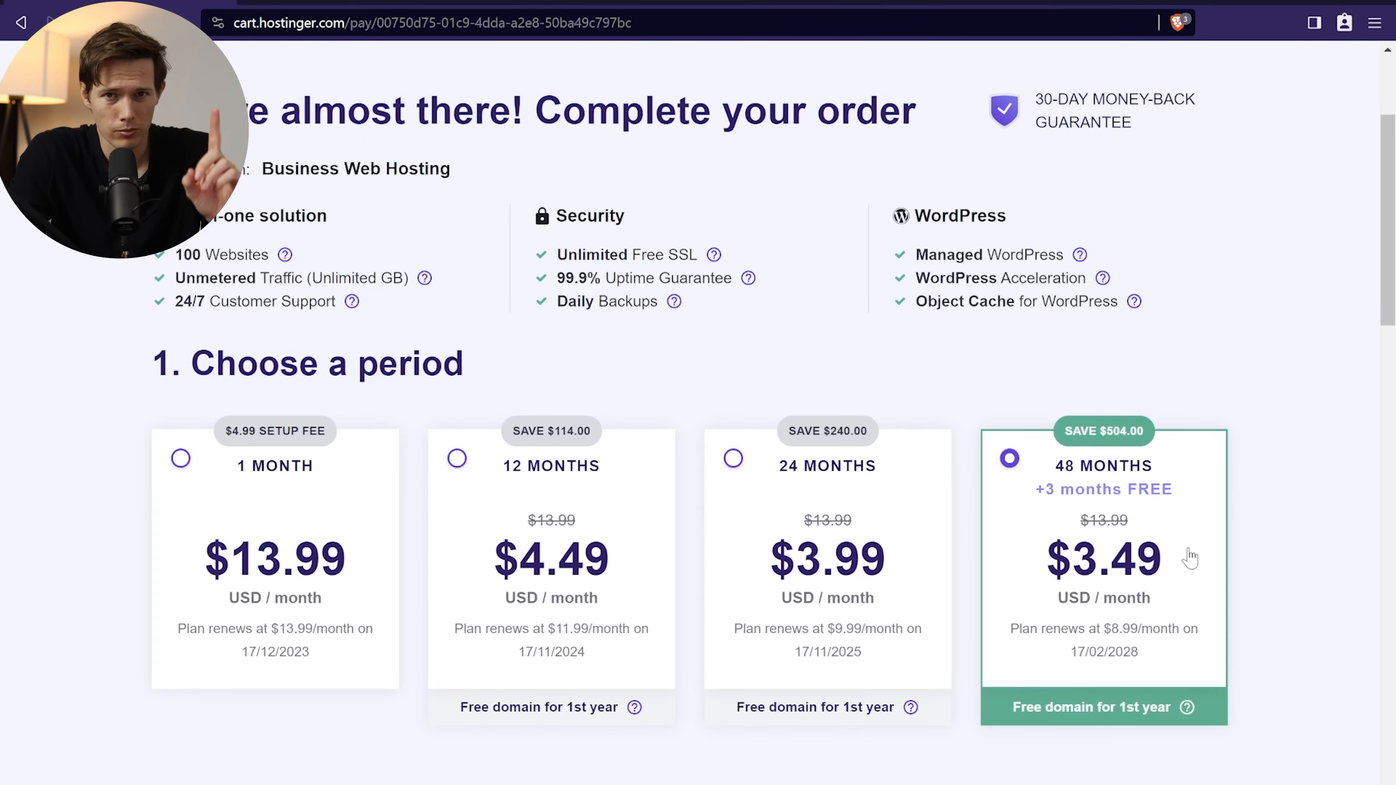
{"action": "scroll", "scroll_direction": "up", "scroll_amount": 3}
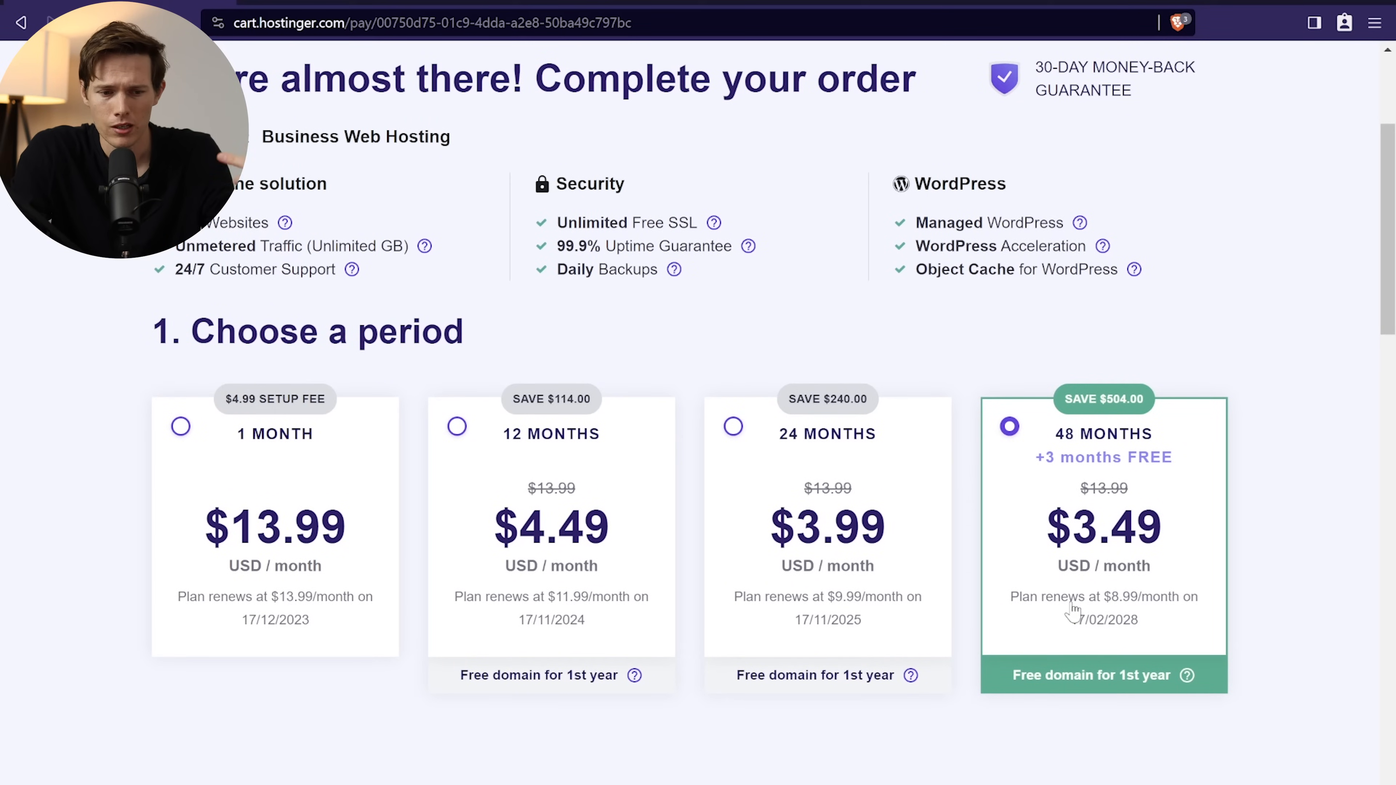
{"action": "mouse_move", "coordinate": [1083, 544]}
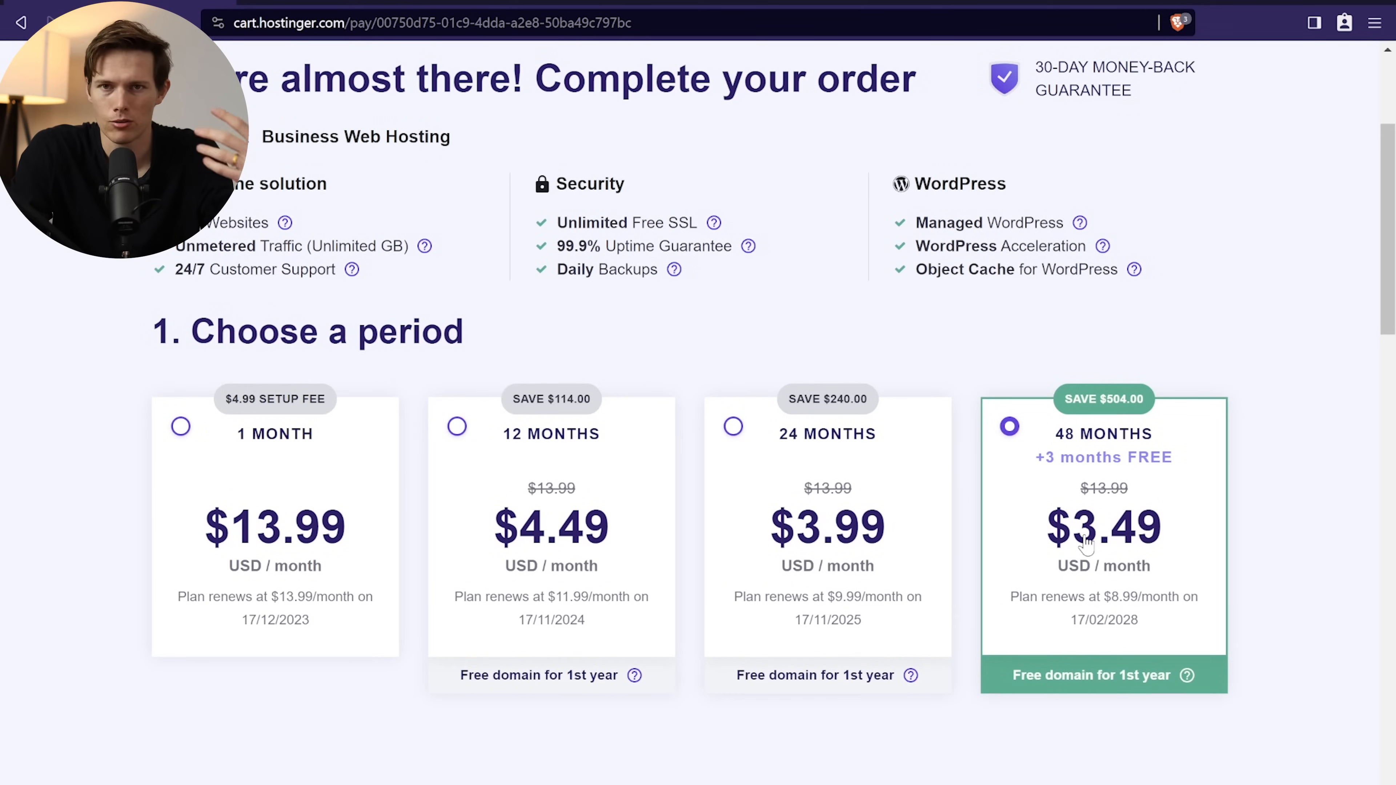
{"action": "scroll", "scroll_direction": "down", "scroll_amount": 3}
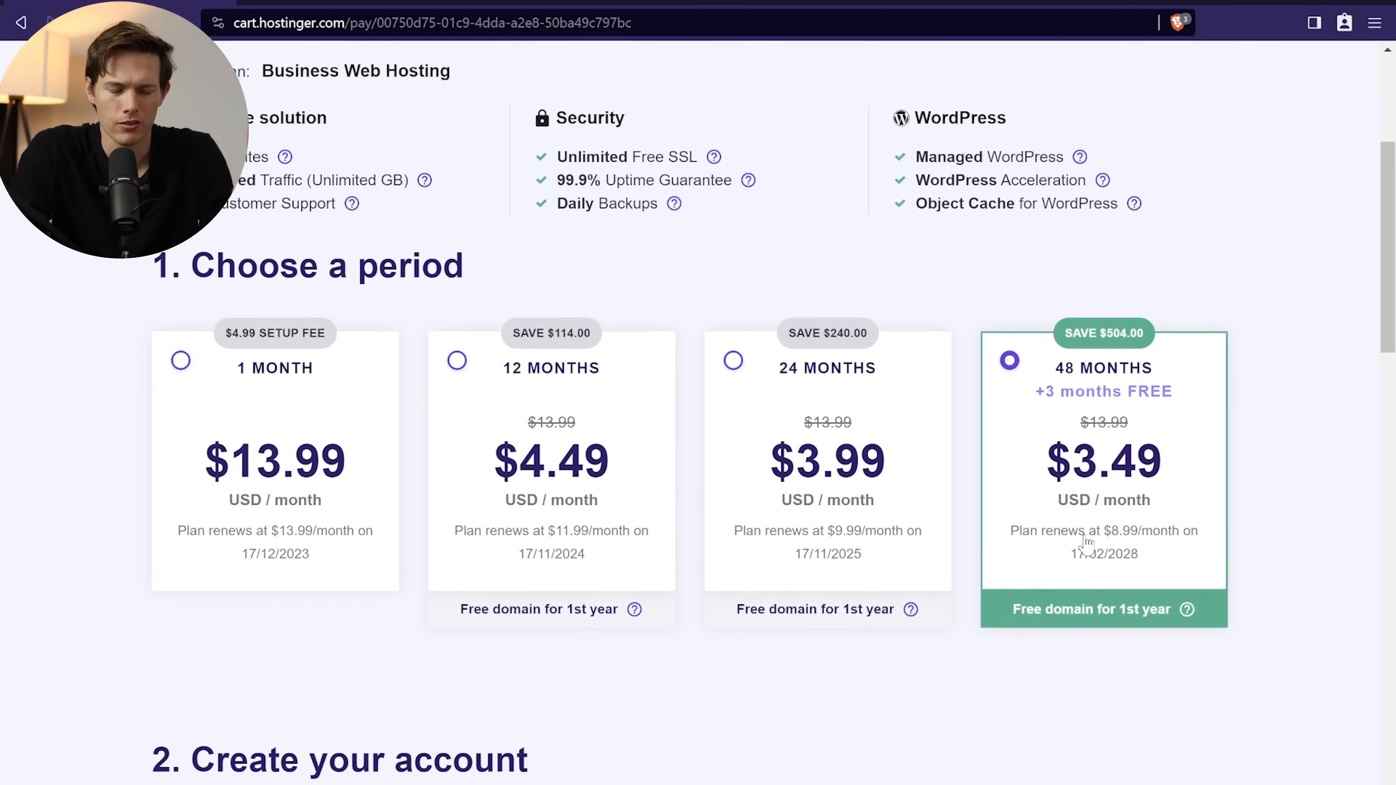
{"action": "scroll", "scroll_direction": "down", "scroll_amount": 3}
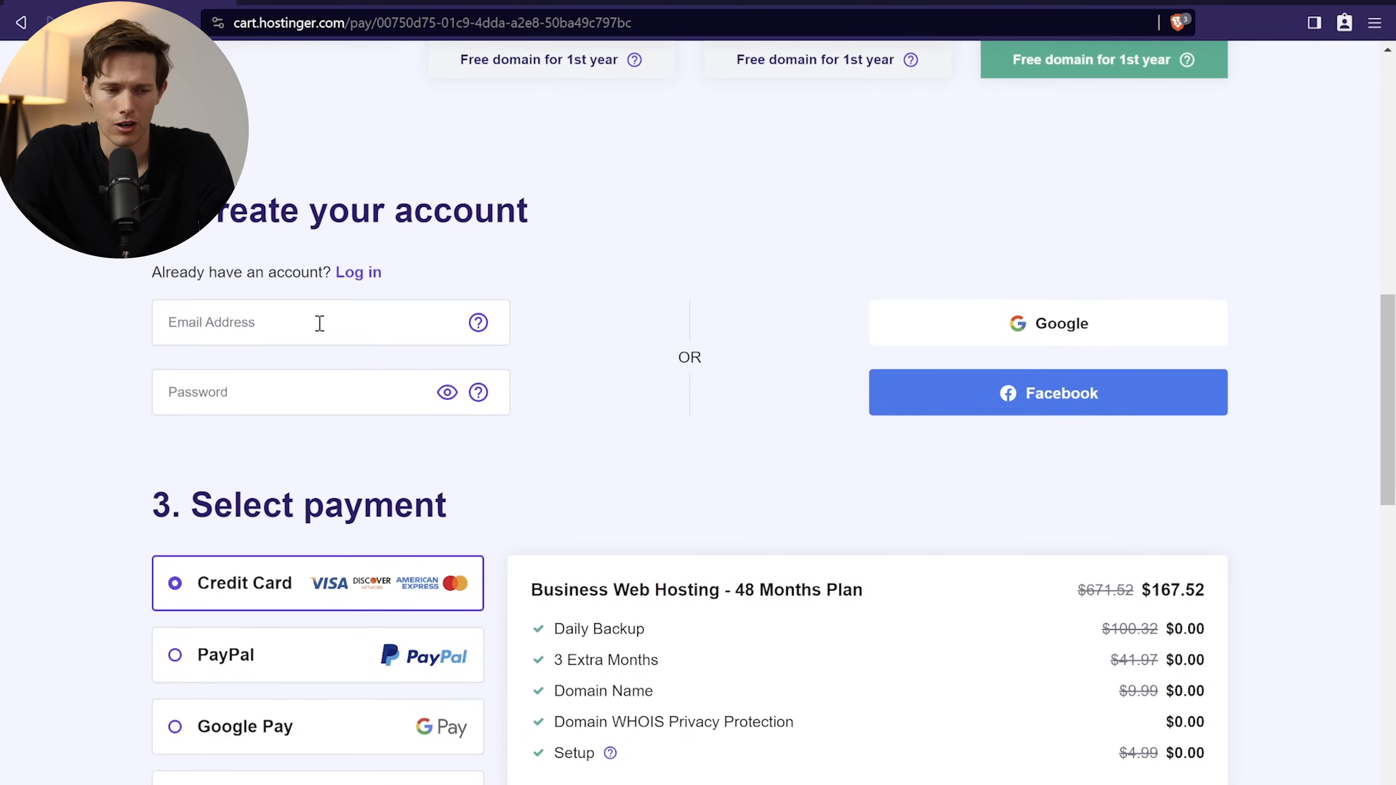
Step: Start the account email and check the discounted $167.52 plan price
{"action": "left_click", "coordinate": [319, 323]}
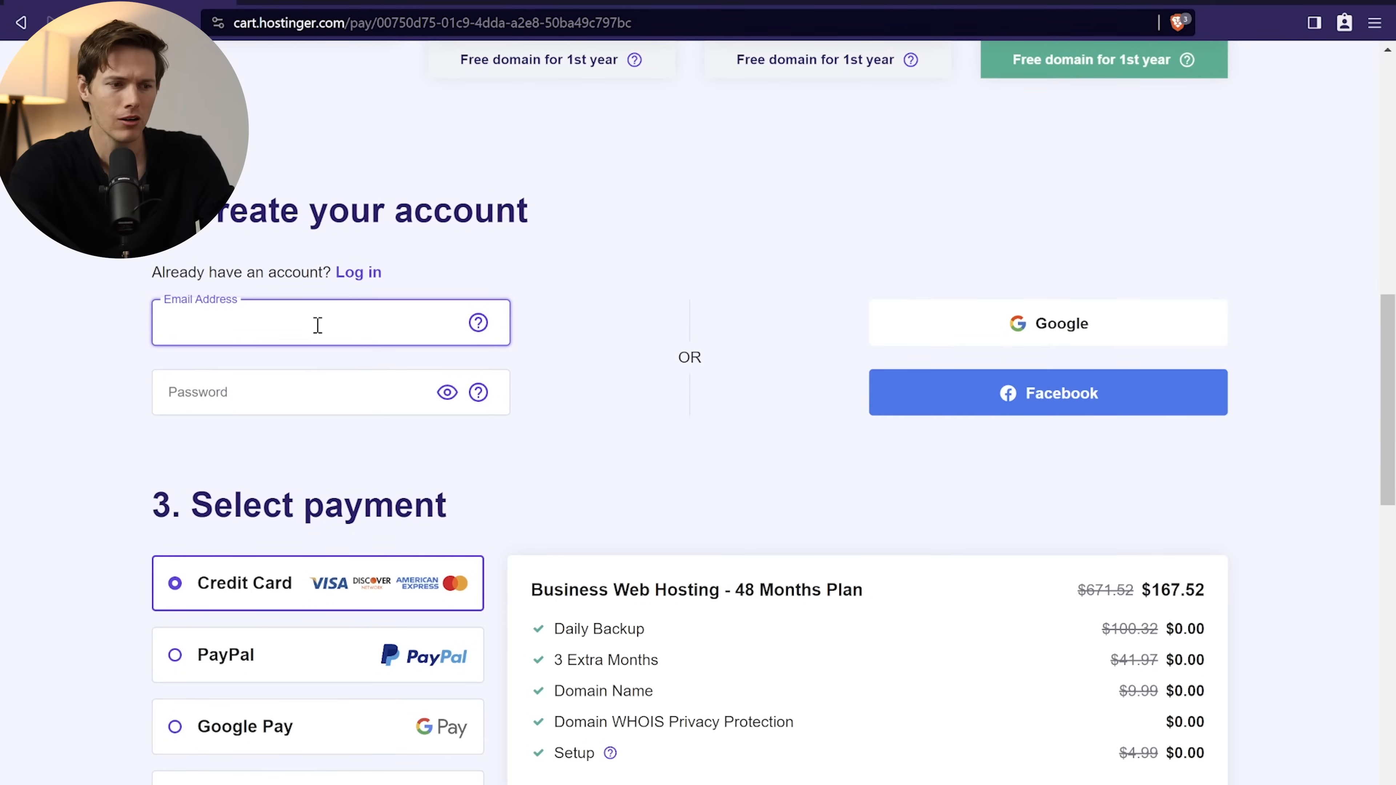
{"action": "scroll", "scroll_direction": "down", "scroll_amount": 3}
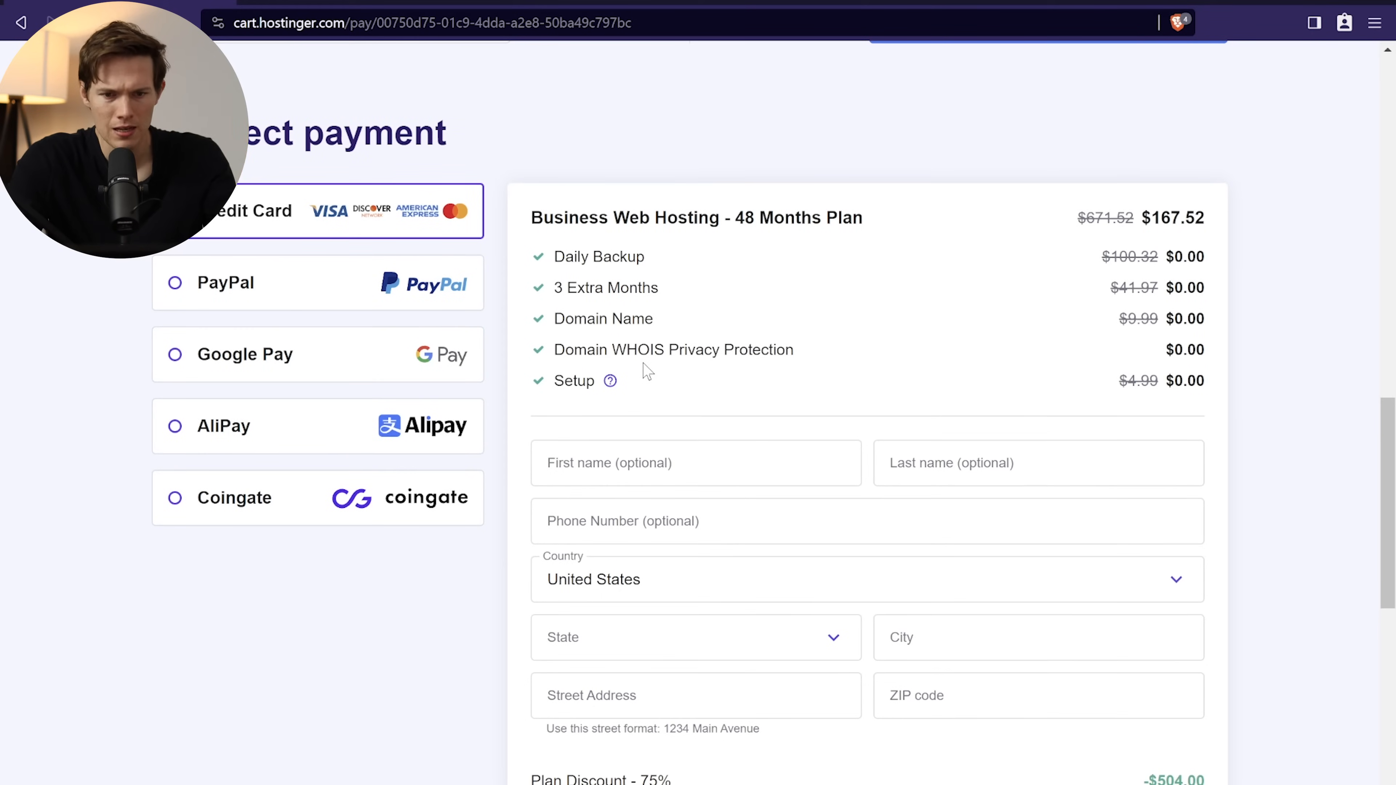
{"action": "mouse_move", "coordinate": [745, 383]}
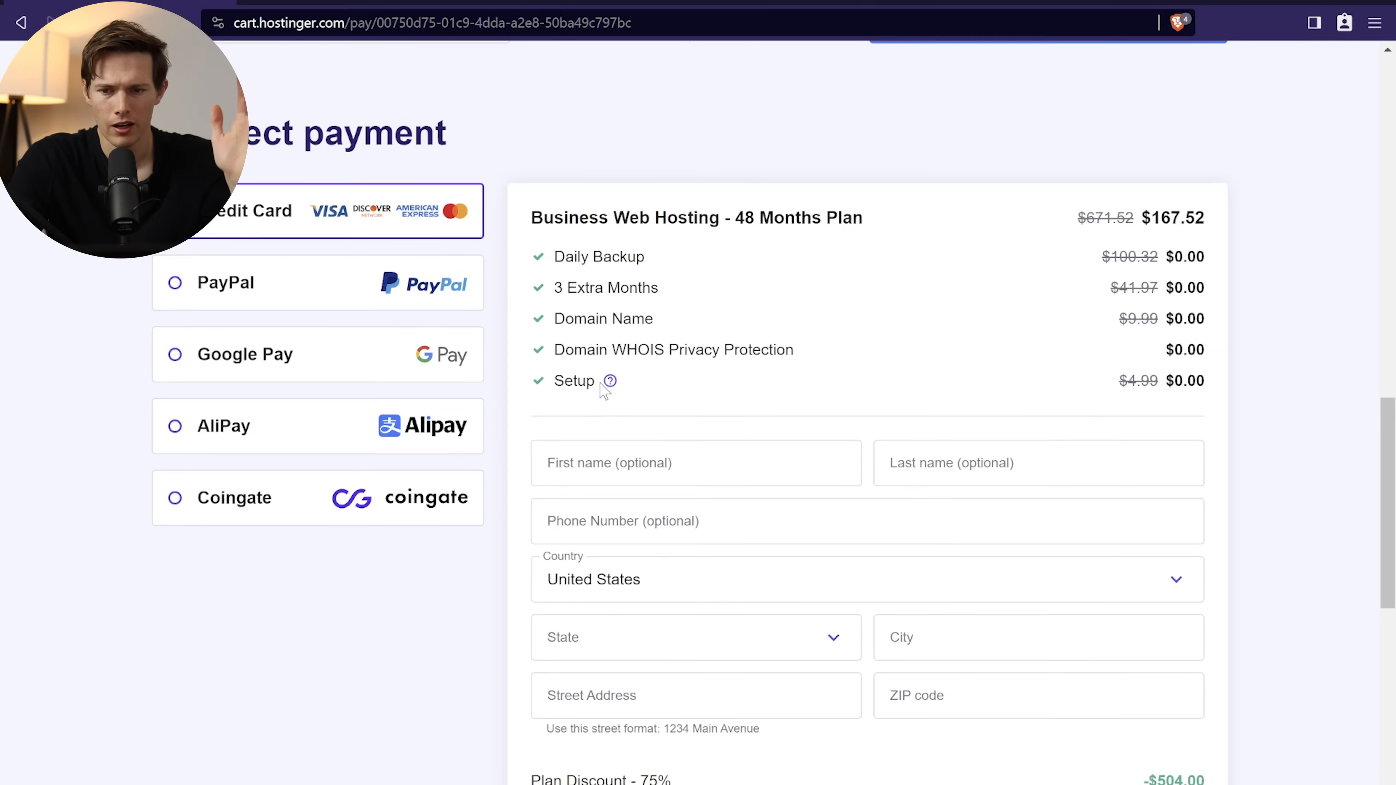
{"action": "mouse_move", "coordinate": [1237, 308]}
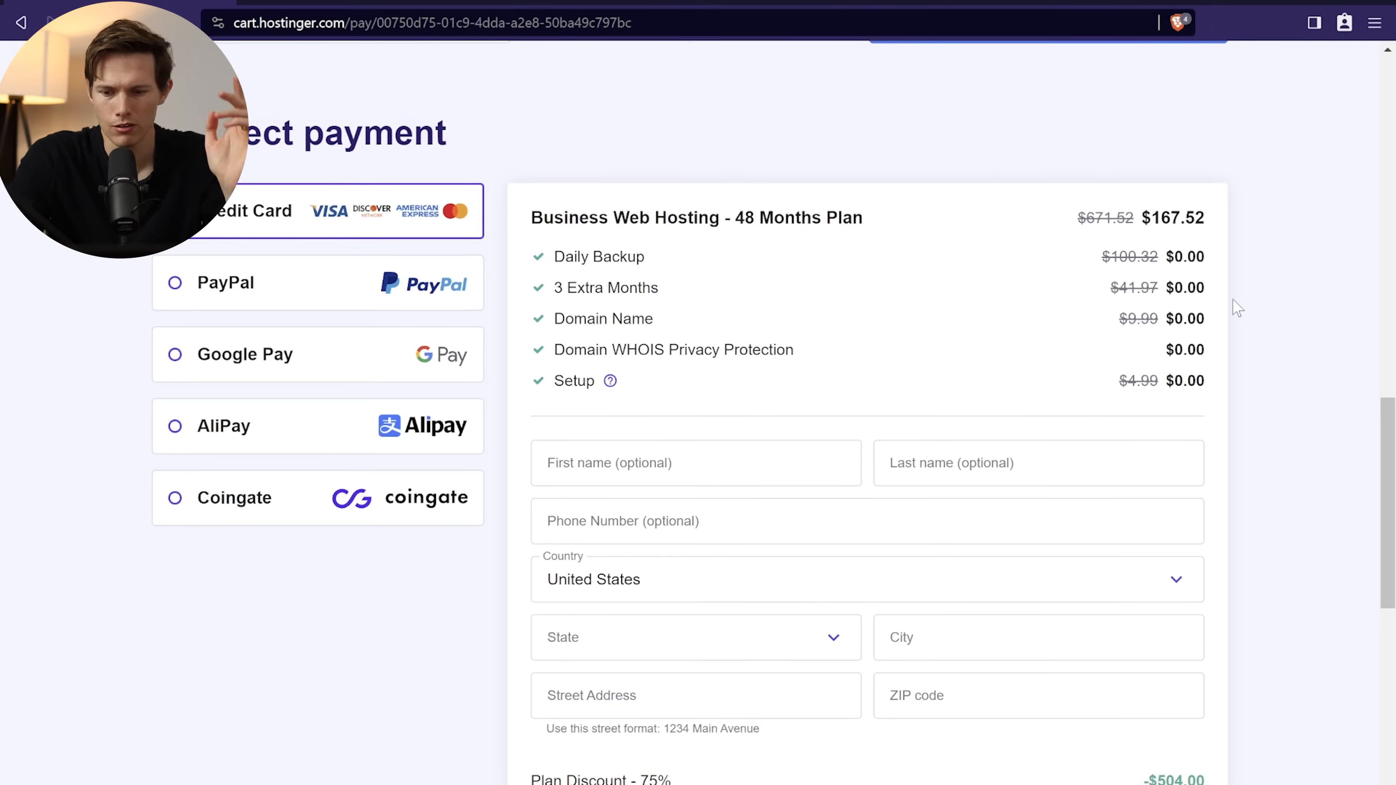
{"action": "mouse_move", "coordinate": [1197, 337]}
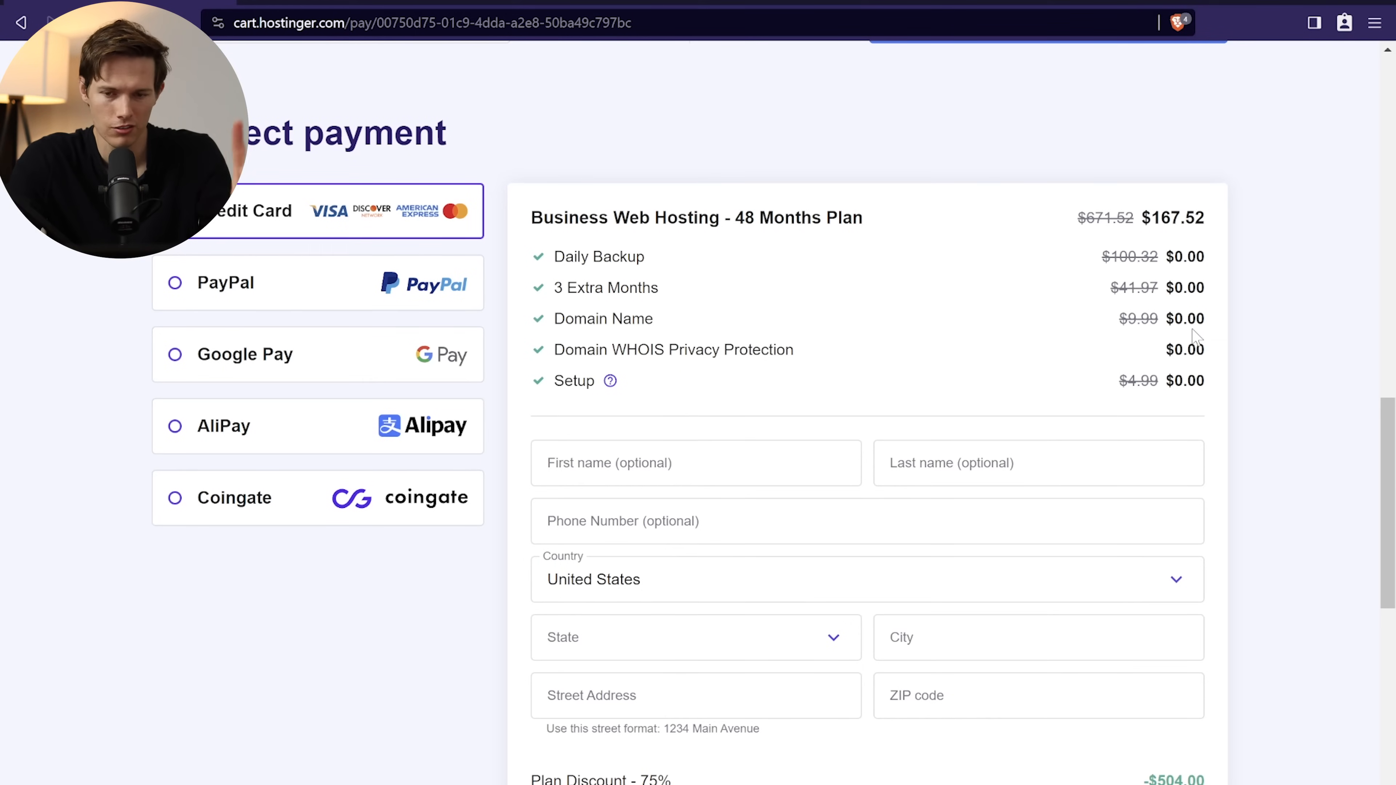
{"action": "double_click", "coordinate": [1173, 217]}
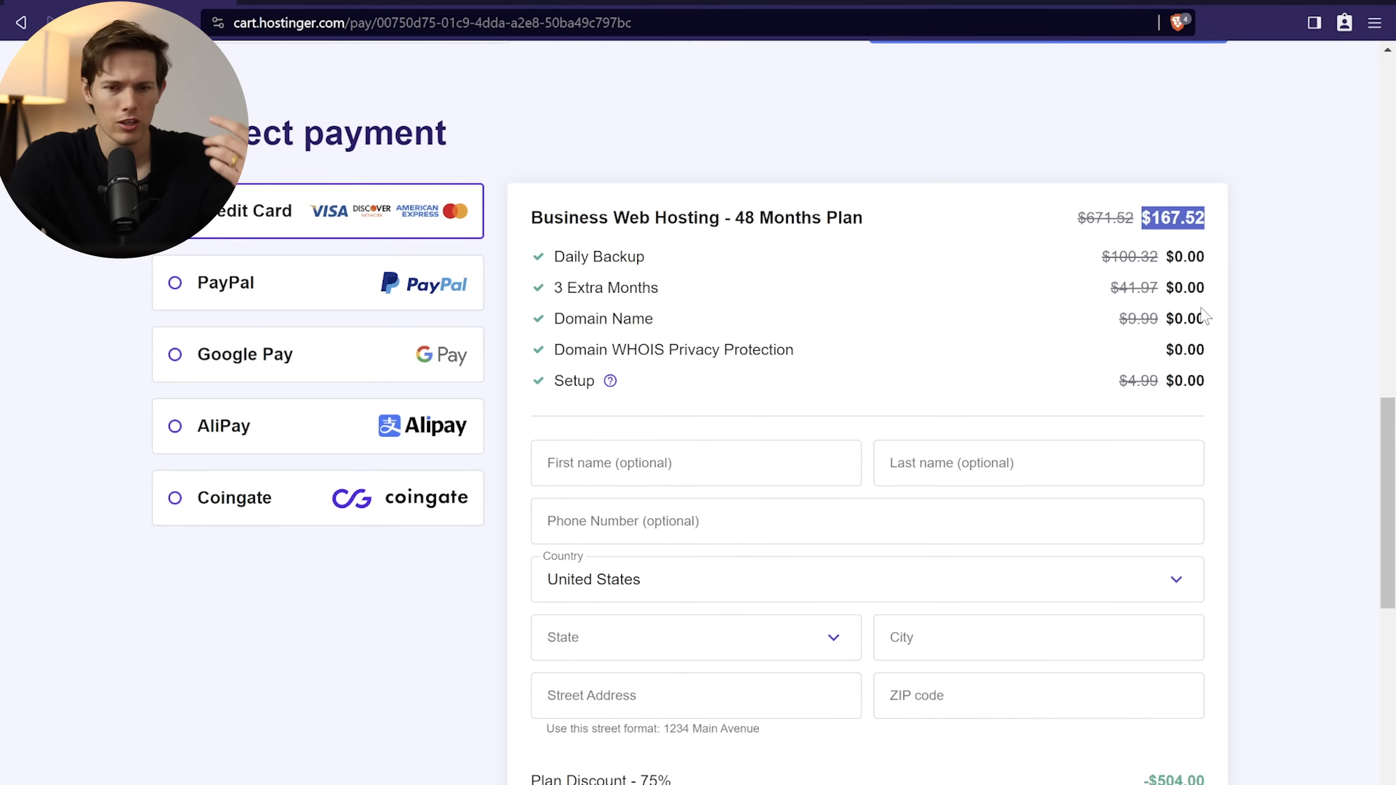
{"action": "scroll", "scroll_direction": "down", "scroll_amount": 3}
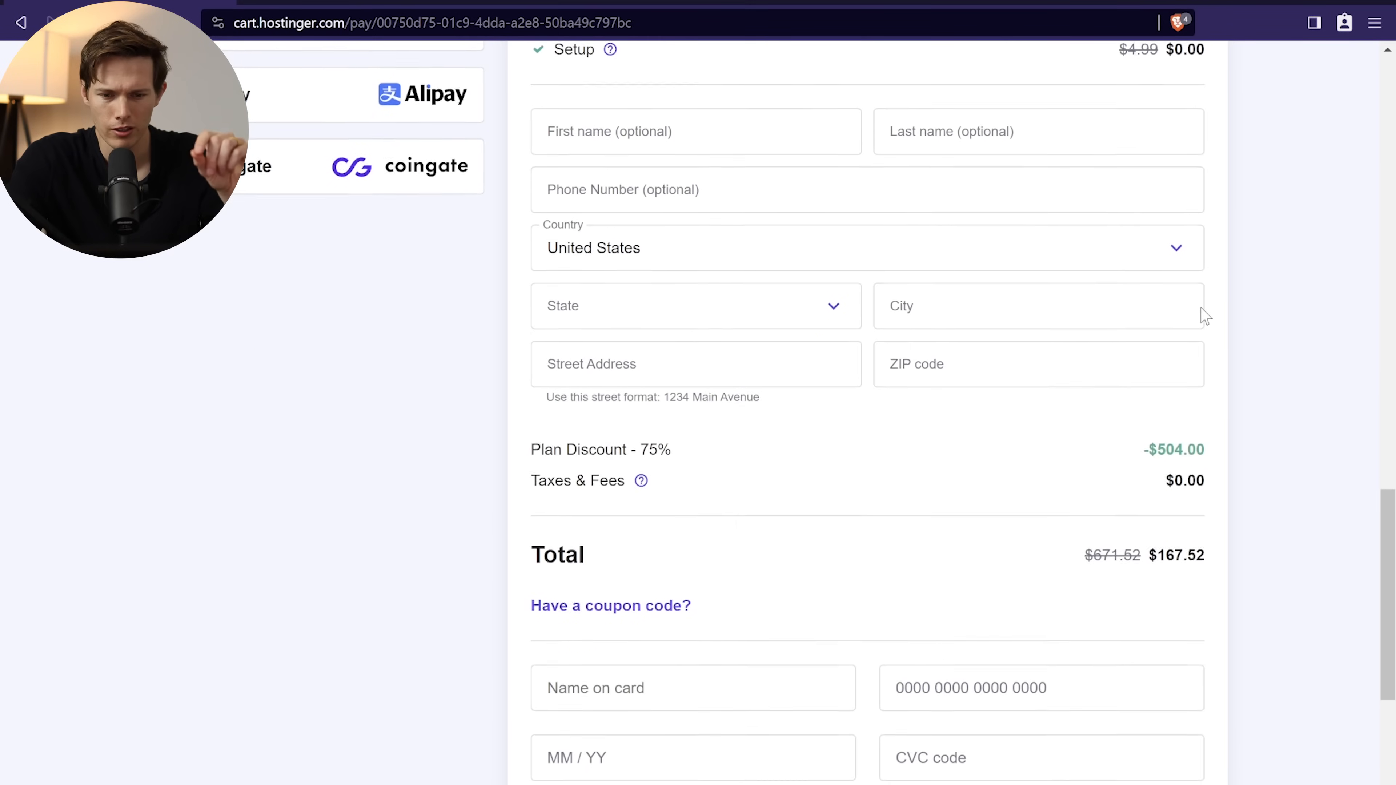
Step: Apply the SANTREL coupon code to the order
{"action": "left_click", "coordinate": [611, 606]}
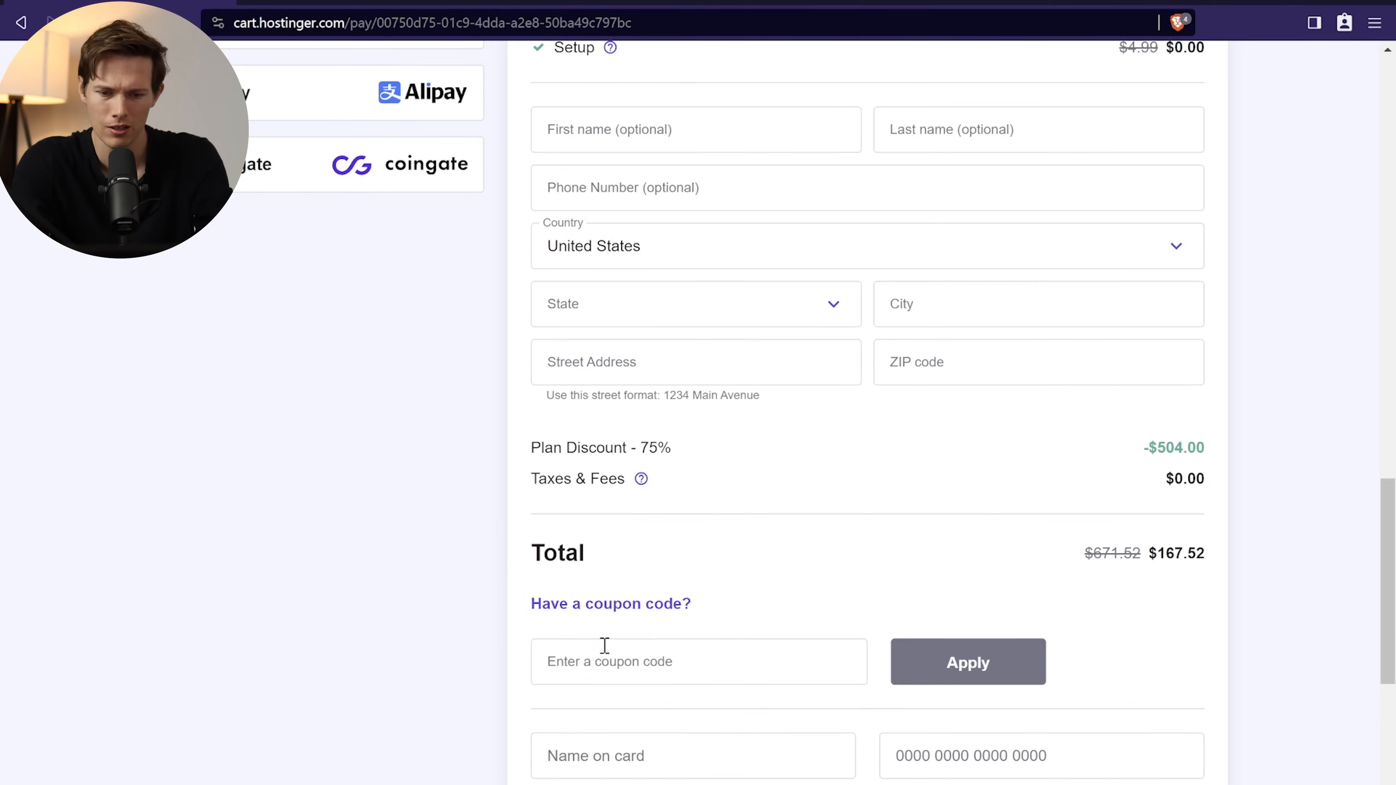
{"action": "type", "text": "SANTREL10"}
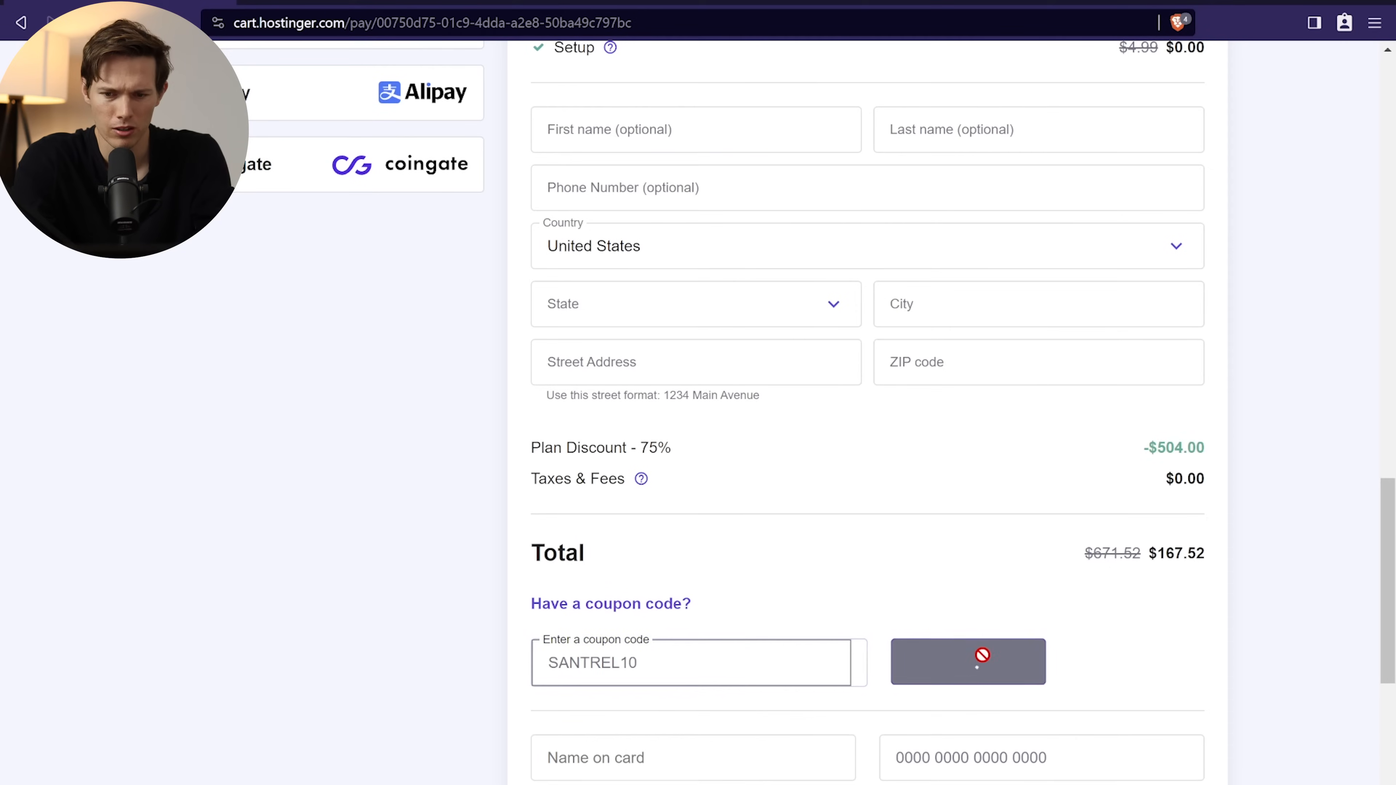
{"action": "left_click", "coordinate": [968, 662]}
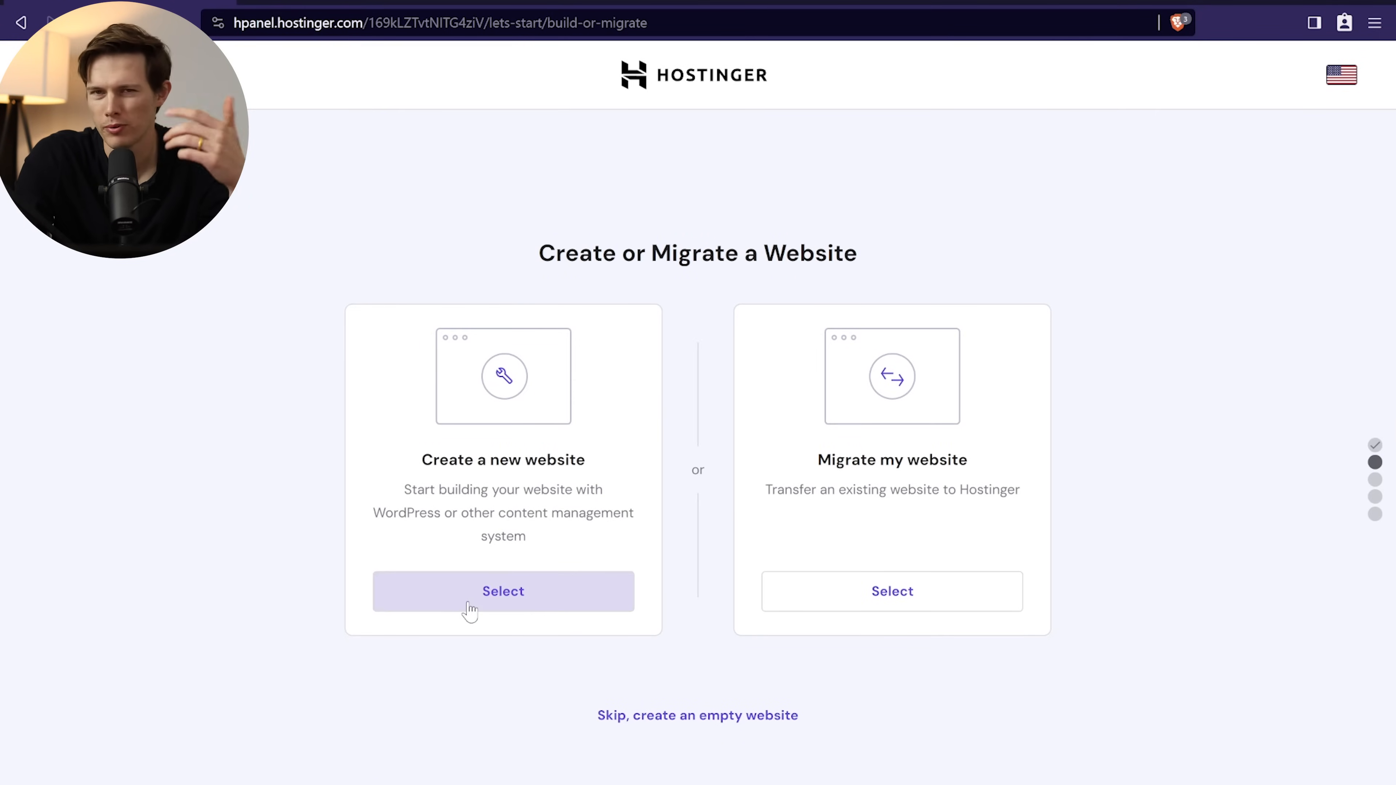
Step: Choose to create a new website from scratch and claim a free domain
{"action": "left_click", "coordinate": [503, 591]}
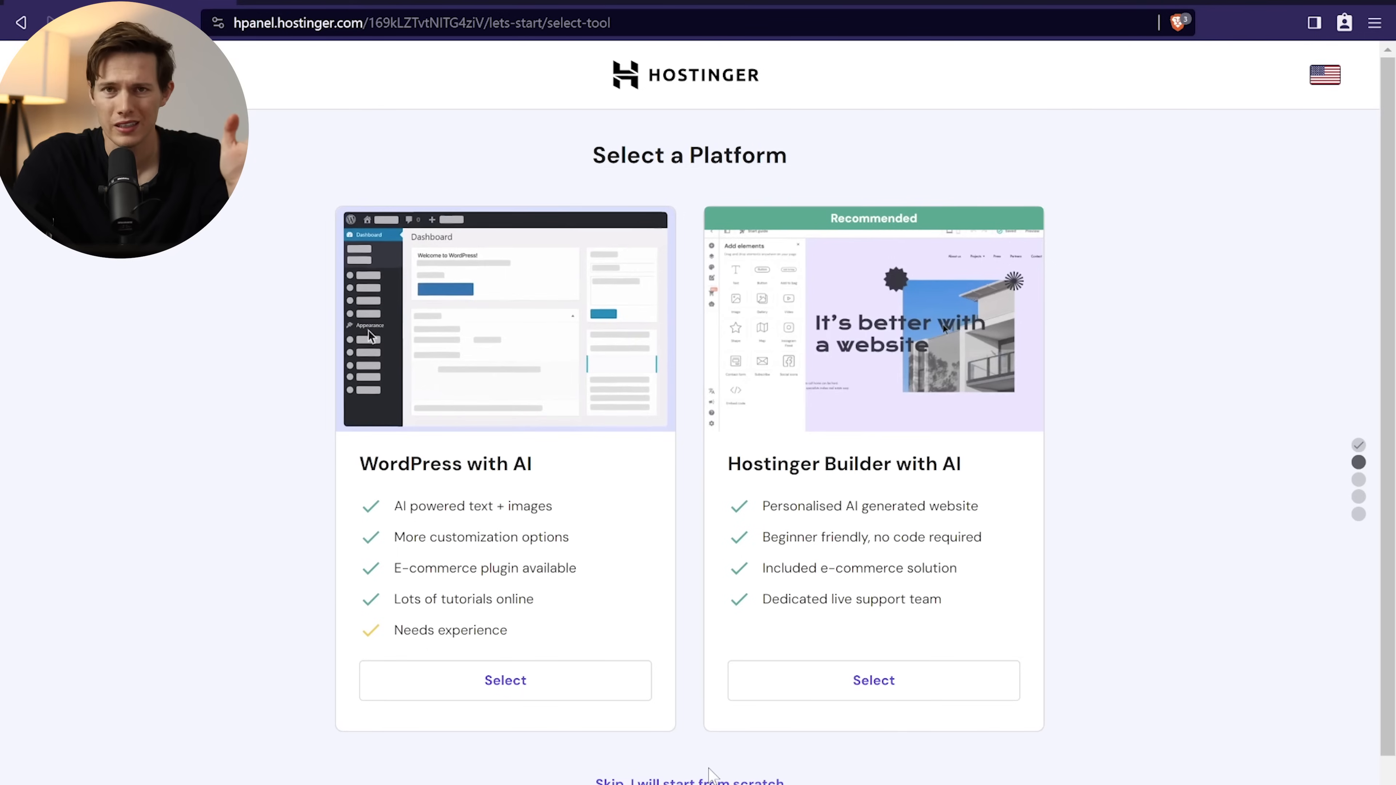
{"action": "left_click", "coordinate": [504, 680]}
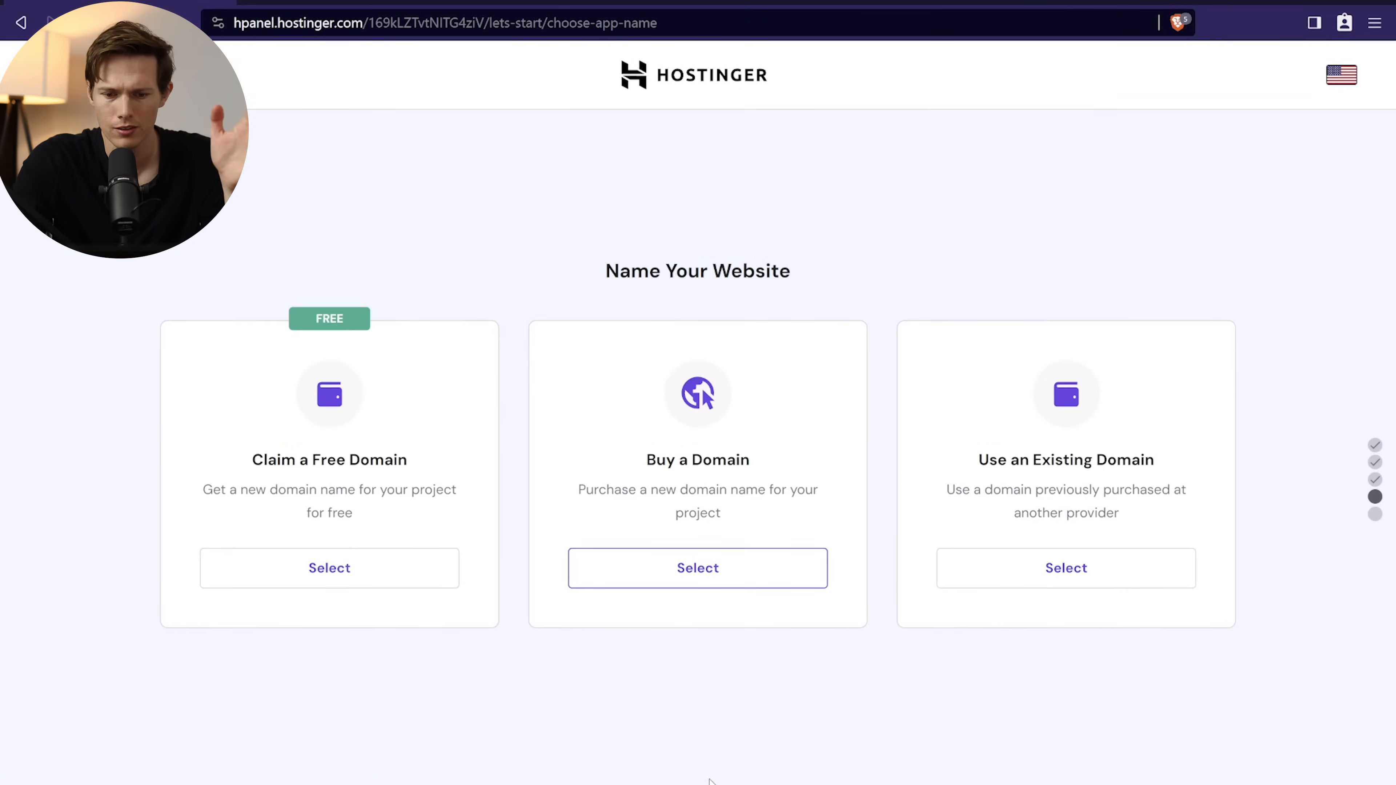
{"action": "left_click", "coordinate": [329, 568]}
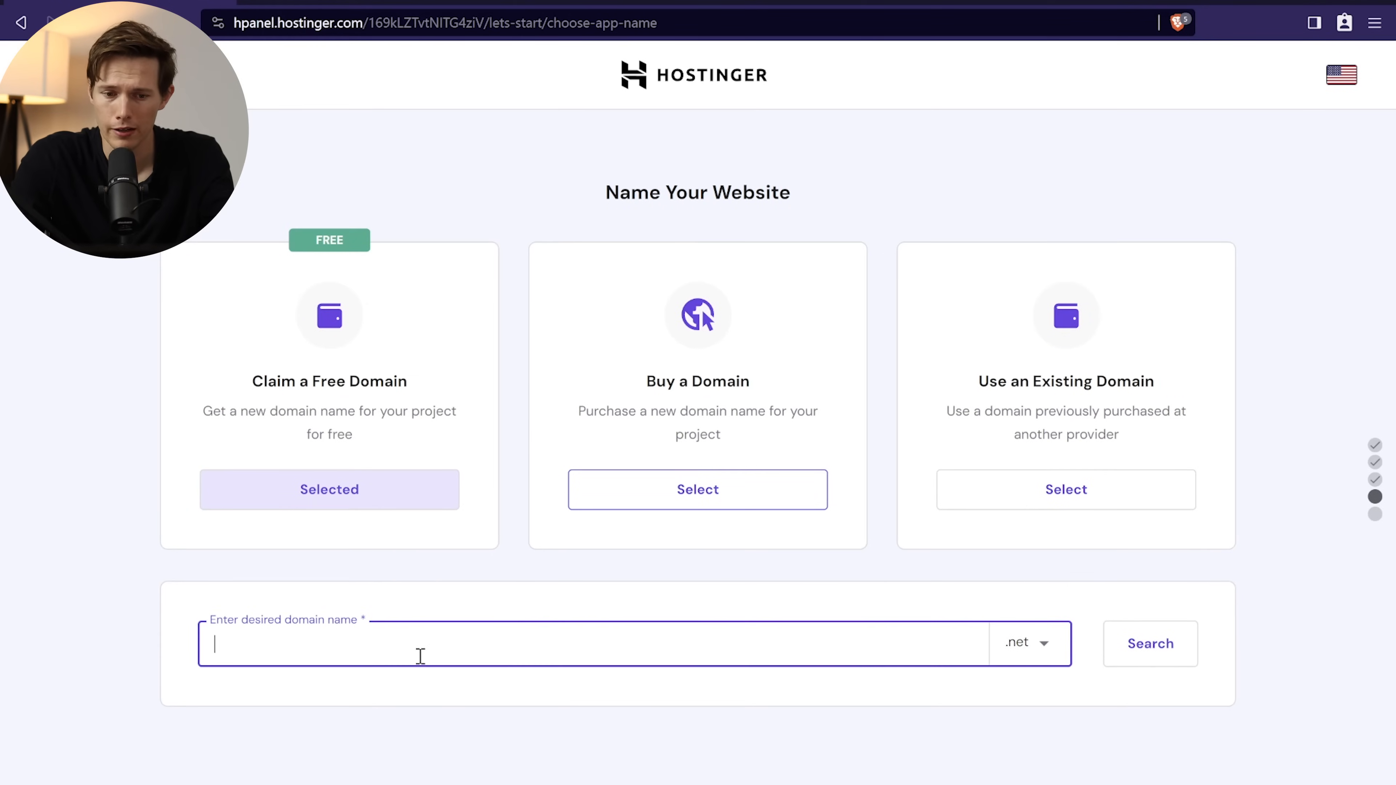
Step: Claim santrelenergydrinks.com as the free domain and continue past owner details
{"action": "left_click", "coordinate": [1150, 643]}
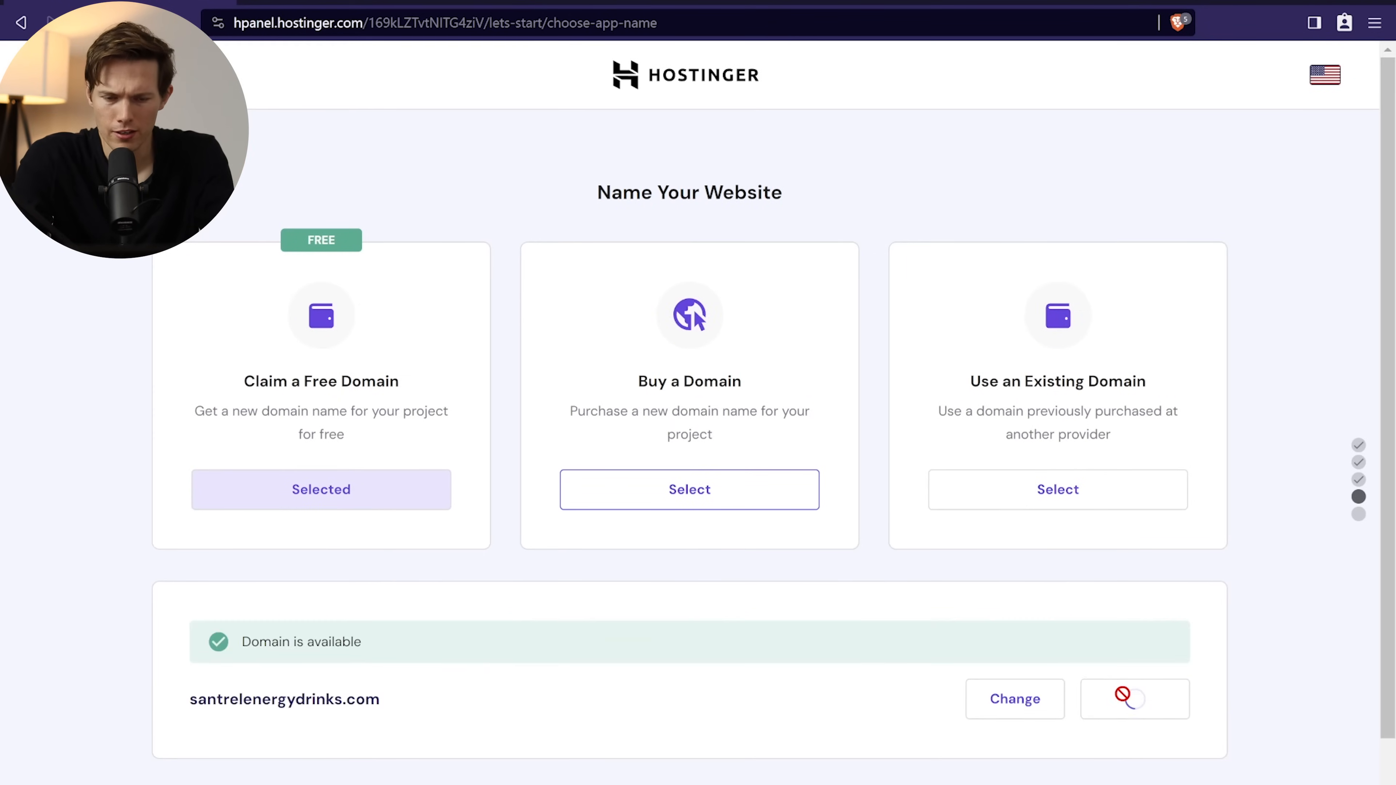
{"action": "left_click", "coordinate": [1133, 699]}
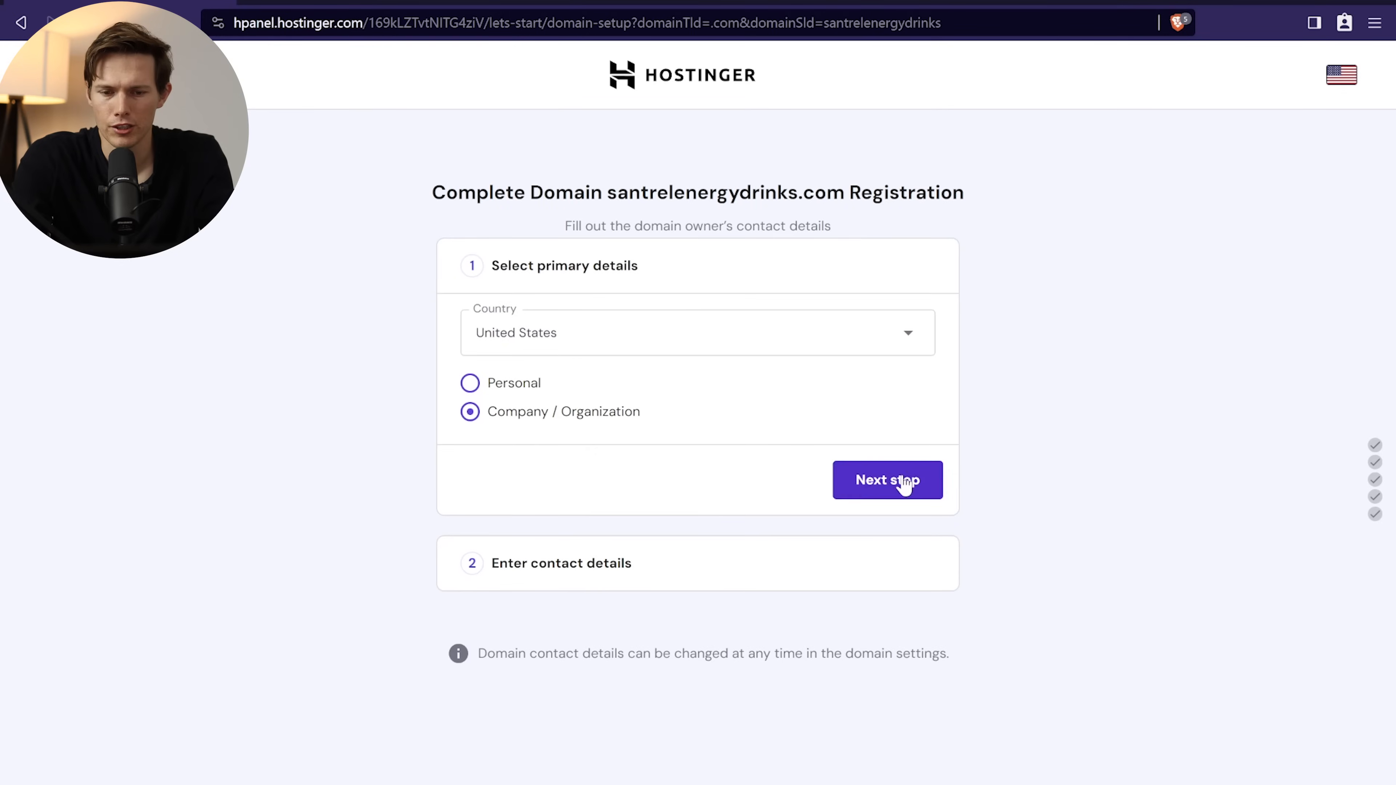
{"action": "left_click", "coordinate": [887, 480]}
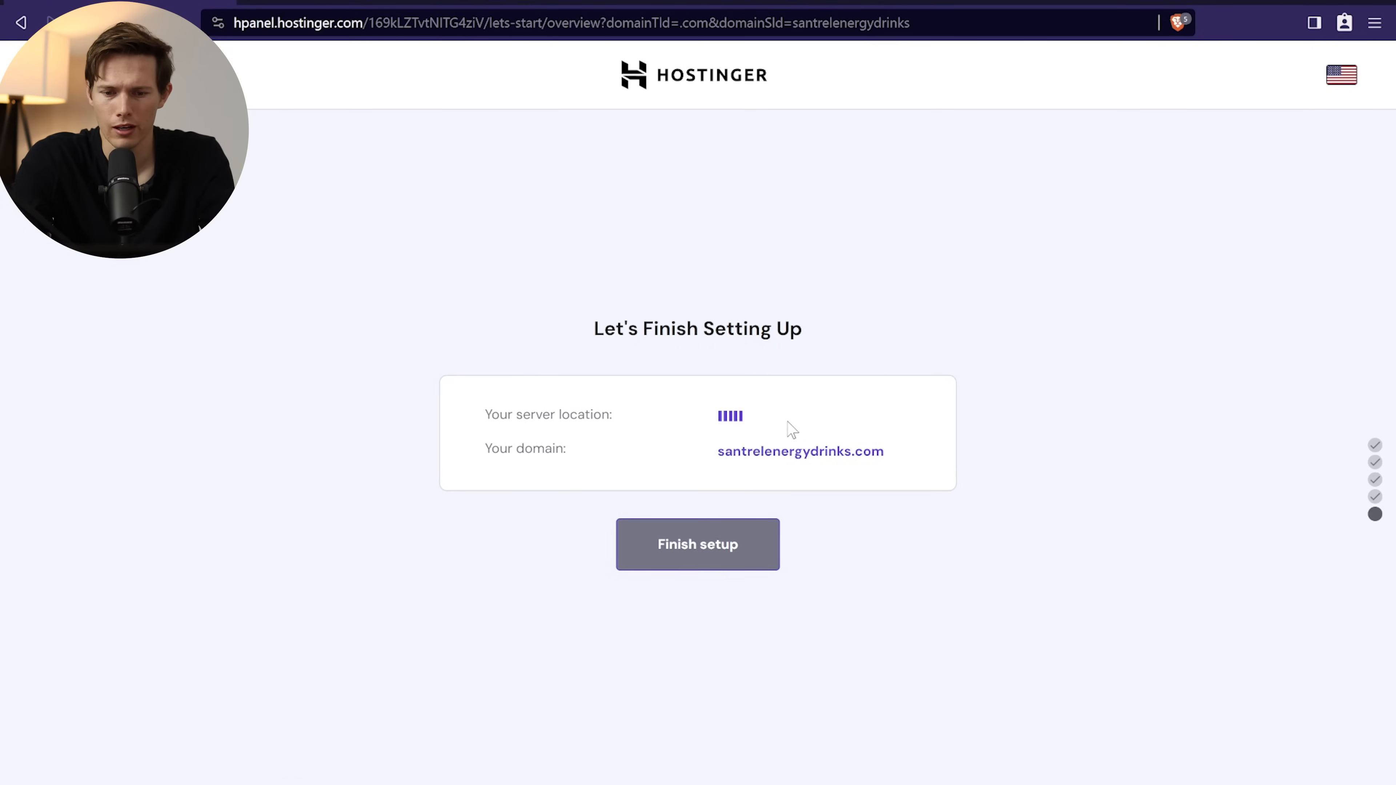
Step: Finish the site setup and reach the Auto Installer in the hosting panel
{"action": "left_click", "coordinate": [697, 543]}
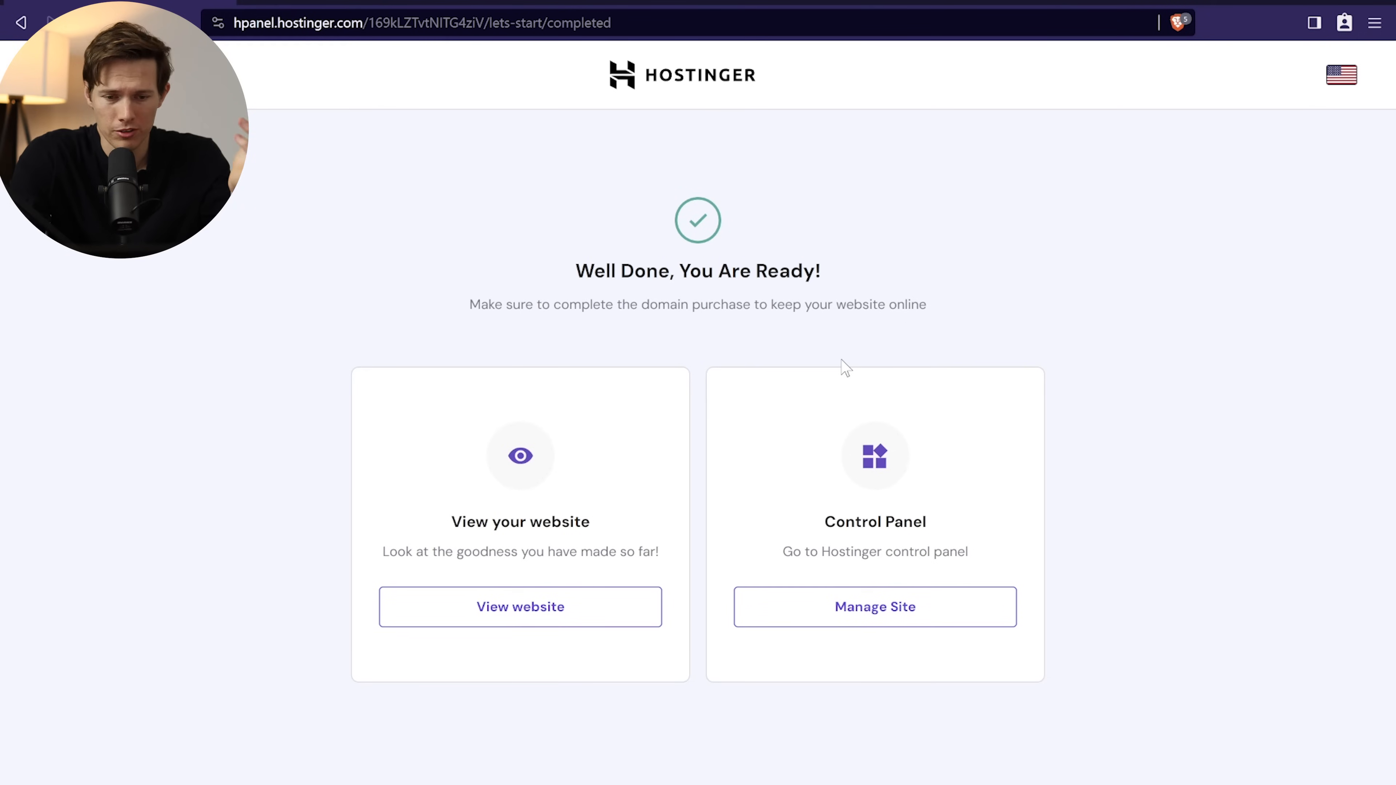
{"action": "mouse_move", "coordinate": [904, 654]}
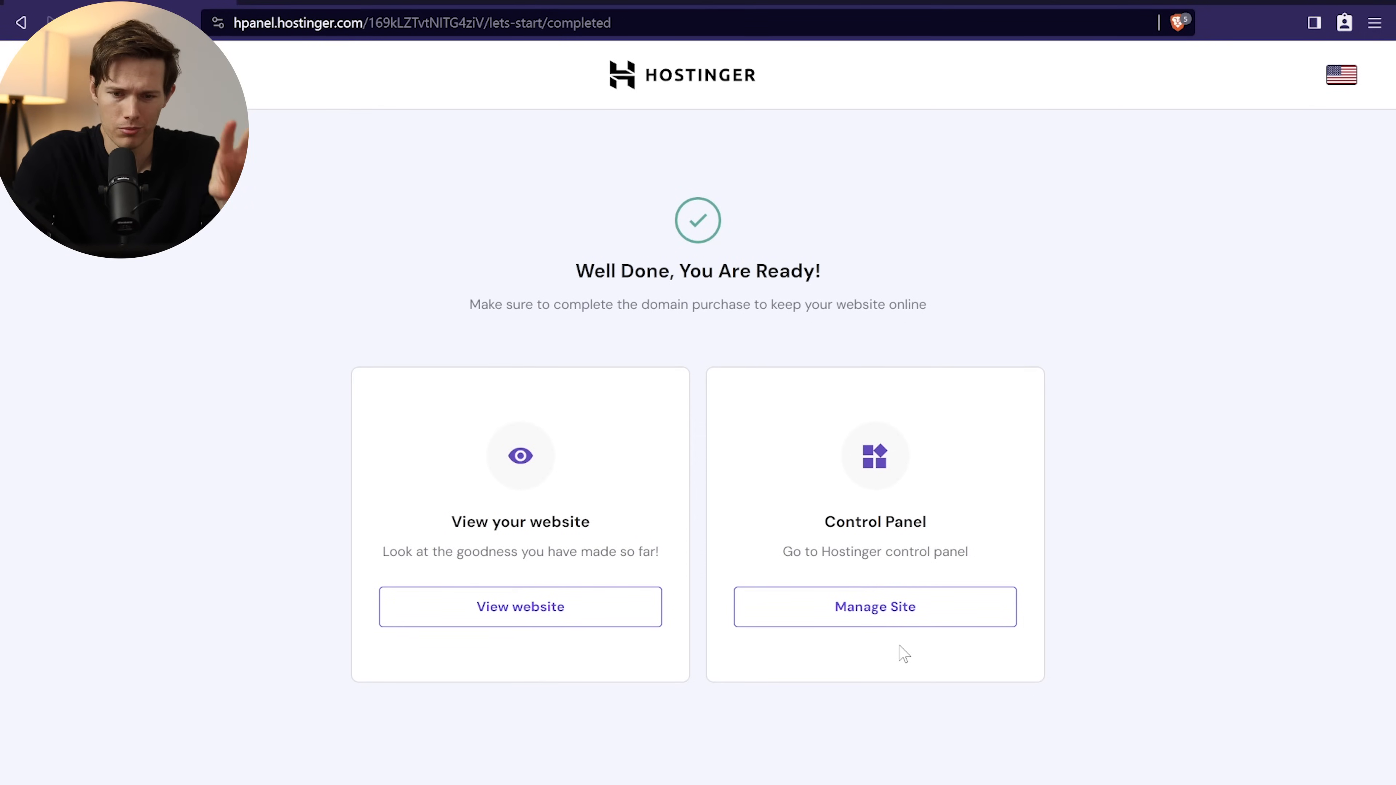
{"action": "left_click", "coordinate": [874, 606]}
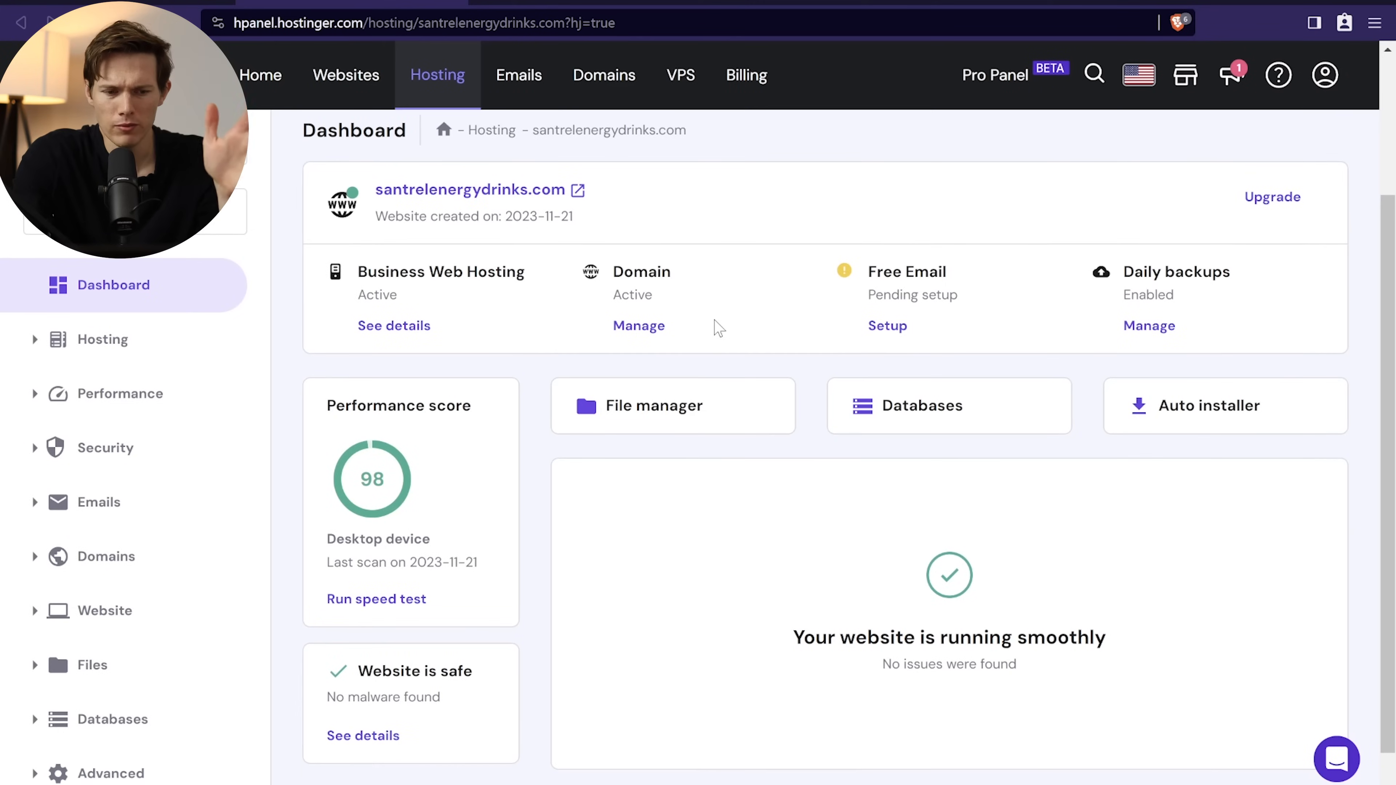
{"action": "left_click", "coordinate": [104, 610]}
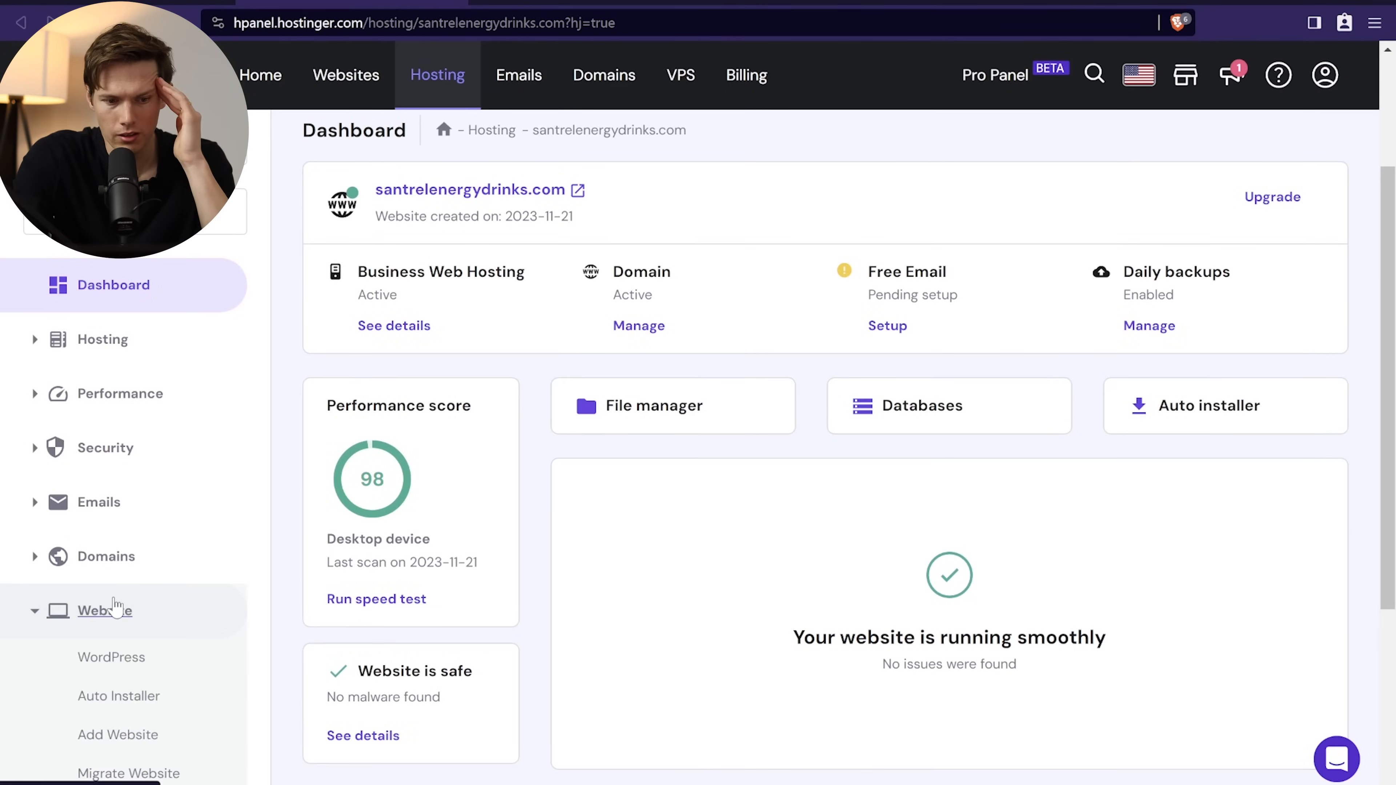
{"action": "scroll", "scroll_direction": "down", "scroll_amount": 3}
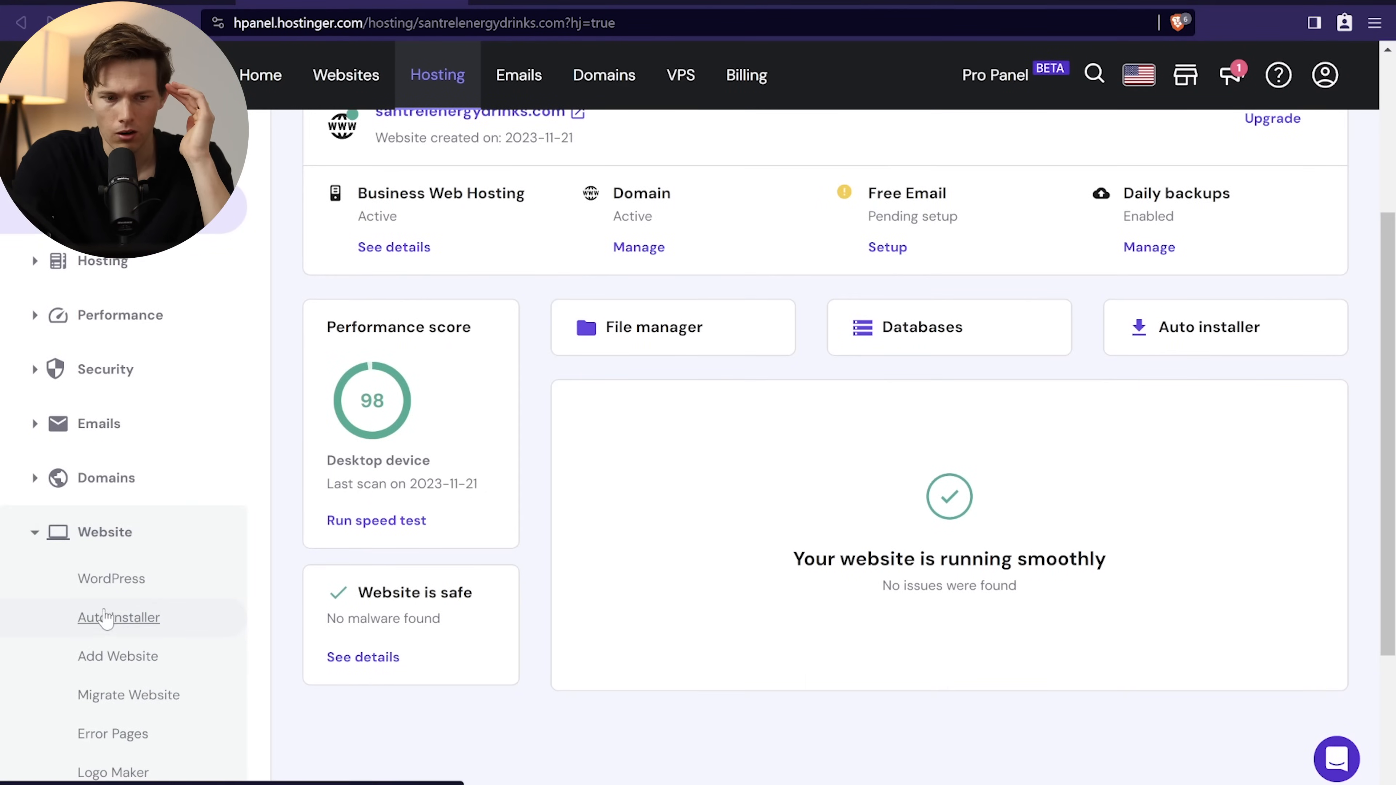
{"action": "left_click", "coordinate": [118, 618]}
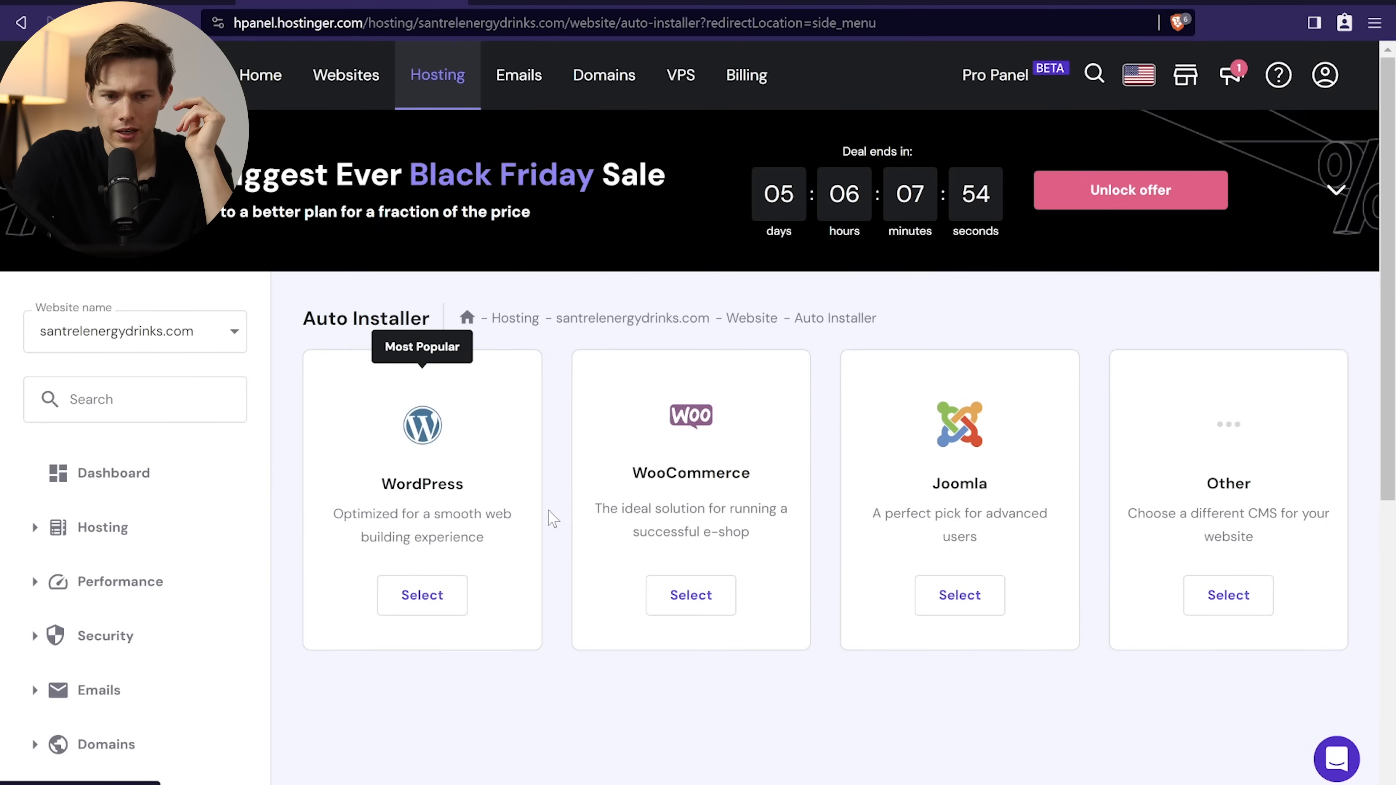
Step: Install WordPress on santrelenergydrinks.com through the auto installer
{"action": "left_click", "coordinate": [421, 595]}
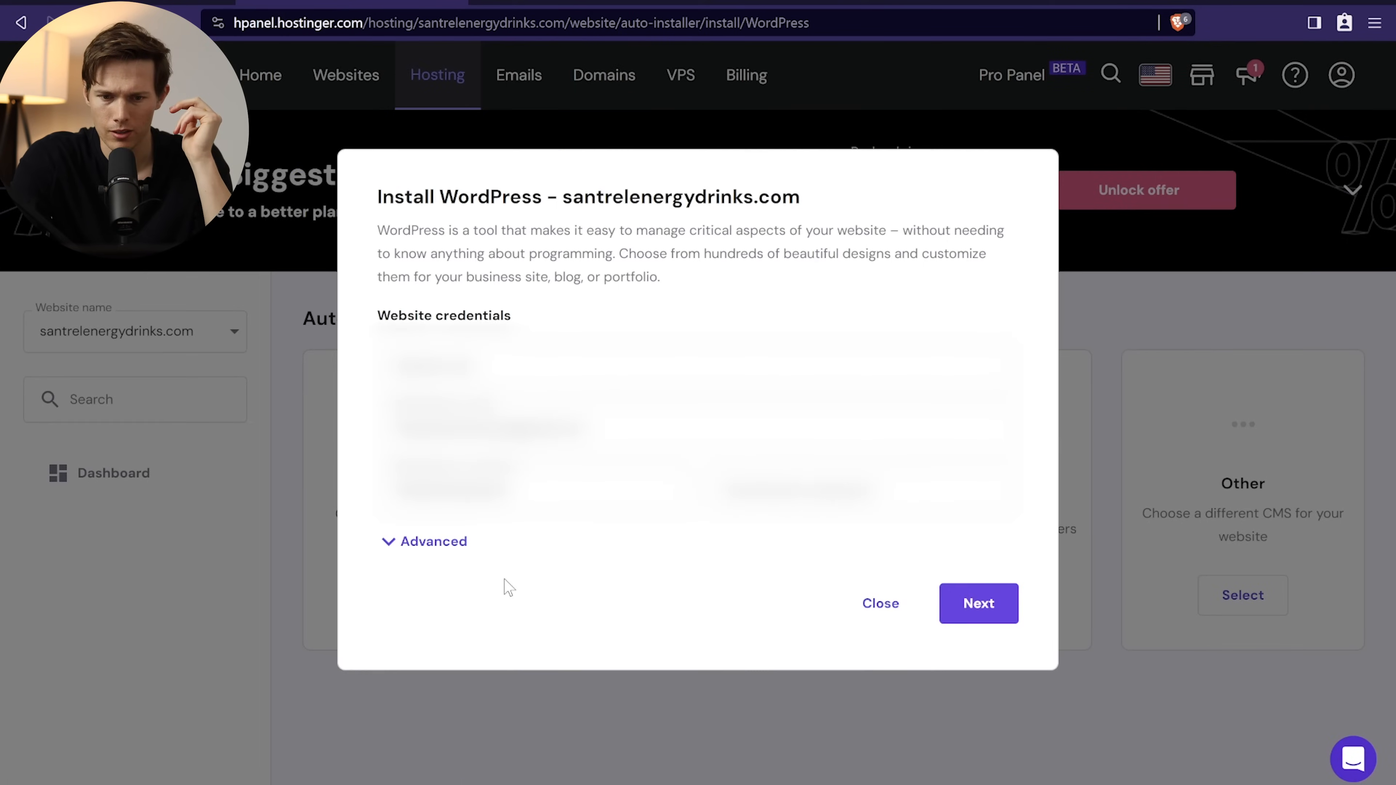
{"action": "mouse_move", "coordinate": [880, 602]}
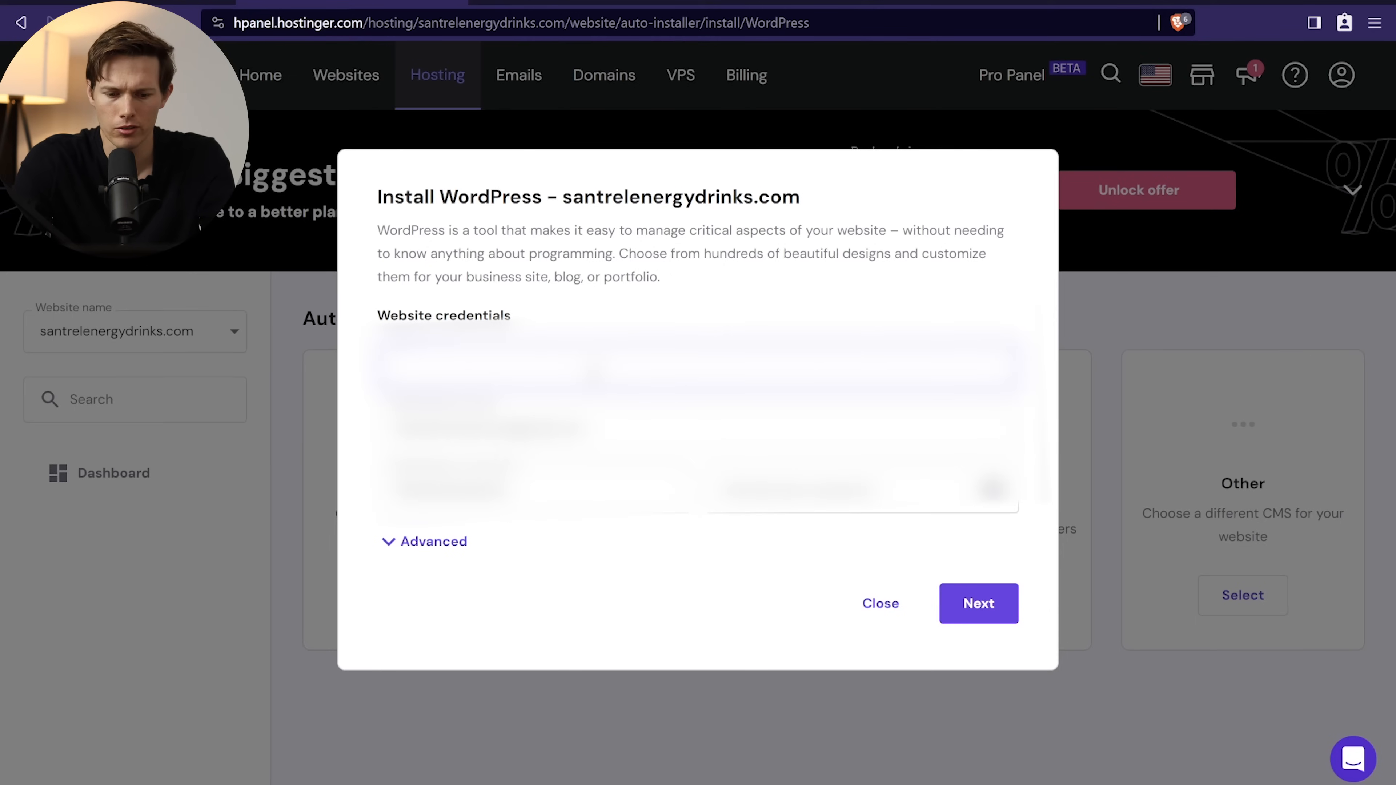
{"action": "left_click", "coordinate": [977, 604]}
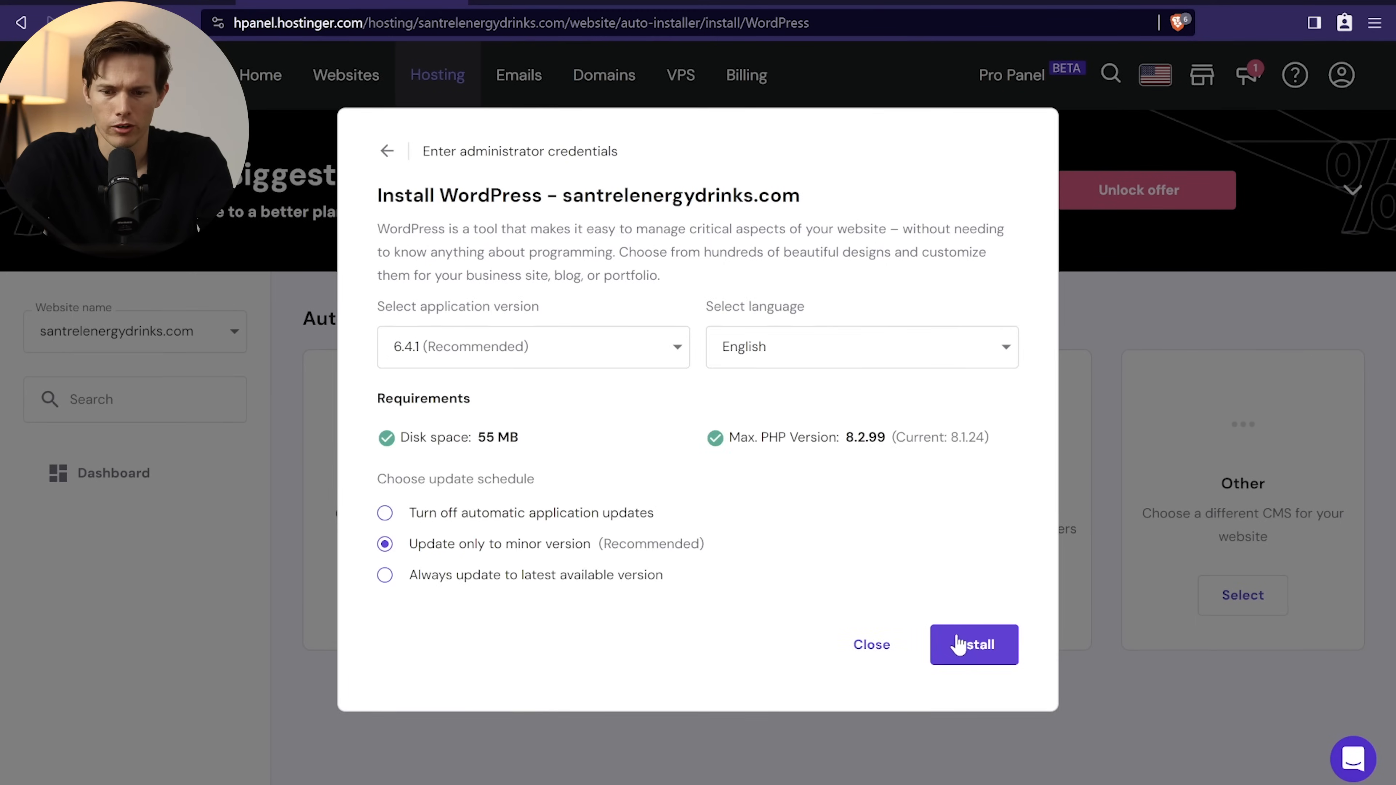
{"action": "left_click", "coordinate": [972, 645]}
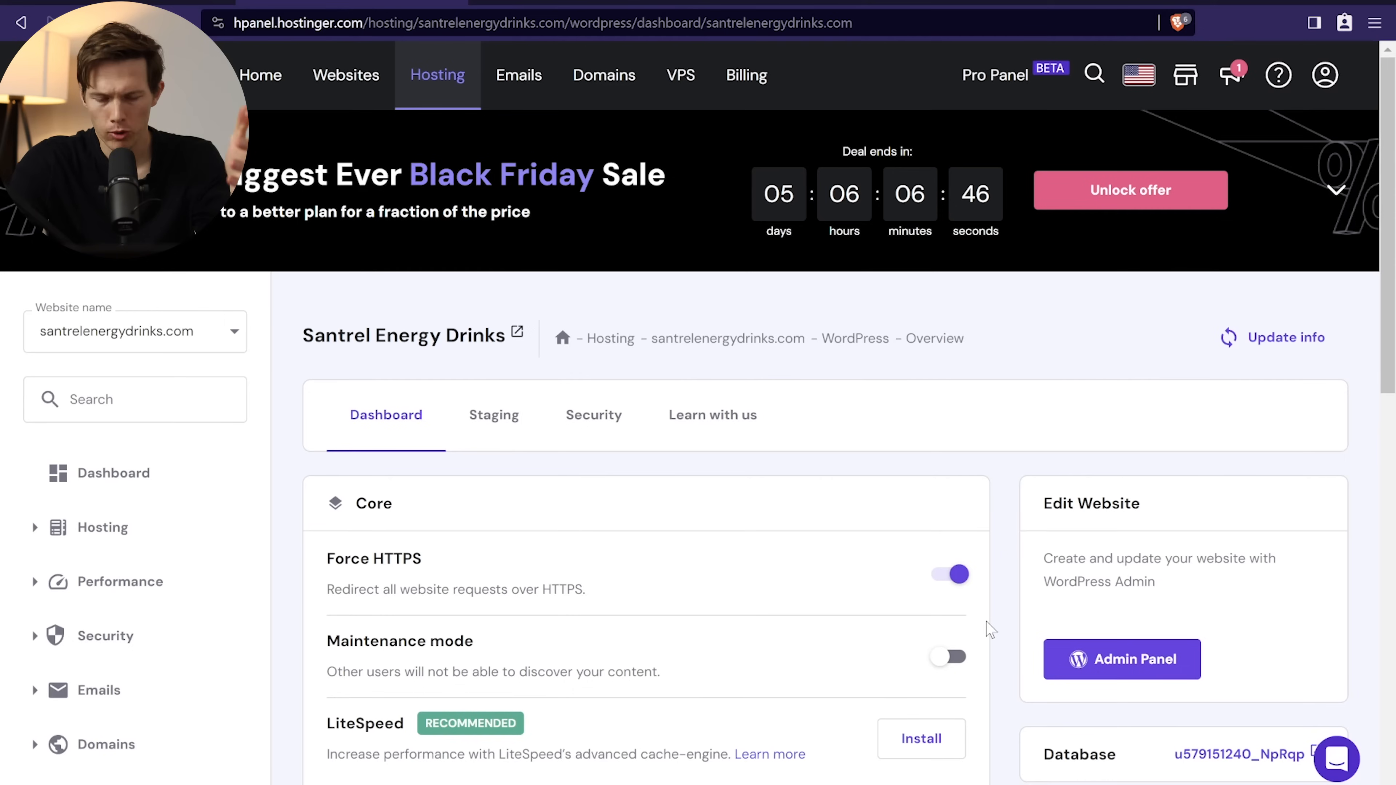
{"action": "mouse_move", "coordinate": [1076, 677]}
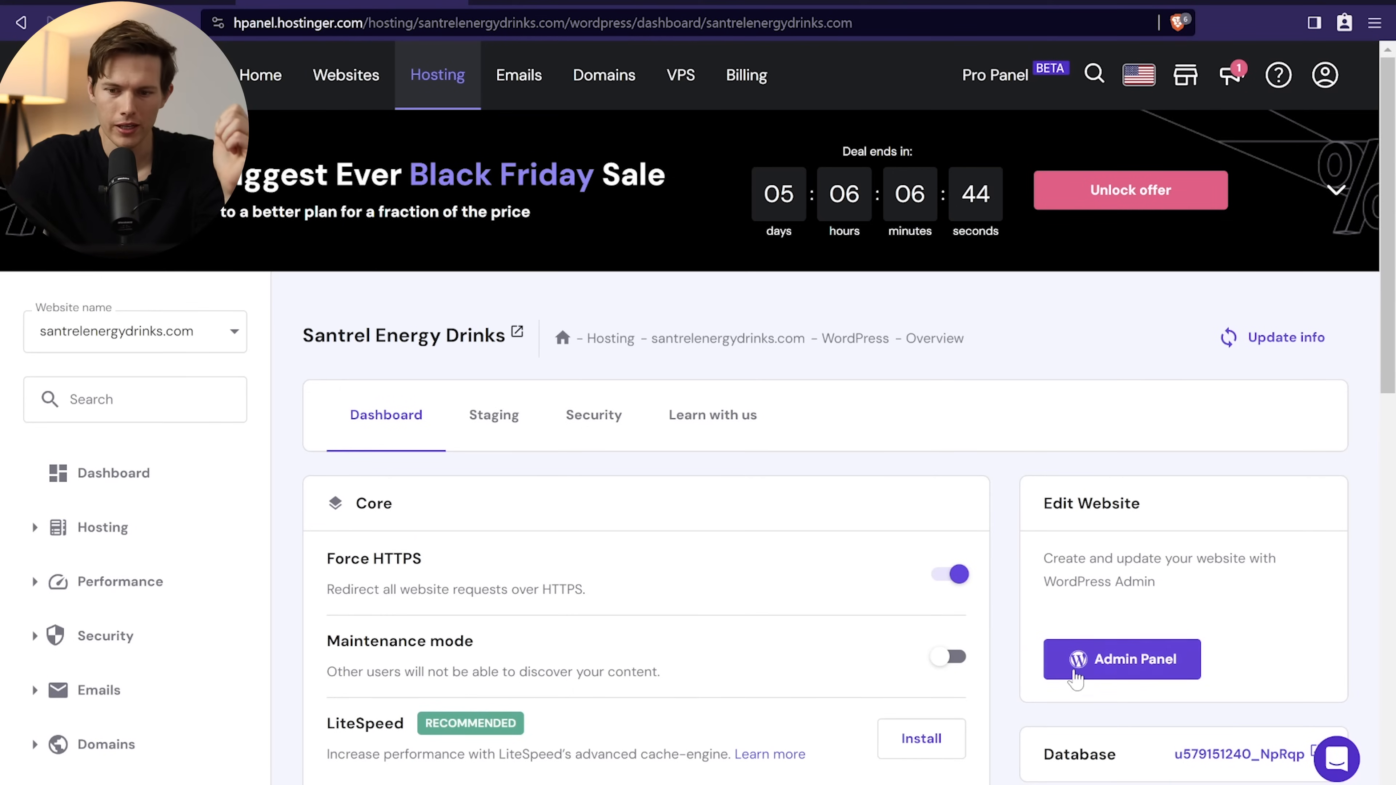
{"action": "mouse_move", "coordinate": [968, 643]}
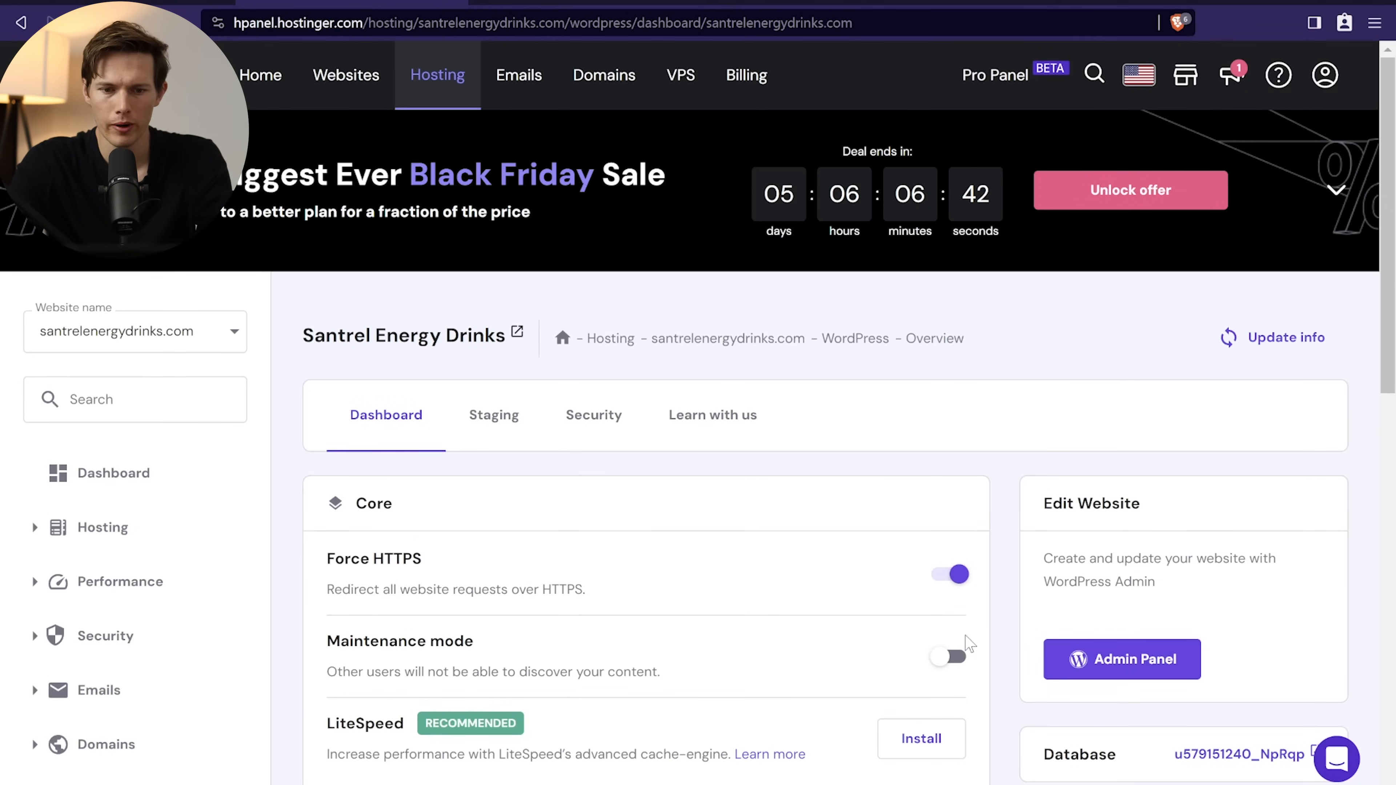
{"action": "mouse_move", "coordinate": [690, 369]}
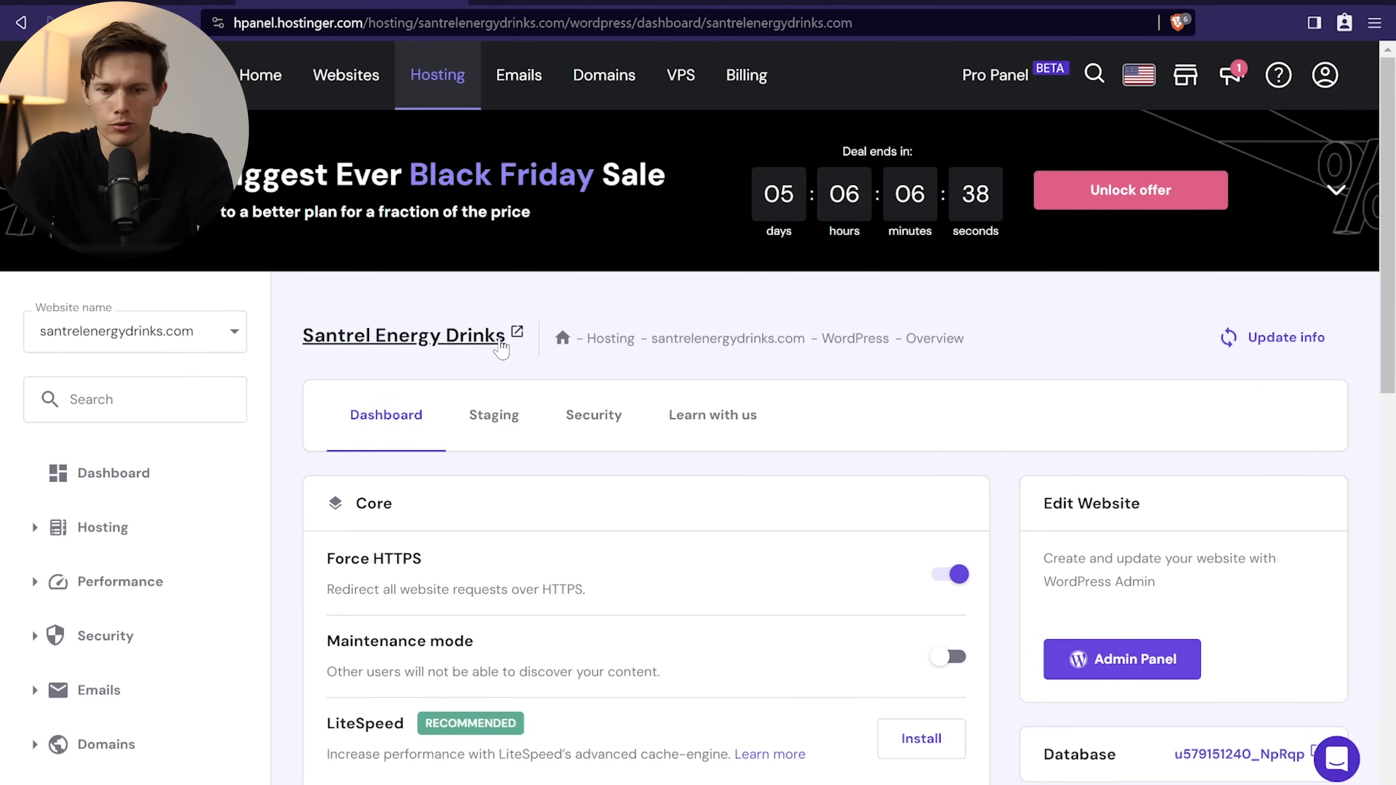
Step: View the live Santrel Energy Drinks site with its default WordPress theme
{"action": "left_click", "coordinate": [516, 335]}
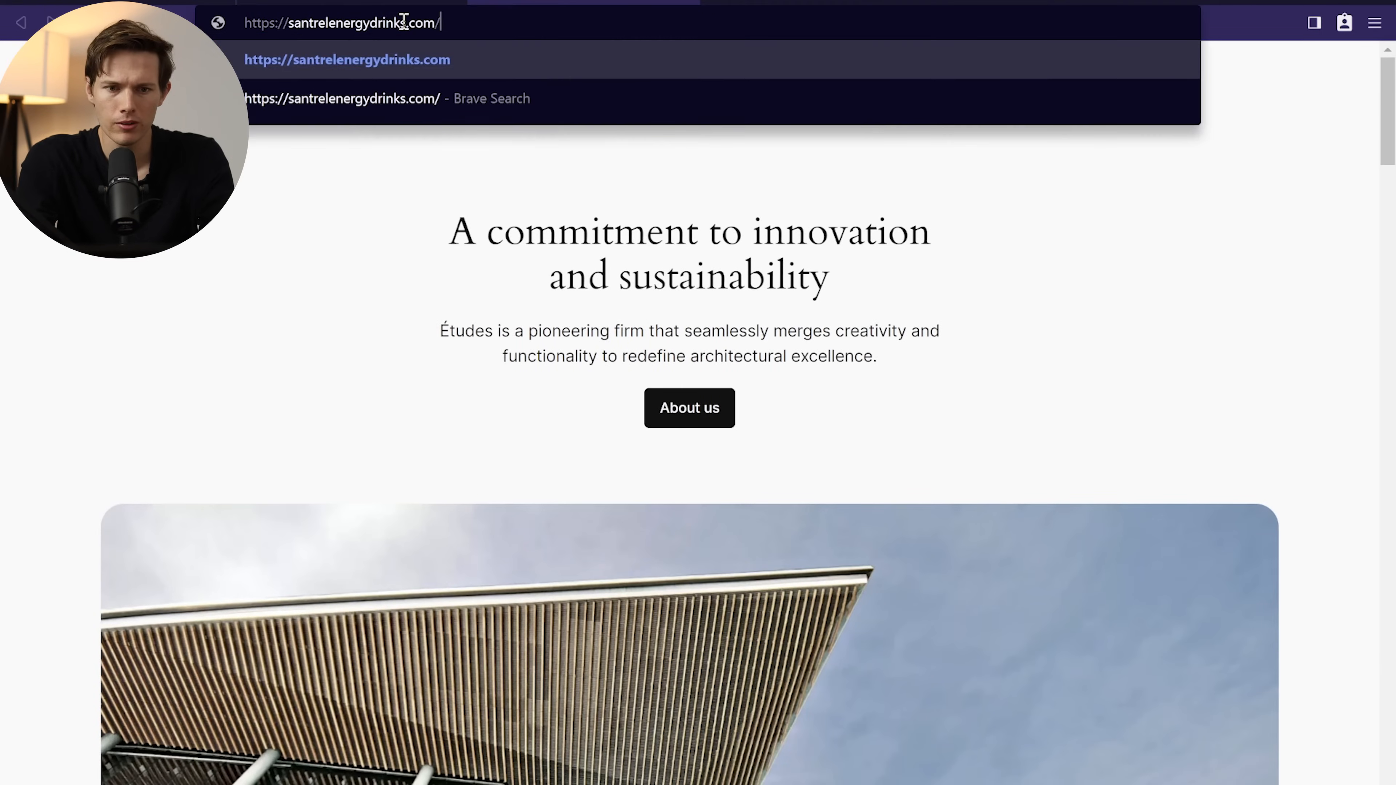
Step: Log into the WordPress admin dashboard via the wp-admin URL
{"action": "type", "text": "wp-ad,o"}
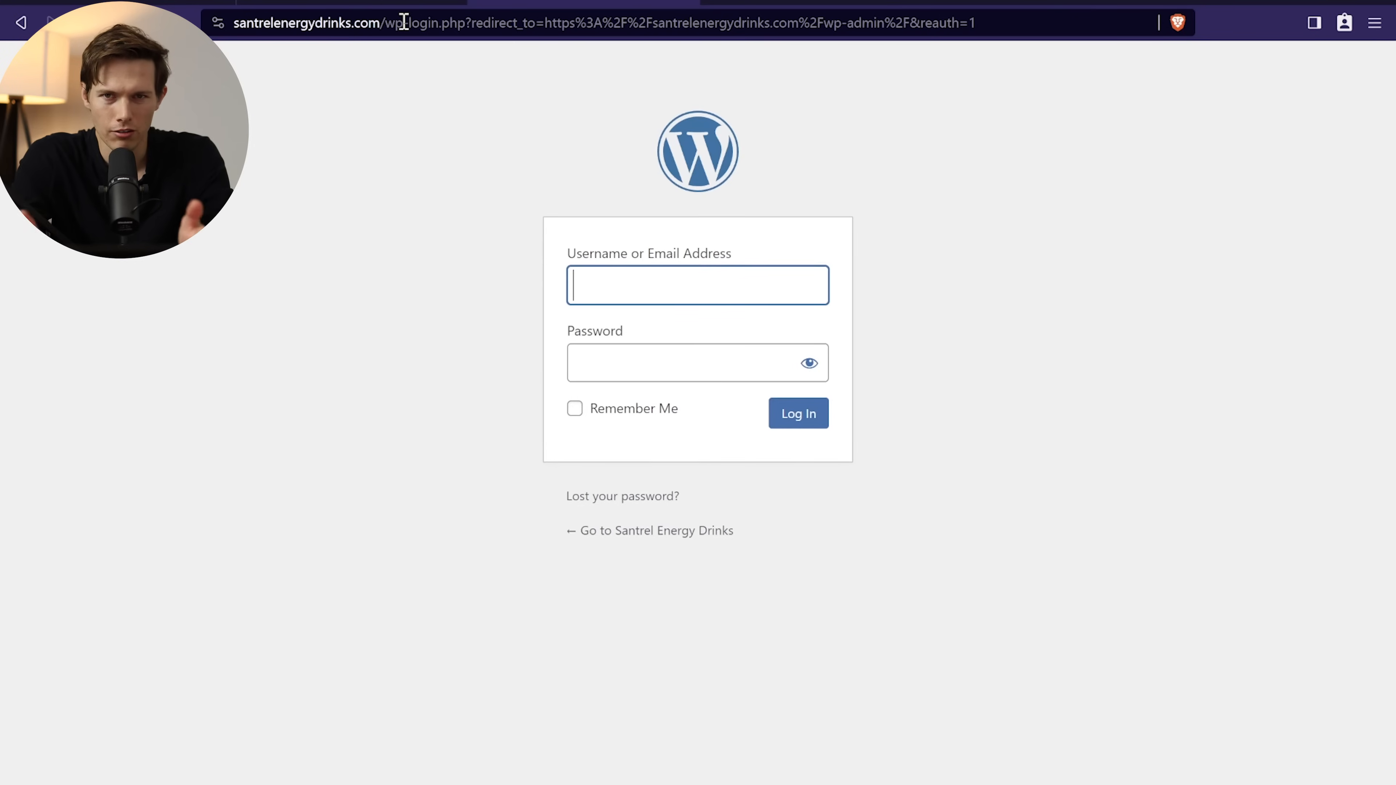
{"action": "mouse_move", "coordinate": [623, 298]}
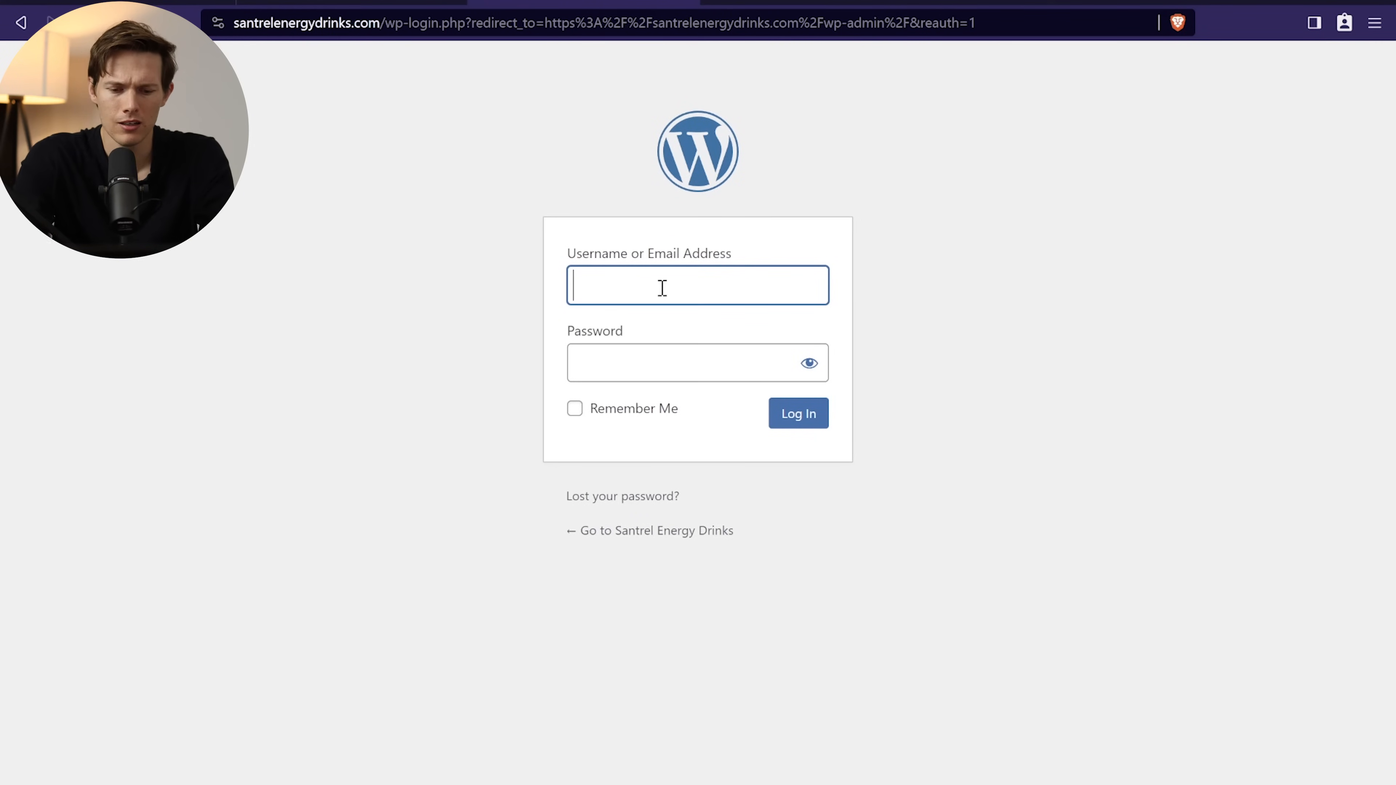
{"action": "left_click", "coordinate": [797, 413]}
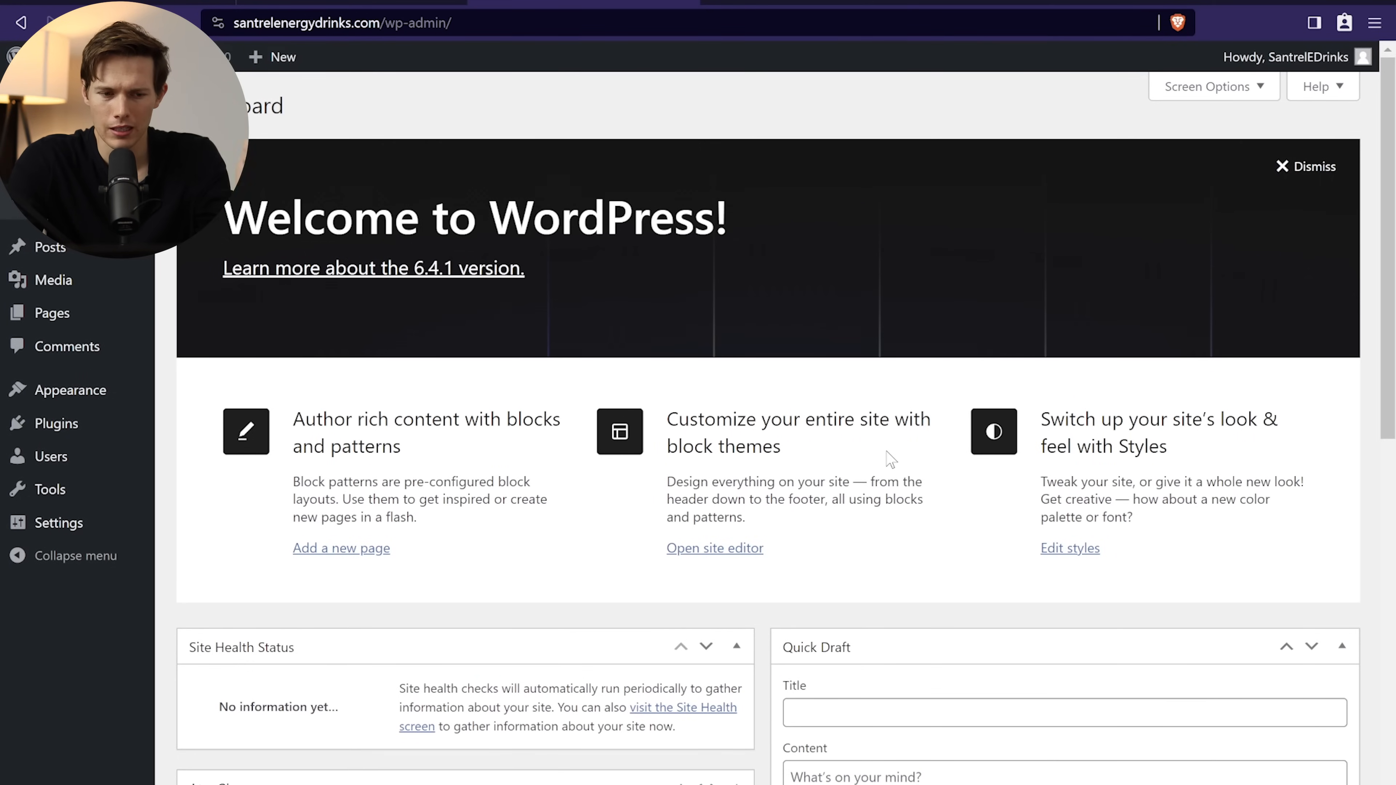
{"action": "mouse_move", "coordinate": [356, 448]}
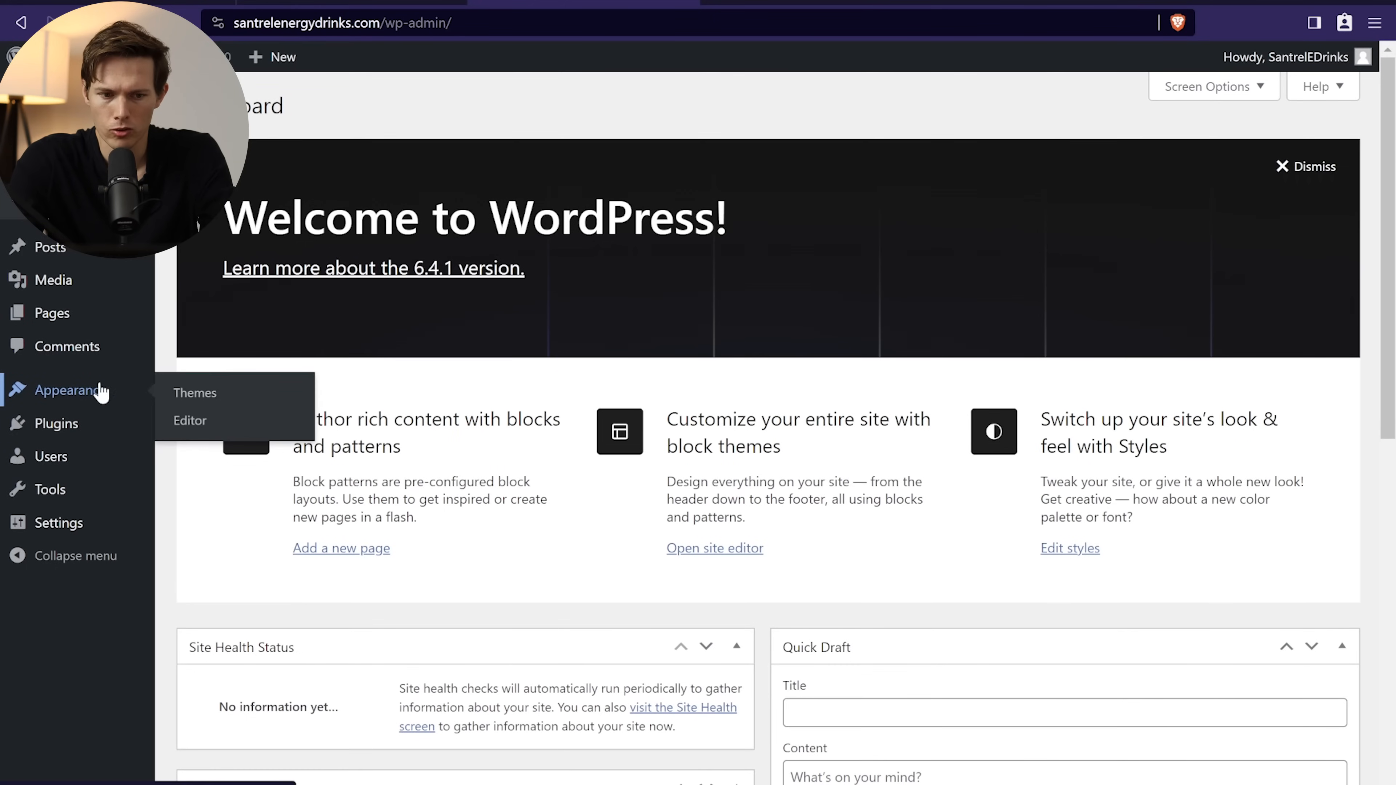
Step: Browse the popular themes under Add New Theme
{"action": "left_click", "coordinate": [195, 393]}
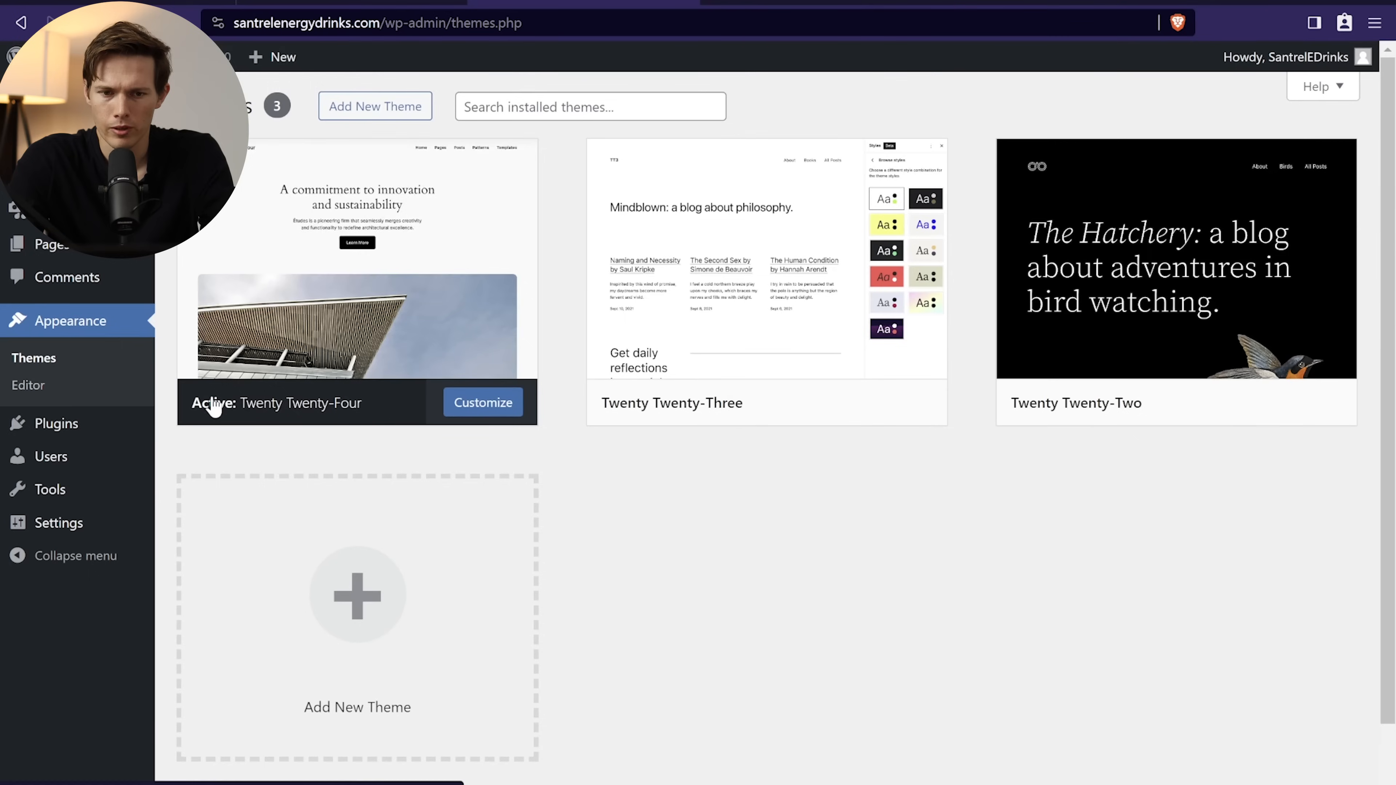
{"action": "left_click", "coordinate": [374, 106]}
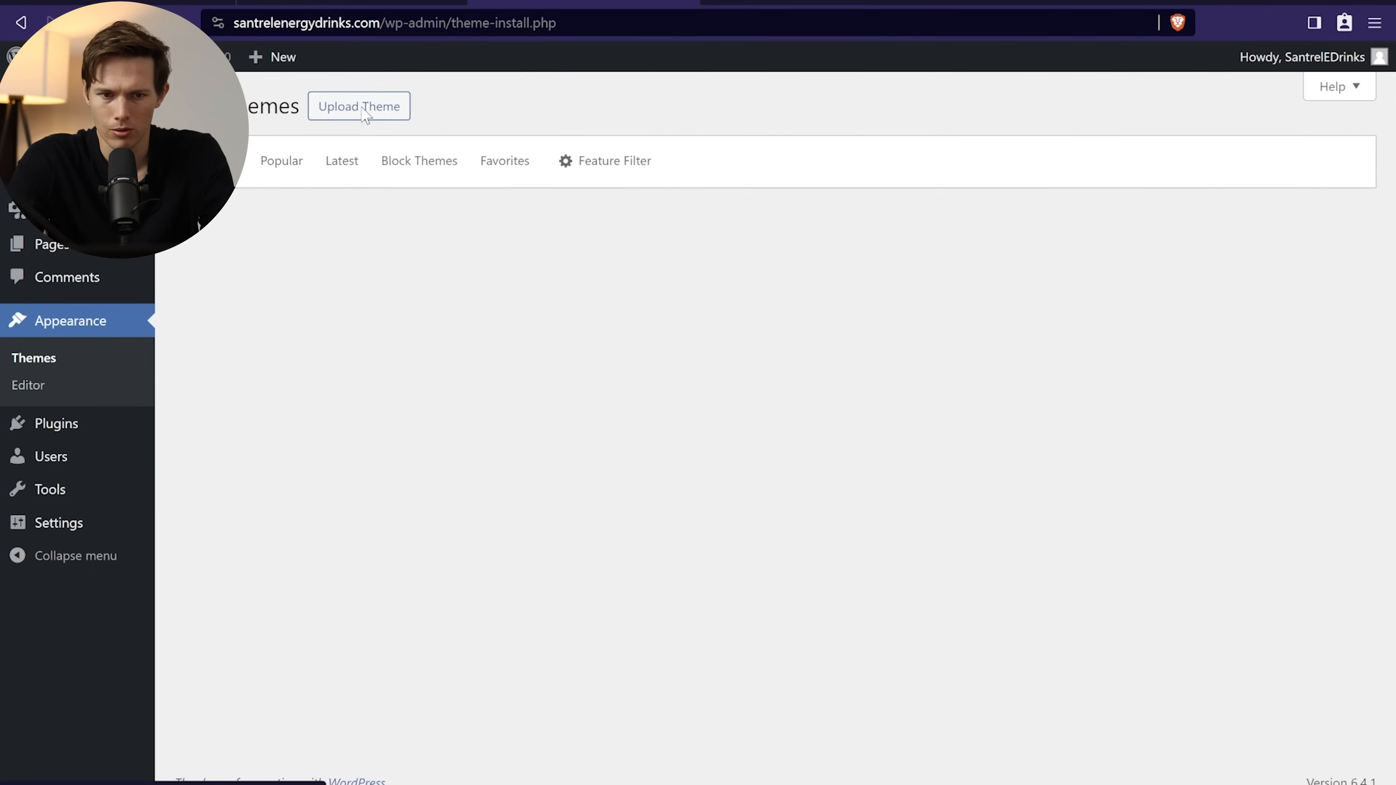
{"action": "left_click", "coordinate": [282, 162]}
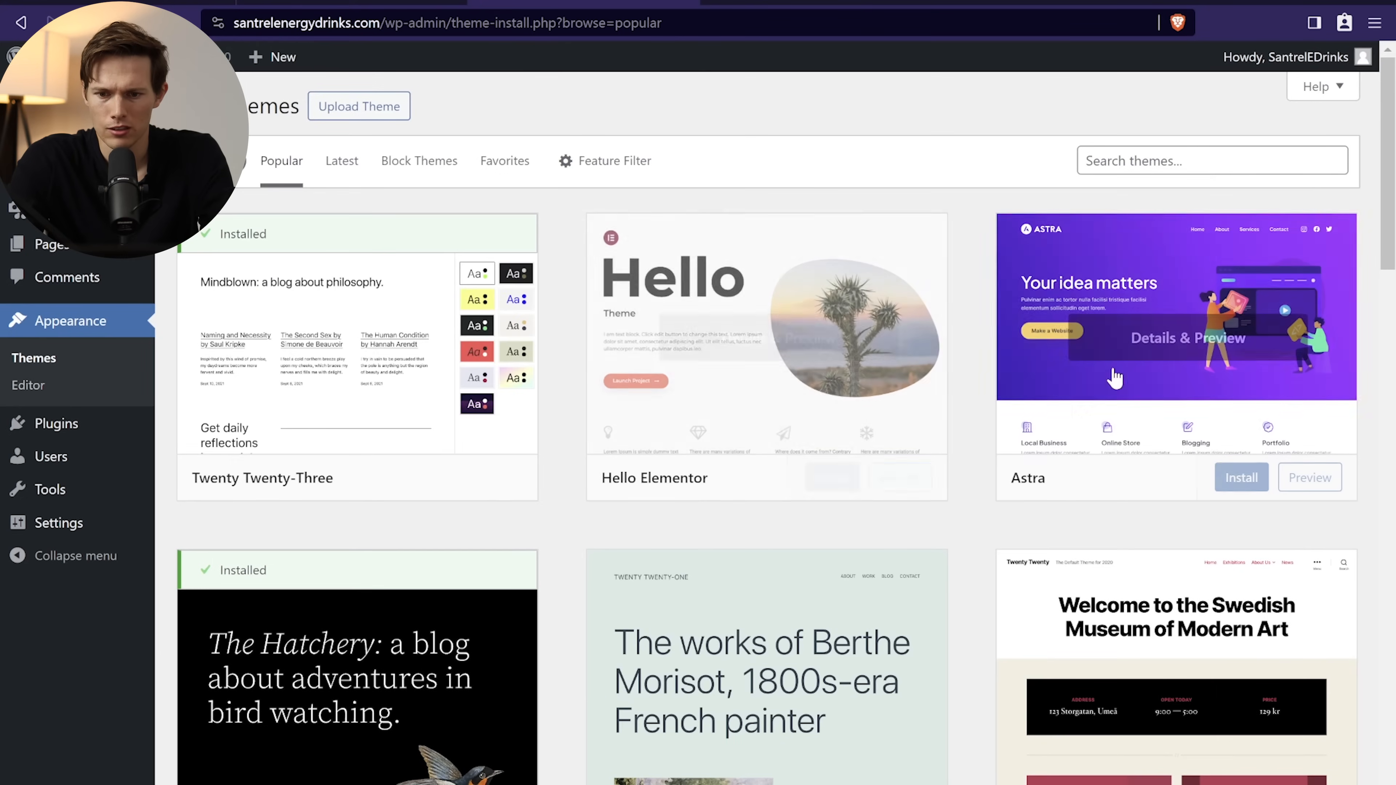
{"action": "mouse_move", "coordinate": [1122, 147]}
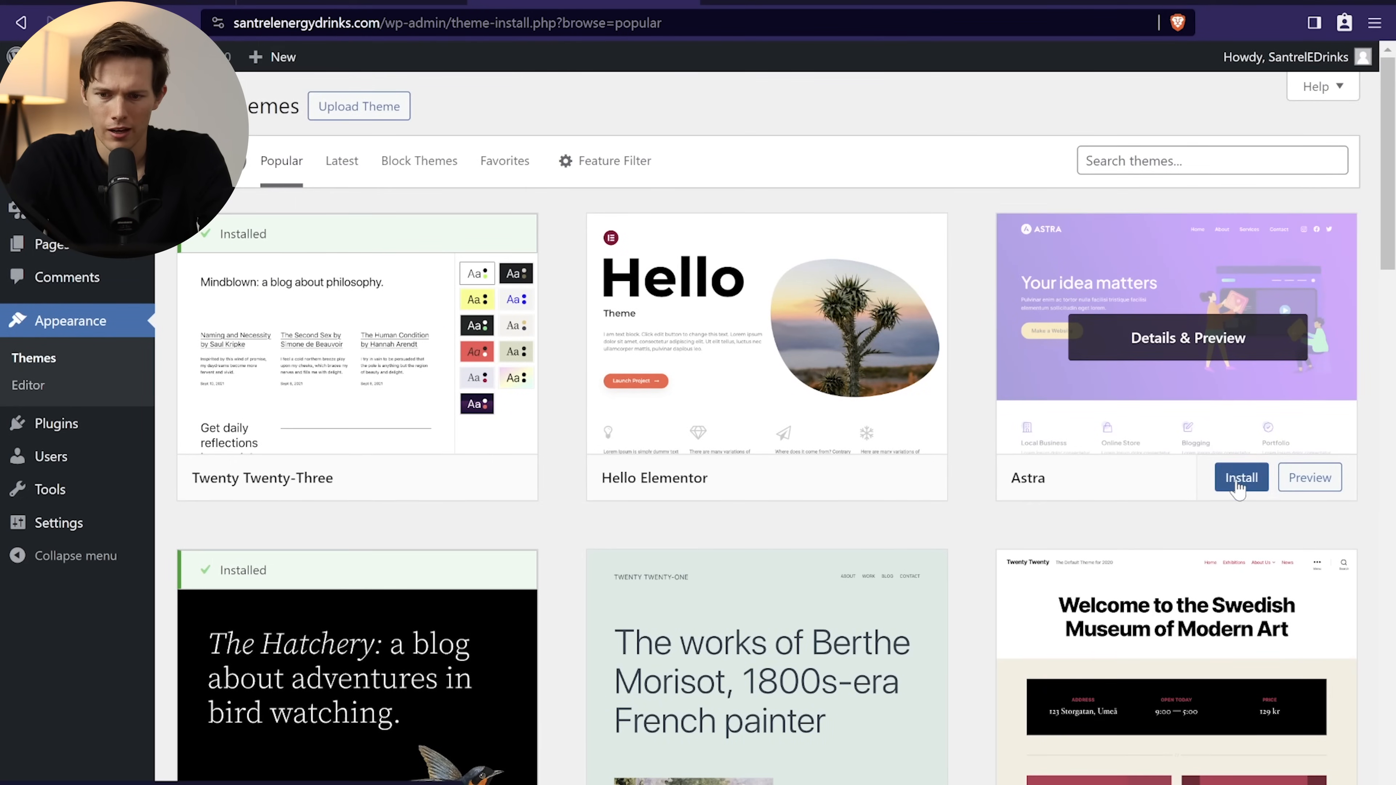
Step: Install the Astra theme and activate it
{"action": "left_click", "coordinate": [1240, 477]}
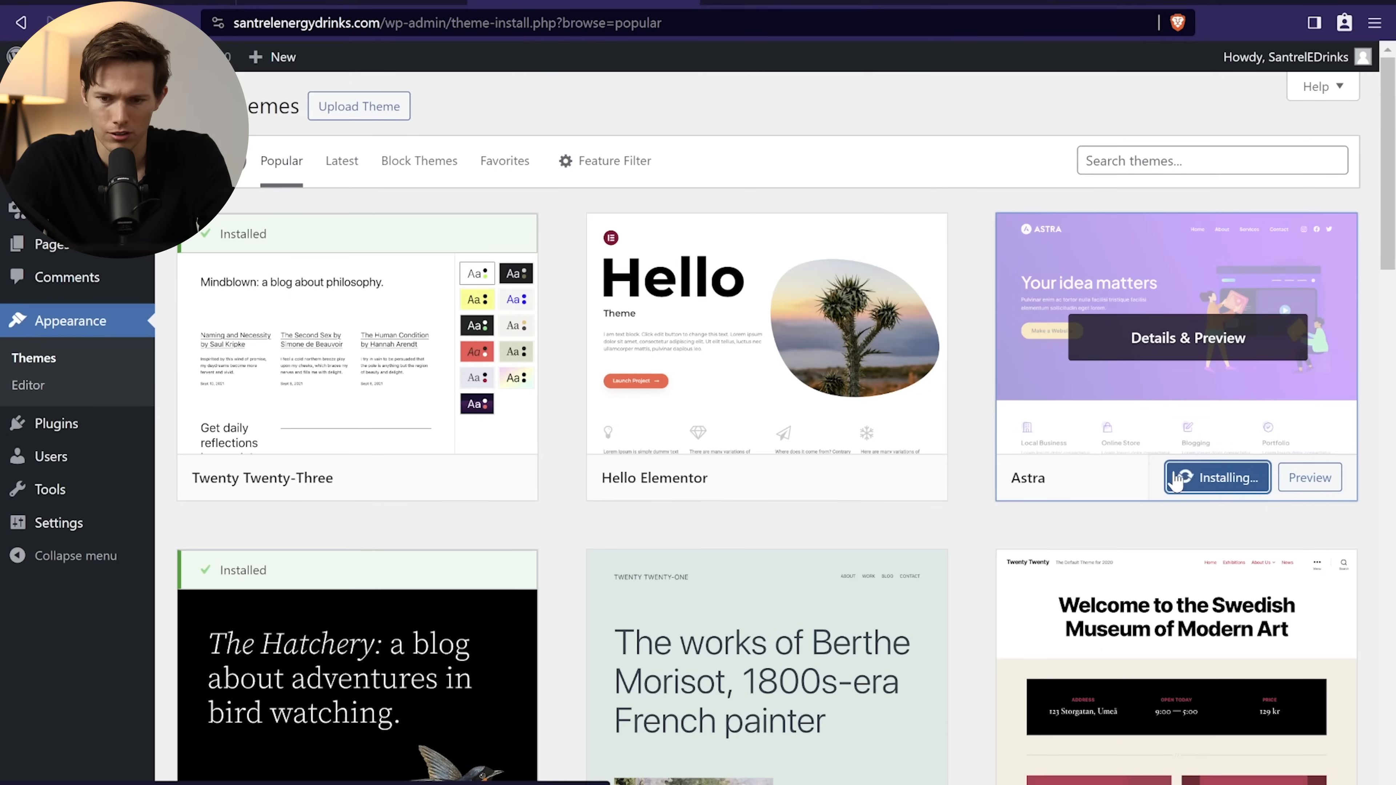
{"action": "left_click", "coordinate": [1217, 477]}
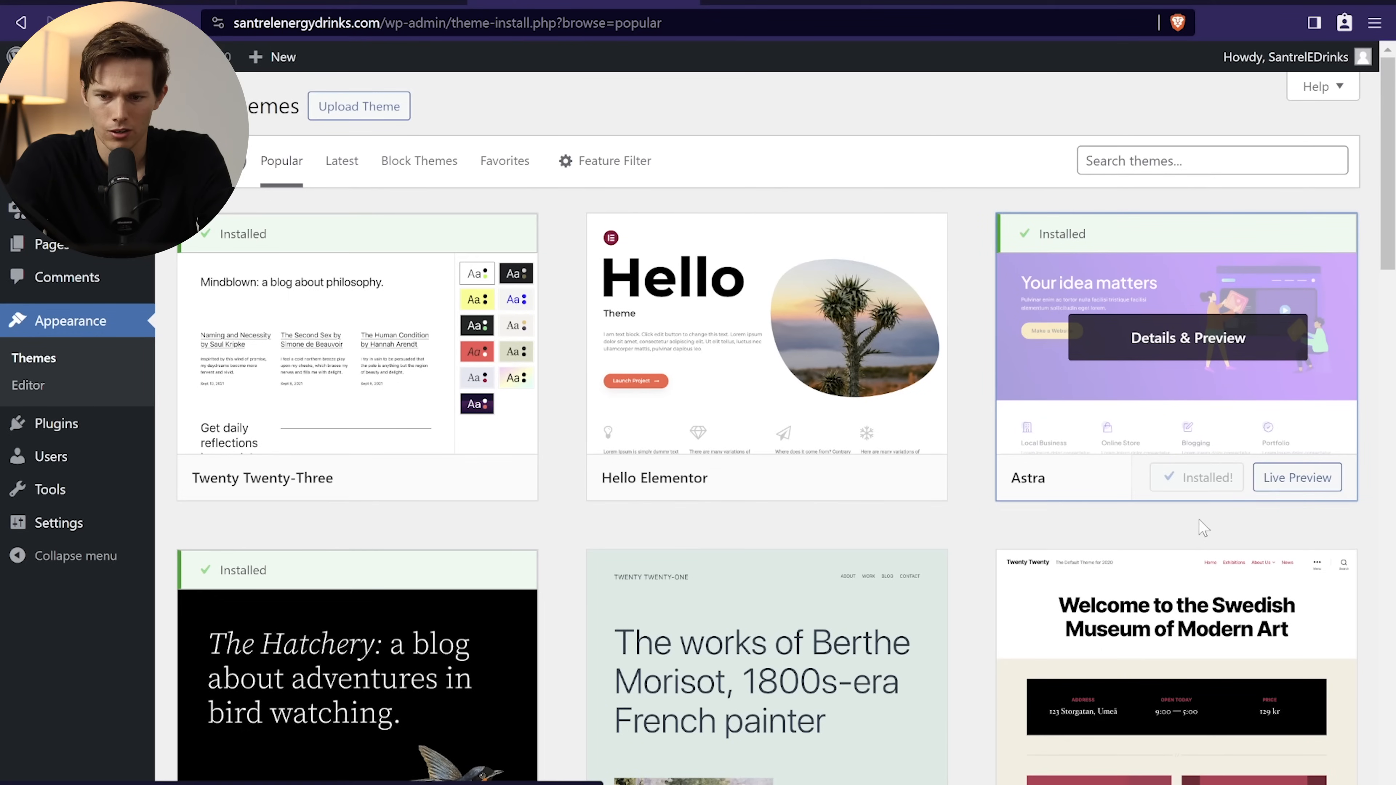
{"action": "mouse_move", "coordinate": [1209, 477]}
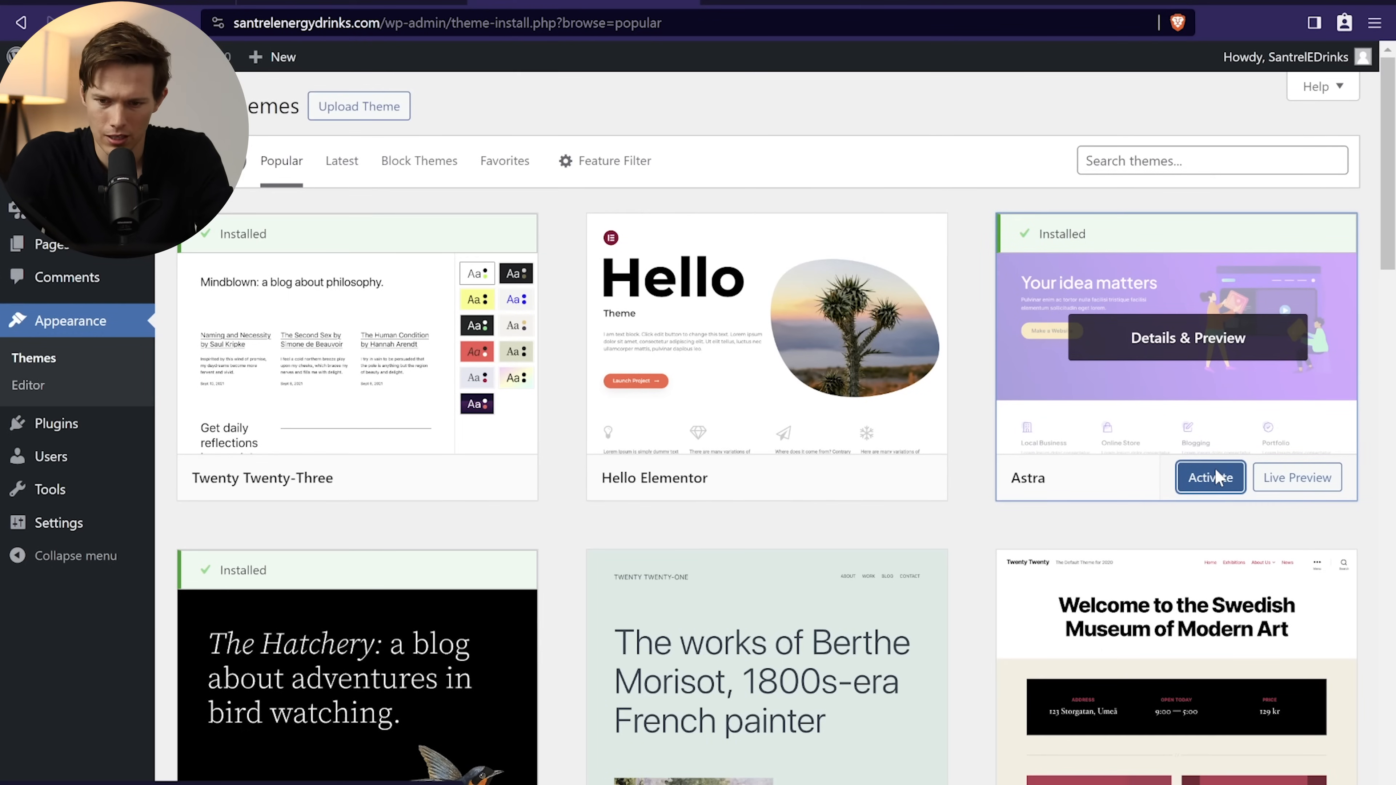
{"action": "left_click", "coordinate": [1209, 477]}
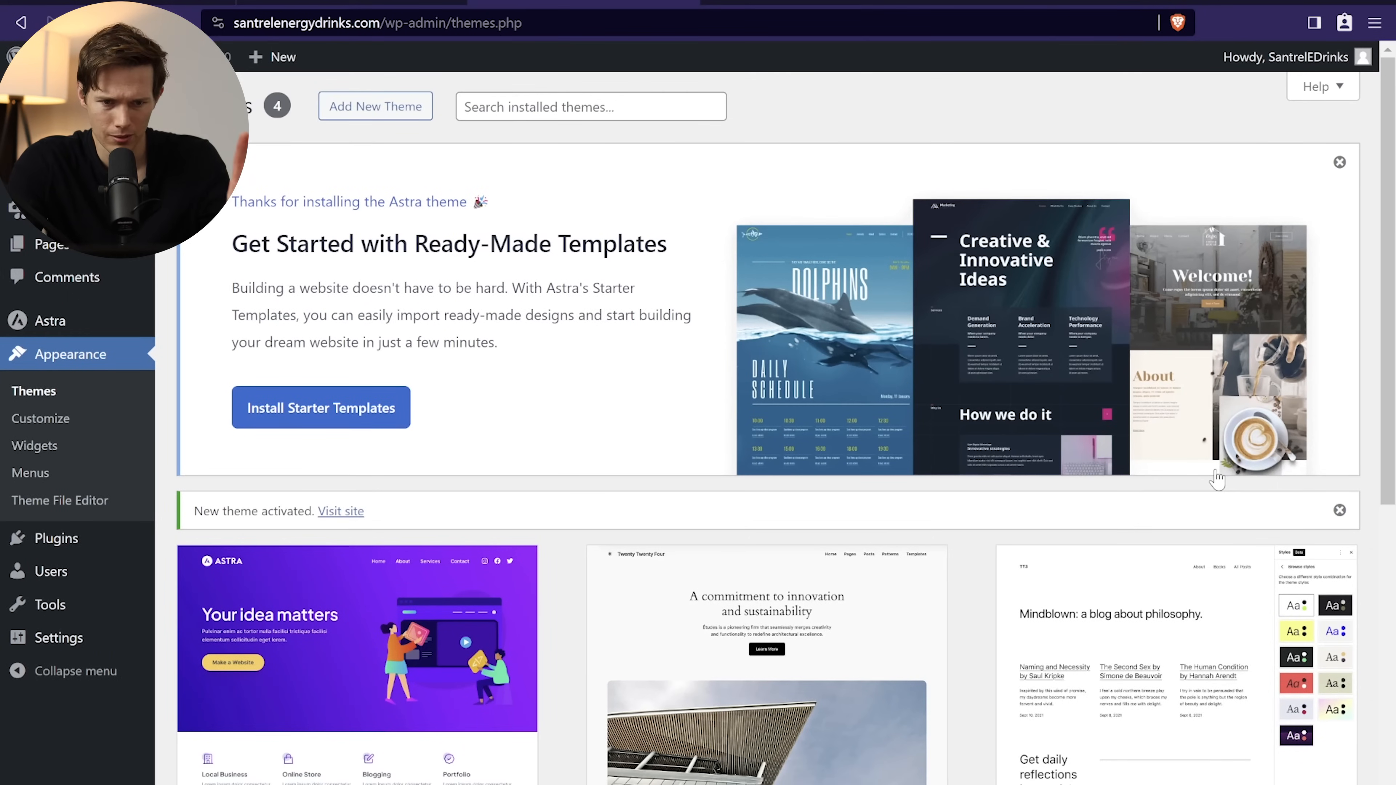
{"action": "mouse_move", "coordinate": [713, 279]}
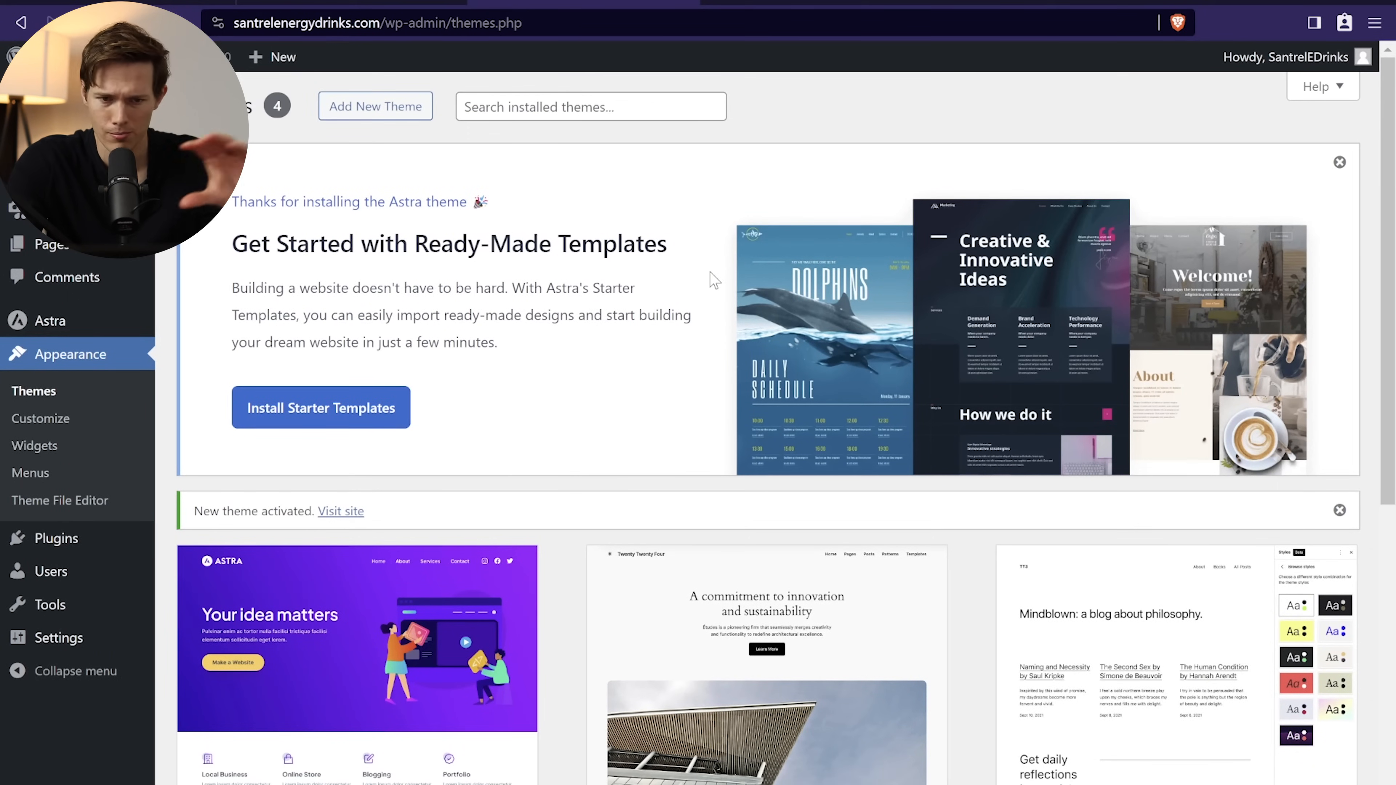
{"action": "mouse_move", "coordinate": [321, 408]}
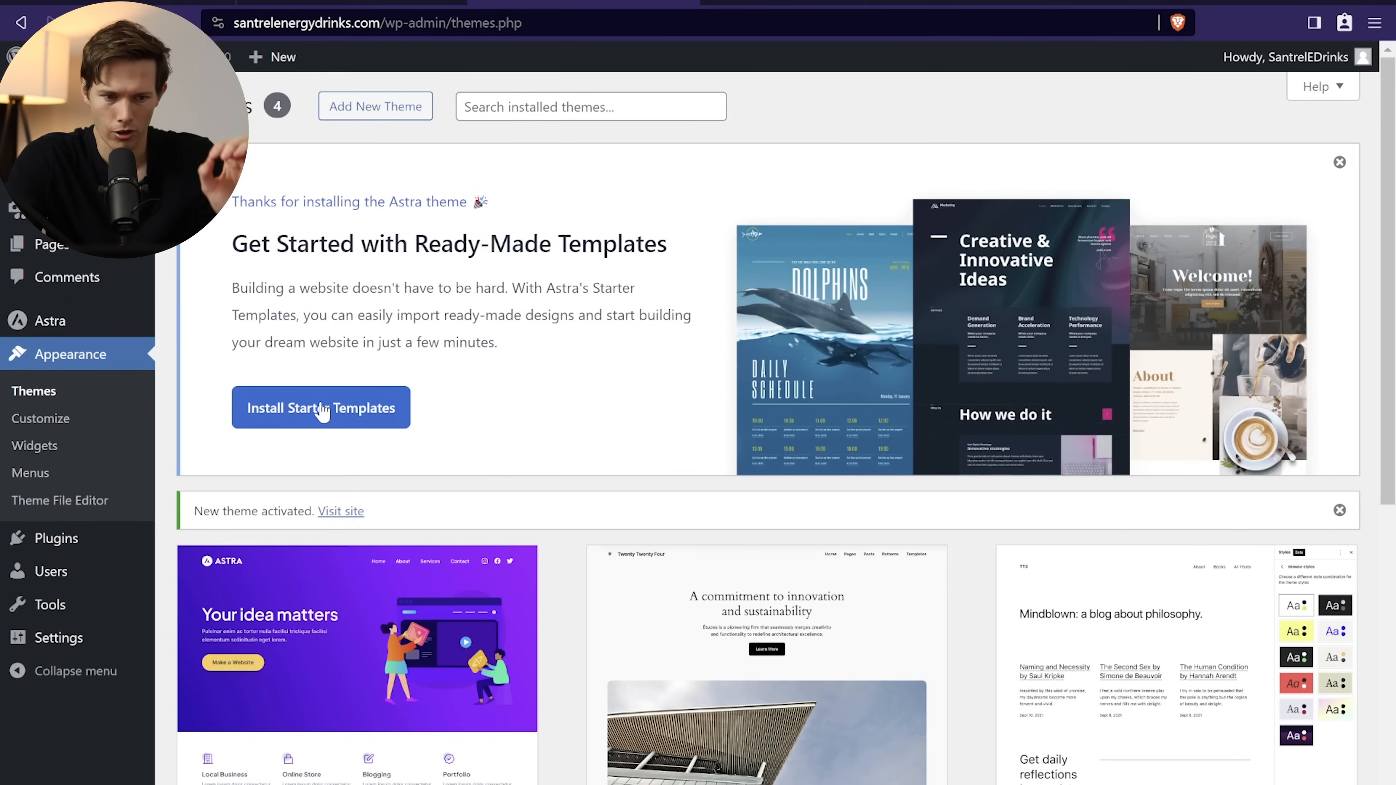
Step: Install Astra starter templates with Elementor and pick the Organic Store shop template
{"action": "left_click", "coordinate": [321, 408]}
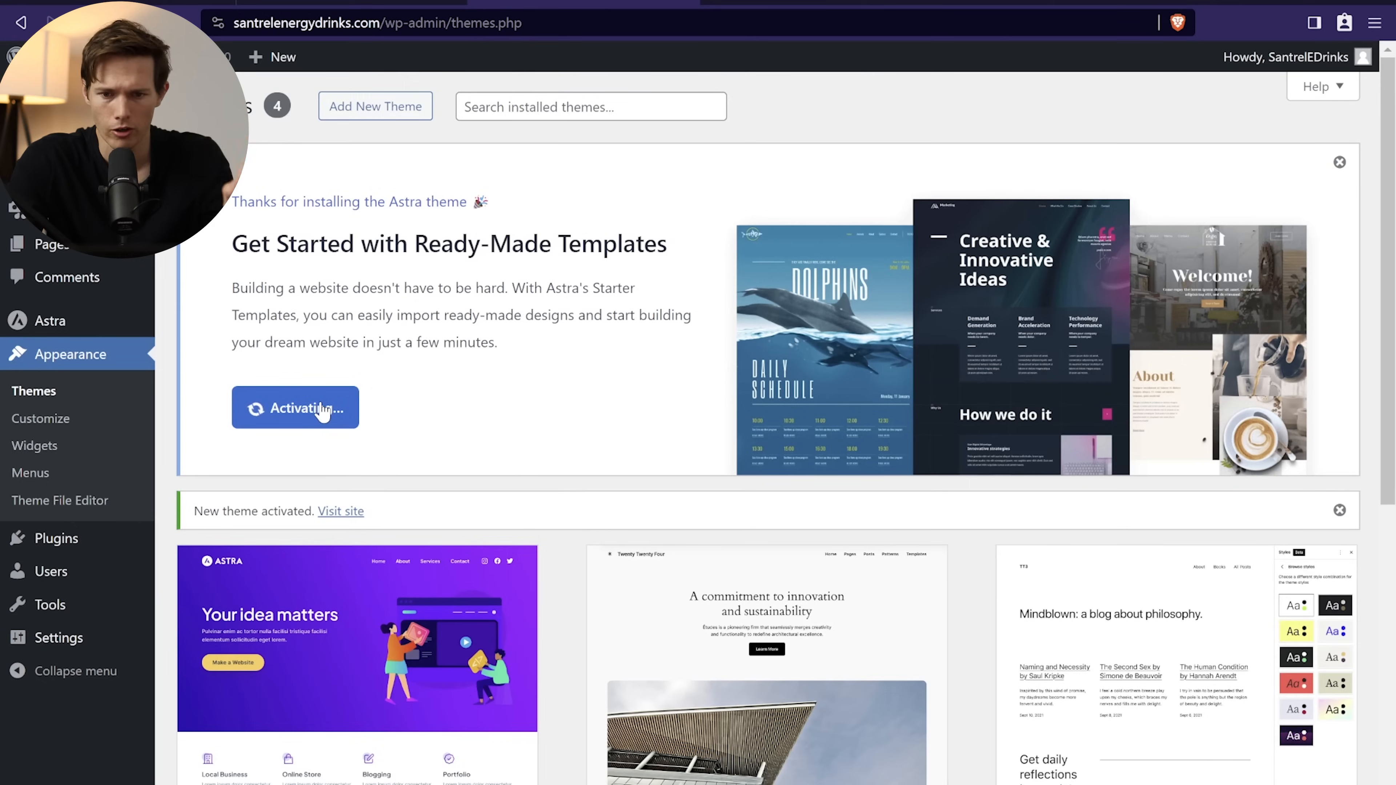
{"action": "left_click", "coordinate": [294, 407]}
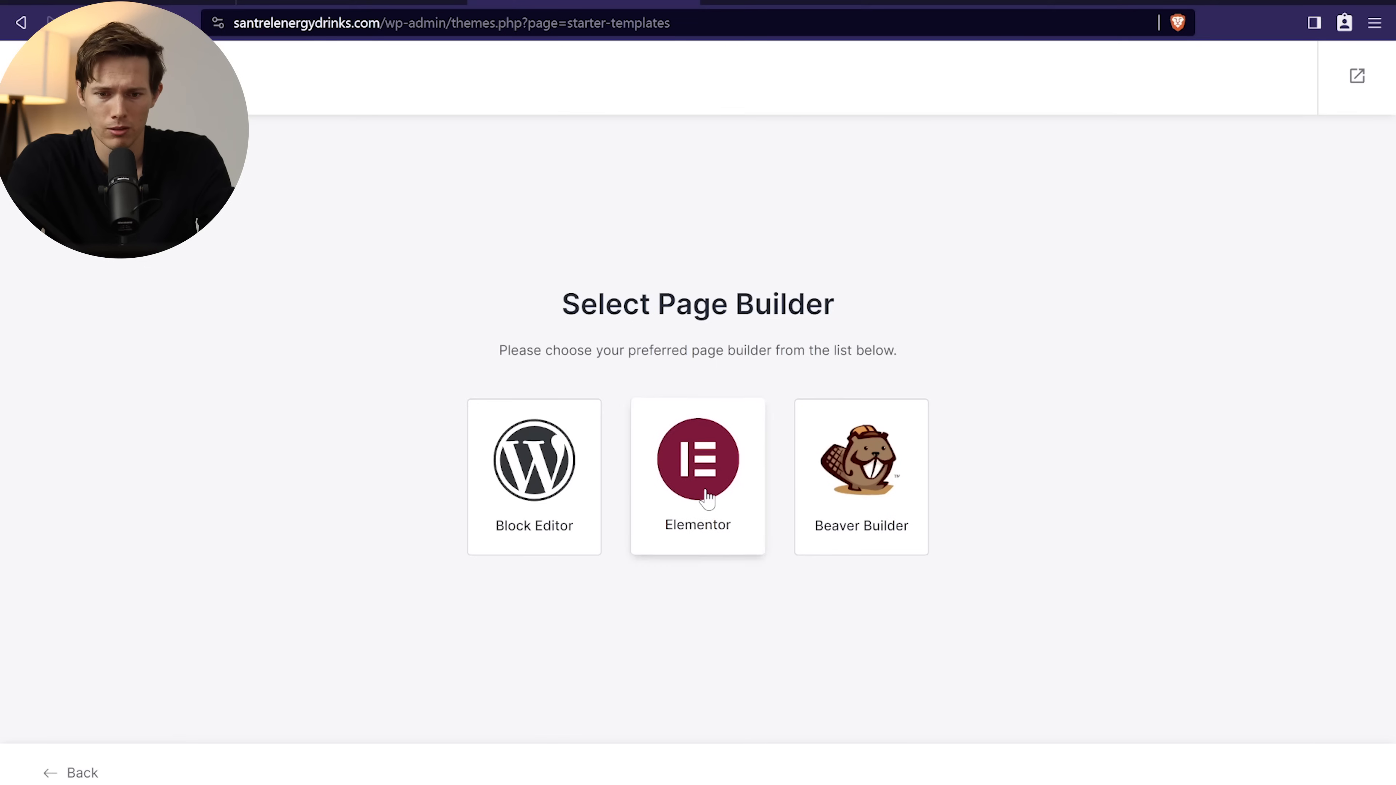
{"action": "left_click", "coordinate": [698, 460]}
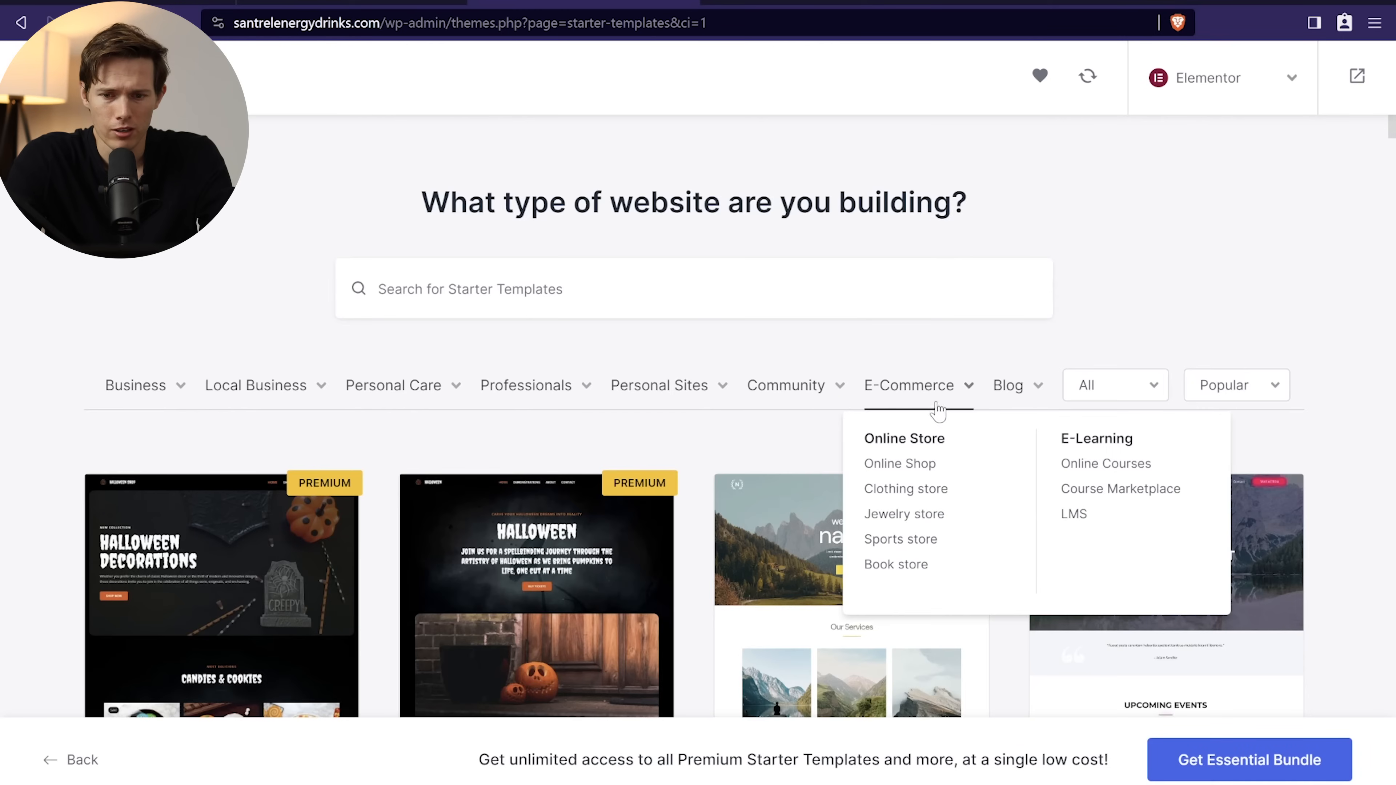
{"action": "mouse_move", "coordinate": [942, 437]}
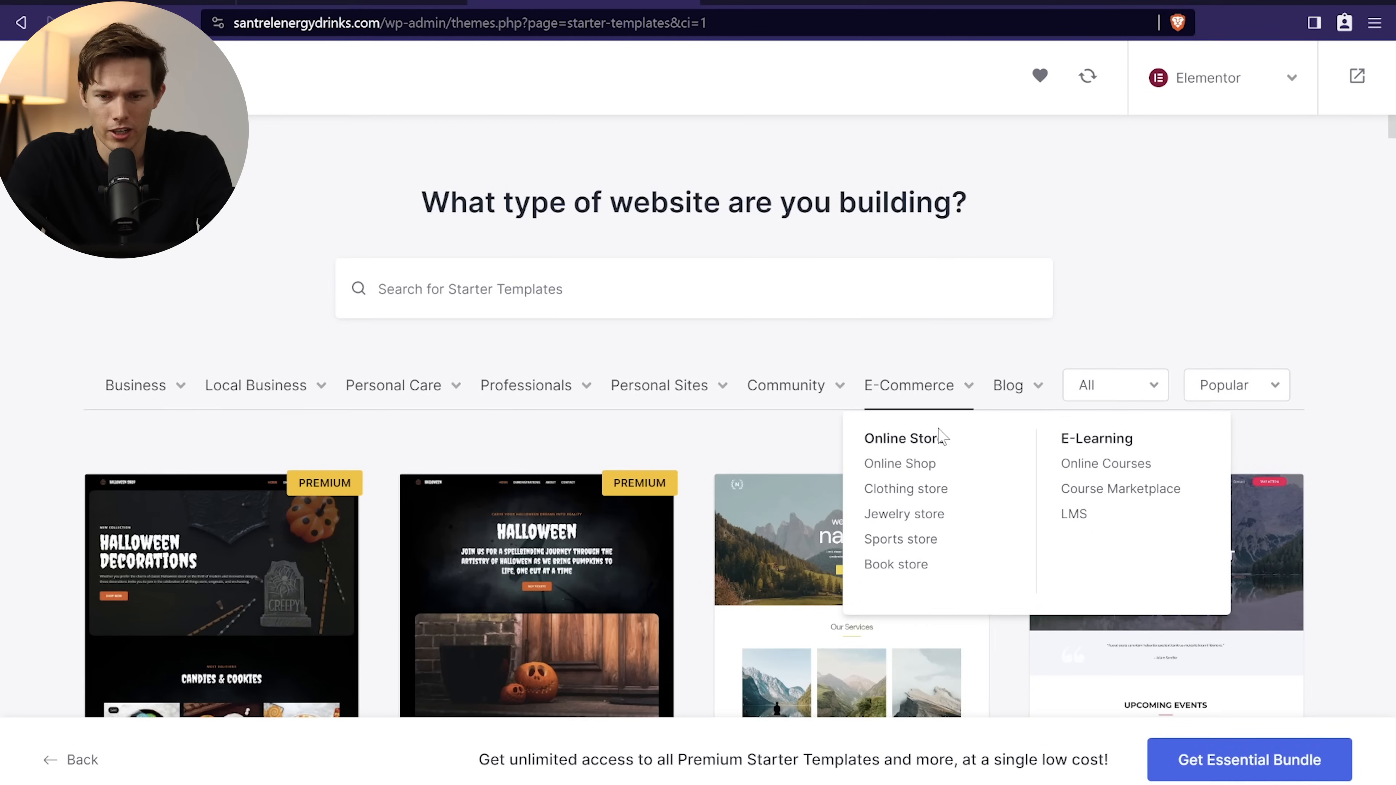
{"action": "mouse_move", "coordinate": [900, 463]}
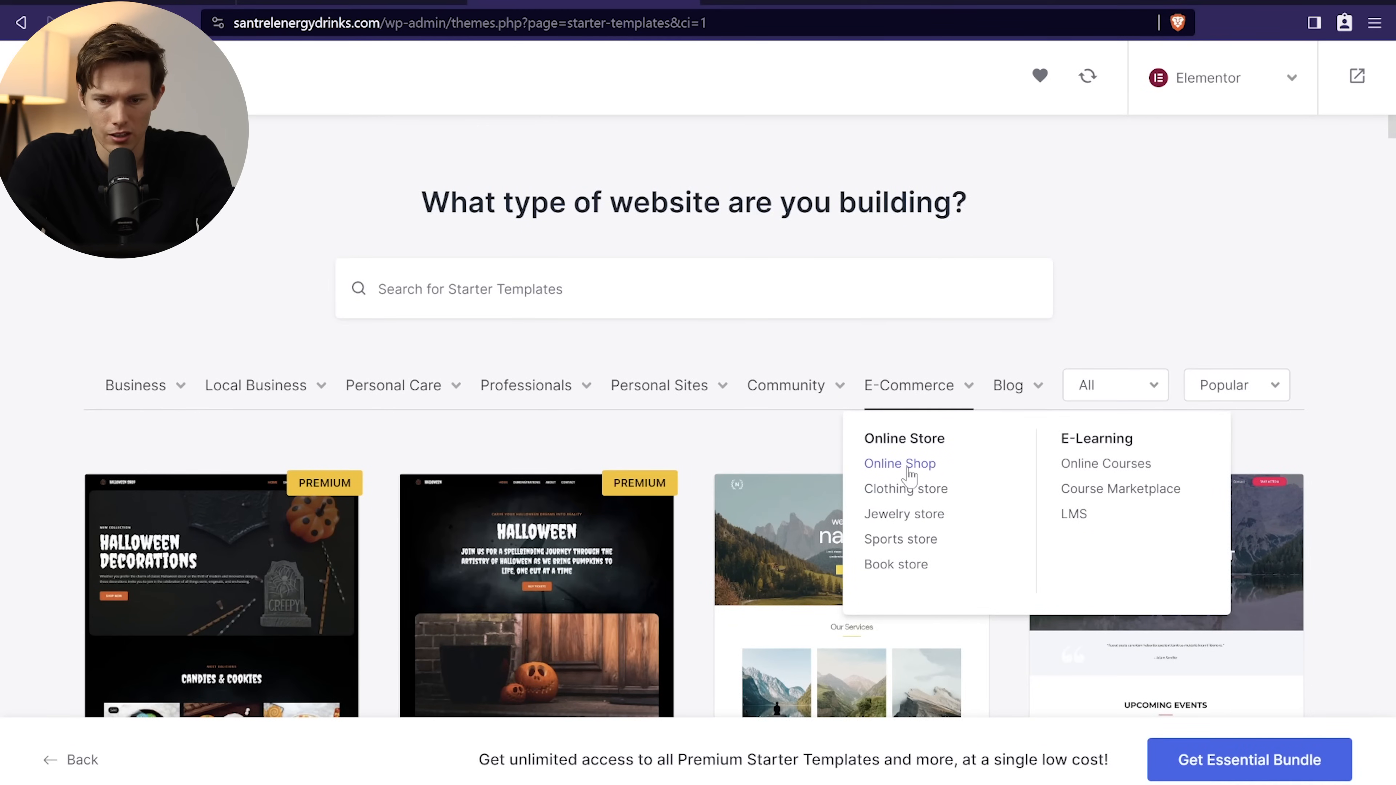
{"action": "left_click", "coordinate": [900, 463]}
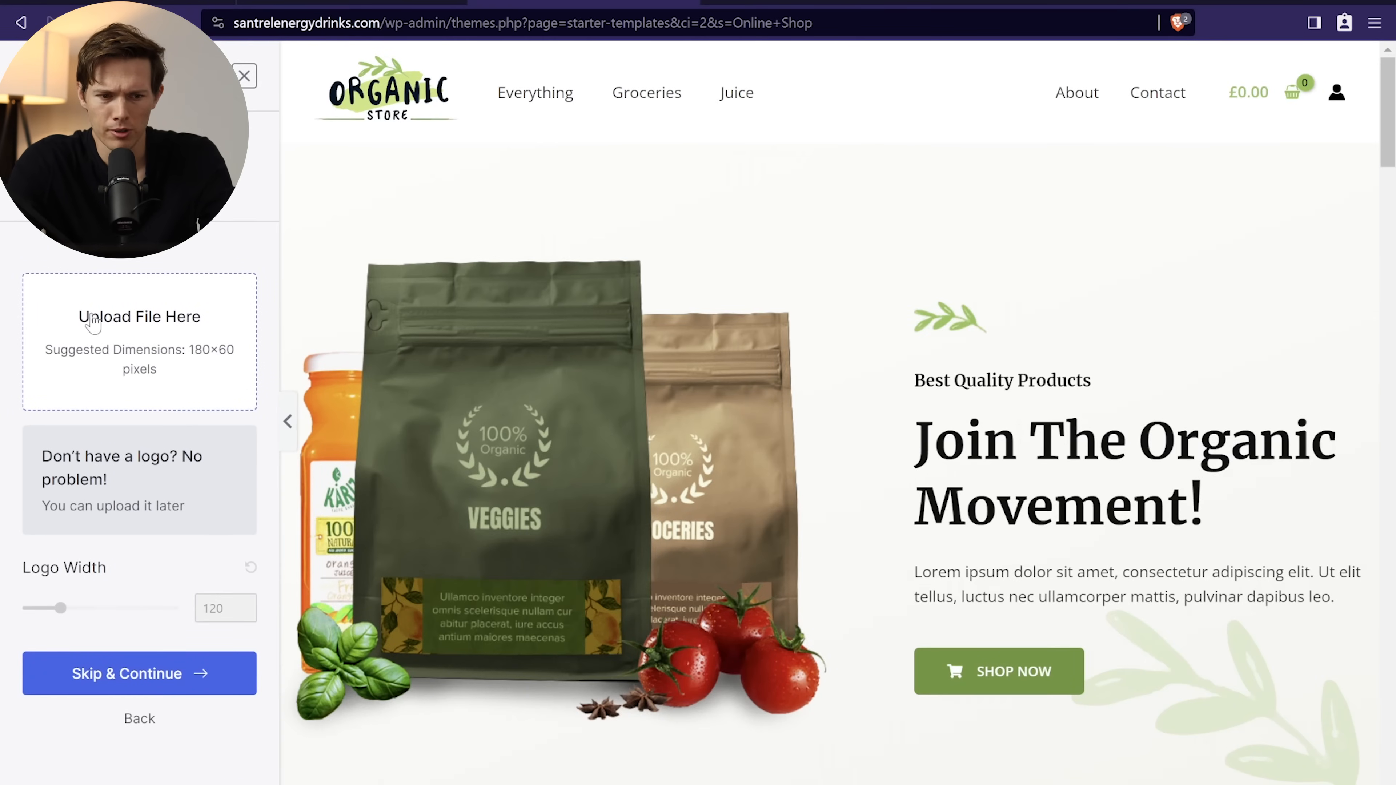
{"action": "mouse_move", "coordinate": [128, 448]}
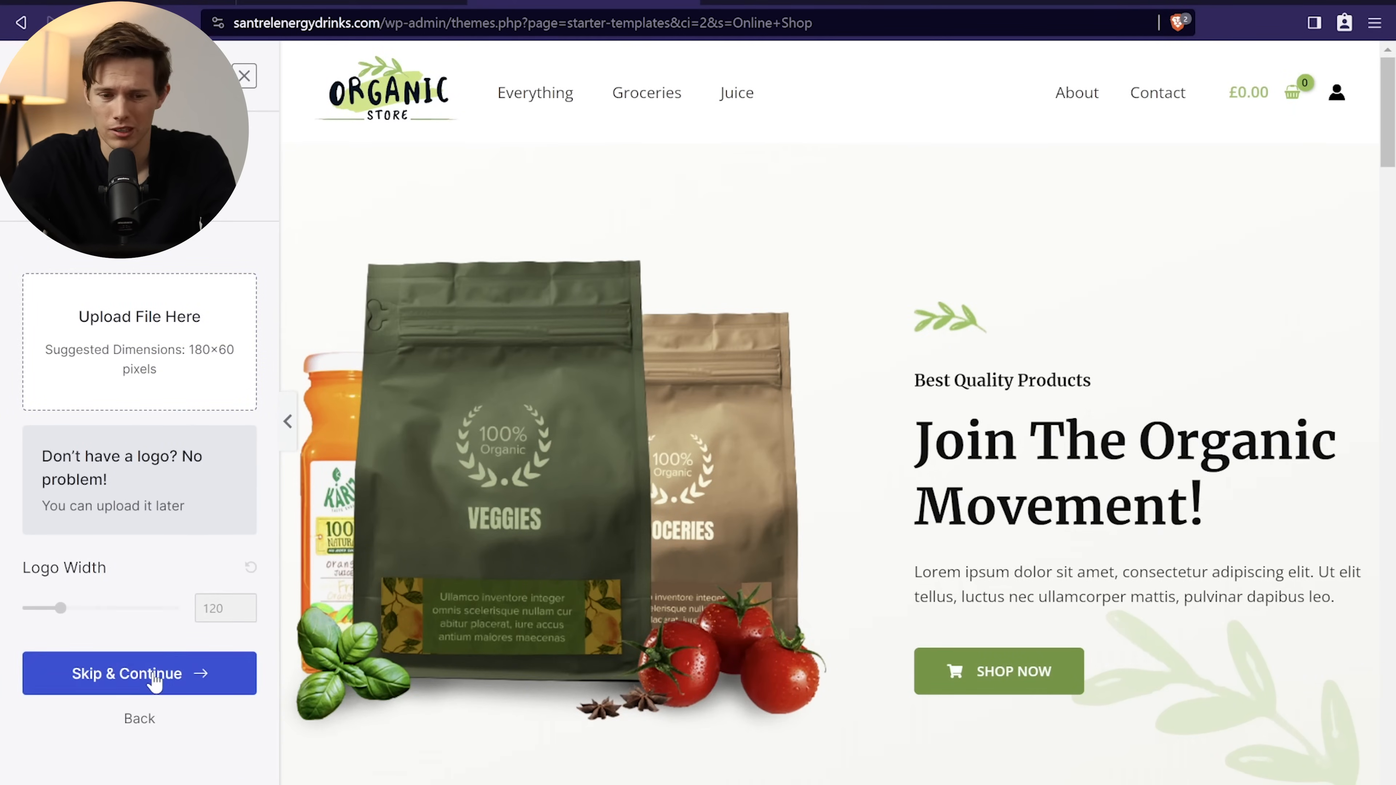
Step: Skip the logo and apply a different colour palette to the template
{"action": "left_click", "coordinate": [139, 673]}
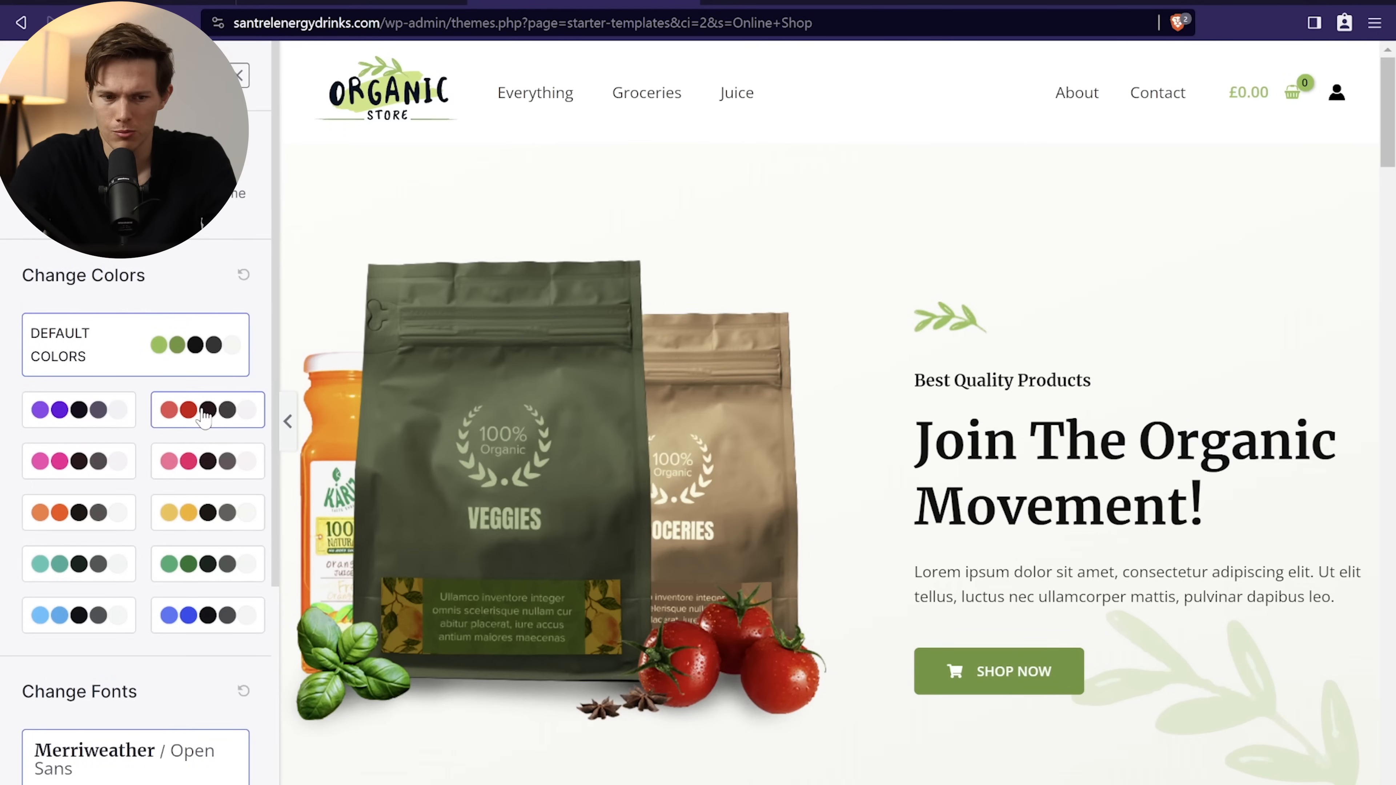
{"action": "left_click", "coordinate": [78, 512]}
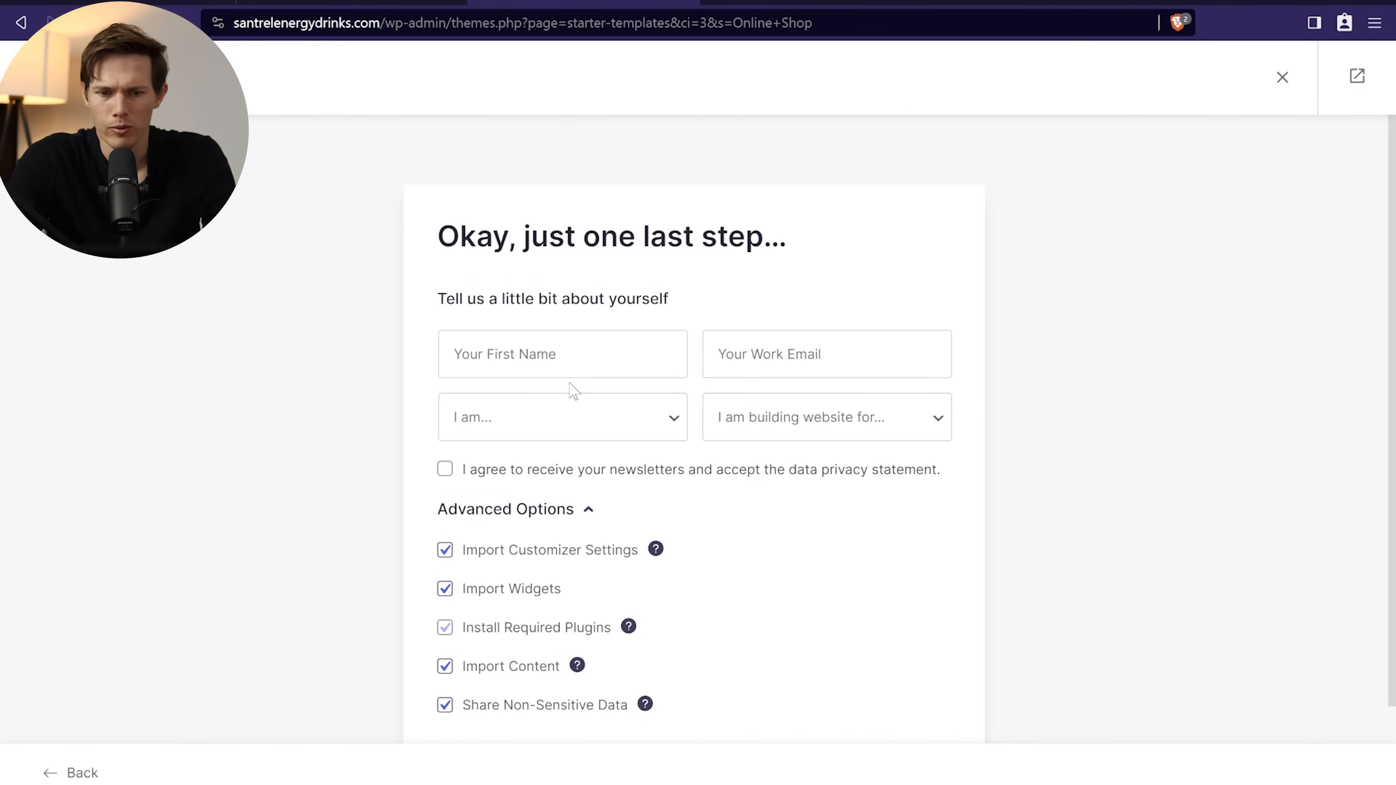
Step: Untick Share Non-Sensitive Data and submit the details to build the Organic Store website
{"action": "scroll", "scroll_direction": "down", "scroll_amount": 3}
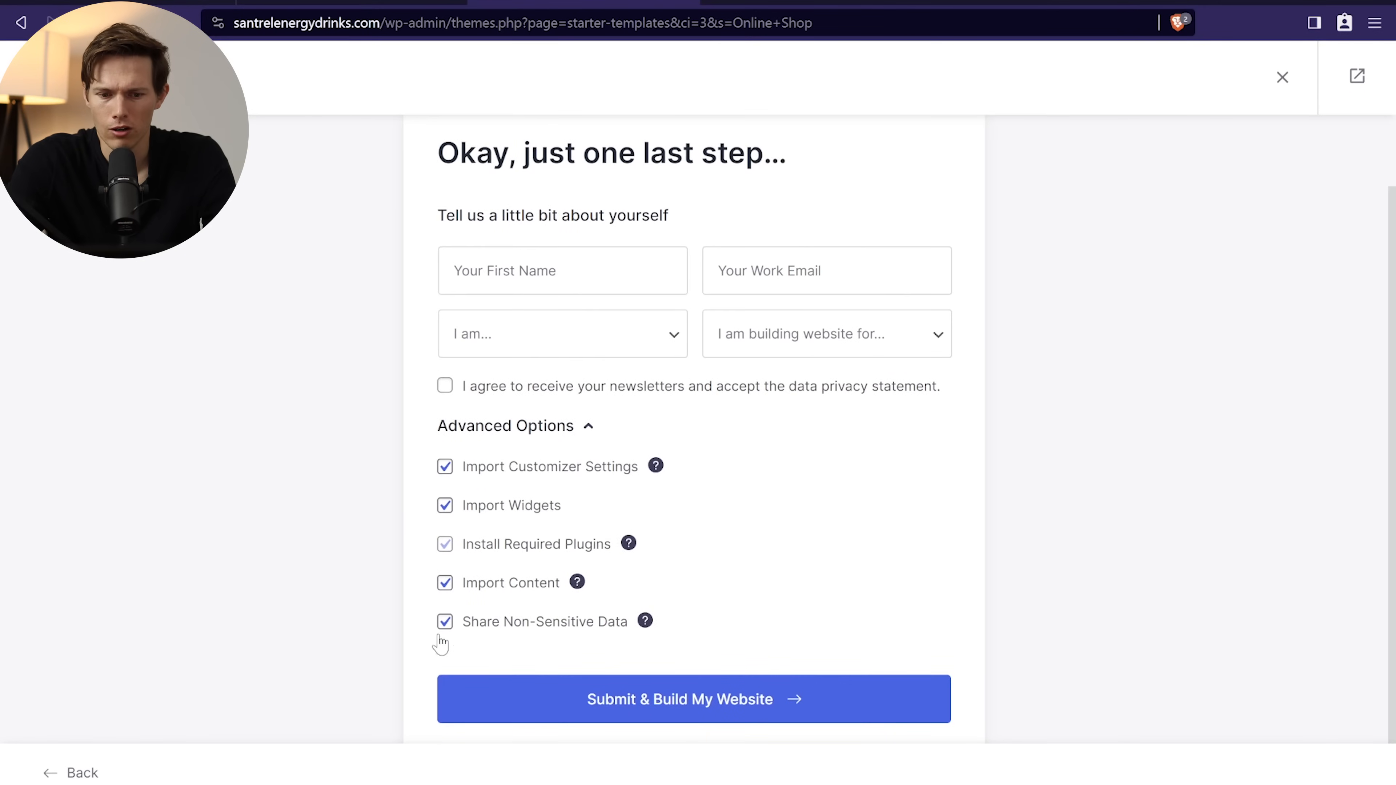
{"action": "left_click", "coordinate": [444, 622]}
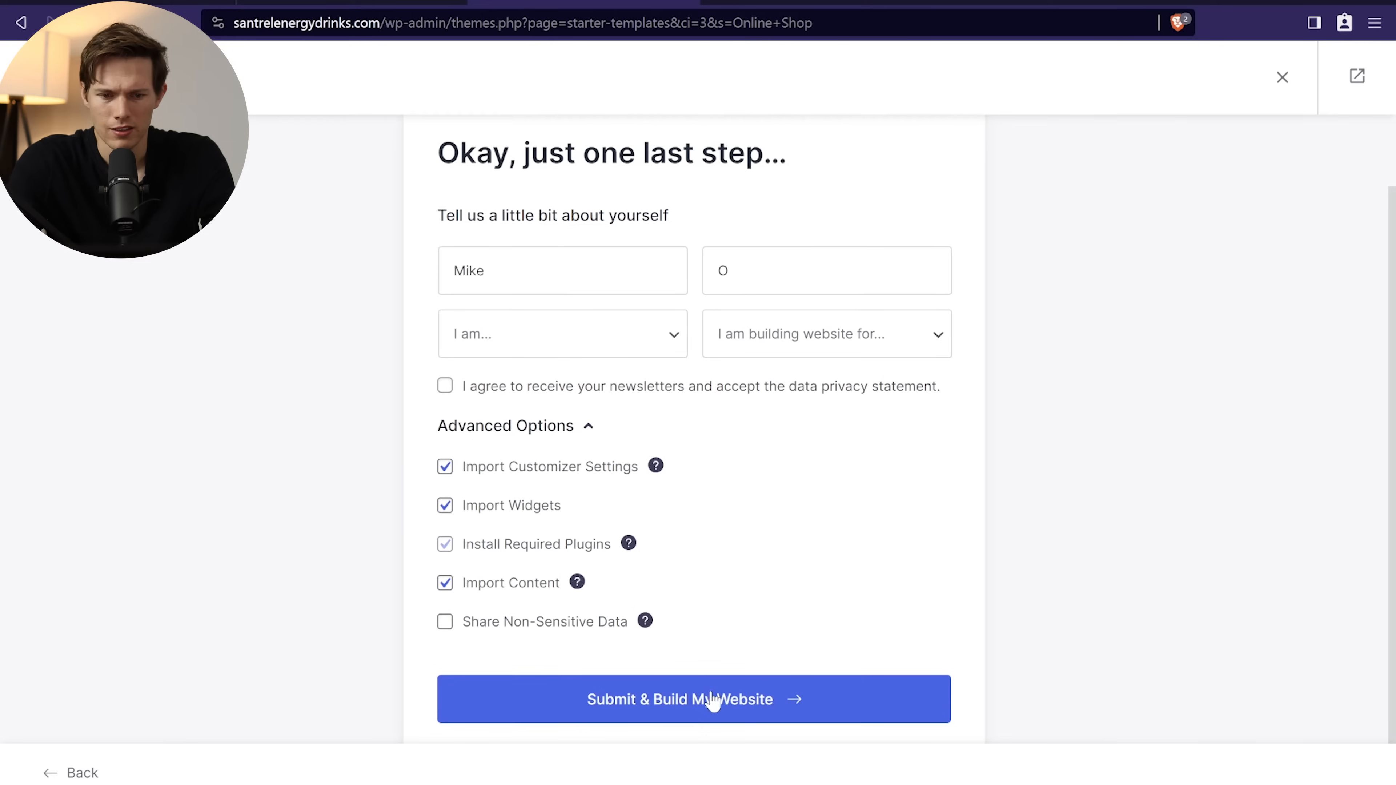
{"action": "left_click", "coordinate": [694, 699]}
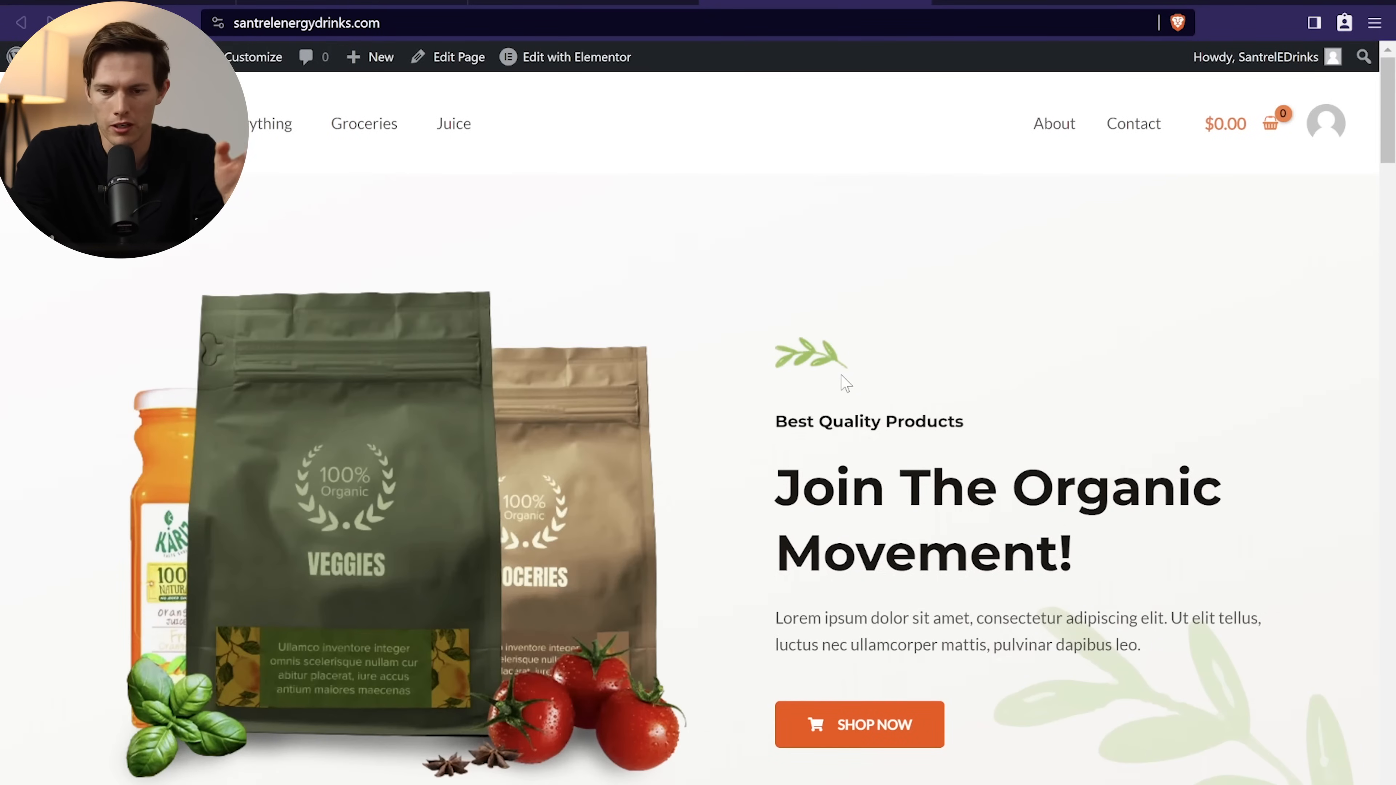
Step: Scroll through the live Organic Store homepage, then return to the WordPress admin via the admin-bar logo
{"action": "scroll", "scroll_direction": "down", "scroll_amount": 3}
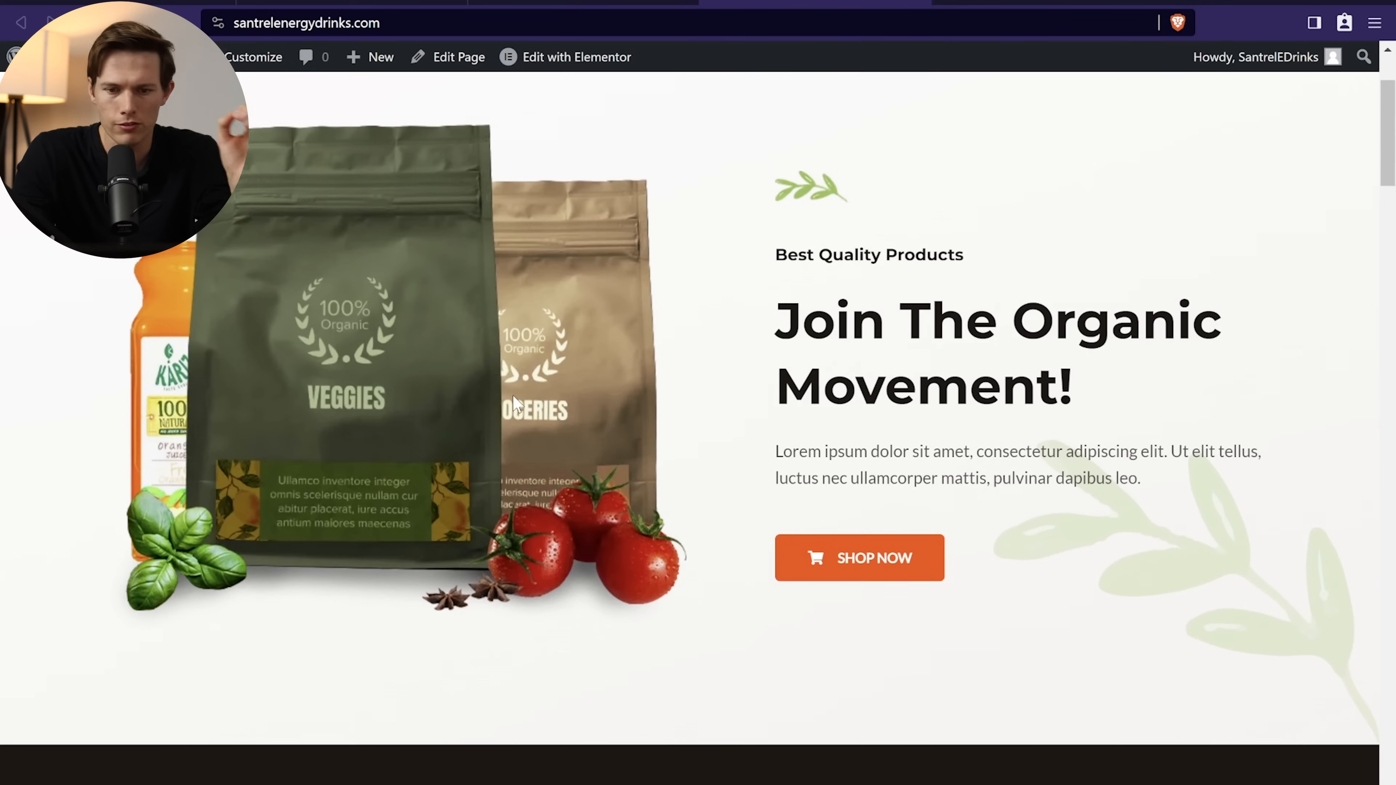
{"action": "mouse_move", "coordinate": [939, 563]}
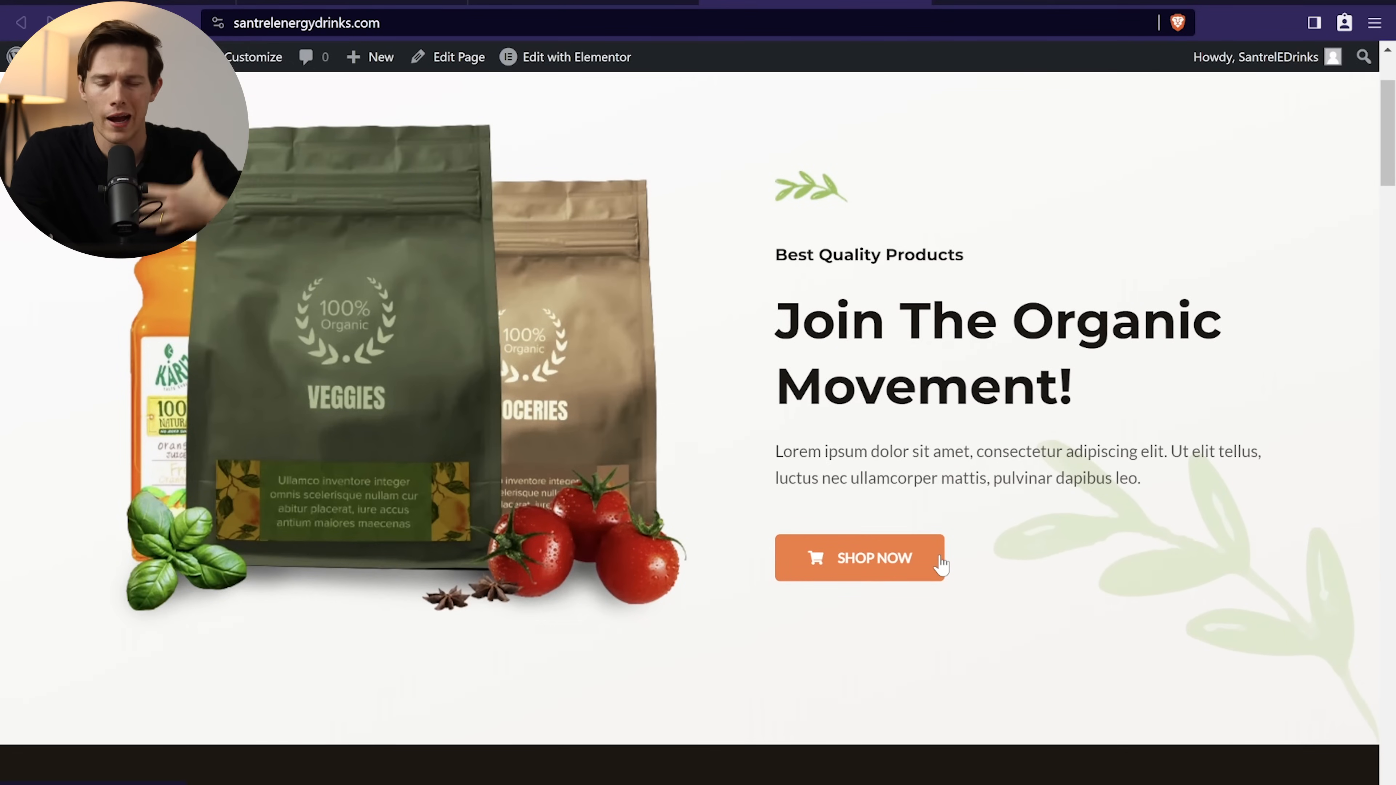
{"action": "scroll", "scroll_direction": "down", "scroll_amount": 3}
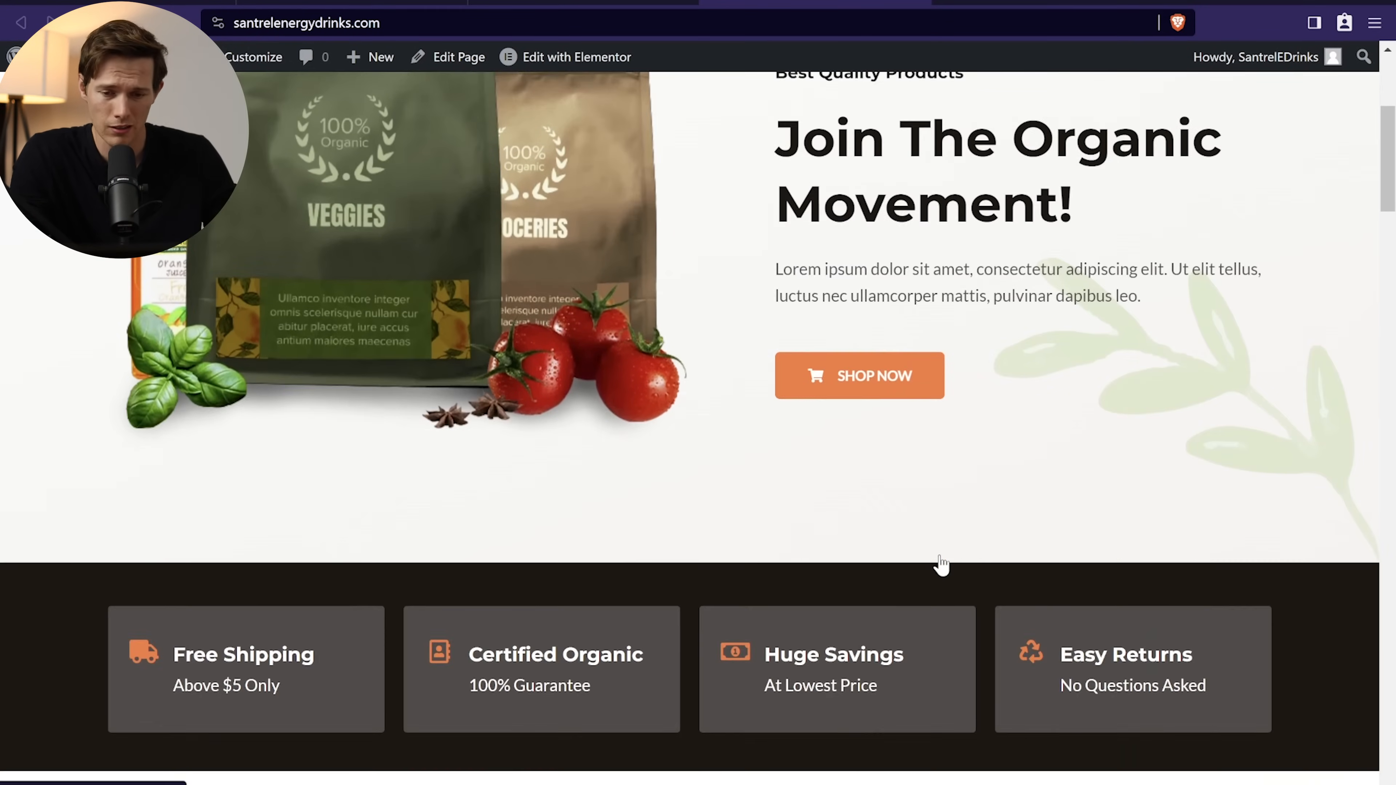
{"action": "scroll", "scroll_direction": "up", "scroll_amount": 3}
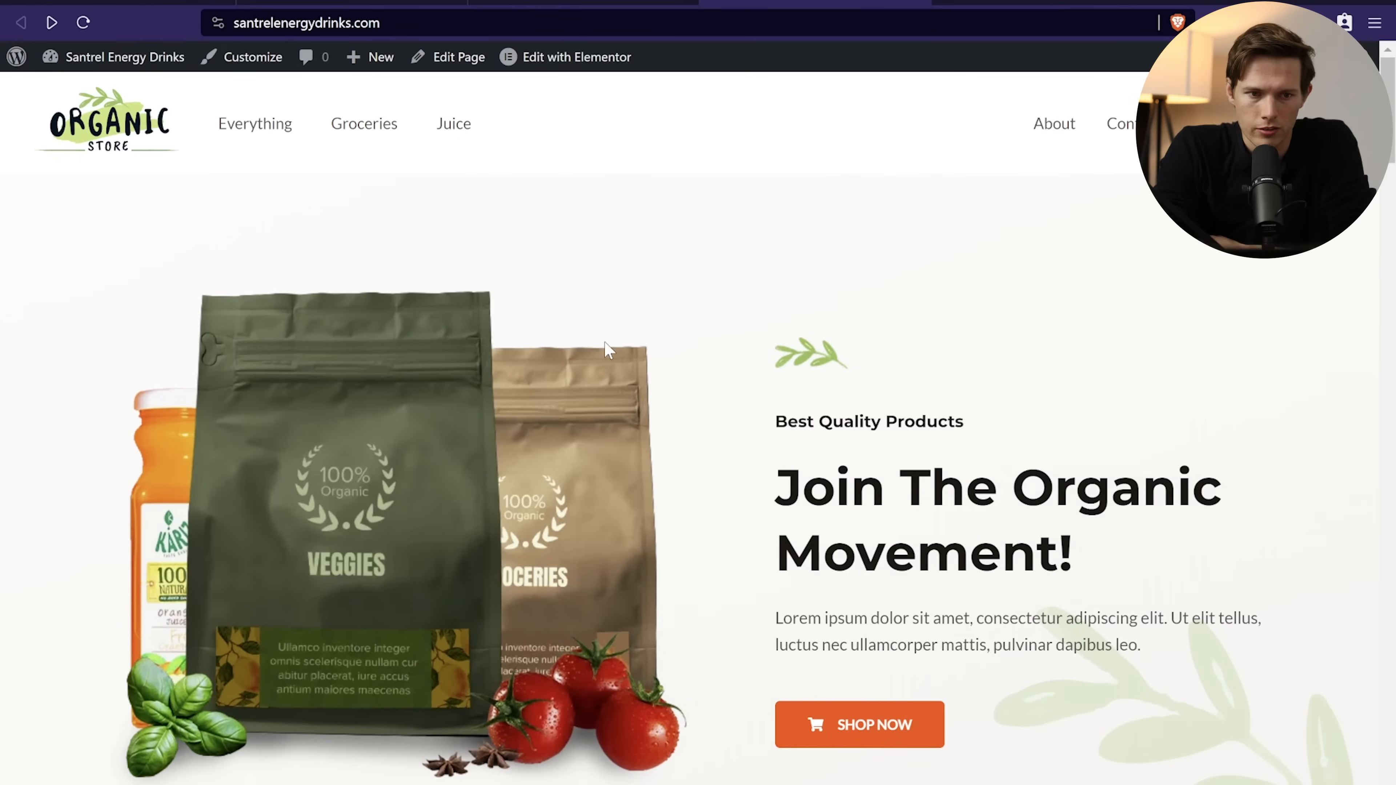
{"action": "left_click", "coordinate": [16, 57]}
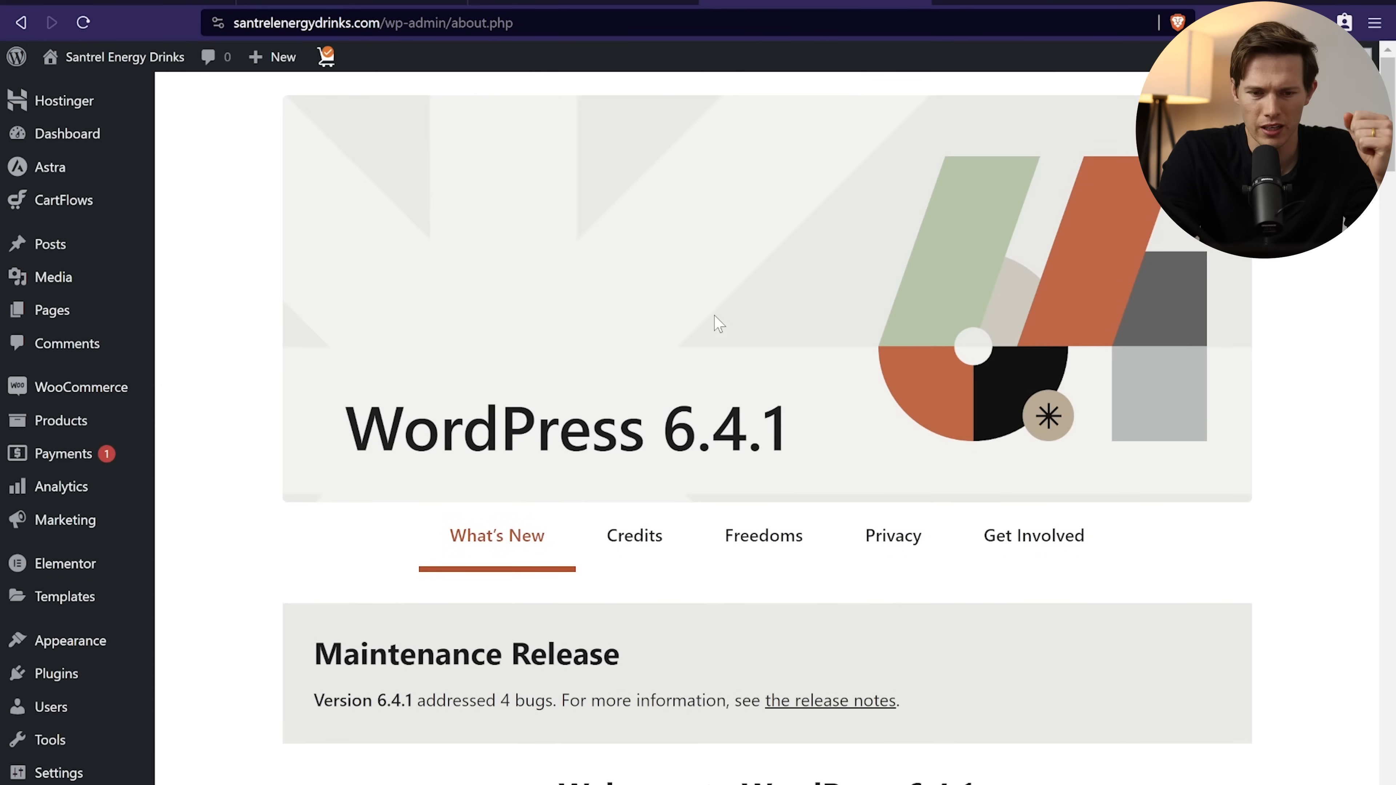
{"action": "mouse_move", "coordinate": [126, 56]}
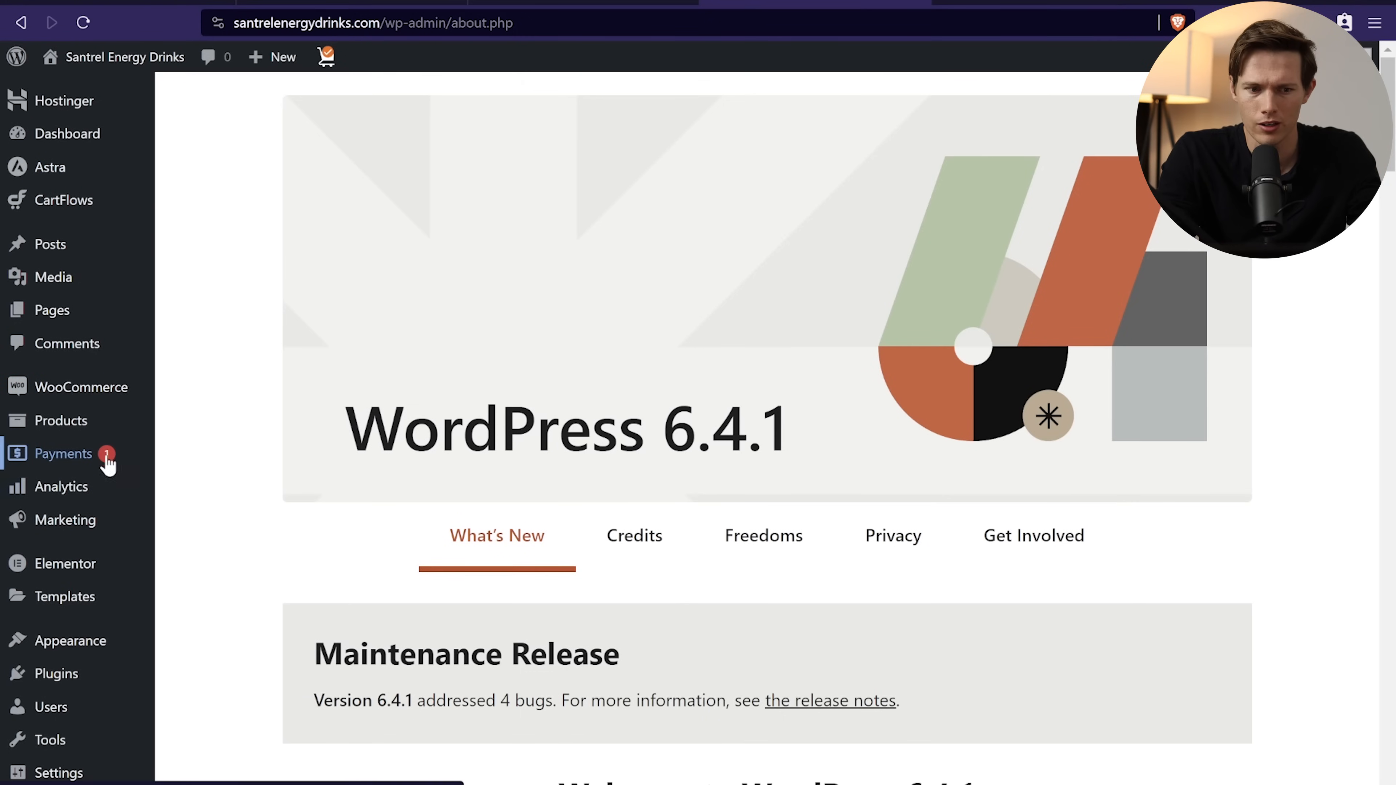
Step: Set up the WooCommerce store, unticking MailPoet and Jetpack AI Assistant and installing the remaining free features
{"action": "left_click", "coordinate": [62, 454]}
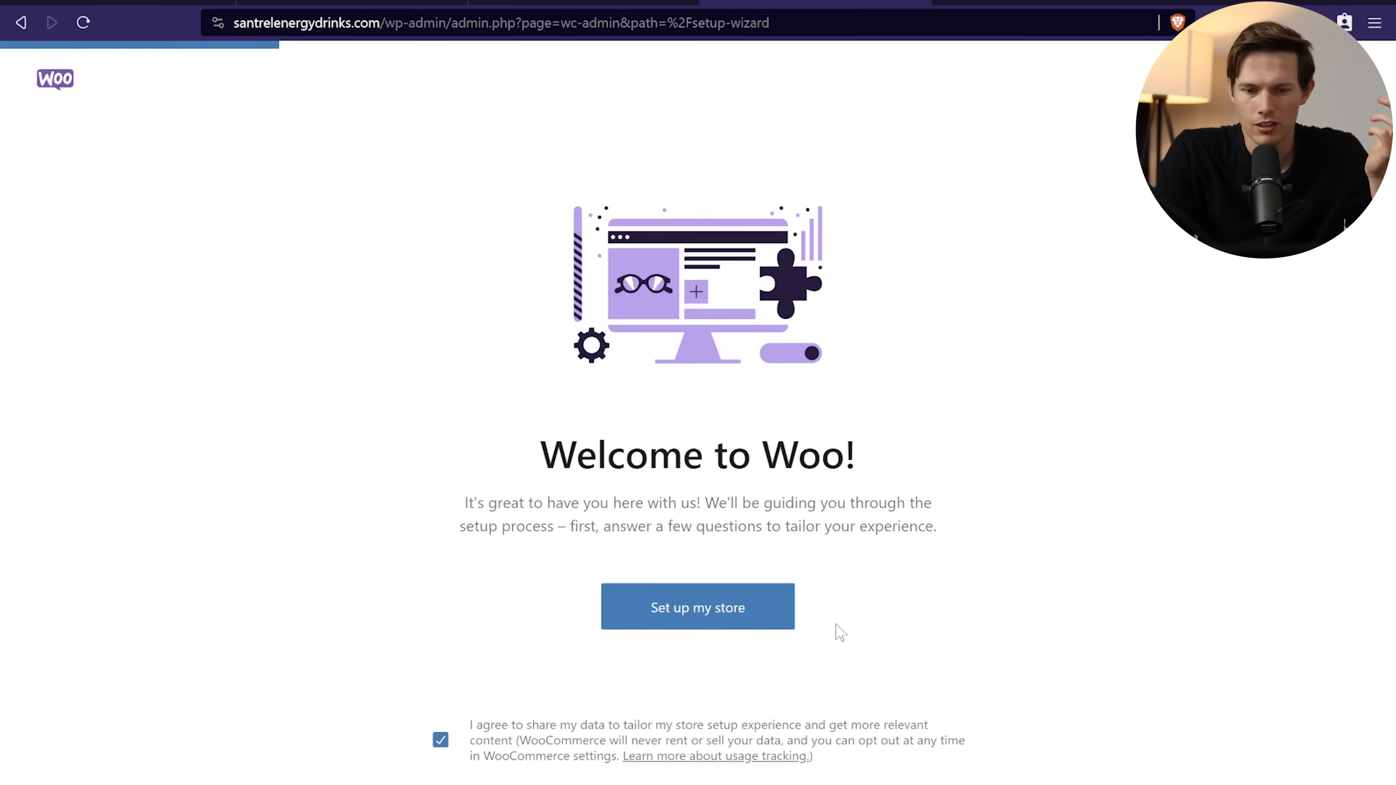
{"action": "mouse_move", "coordinate": [698, 607]}
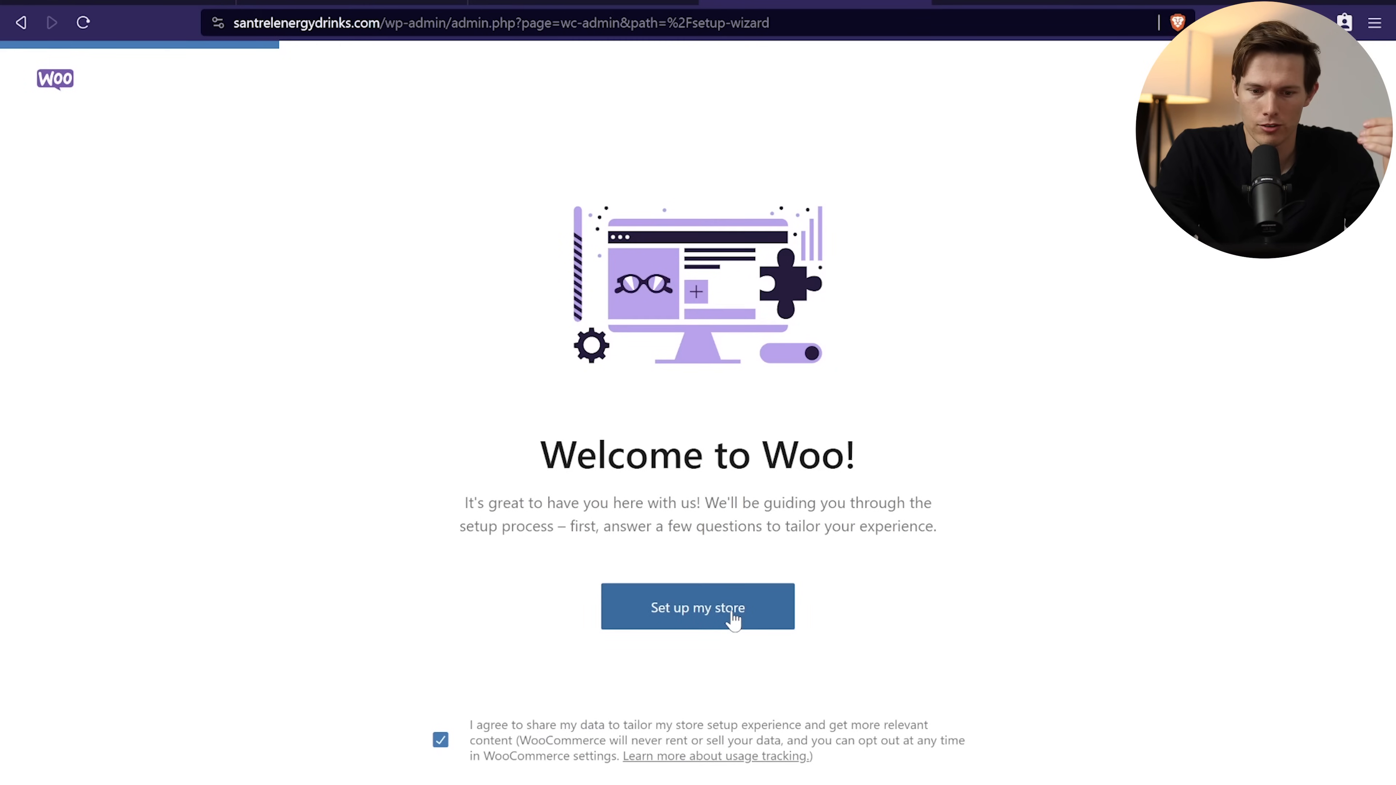
{"action": "left_click", "coordinate": [697, 607]}
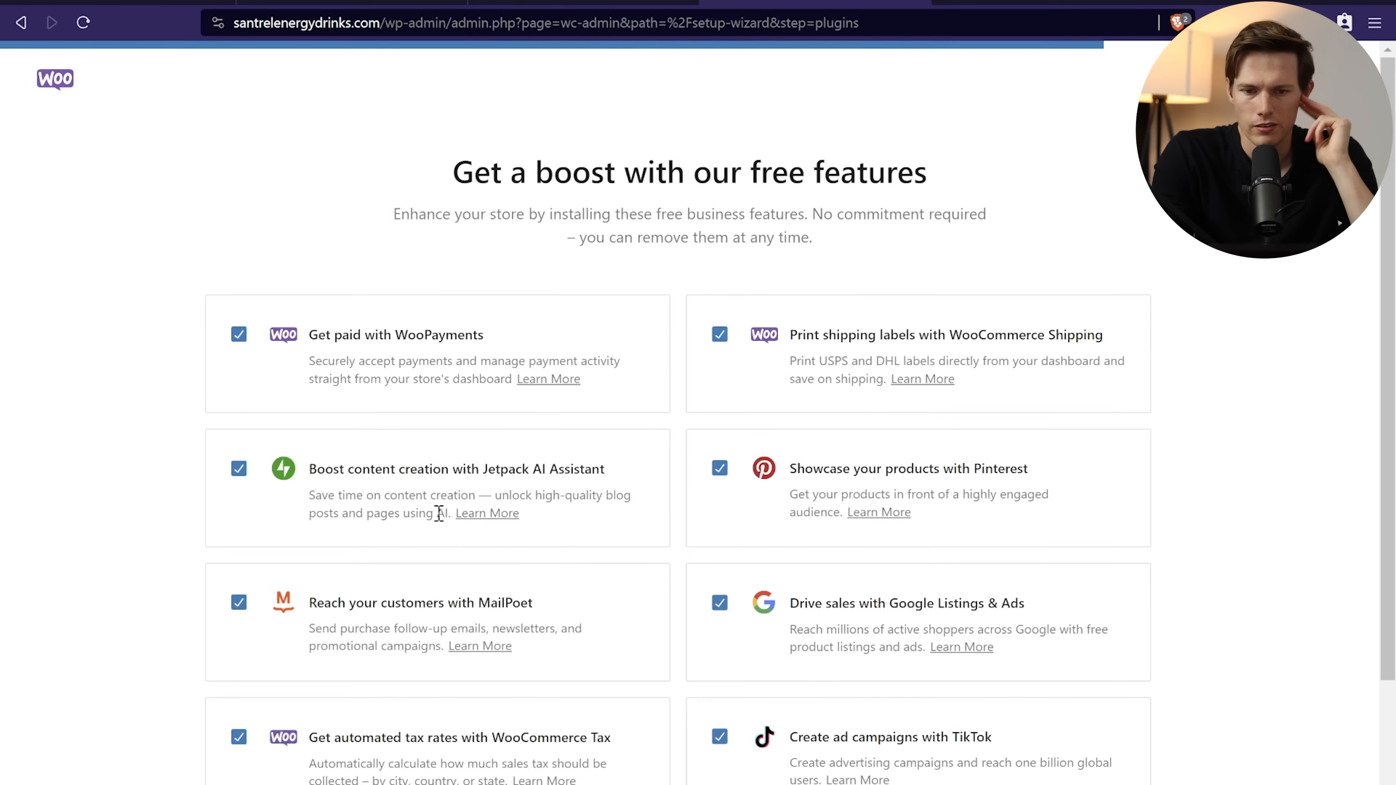
{"action": "mouse_move", "coordinate": [520, 463]}
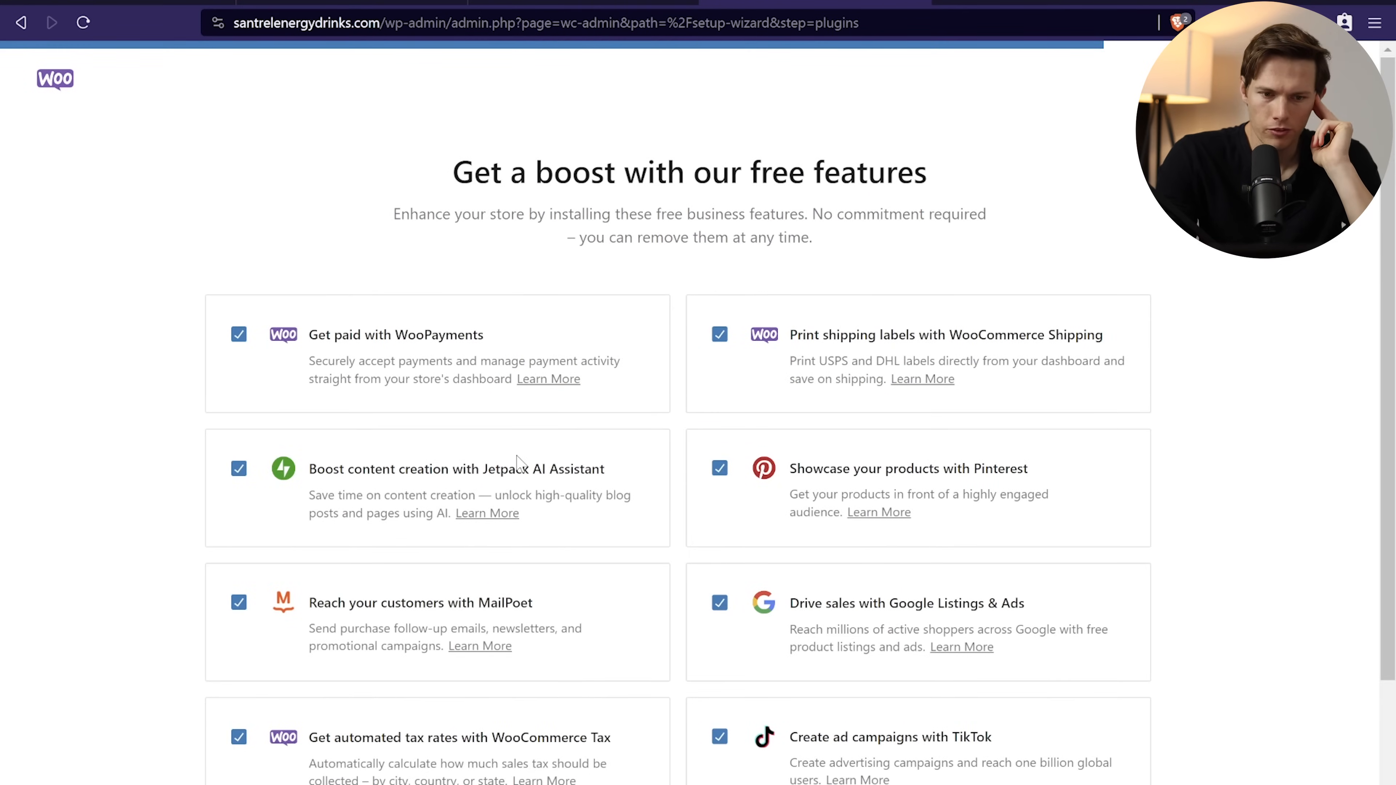
{"action": "scroll", "scroll_direction": "down", "scroll_amount": 3}
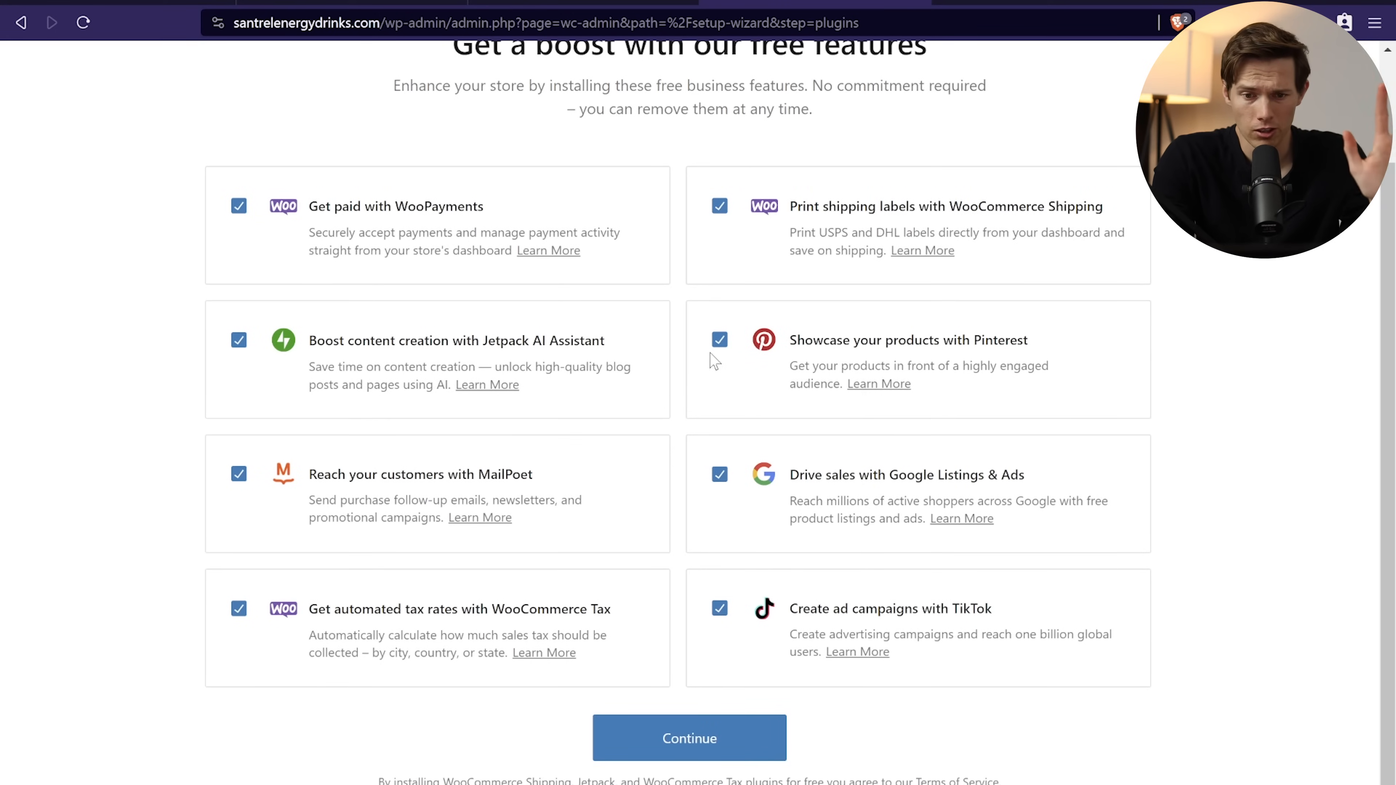
{"action": "mouse_move", "coordinate": [362, 607]}
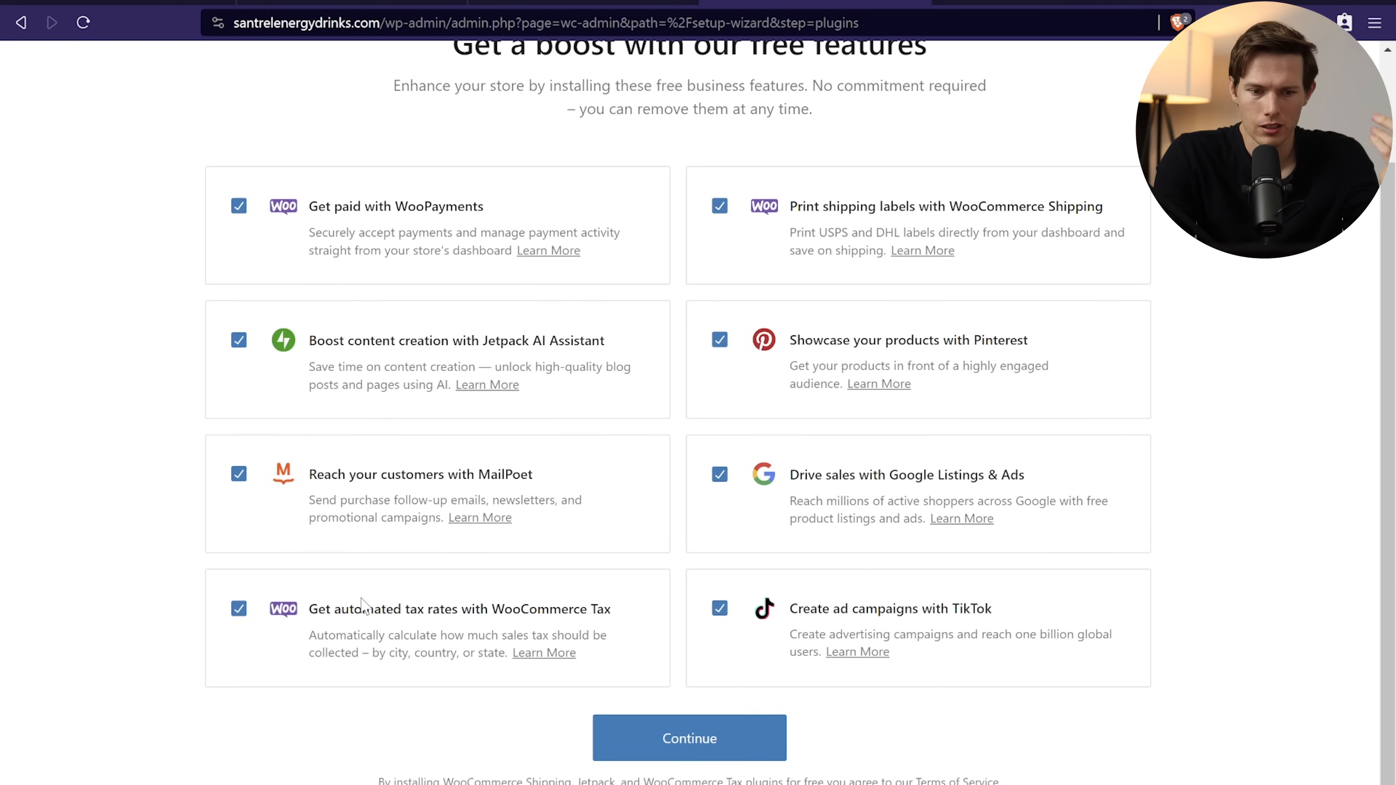
{"action": "left_click", "coordinate": [238, 473]}
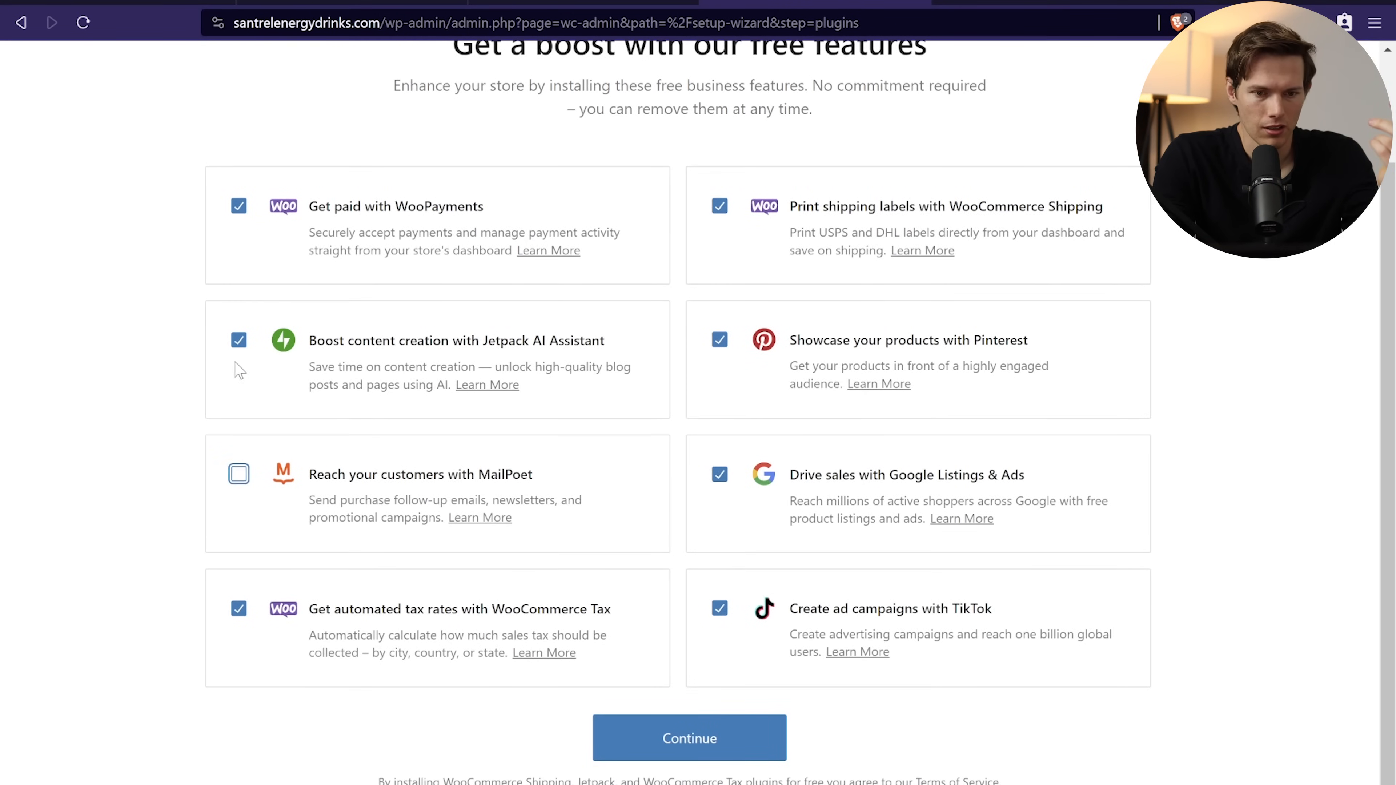
{"action": "left_click", "coordinate": [238, 340]}
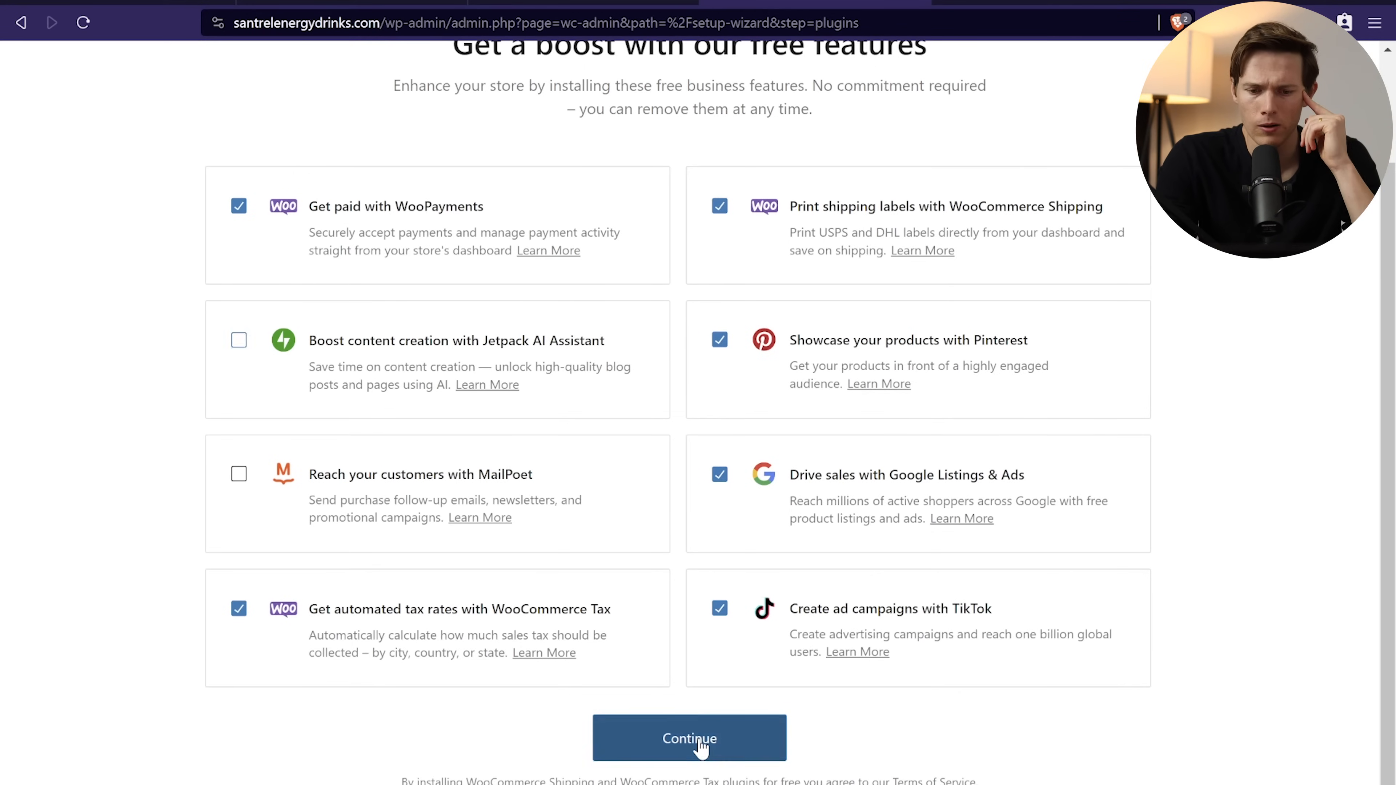
{"action": "left_click", "coordinate": [689, 738]}
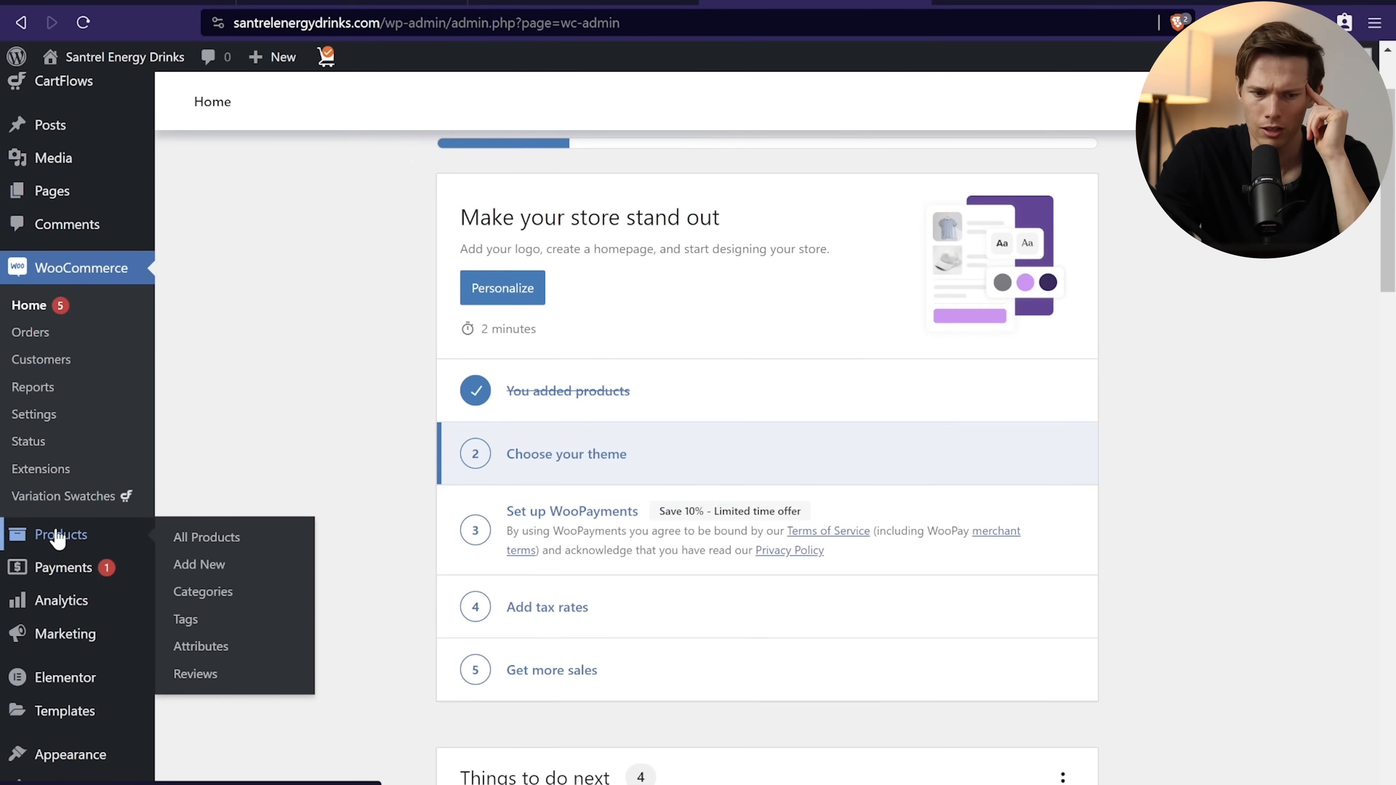
Step: Bulk-trash Handpicked Red Chillies and Pulses From Organic Farm from All Products, leaving 10 products
{"action": "left_click", "coordinate": [206, 536]}
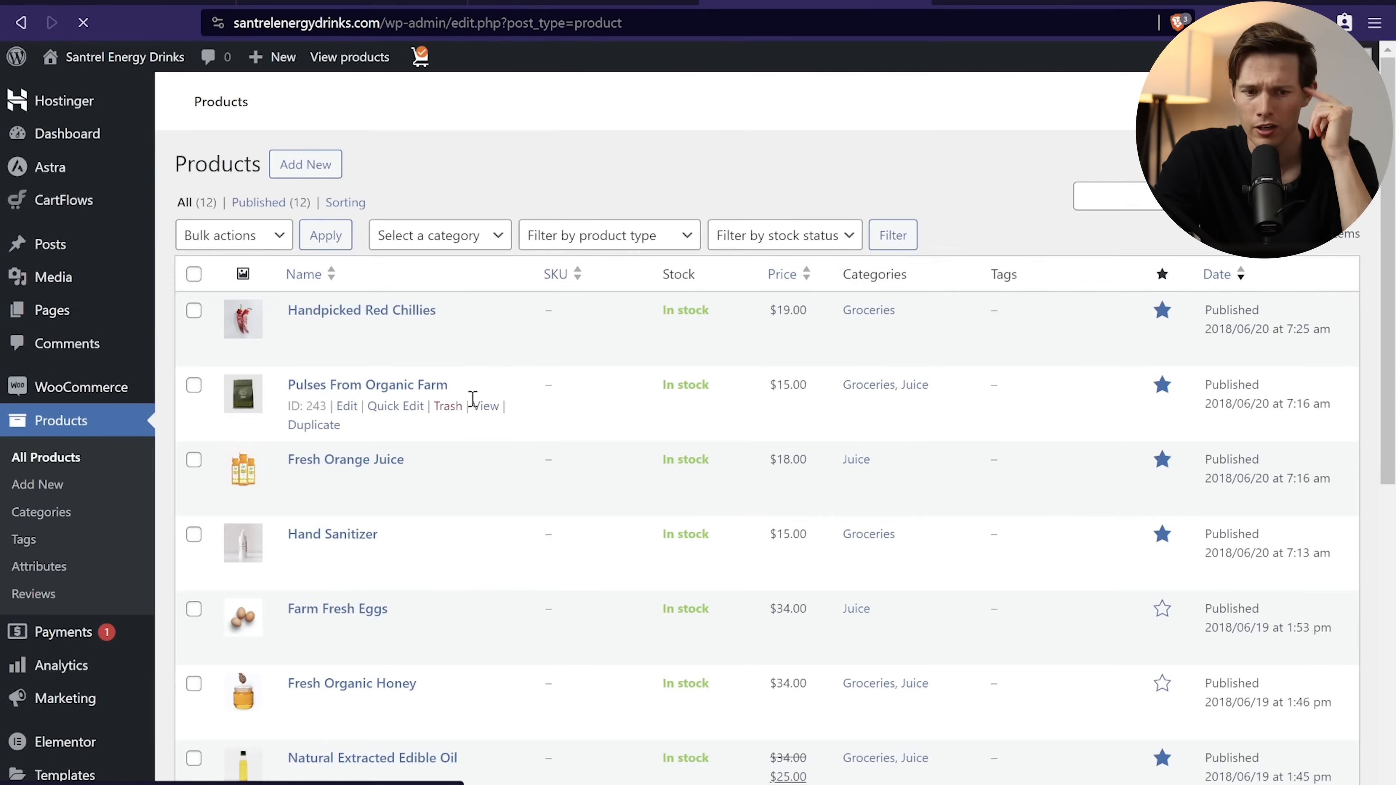
{"action": "scroll", "scroll_direction": "down", "scroll_amount": 3}
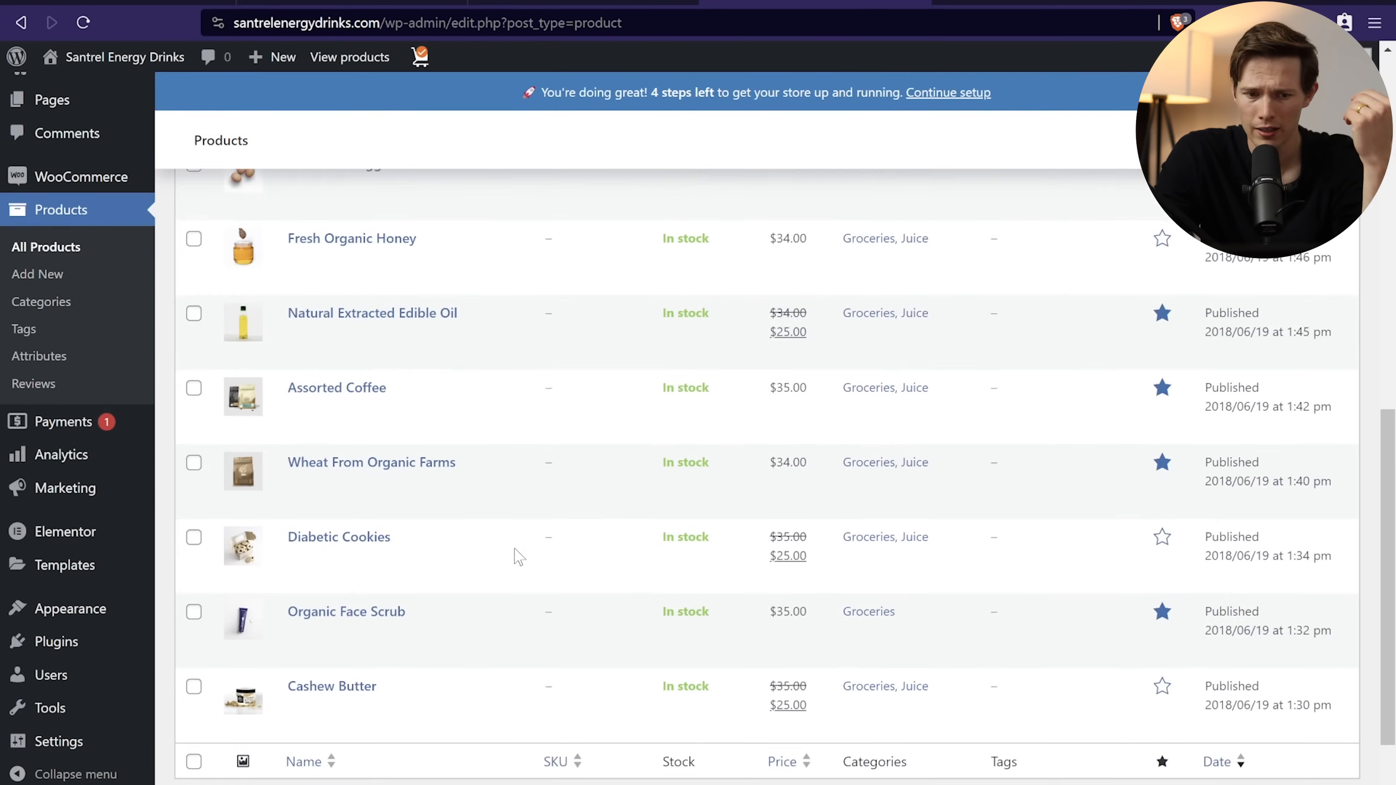
{"action": "scroll", "scroll_direction": "up", "scroll_amount": 3}
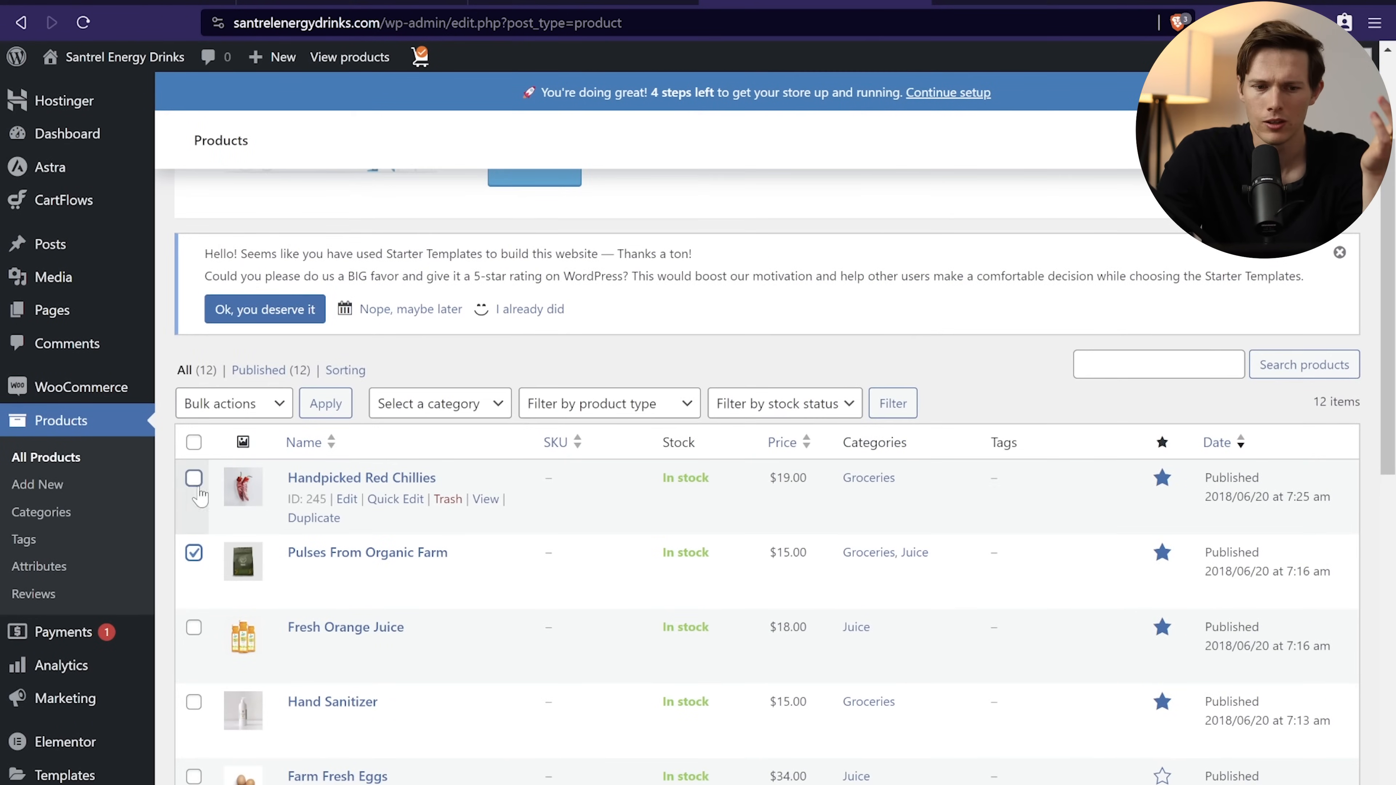
{"action": "left_click", "coordinate": [194, 478]}
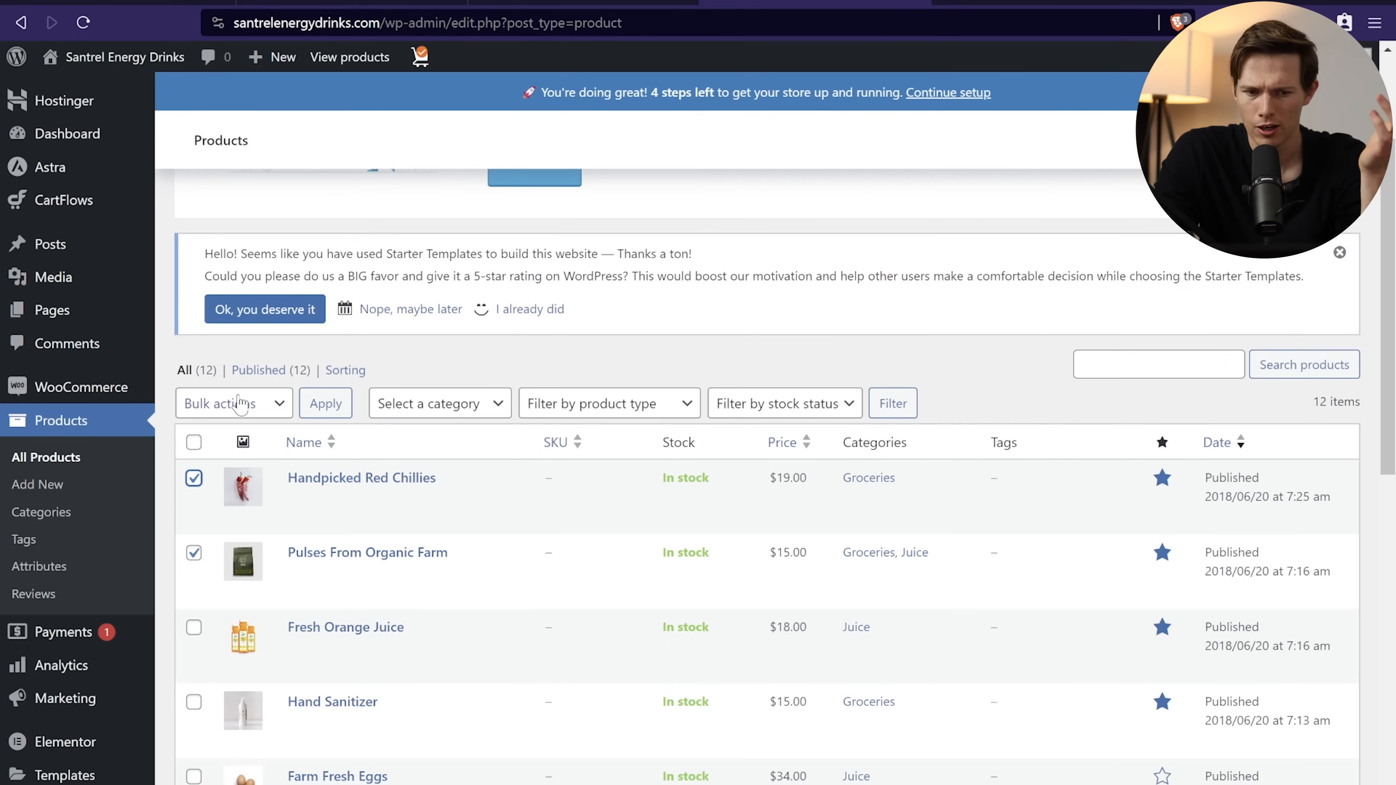
{"action": "left_click", "coordinate": [233, 403]}
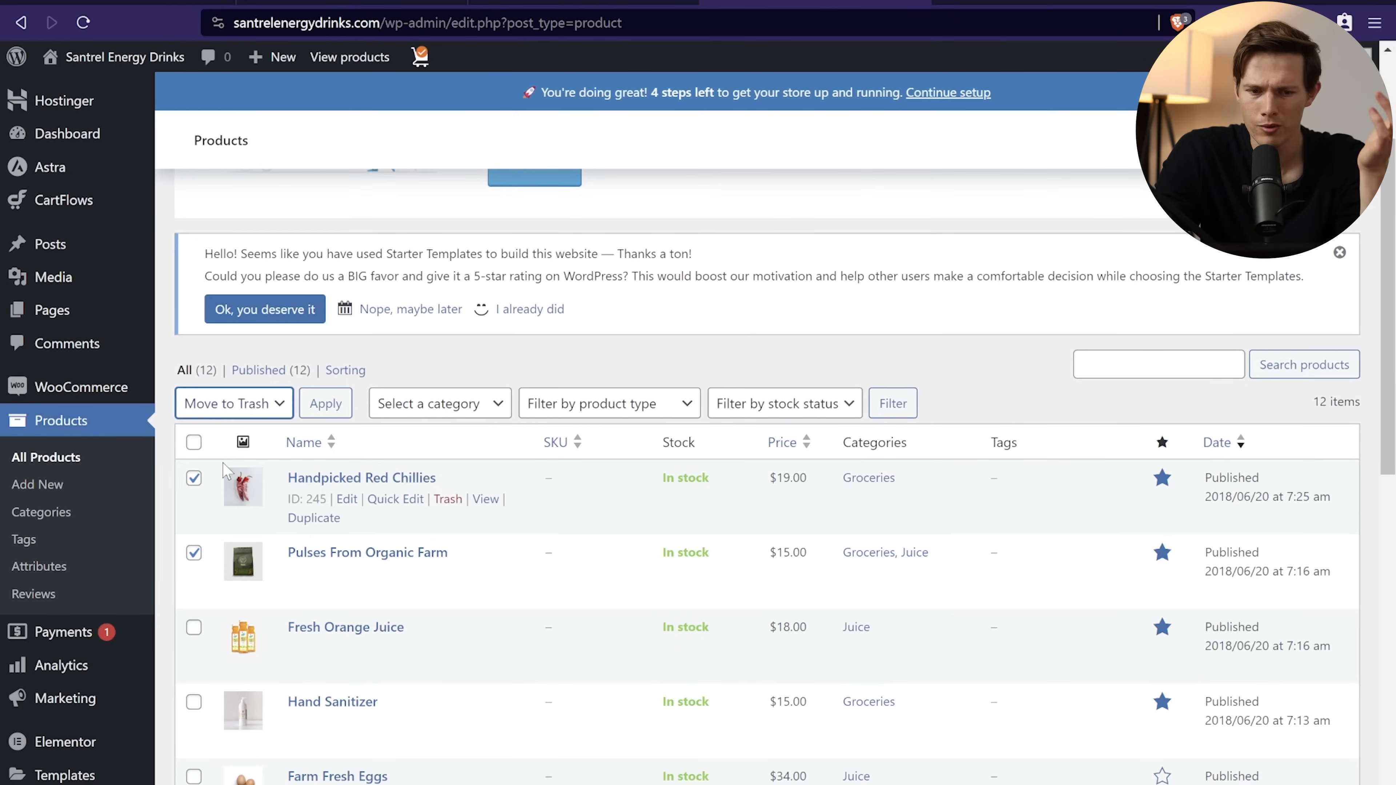
{"action": "left_click", "coordinate": [325, 404]}
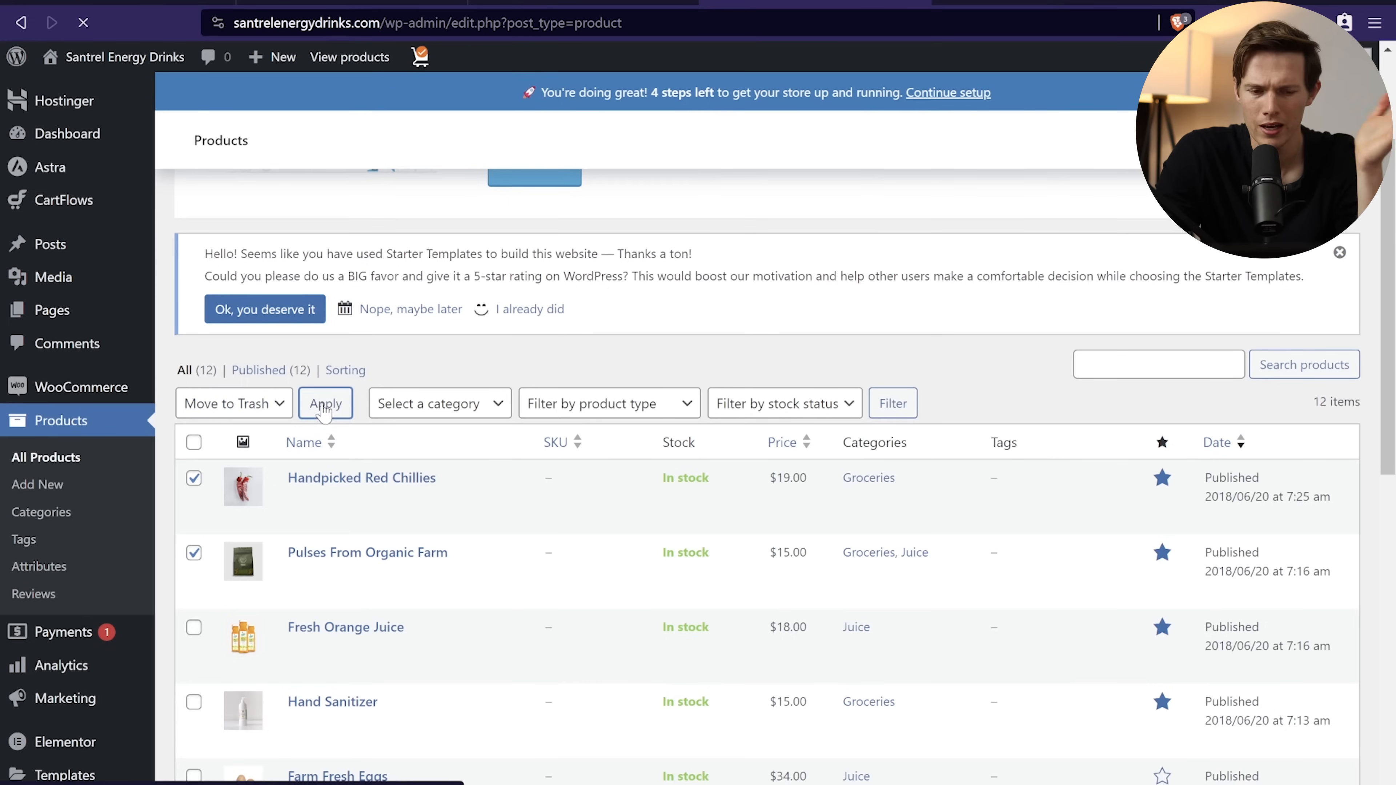
{"action": "left_click", "coordinate": [325, 402]}
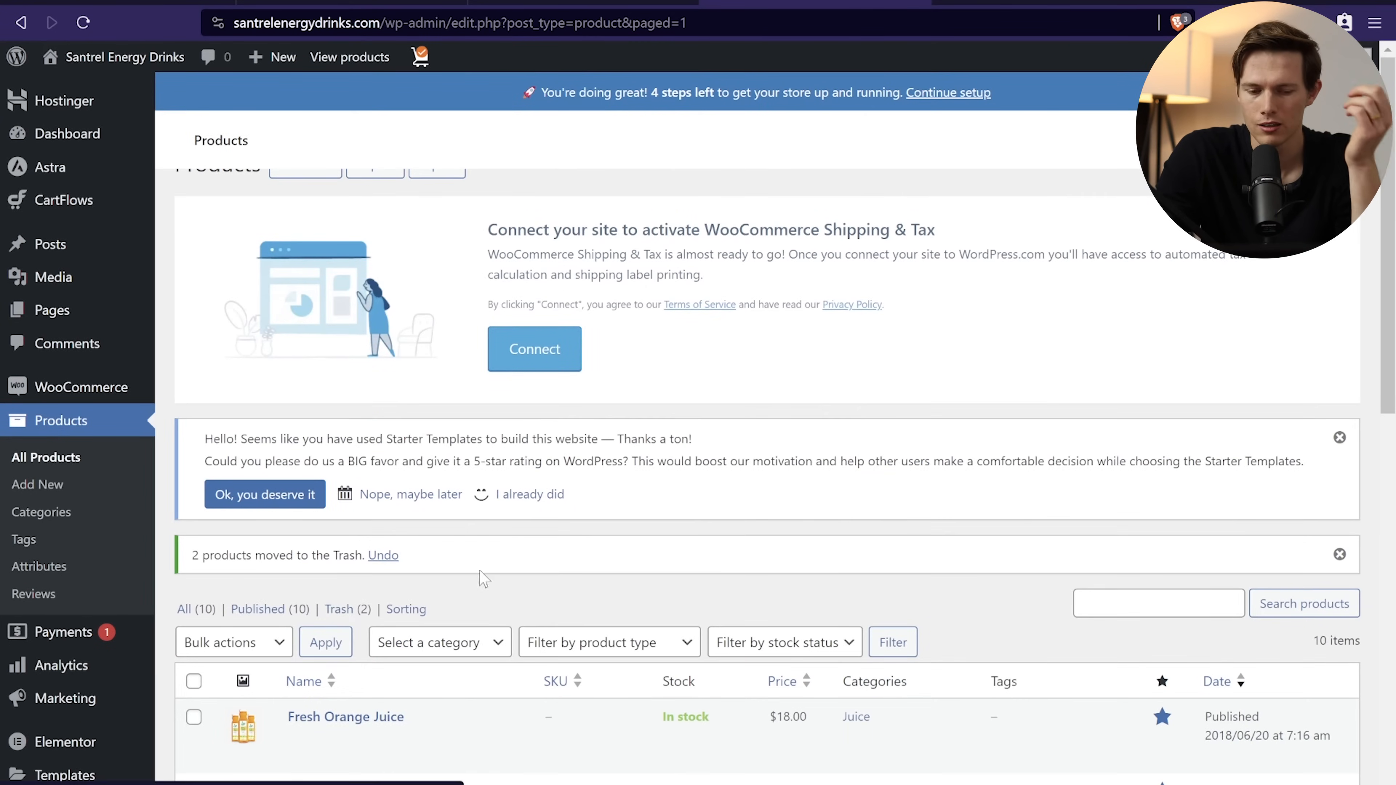
{"action": "scroll", "scroll_direction": "down", "scroll_amount": 3}
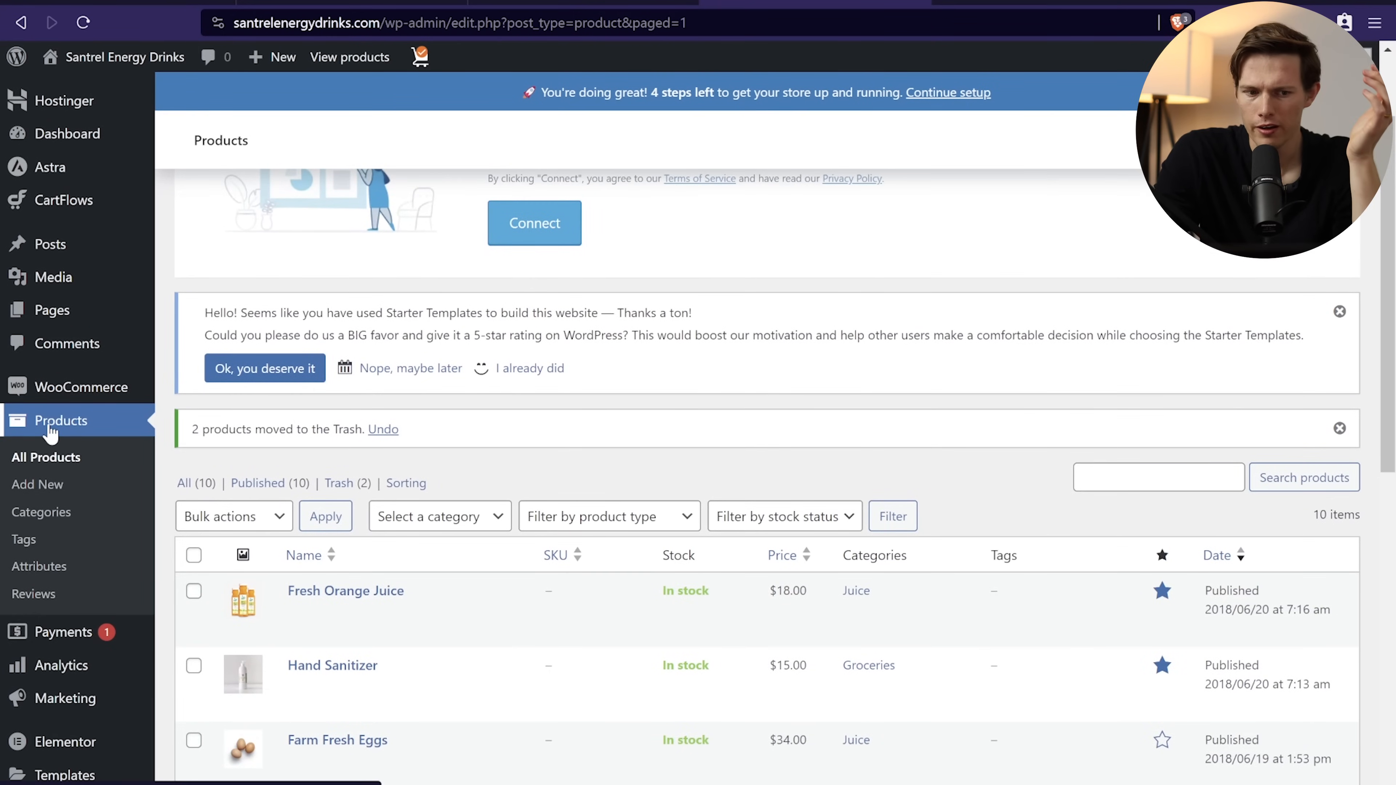
{"action": "mouse_move", "coordinate": [38, 484]}
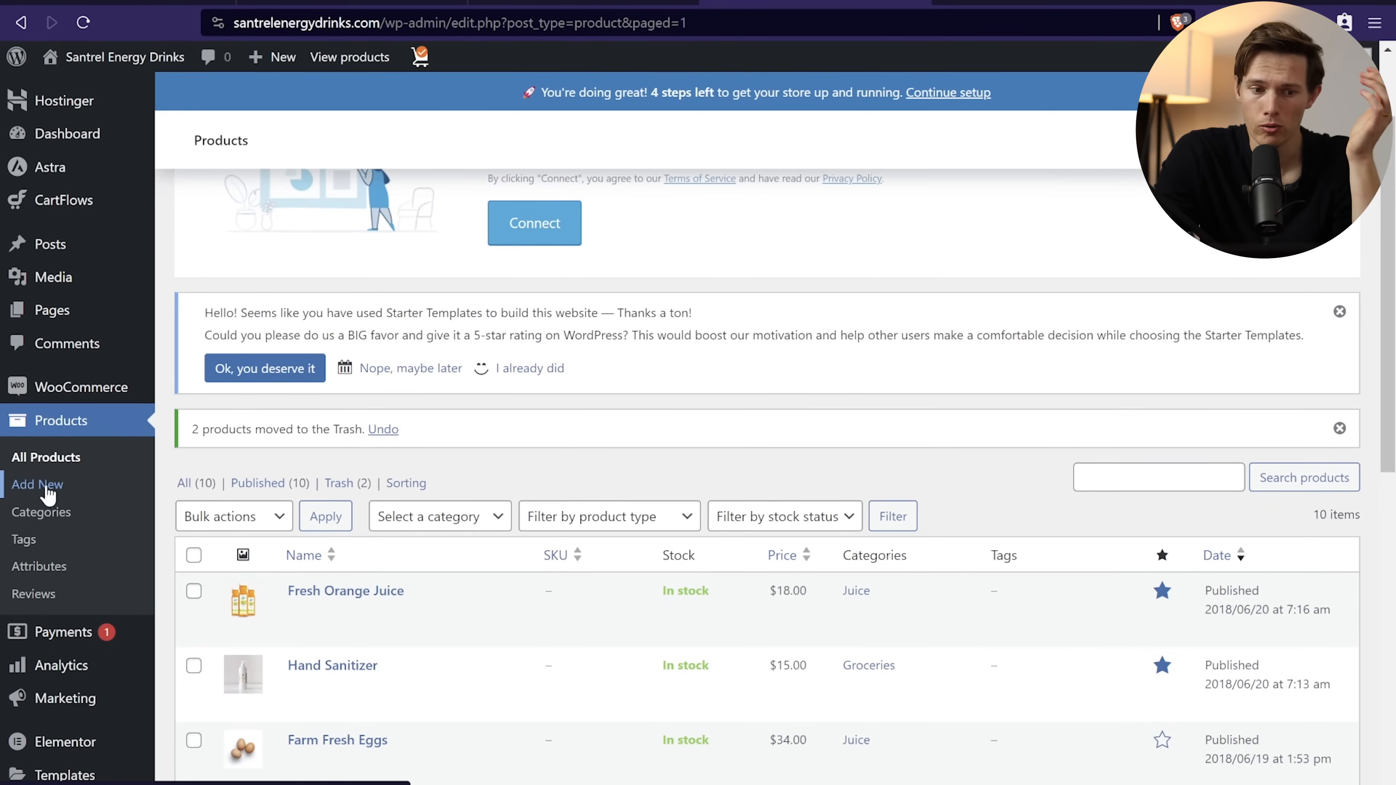
Step: Add a new product titled Signature Santrel Energy Drink with a pasted lorem-ipsum description
{"action": "left_click", "coordinate": [38, 484]}
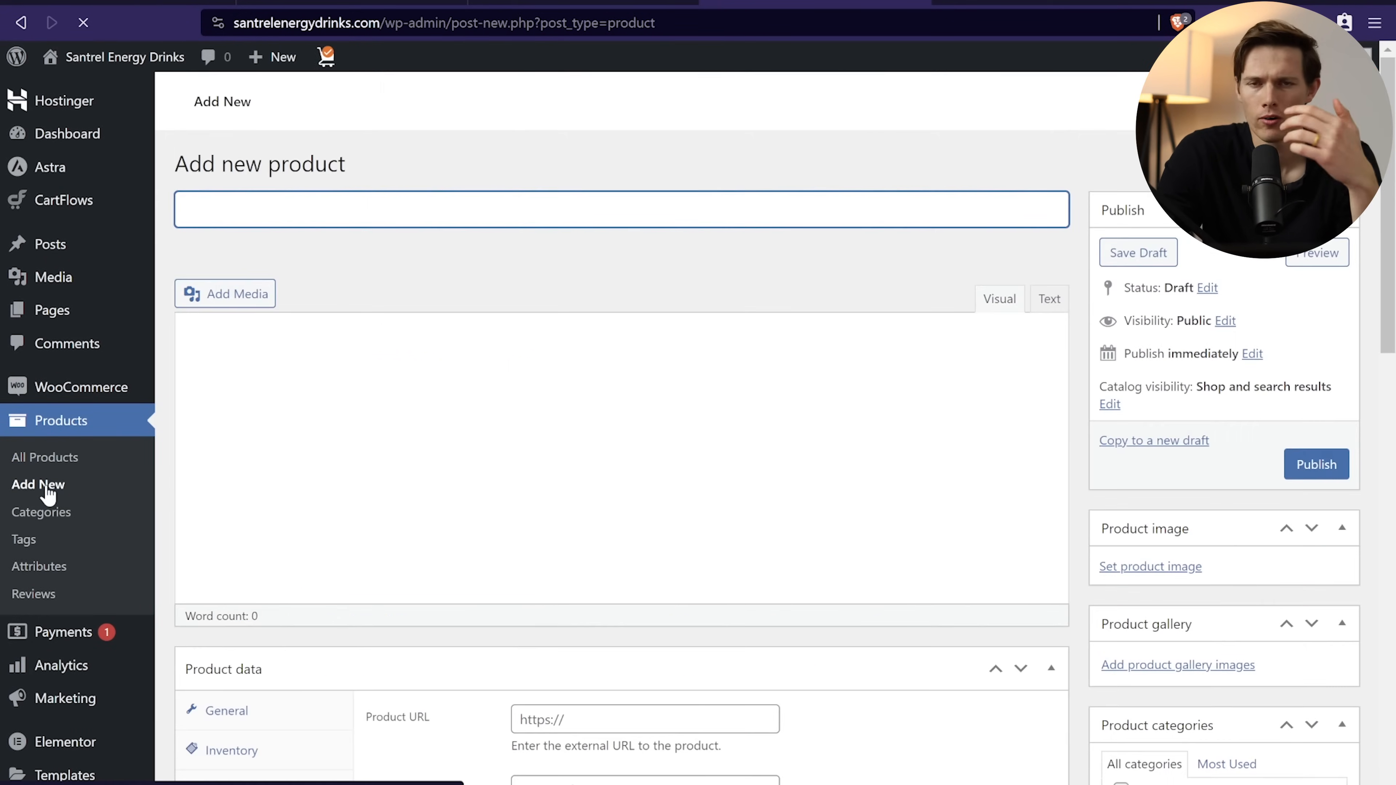
{"action": "type", "text": "Signature Santrel Energy Drink"}
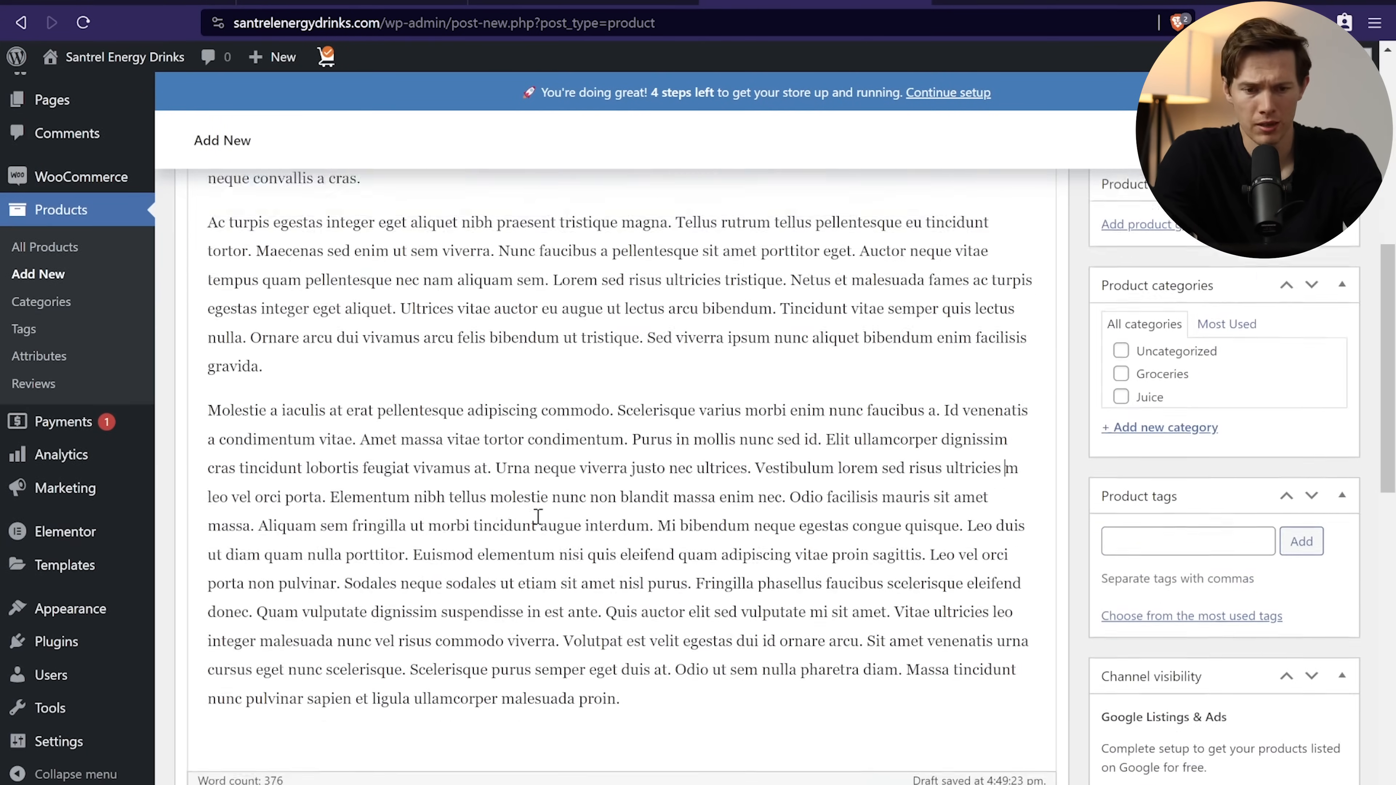
{"action": "scroll", "scroll_direction": "down", "scroll_amount": 3}
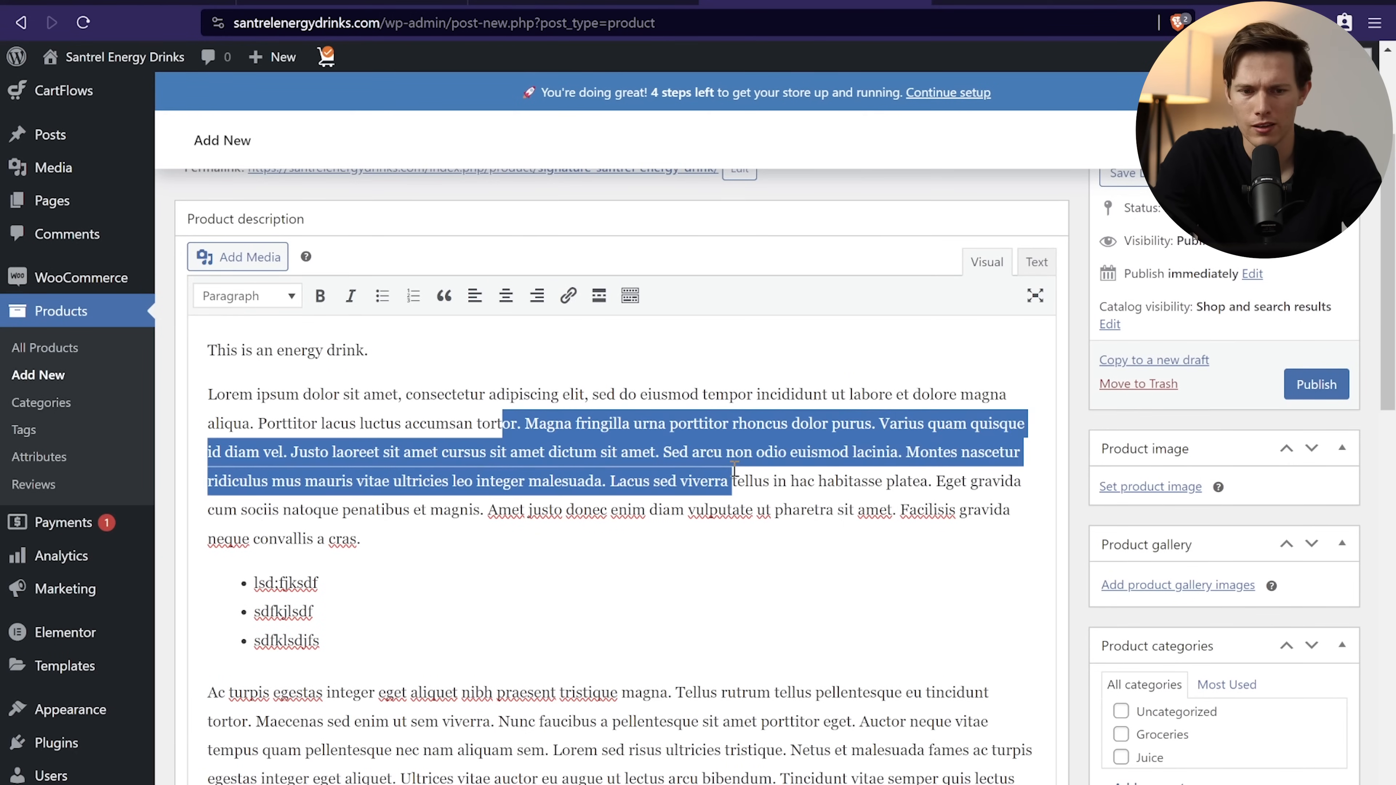
Step: Bold the words luctus accumsan tortor and begin linking the phrase dictum sit amet
{"action": "left_click", "coordinate": [360, 426]}
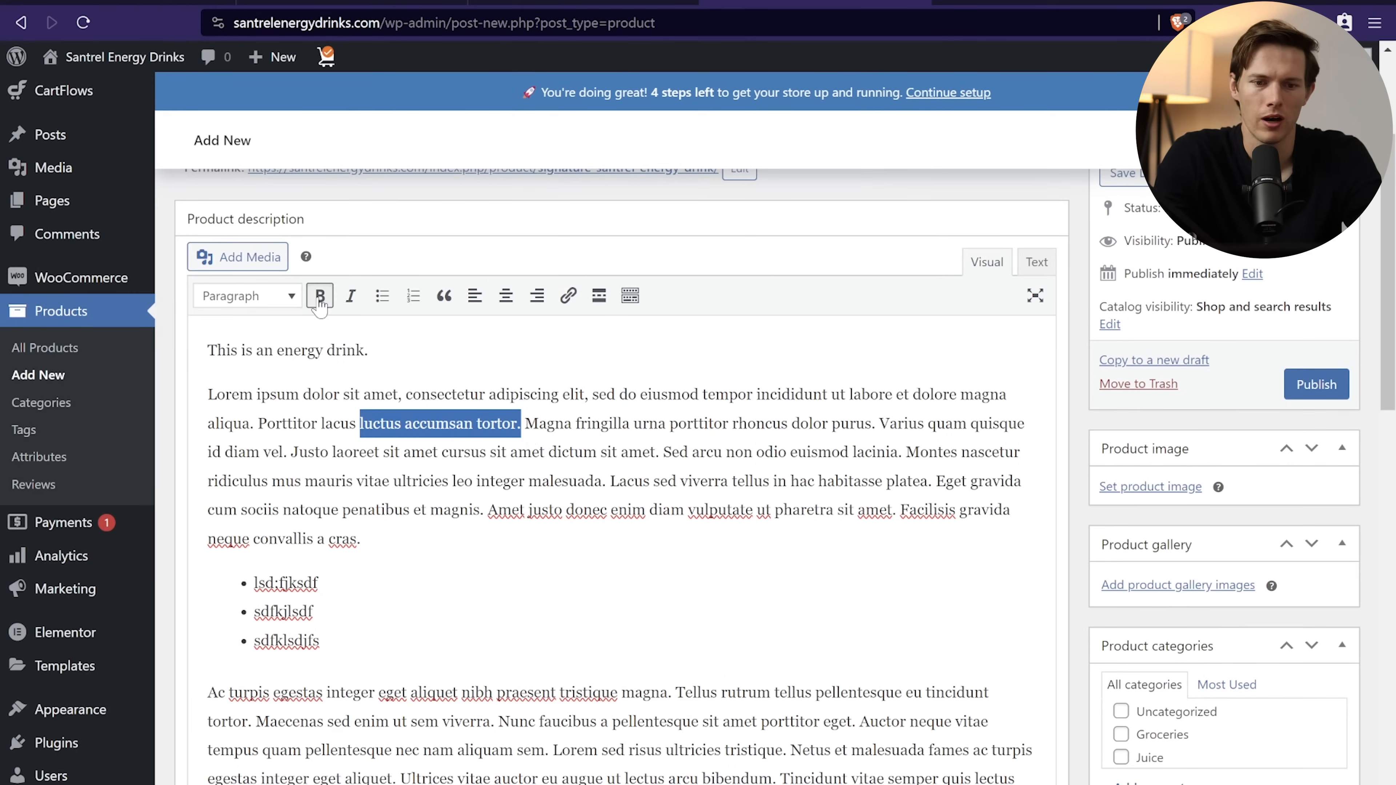
{"action": "left_click", "coordinate": [319, 295]}
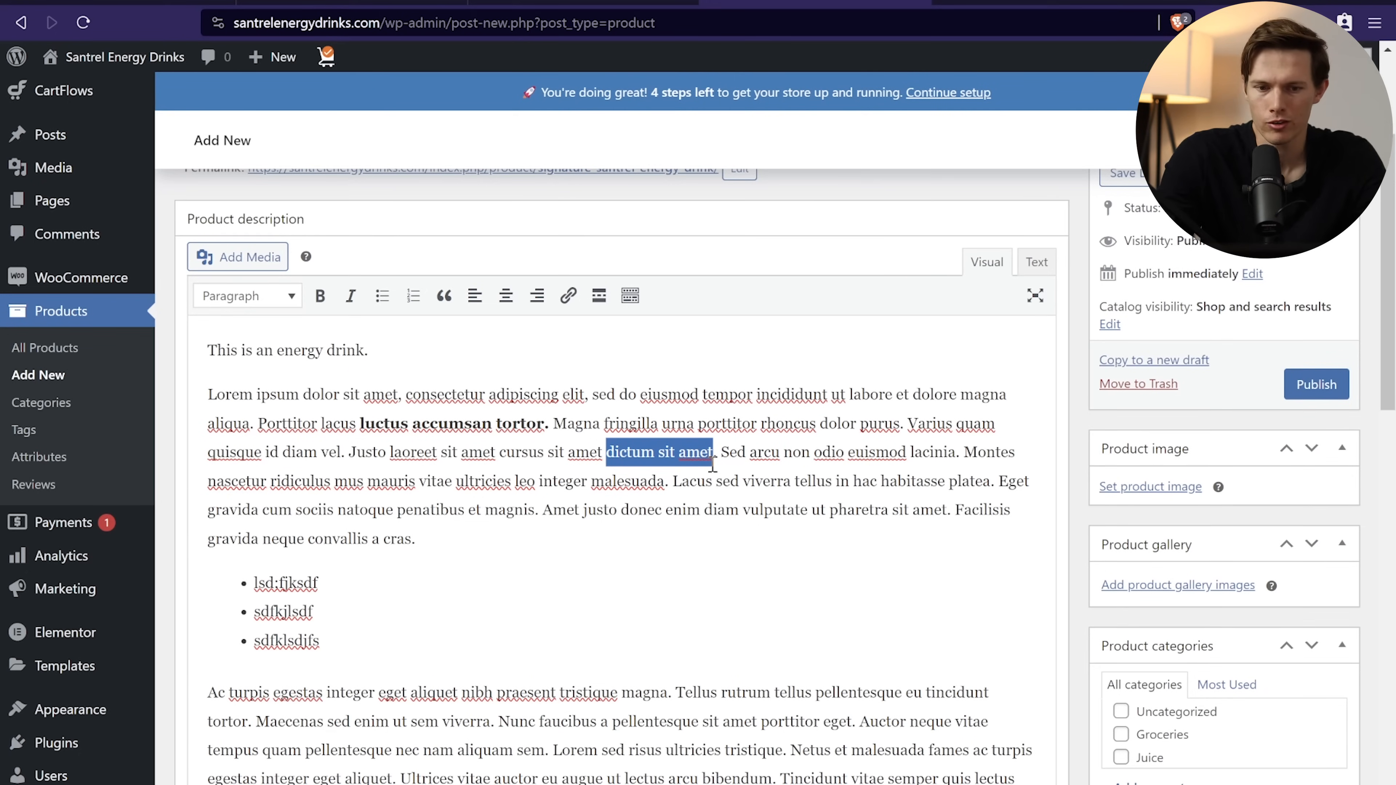
{"action": "mouse_move", "coordinate": [567, 295]}
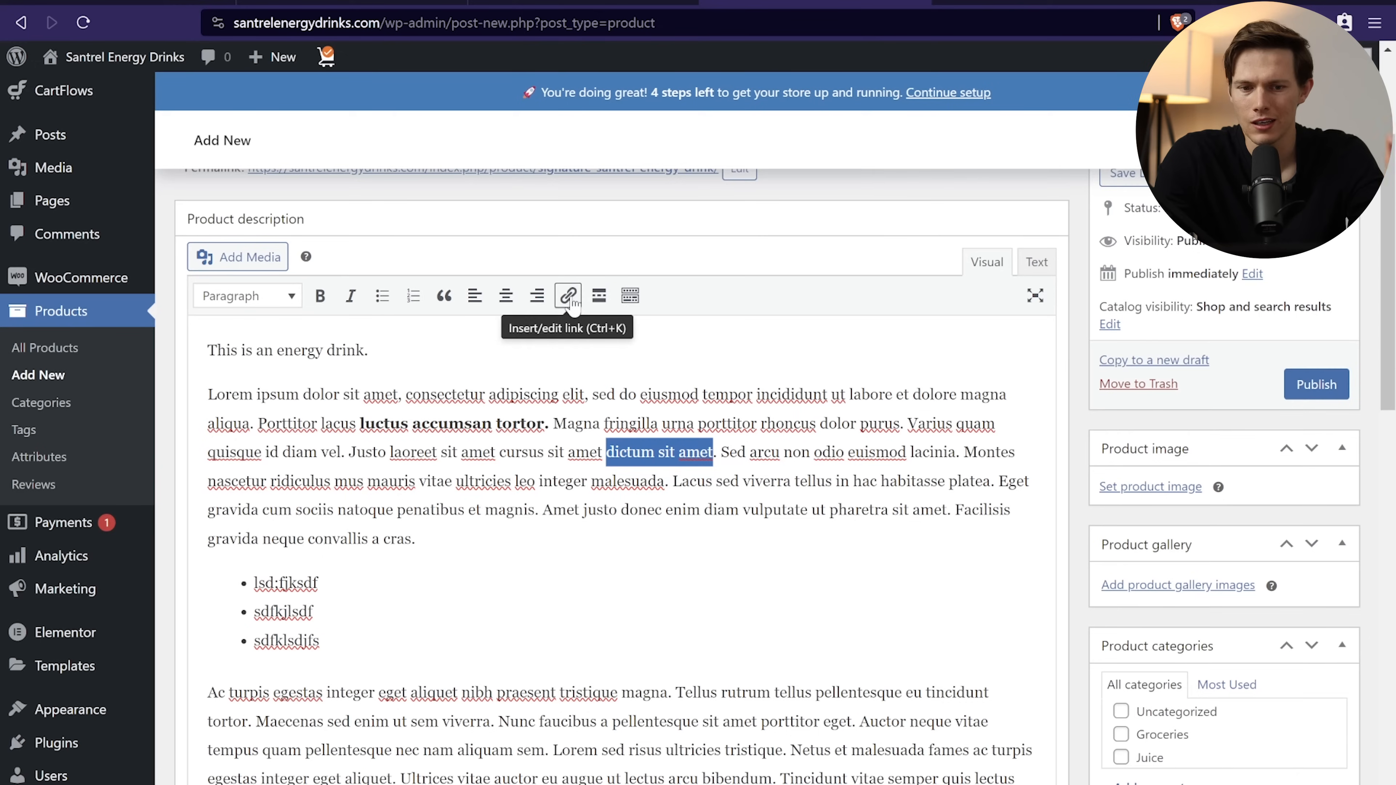
{"action": "left_click", "coordinate": [567, 296]}
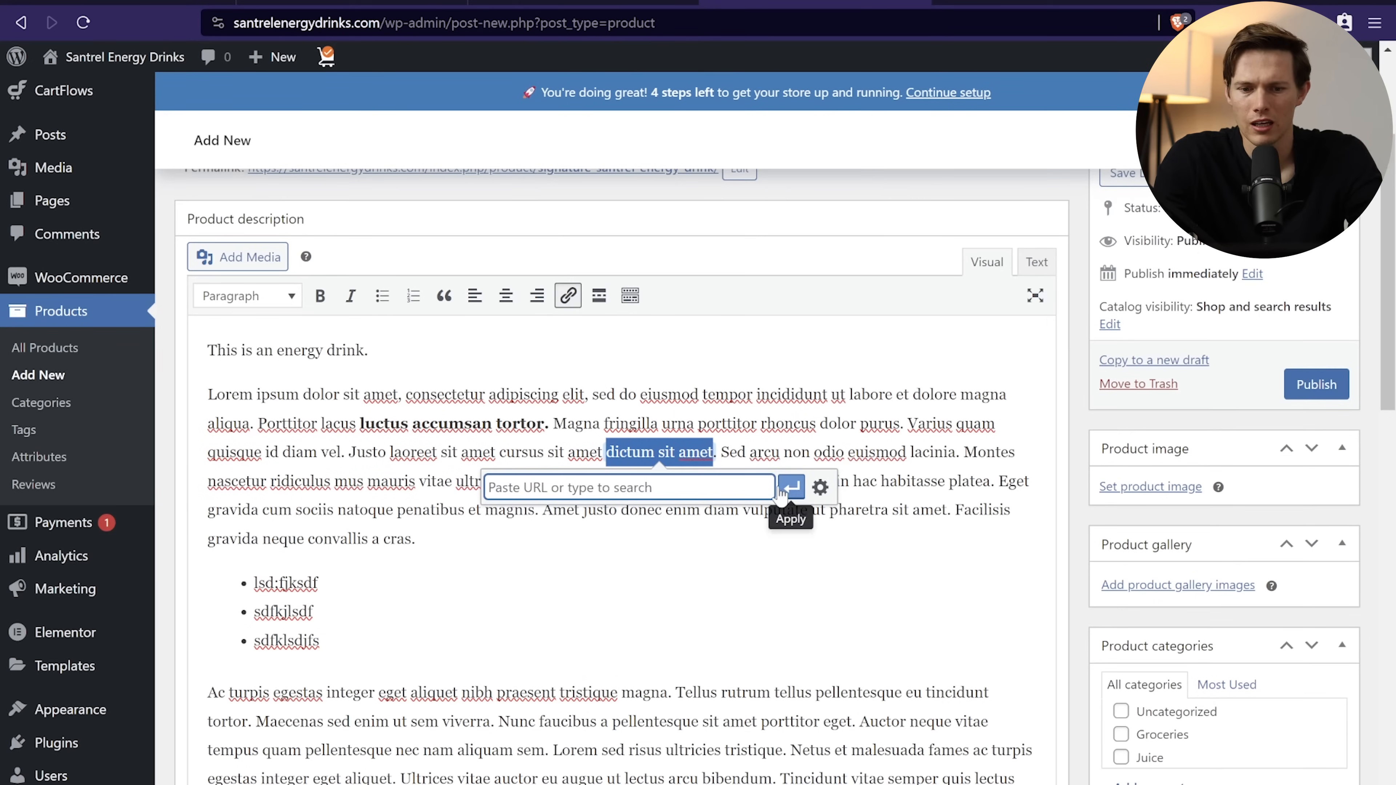
{"action": "mouse_move", "coordinate": [896, 496]}
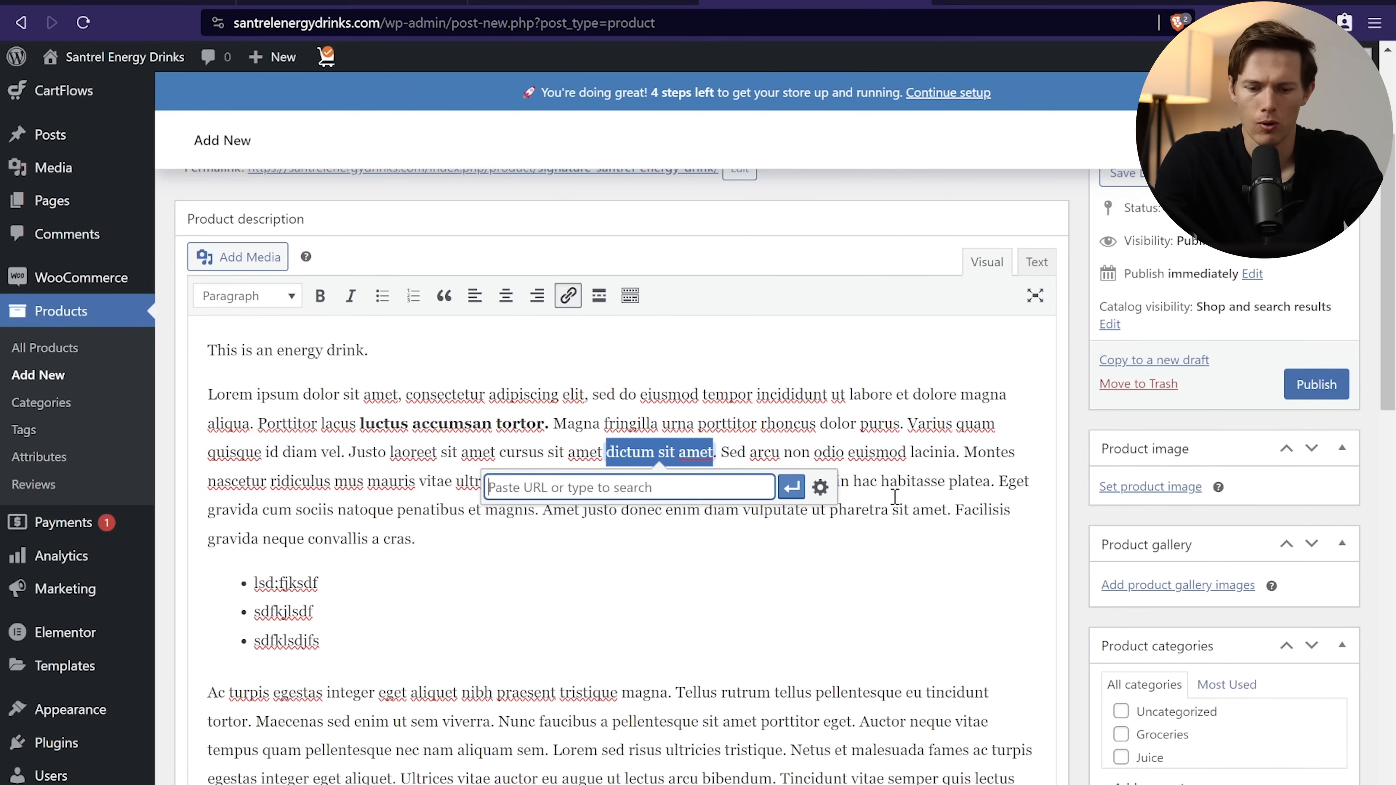
{"action": "scroll", "scroll_direction": "down", "scroll_amount": 3}
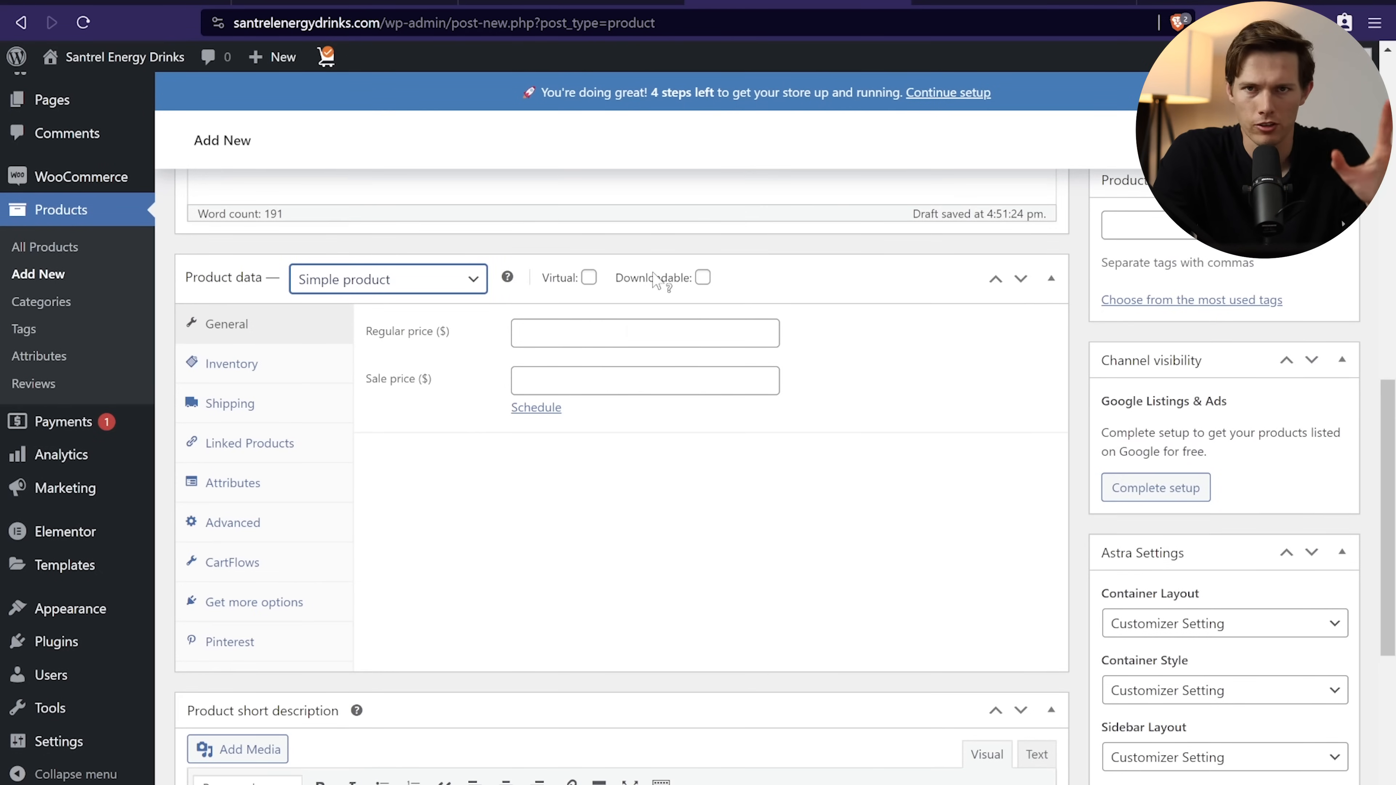
{"action": "mouse_move", "coordinate": [590, 277]}
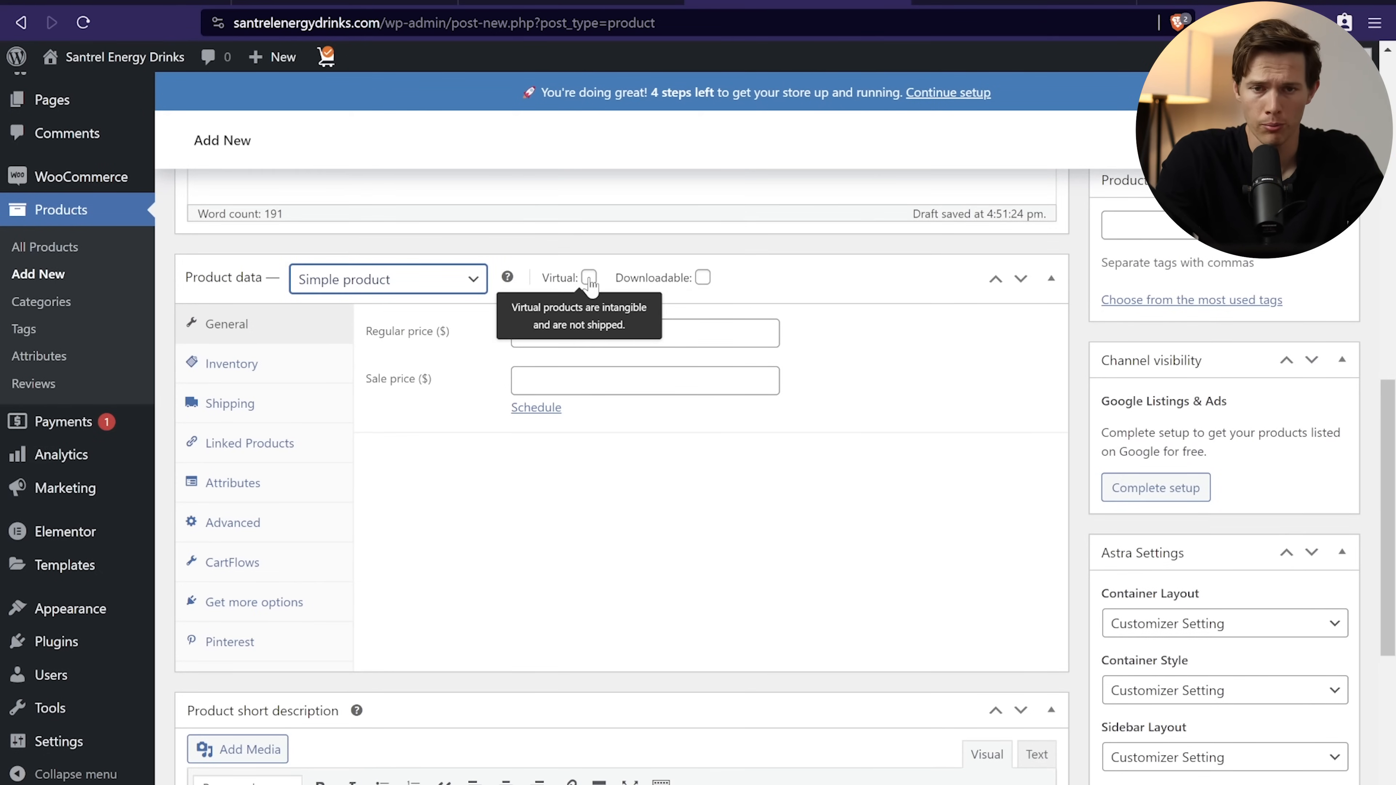
{"action": "mouse_move", "coordinate": [703, 281]}
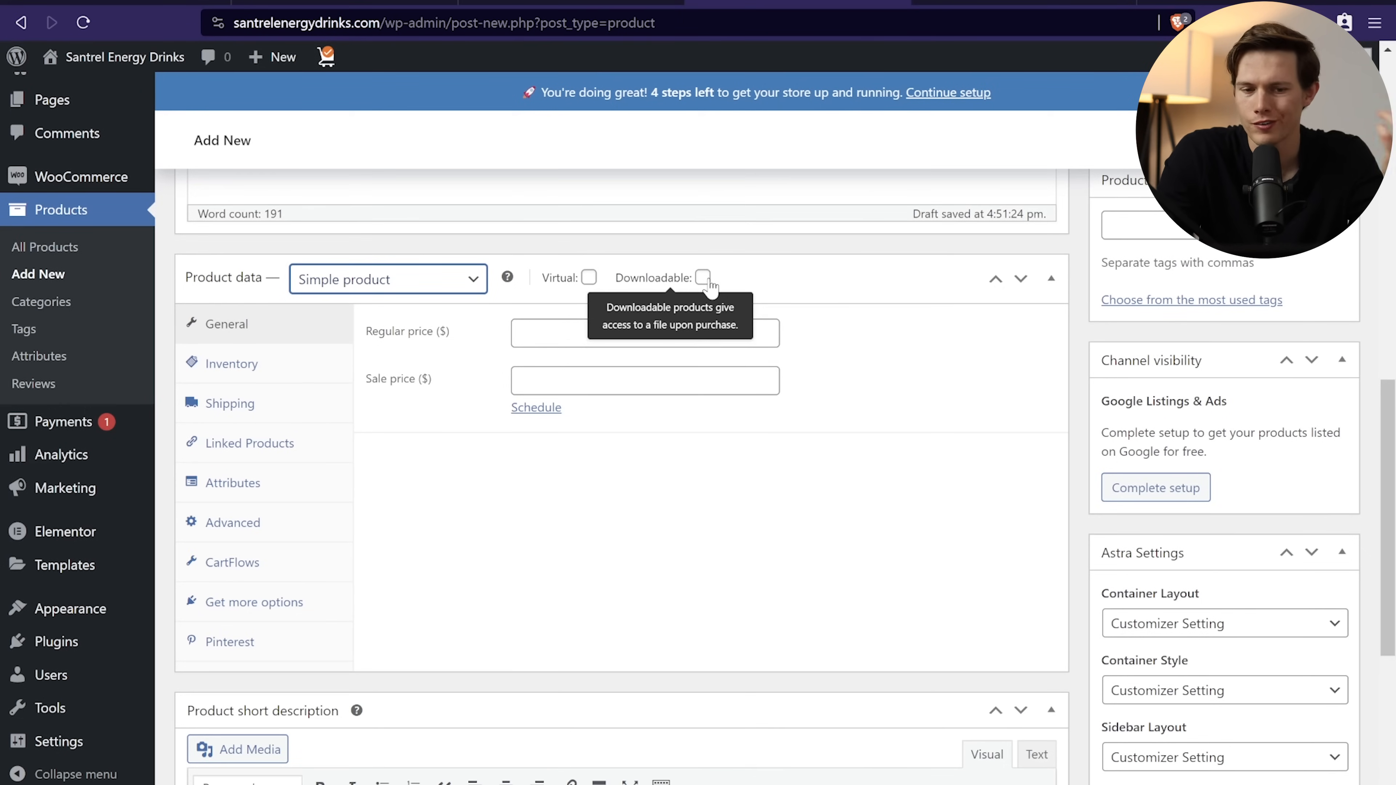
{"action": "mouse_move", "coordinate": [443, 292]}
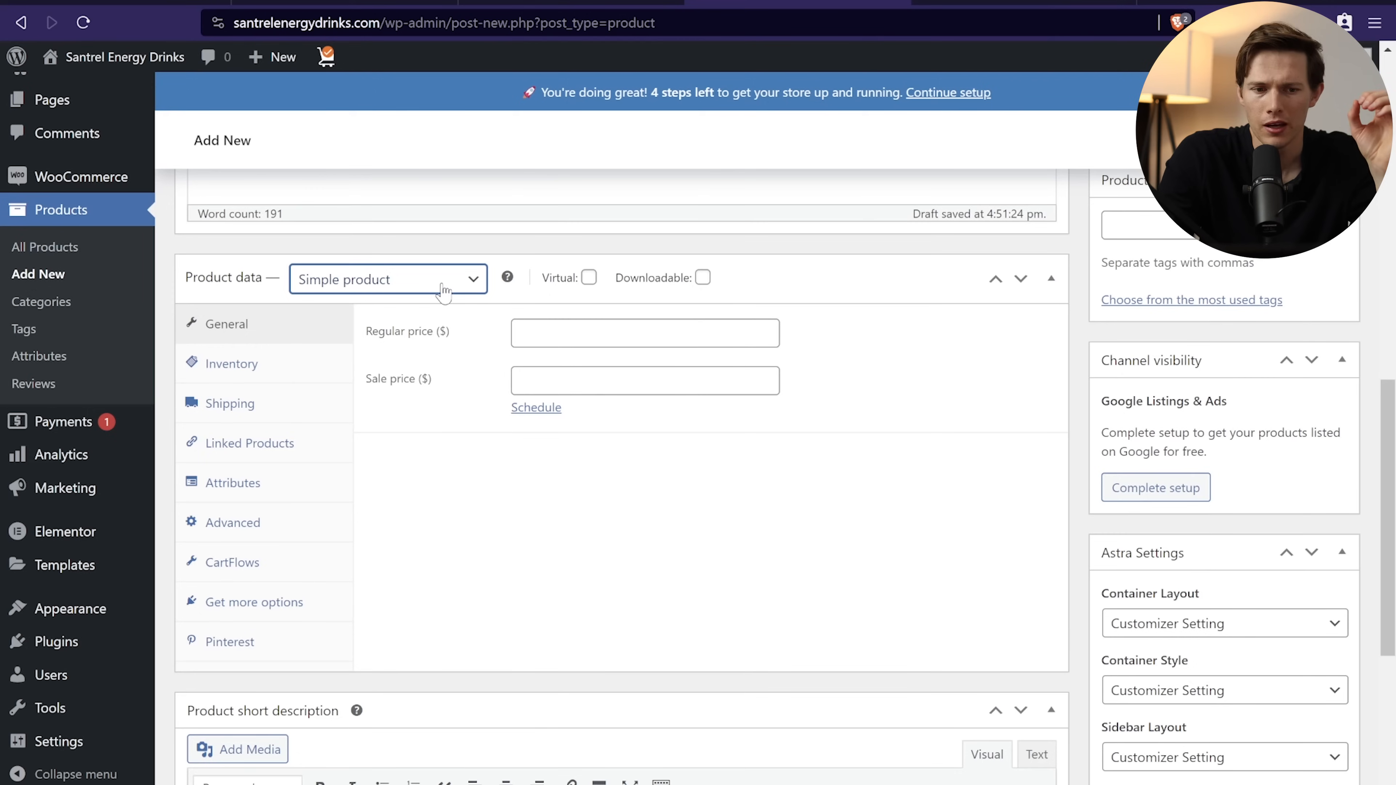
{"action": "mouse_move", "coordinate": [607, 302]}
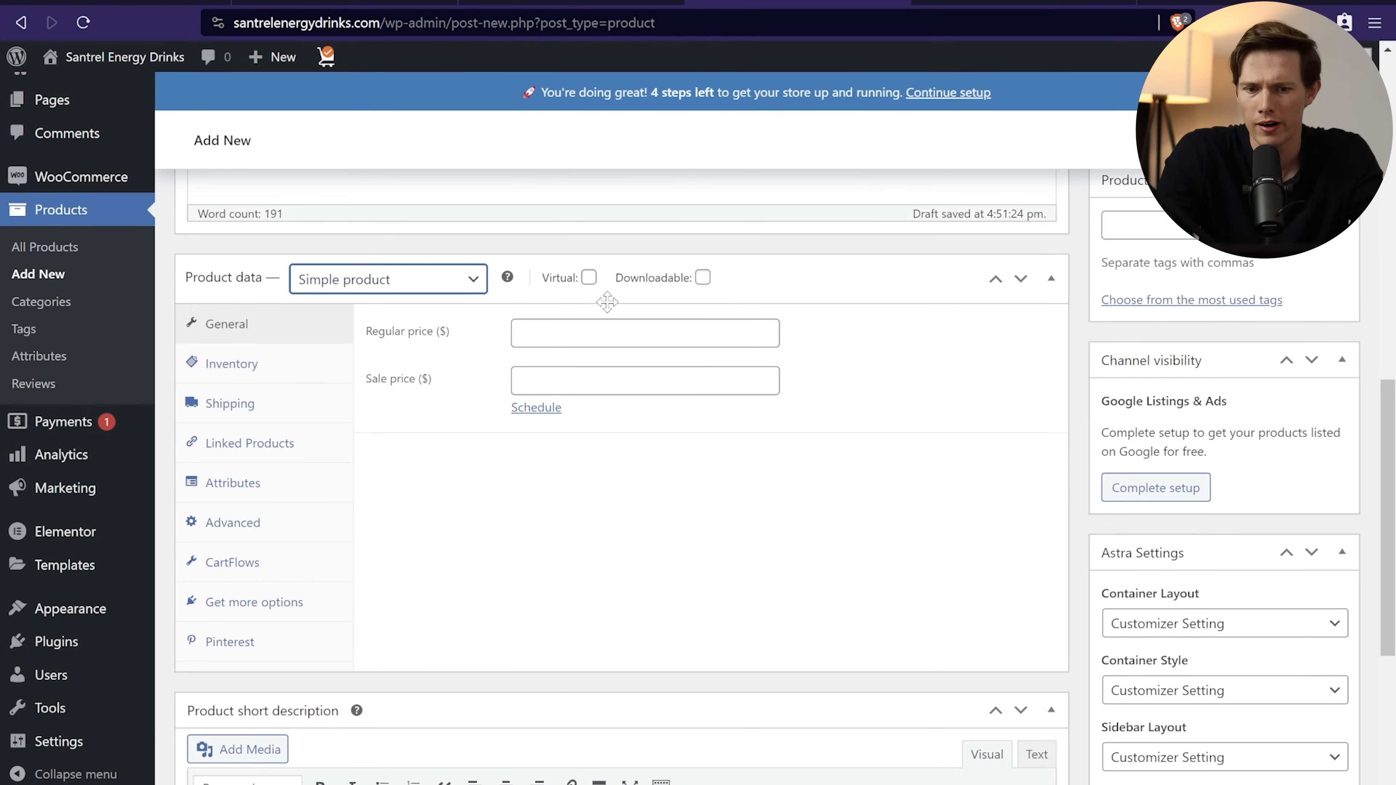
{"action": "left_click", "coordinate": [388, 279]}
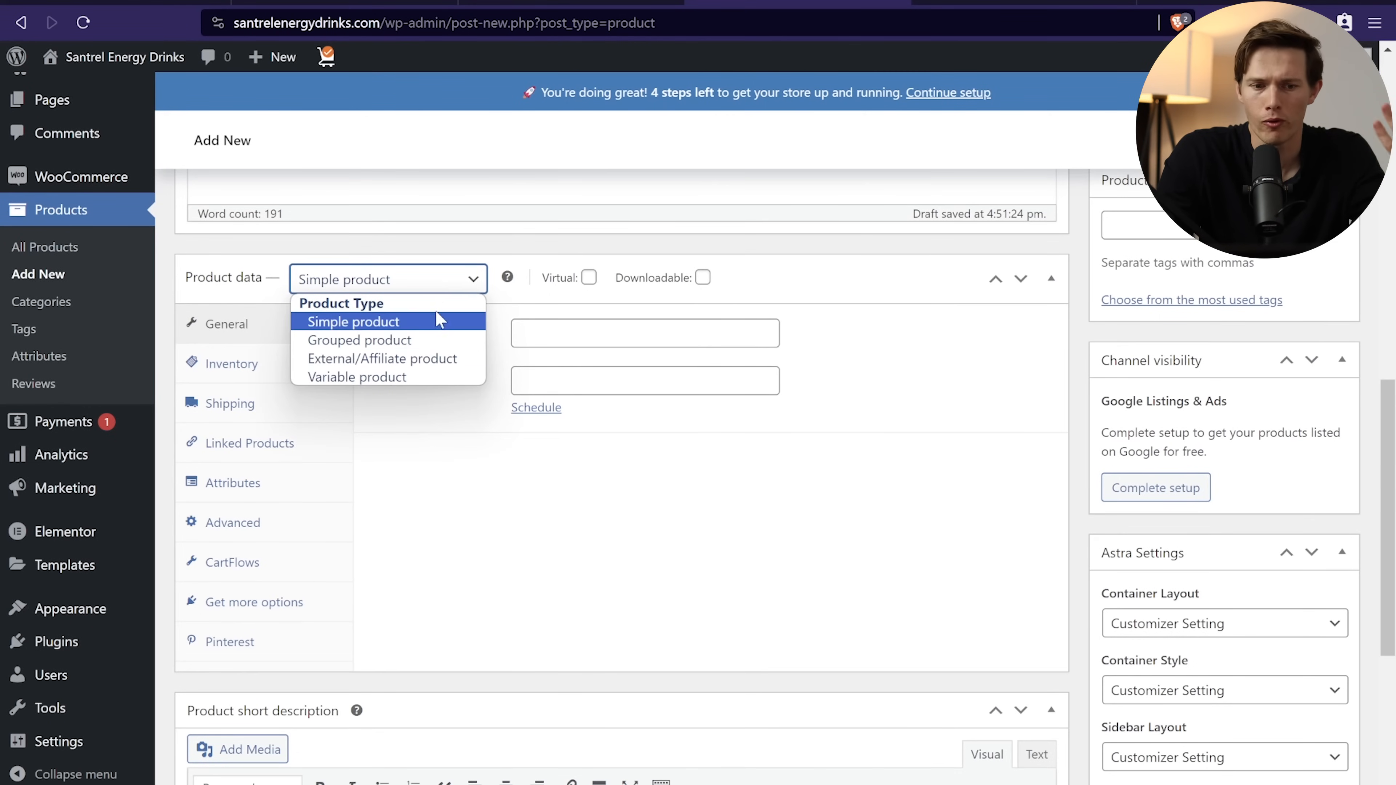
{"action": "mouse_move", "coordinate": [427, 333]}
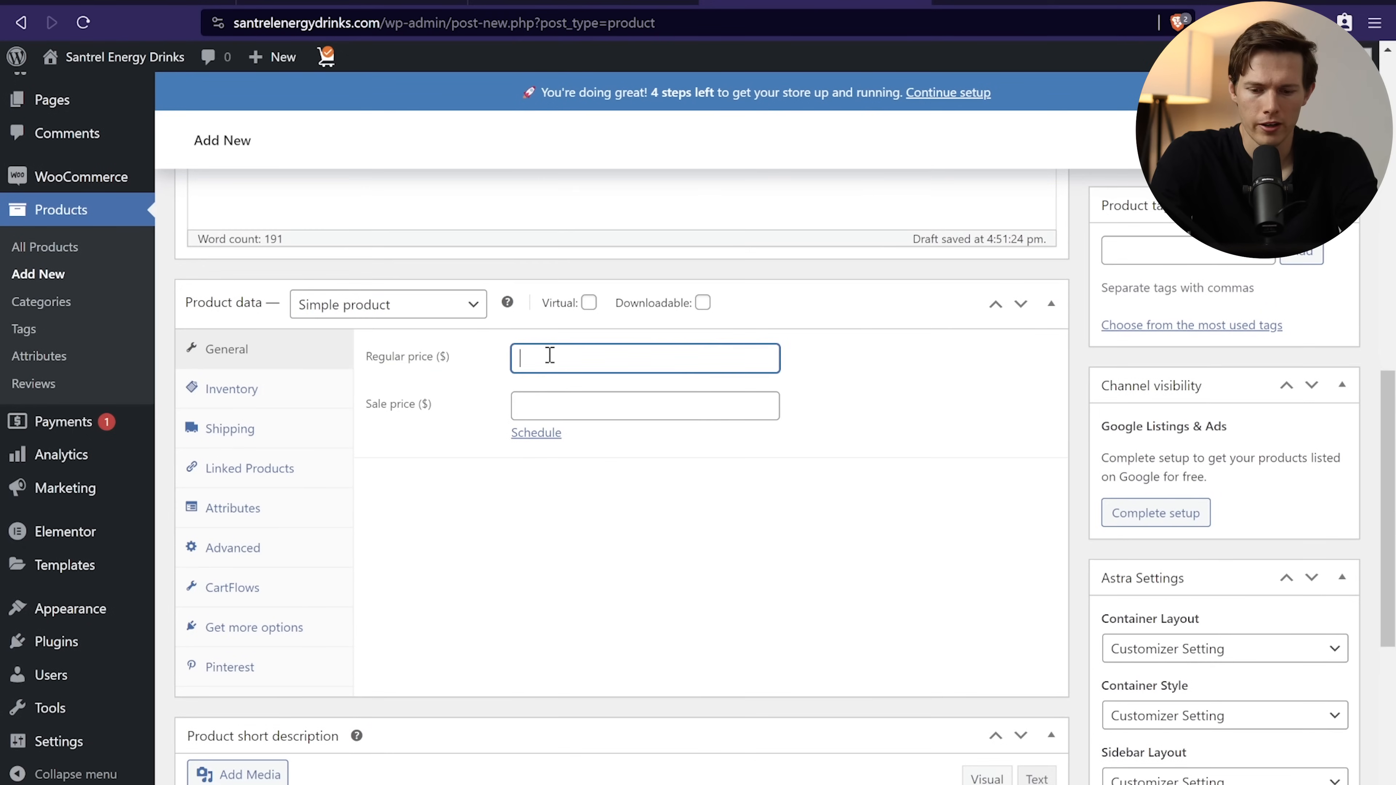
Step: Set the regular price to 24.99 and the inventory SKU to 100001
{"action": "type", "text": "24.99"}
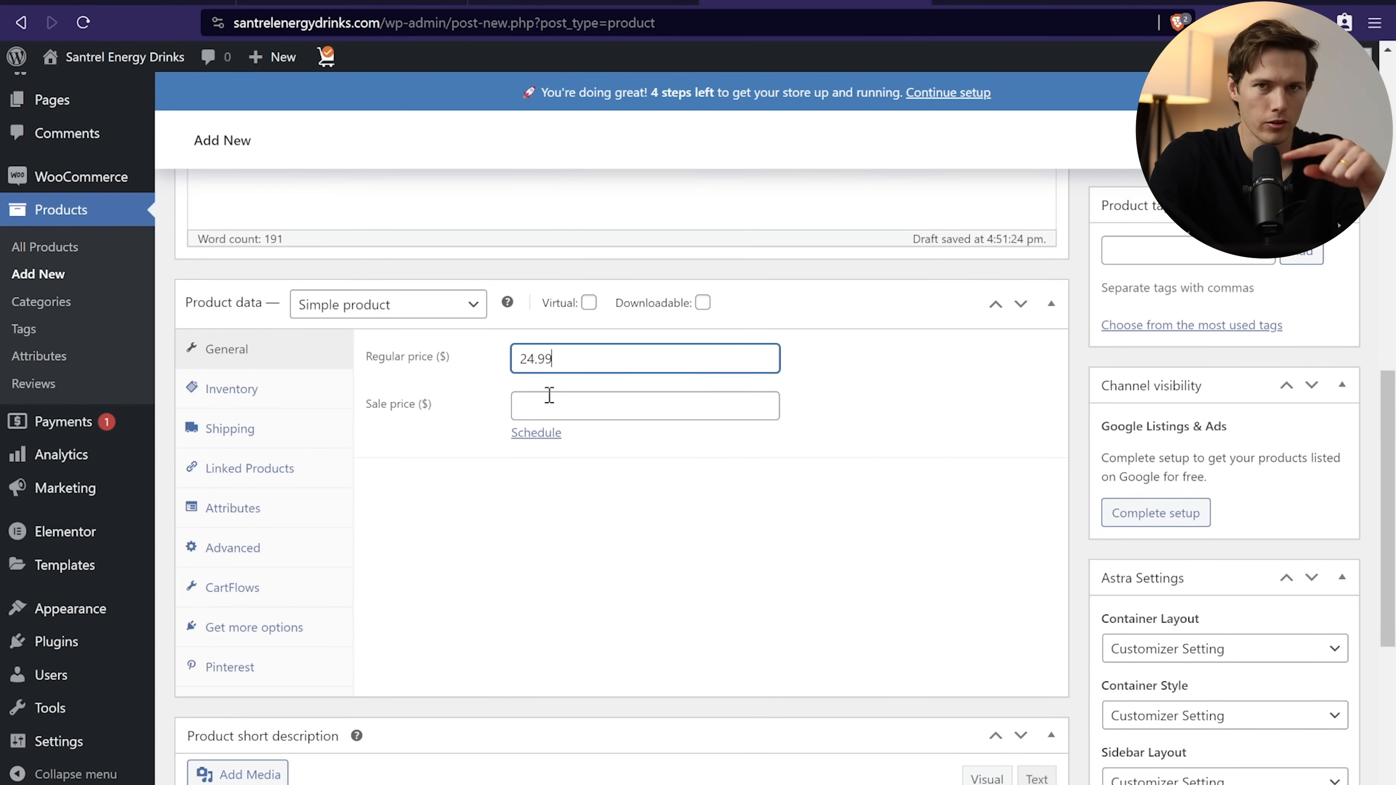
{"action": "left_click", "coordinate": [231, 389]}
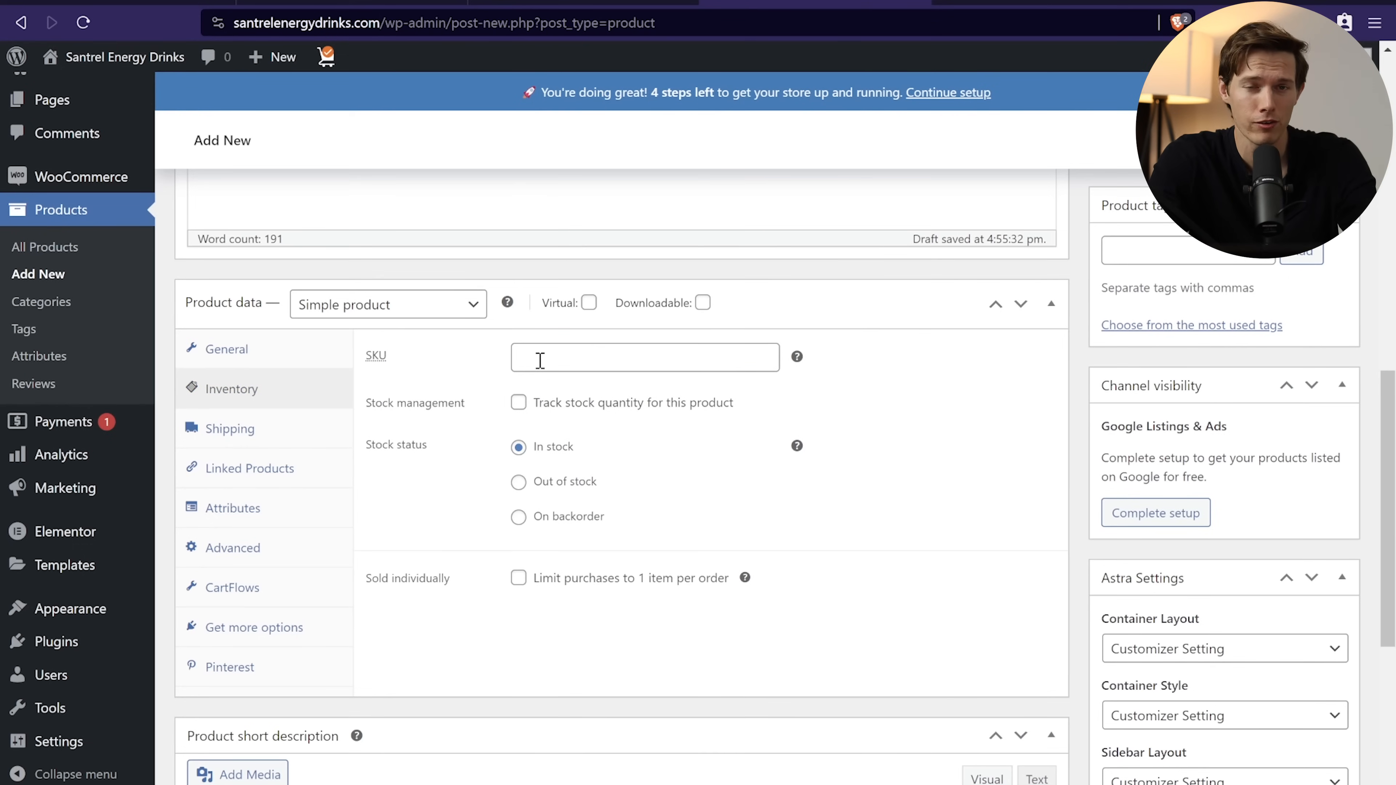
{"action": "type", "text": "100001"}
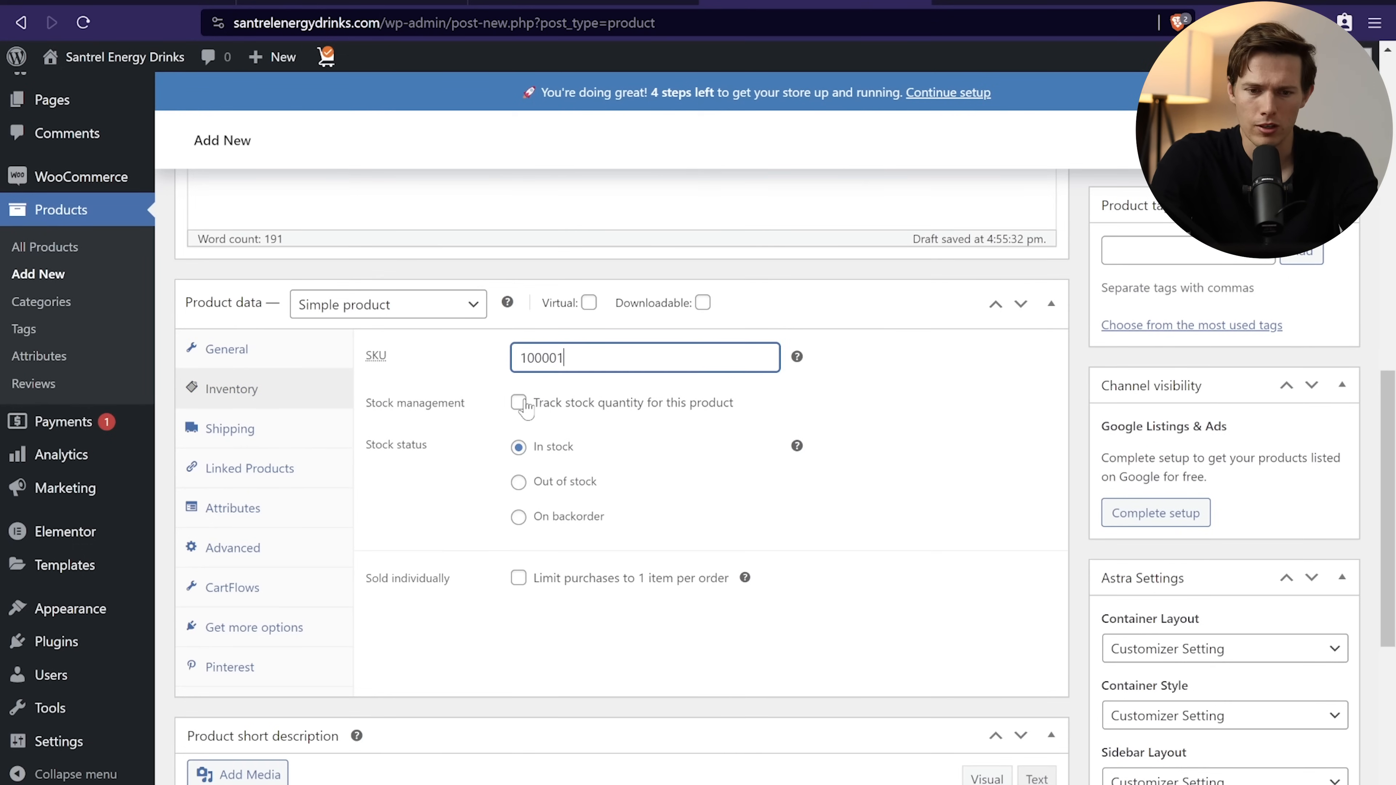
Step: Enable stock tracking with quantity 500 and a low-stock threshold of 10
{"action": "left_click", "coordinate": [518, 402]}
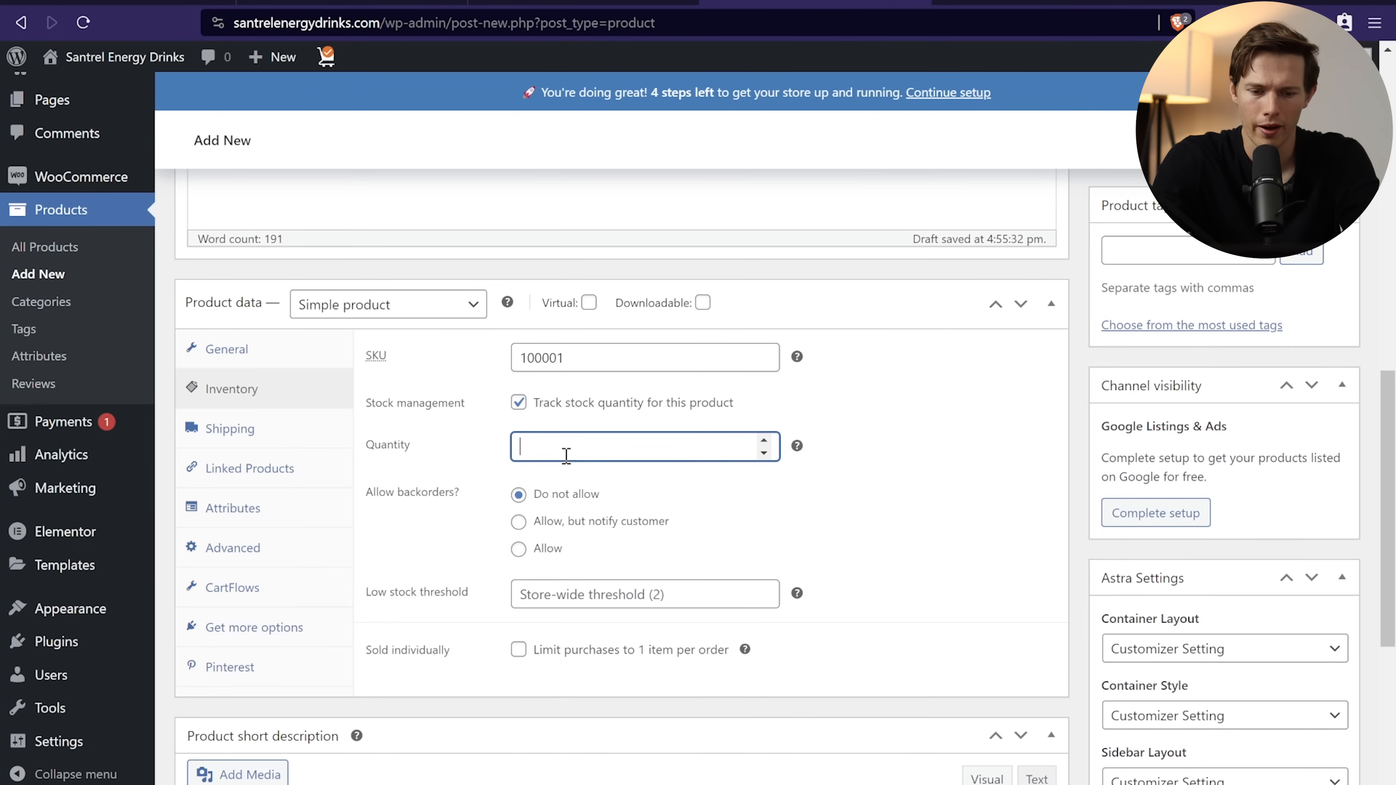
{"action": "type", "text": "500"}
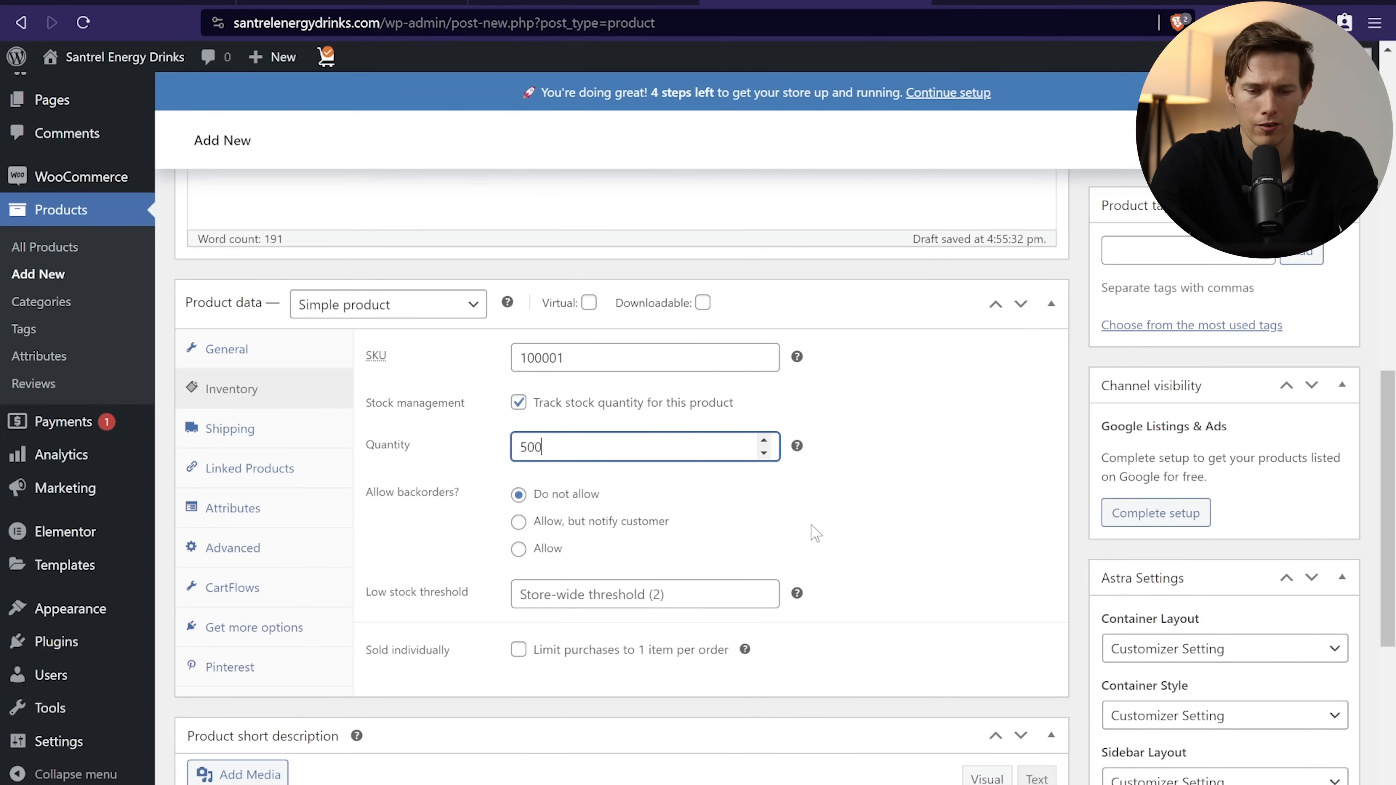
{"action": "scroll", "scroll_direction": "down", "scroll_amount": 3}
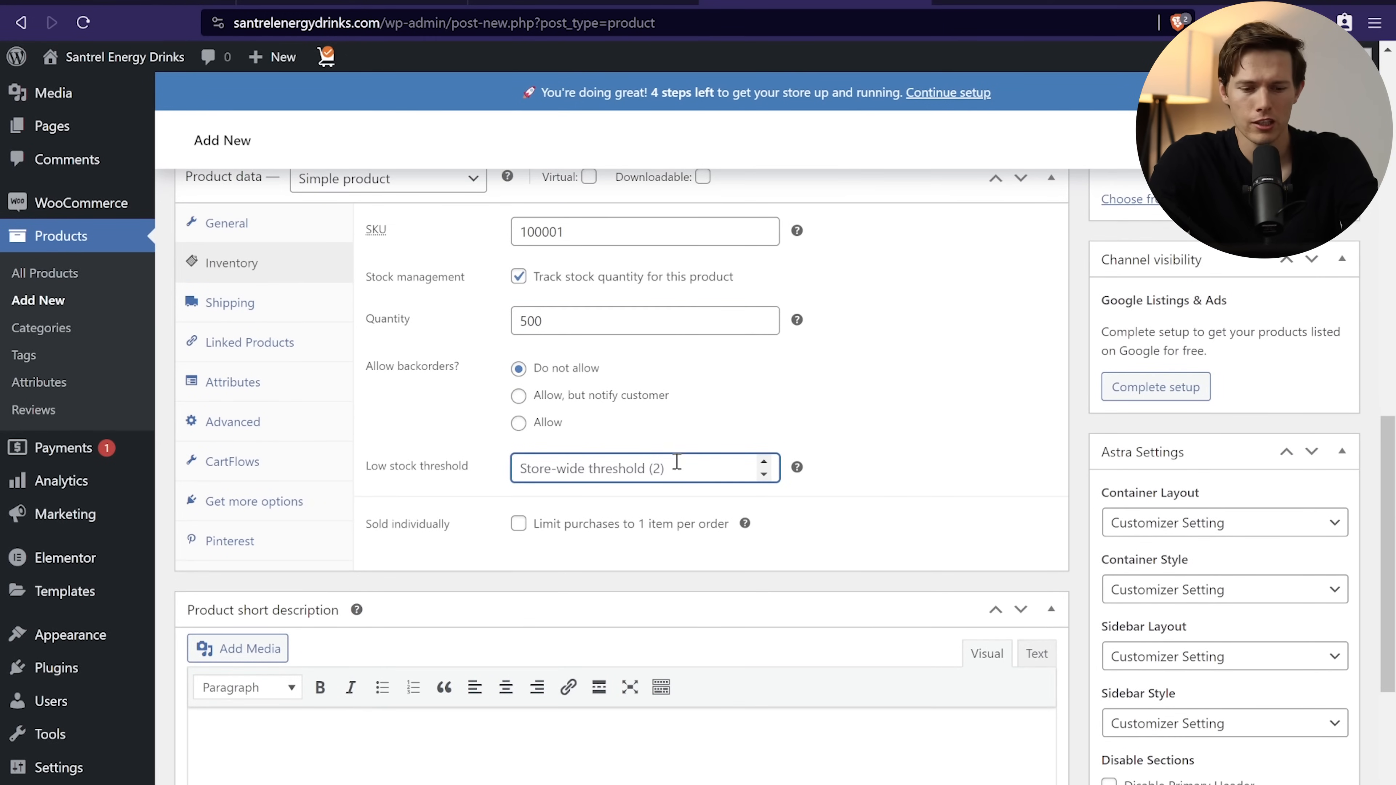
{"action": "type", "text": "10"}
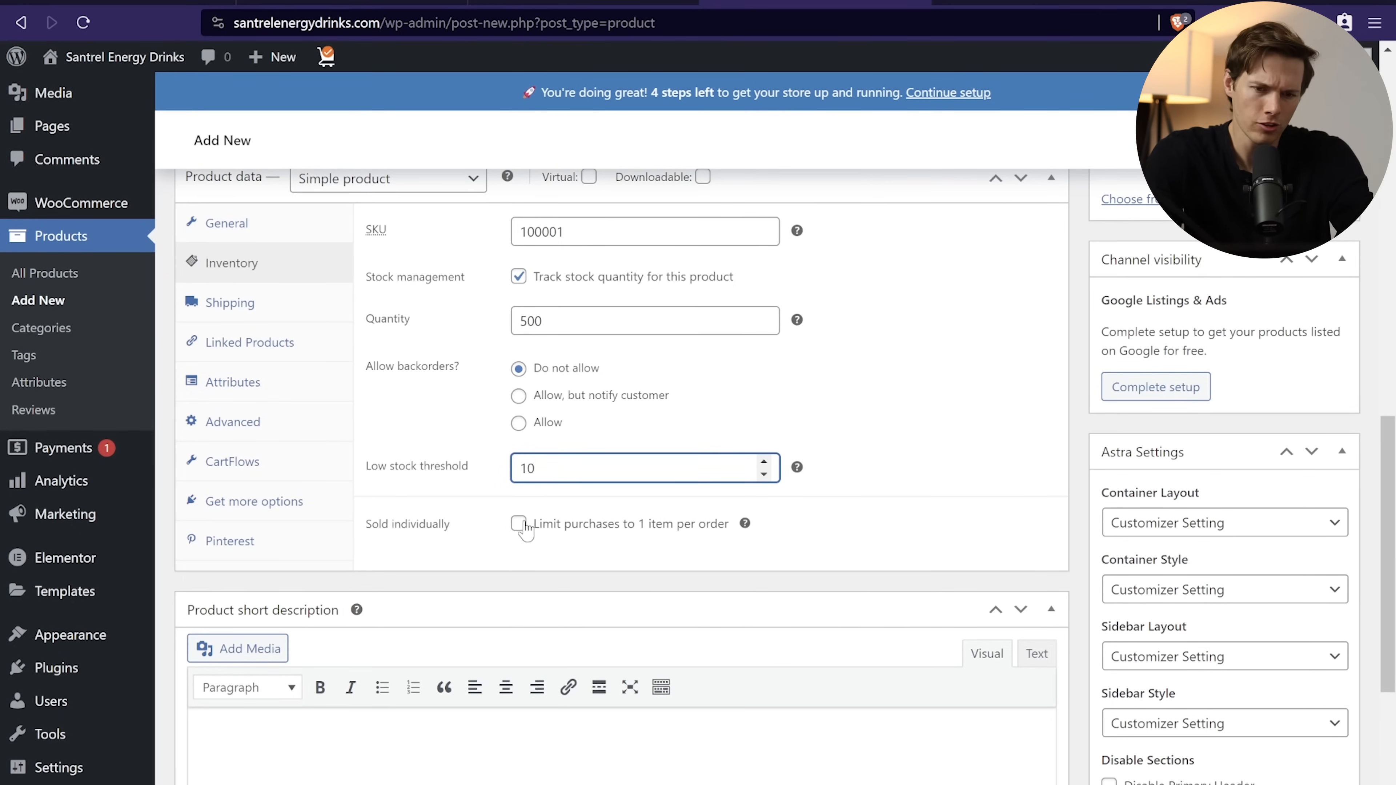
{"action": "mouse_move", "coordinate": [511, 541]}
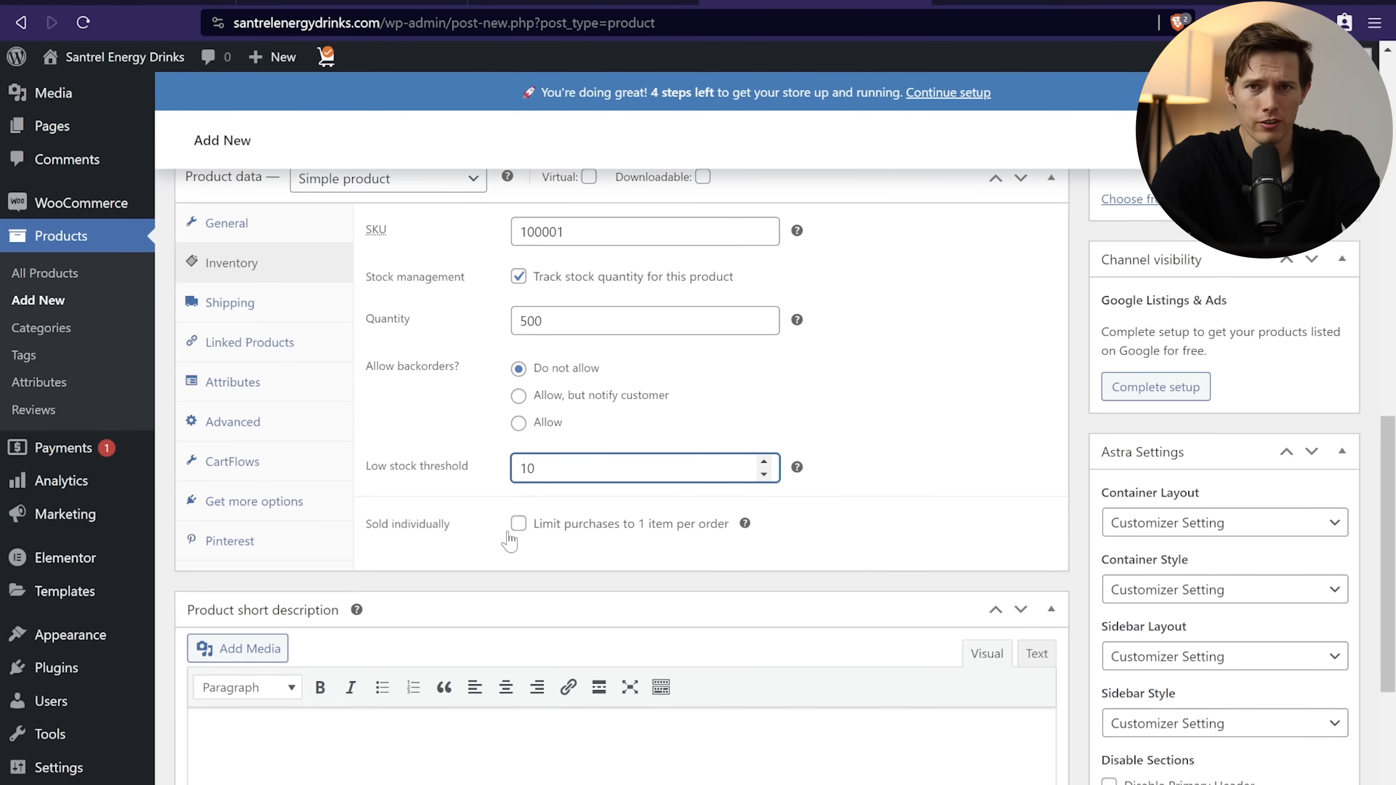
{"action": "left_click", "coordinate": [623, 468]}
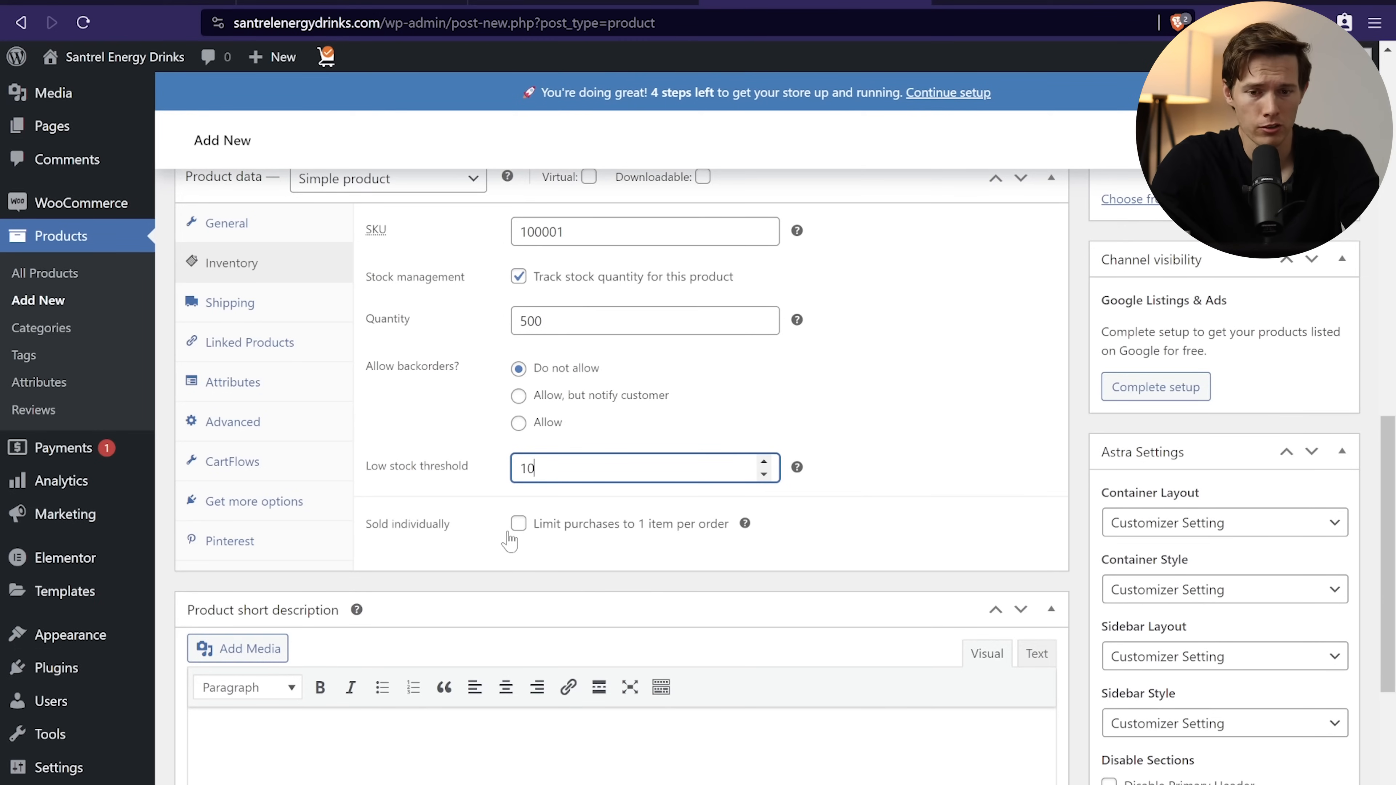
{"action": "scroll", "scroll_direction": "down", "scroll_amount": 3}
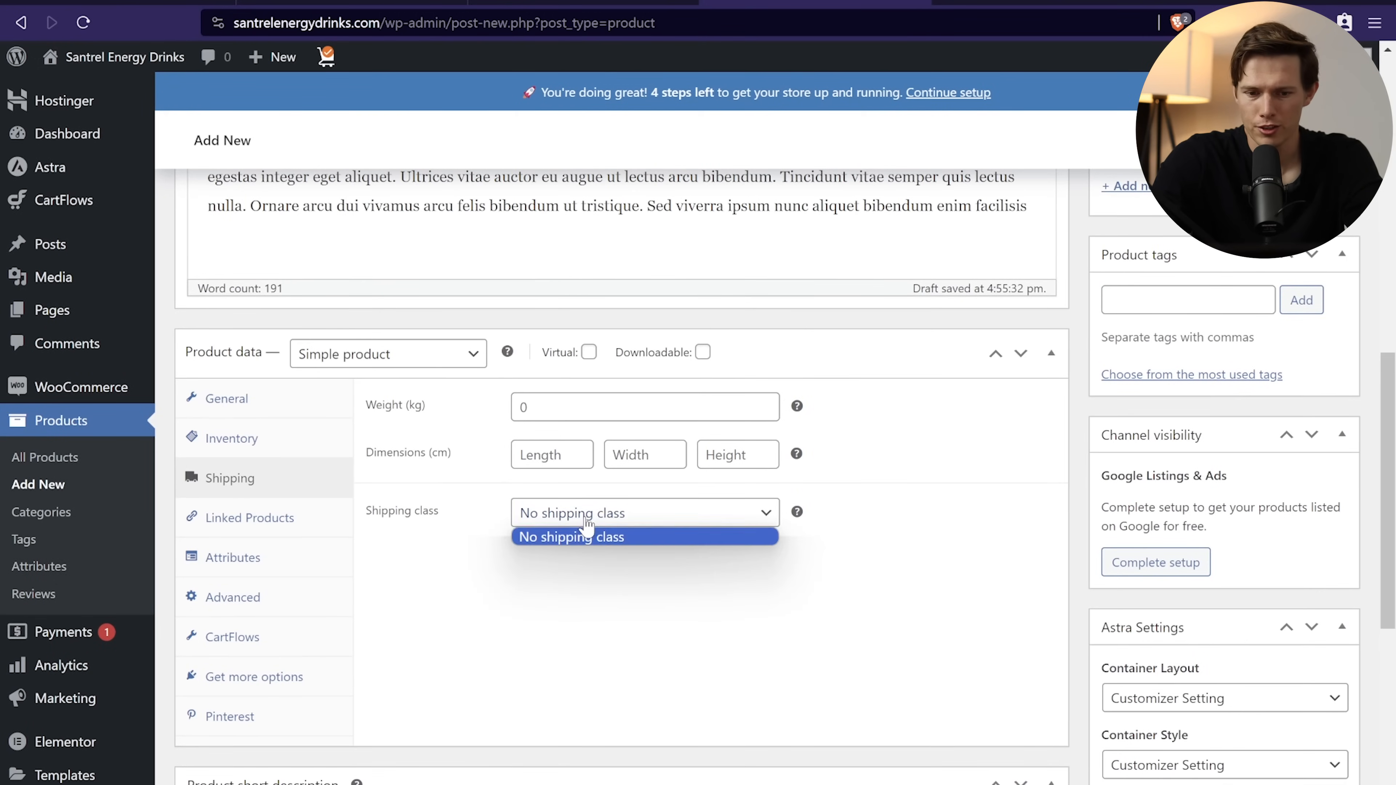
Step: Leave the product with no shipping class, then review its Linked Products and Attributes settings
{"action": "left_click", "coordinate": [571, 536]}
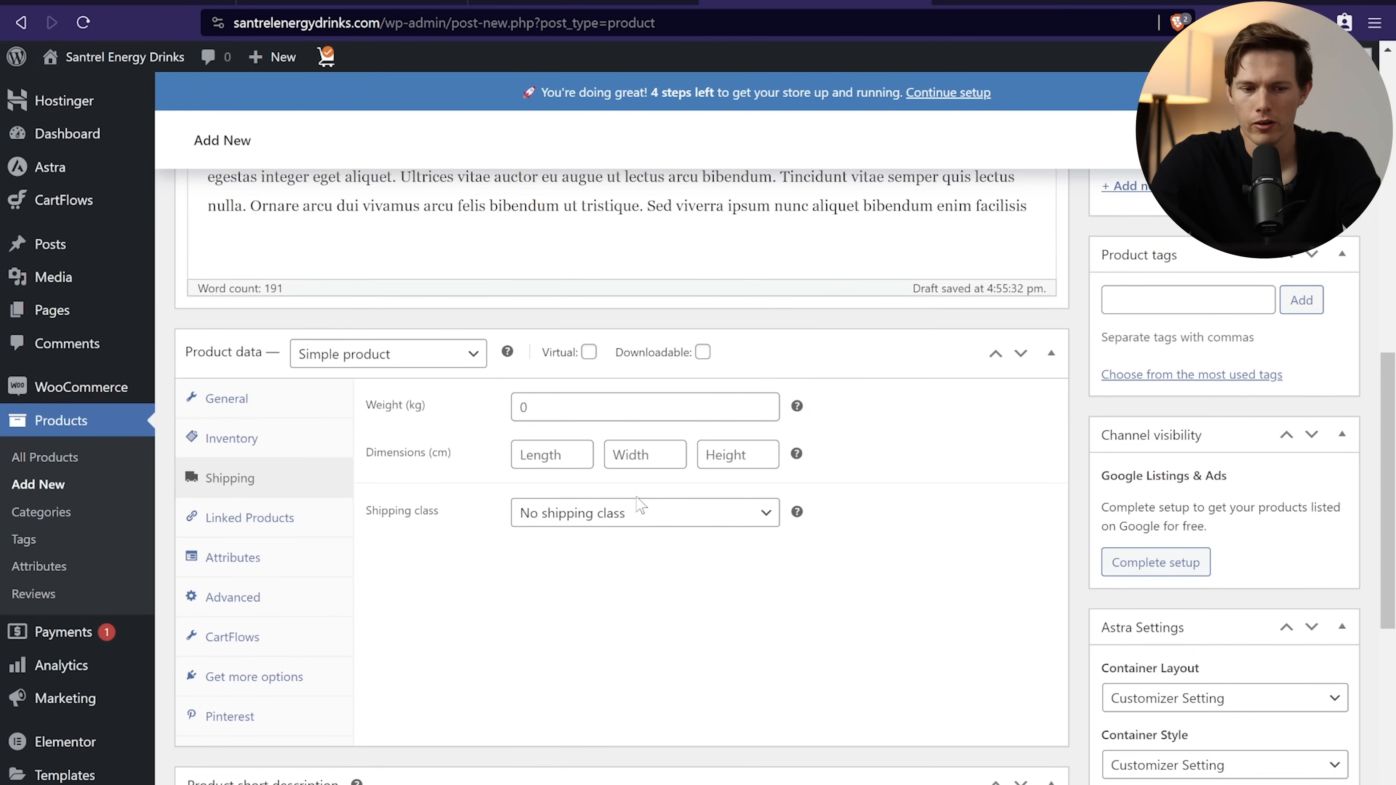
{"action": "scroll", "scroll_direction": "down", "scroll_amount": 3}
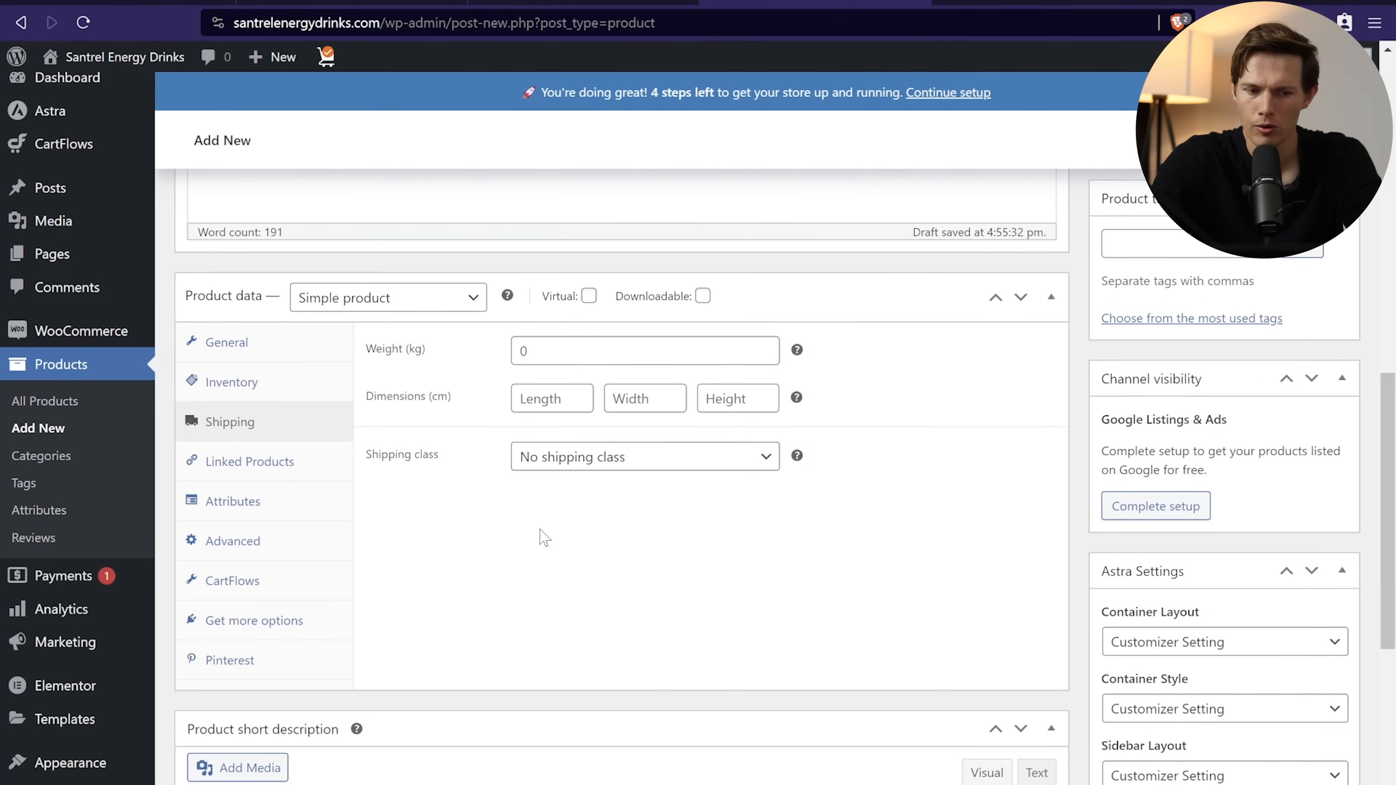
{"action": "left_click", "coordinate": [249, 461]}
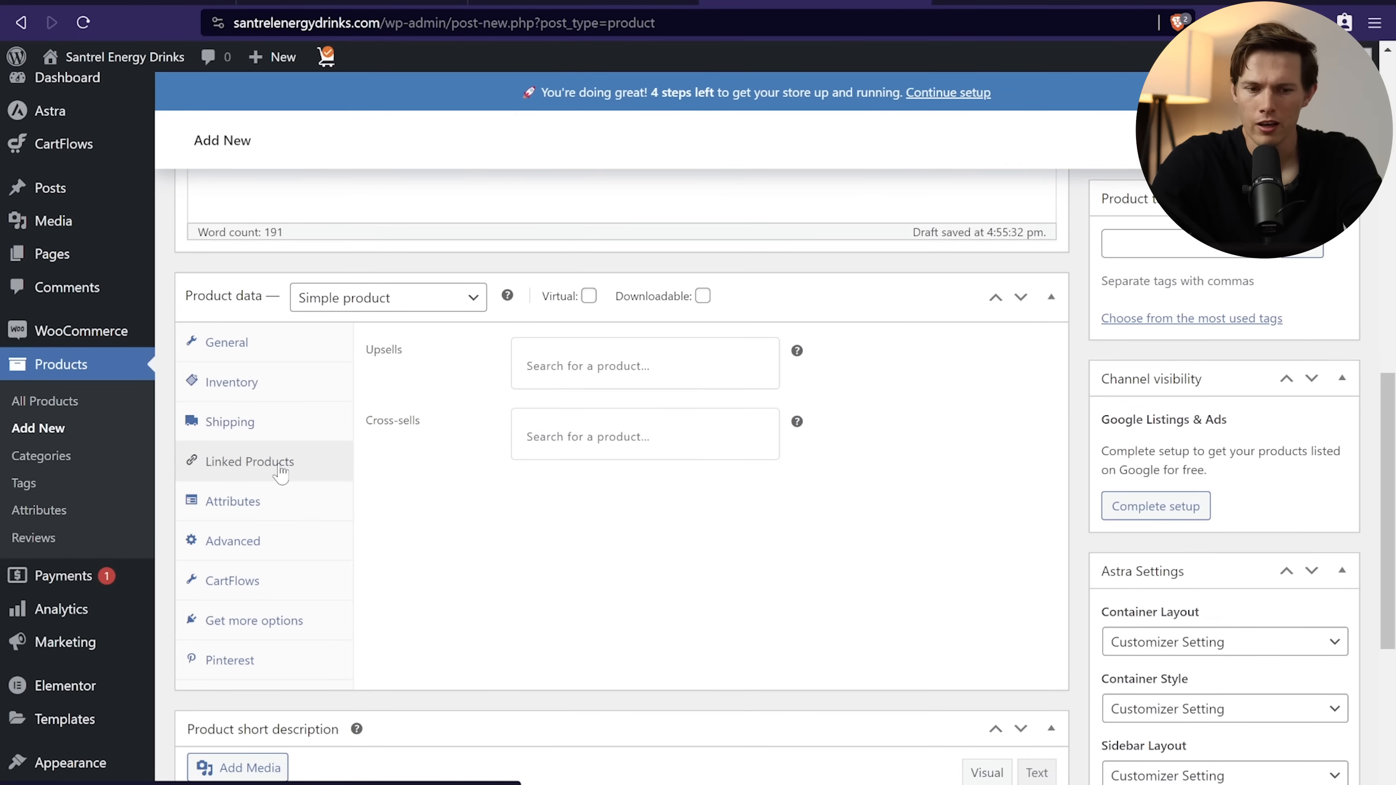
{"action": "mouse_move", "coordinate": [489, 432]}
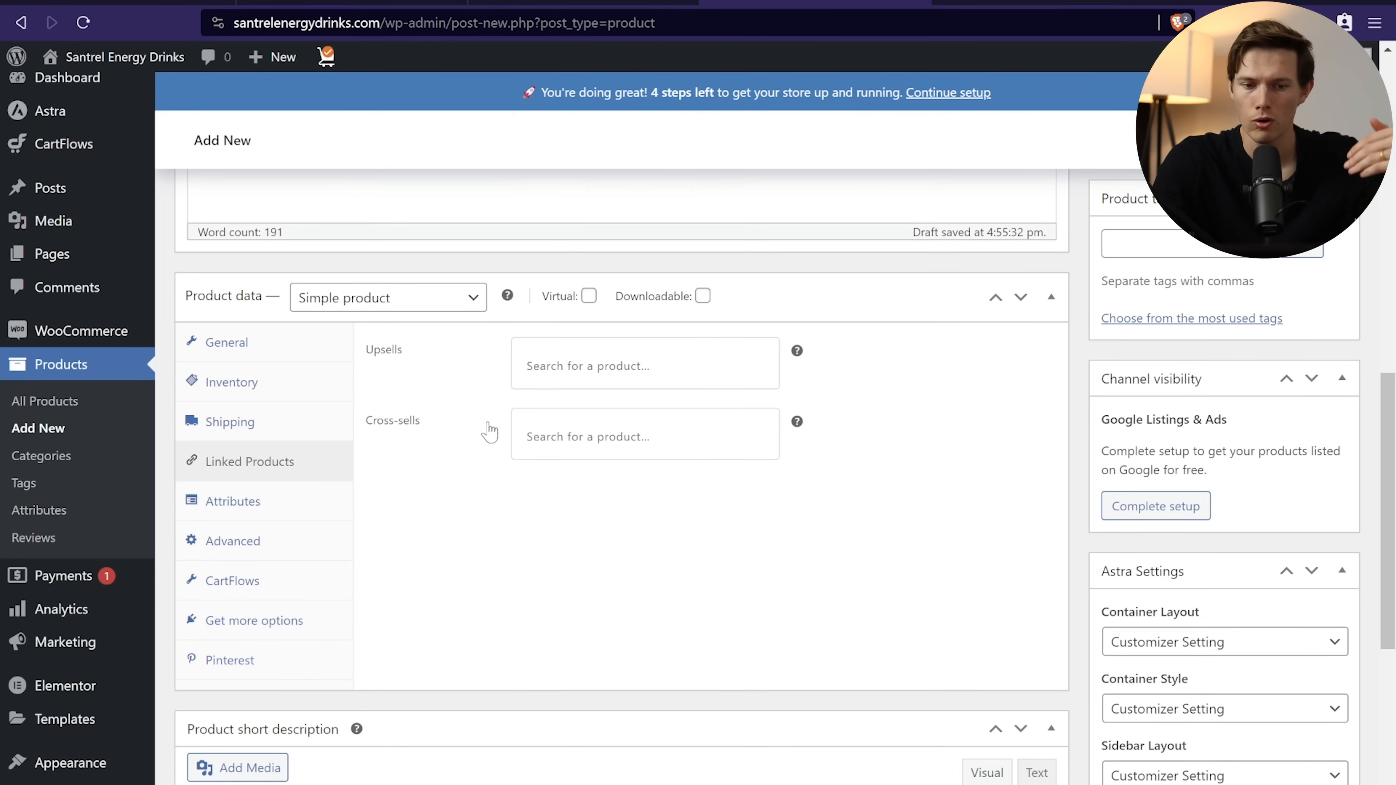
{"action": "left_click", "coordinate": [233, 501]}
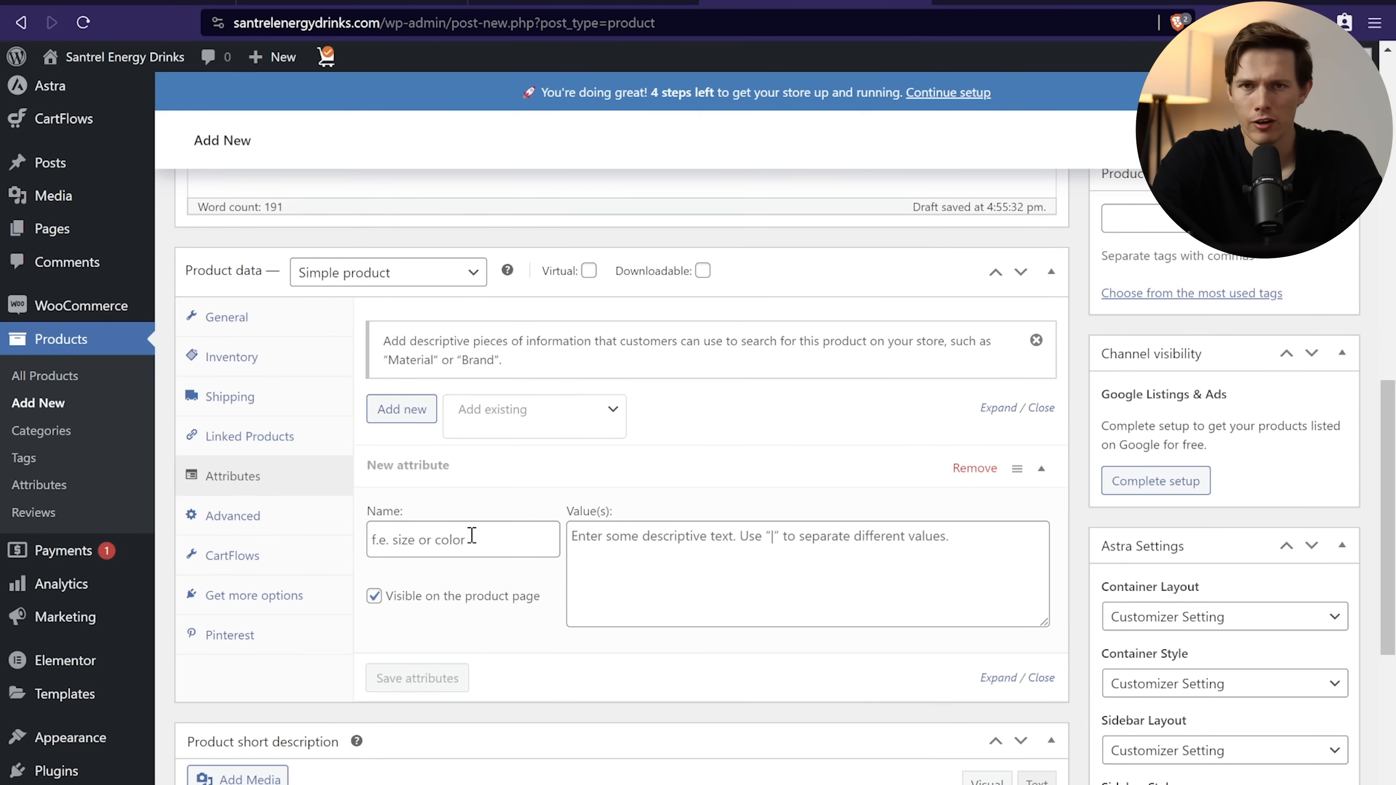
{"action": "left_click", "coordinate": [463, 539]}
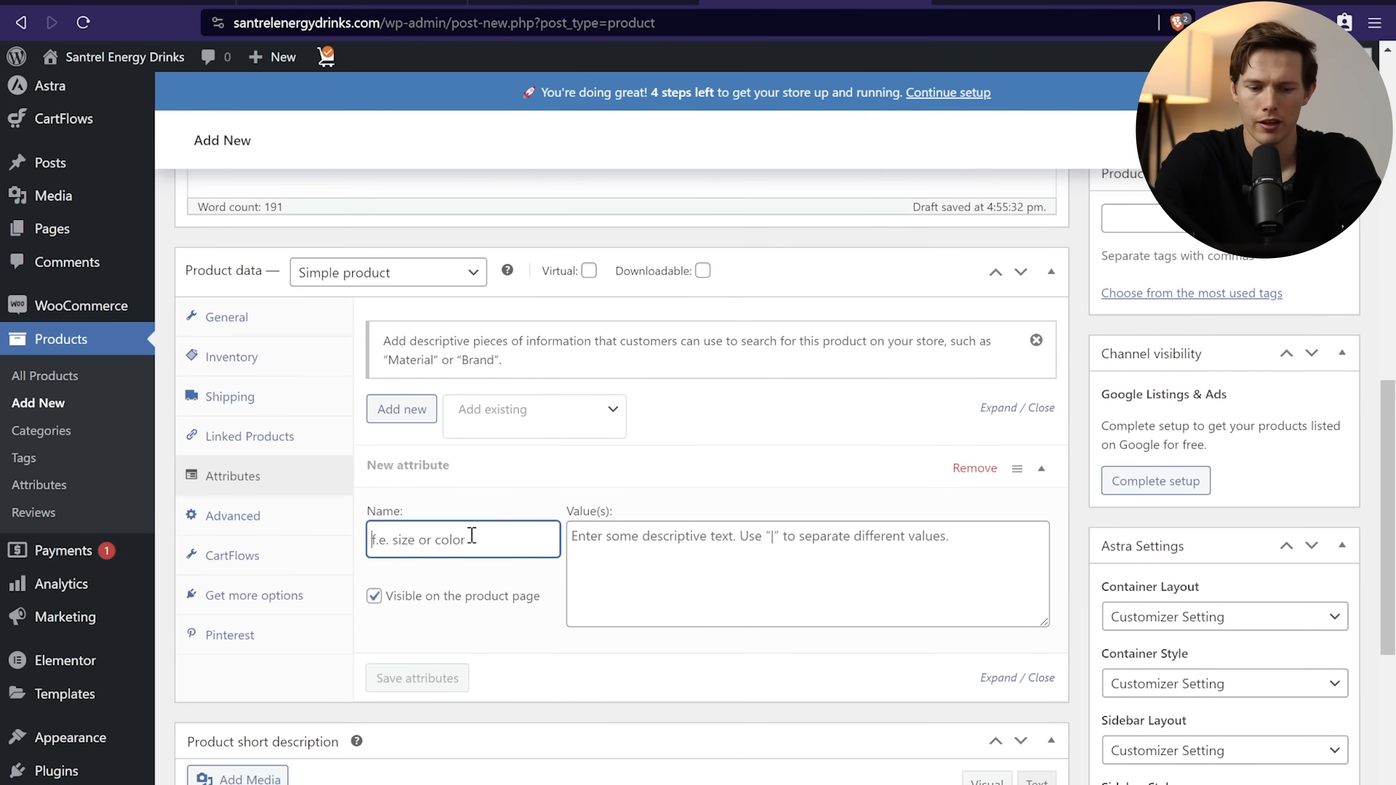
{"action": "scroll", "scroll_direction": "down", "scroll_amount": 3}
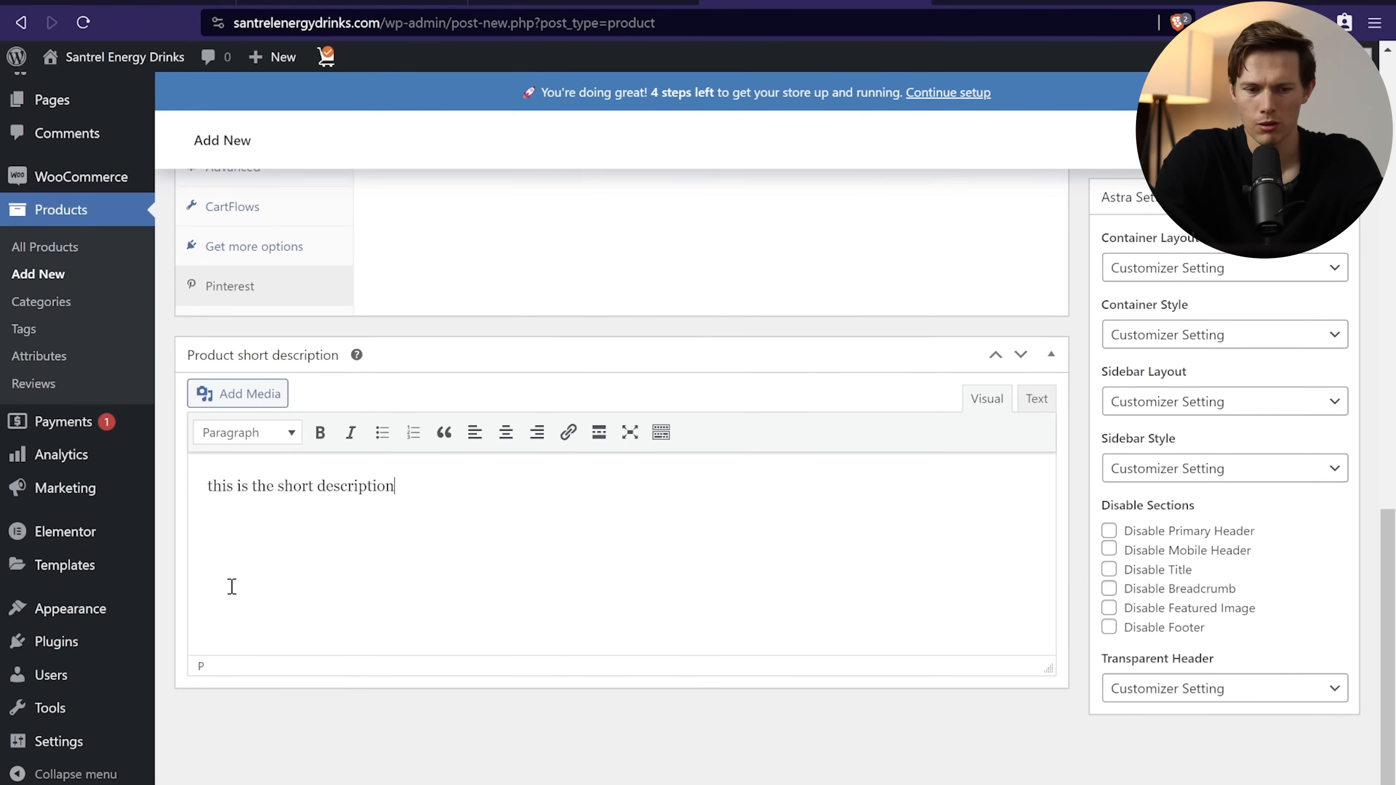
{"action": "mouse_move", "coordinate": [700, 494]}
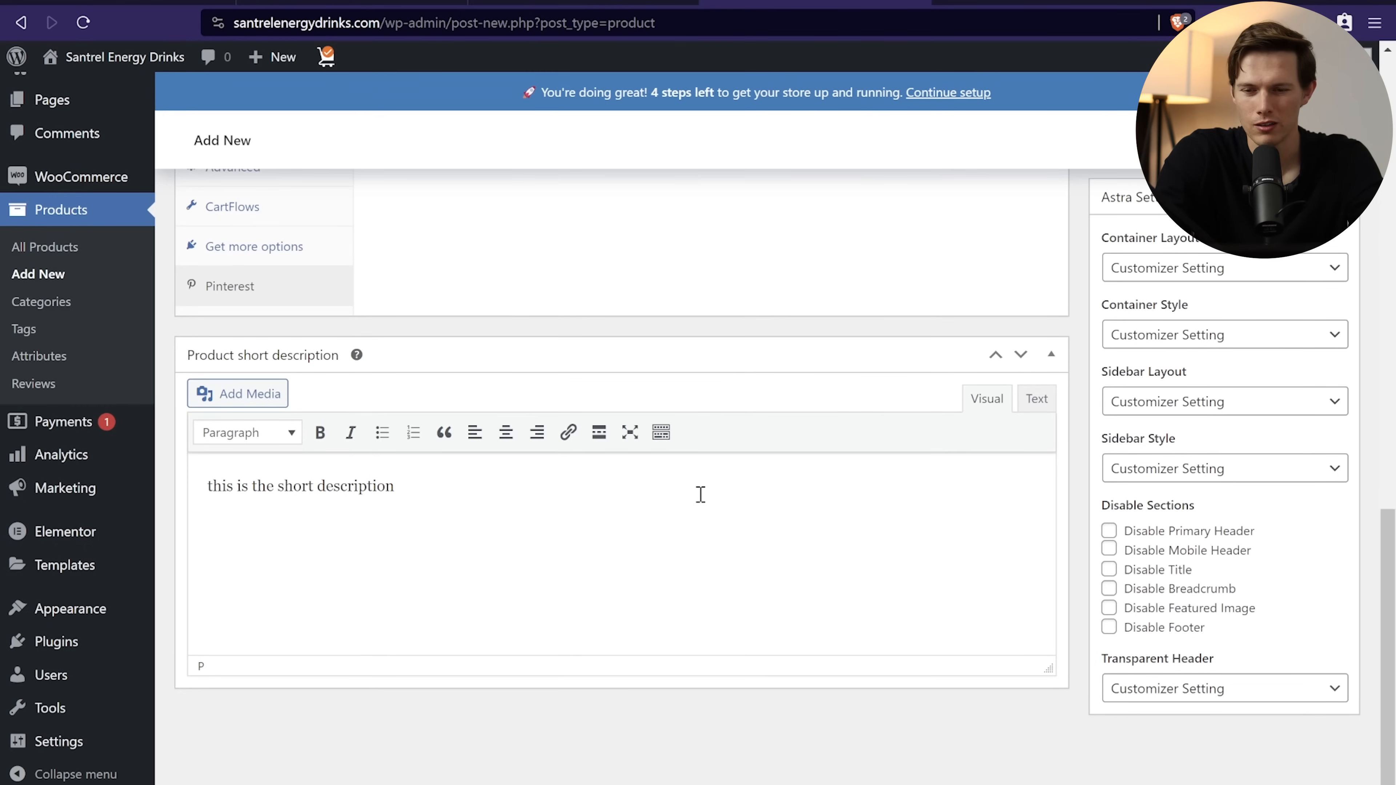
{"action": "scroll", "scroll_direction": "up", "scroll_amount": 3}
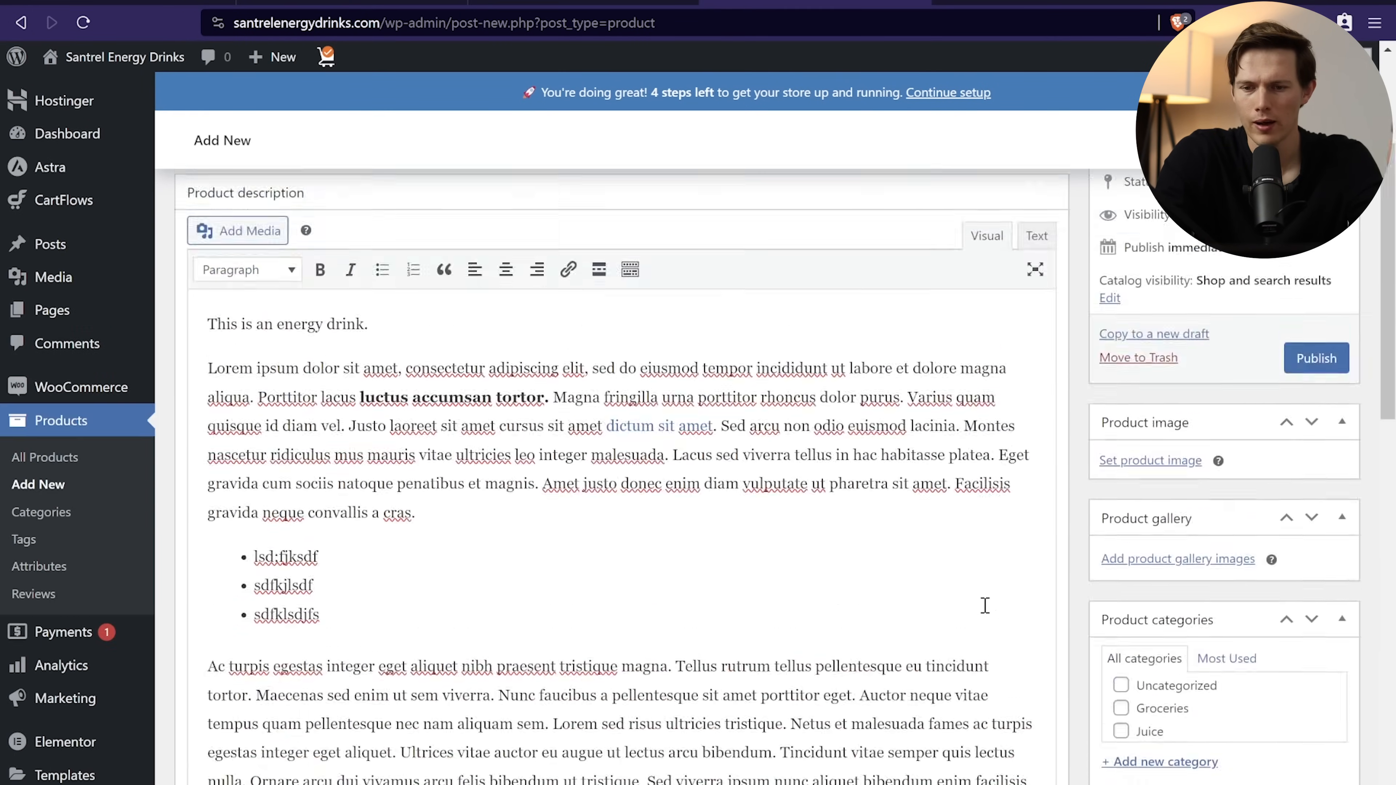
{"action": "scroll", "scroll_direction": "up", "scroll_amount": 3}
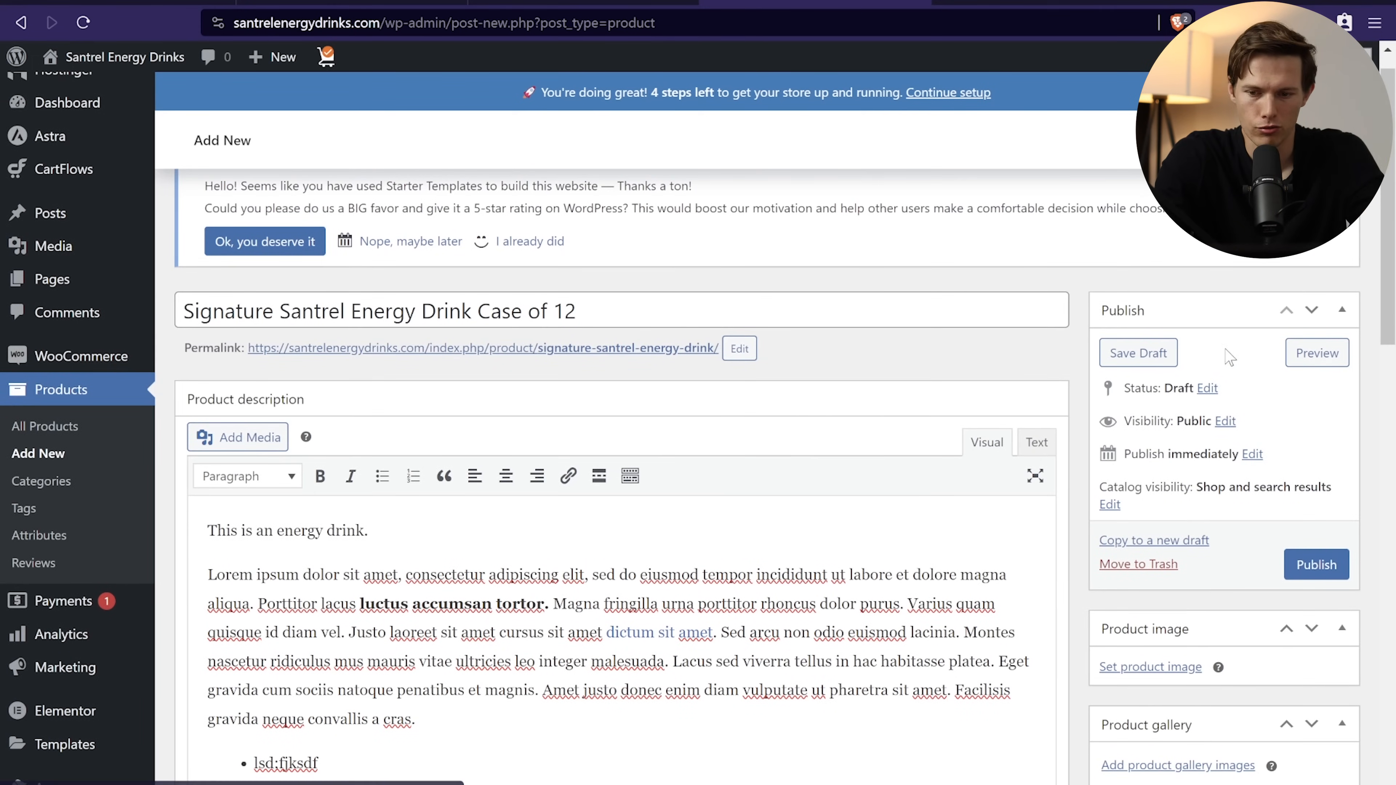
{"action": "scroll", "scroll_direction": "down", "scroll_amount": 3}
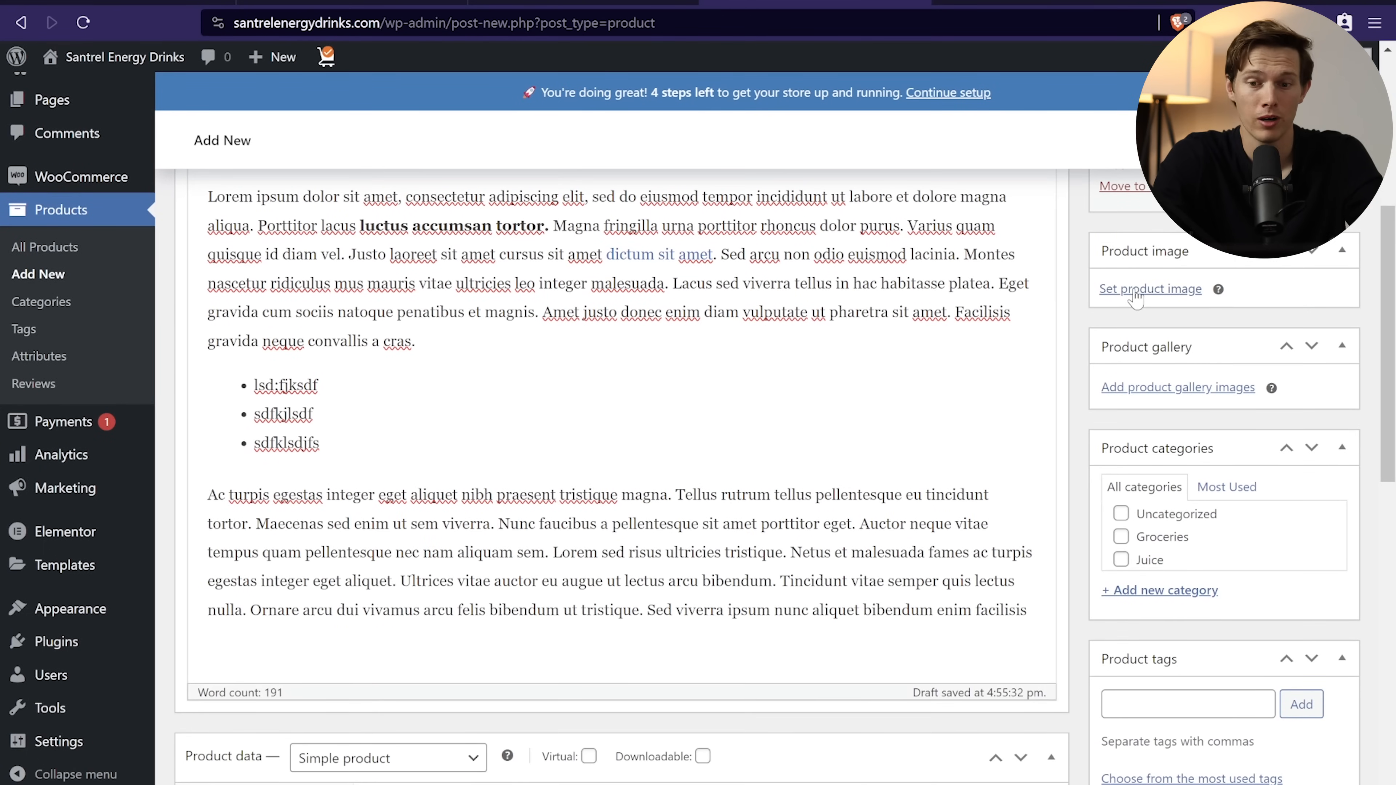
Step: Set the cans photo as the product image and add the two-can and silver can photos to the gallery
{"action": "left_click", "coordinate": [1150, 288]}
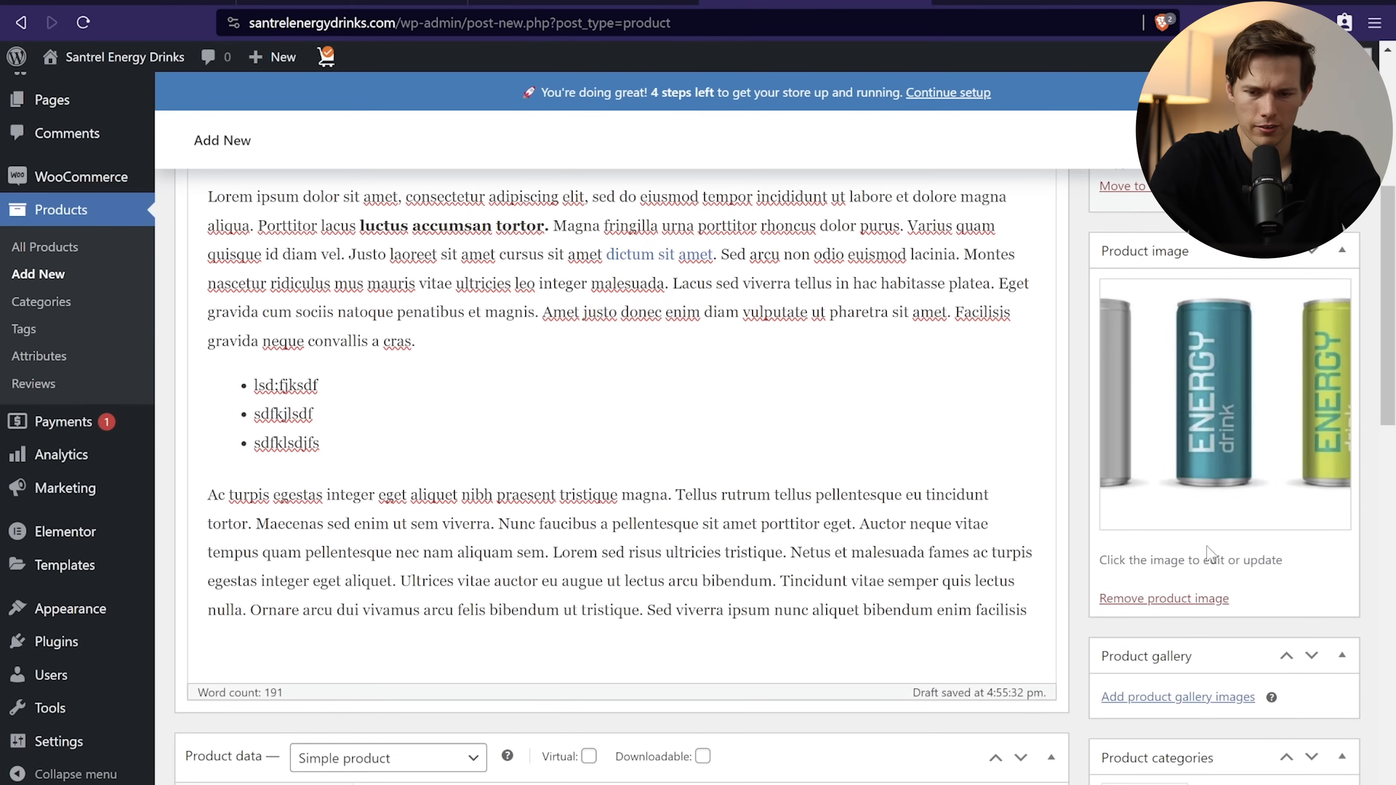
{"action": "scroll", "scroll_direction": "down", "scroll_amount": 3}
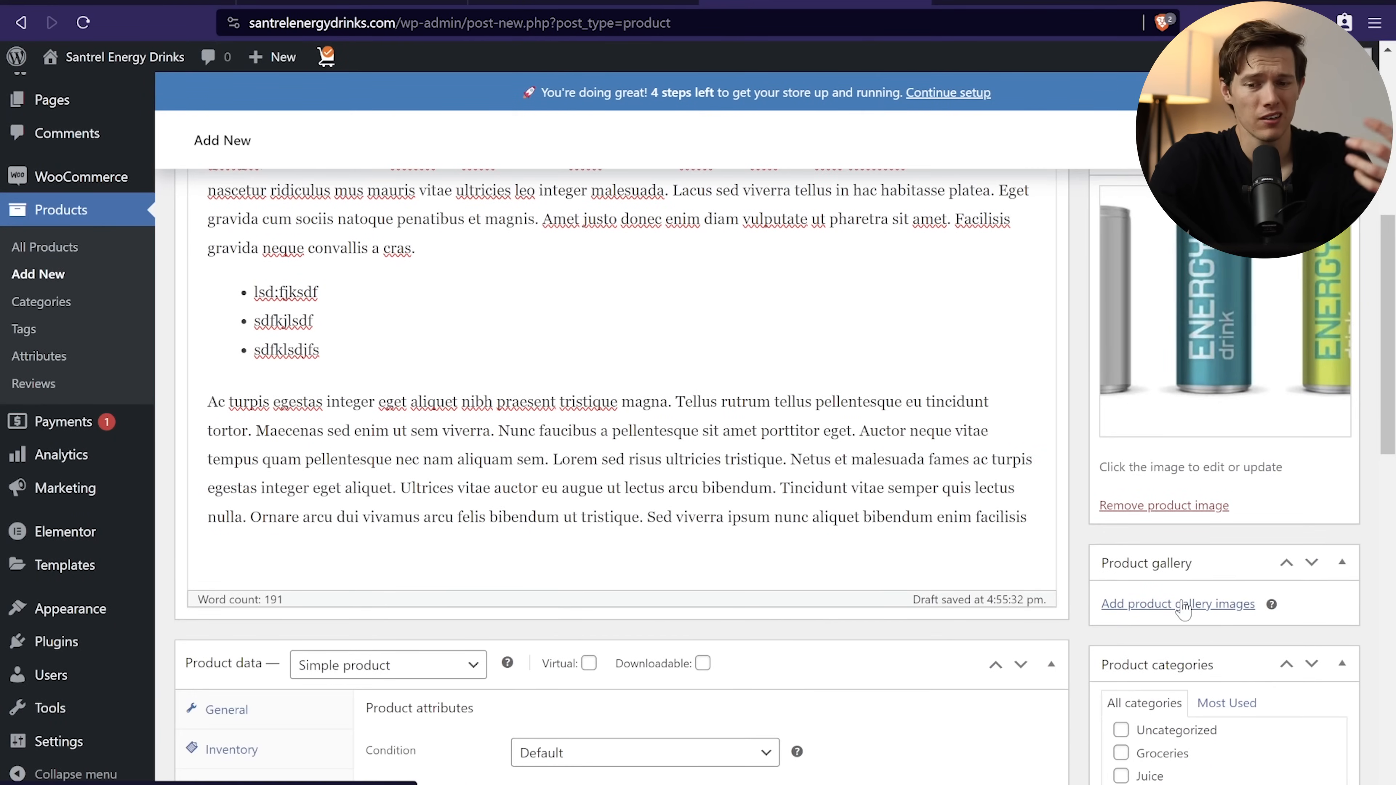
{"action": "left_click", "coordinate": [1177, 603]}
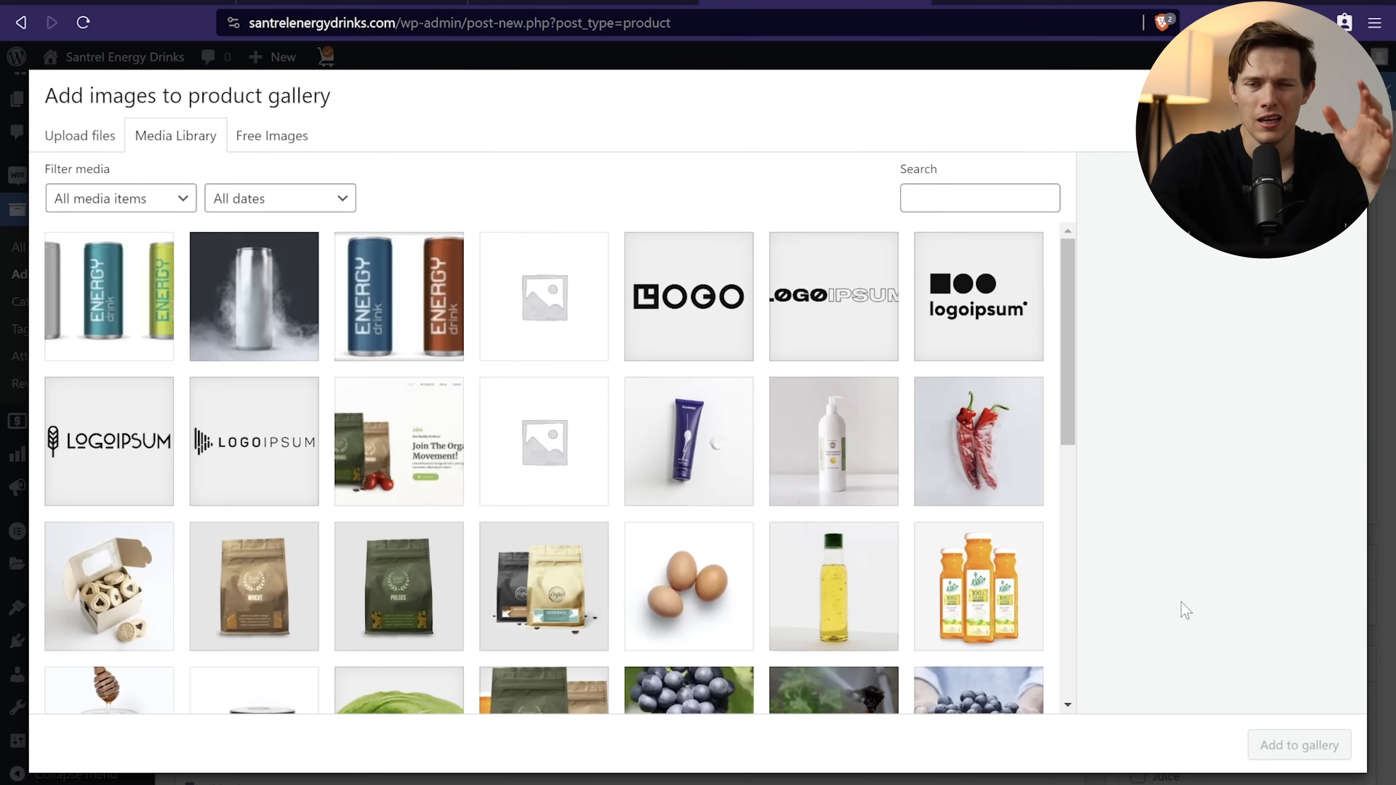
{"action": "left_click", "coordinate": [398, 296]}
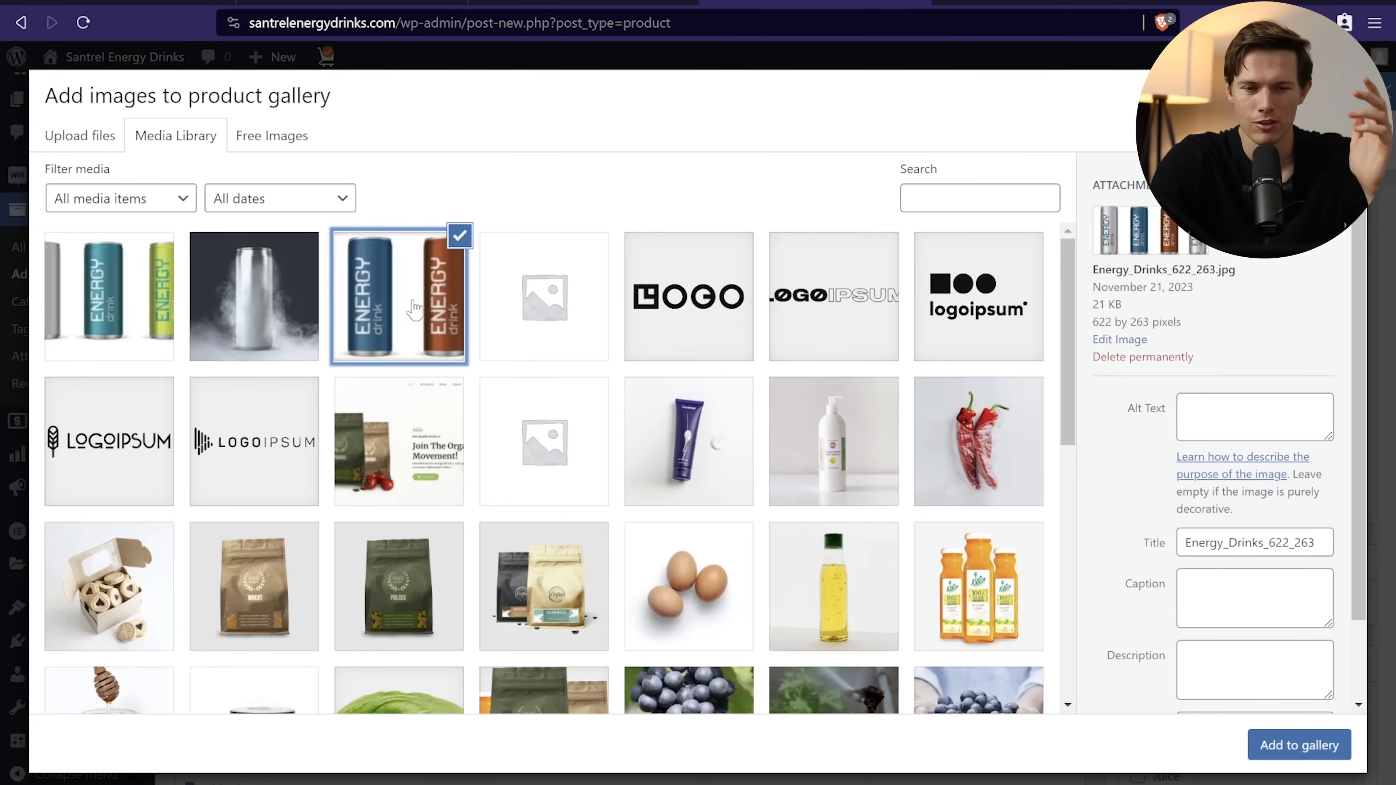
{"action": "left_click", "coordinate": [253, 296]}
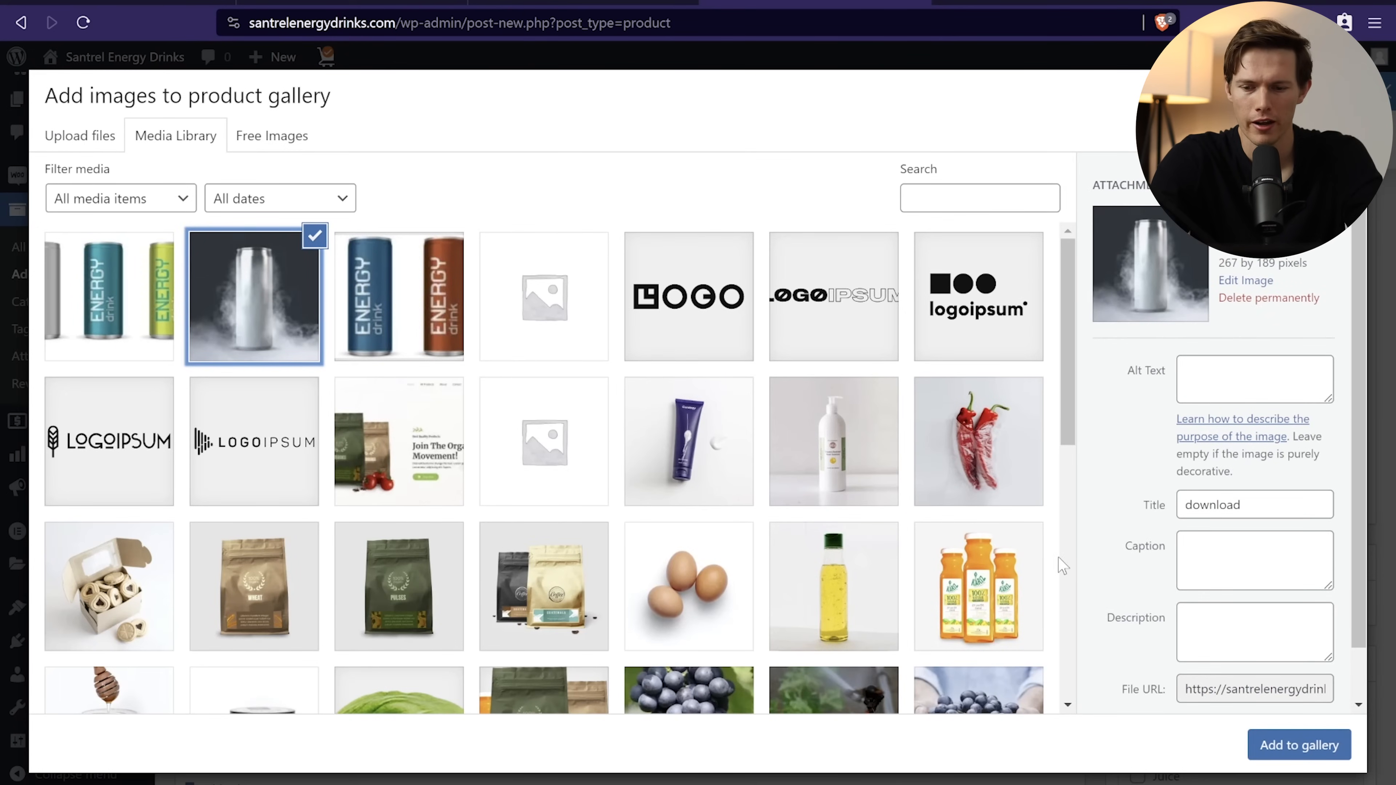
{"action": "left_click", "coordinate": [1298, 745]}
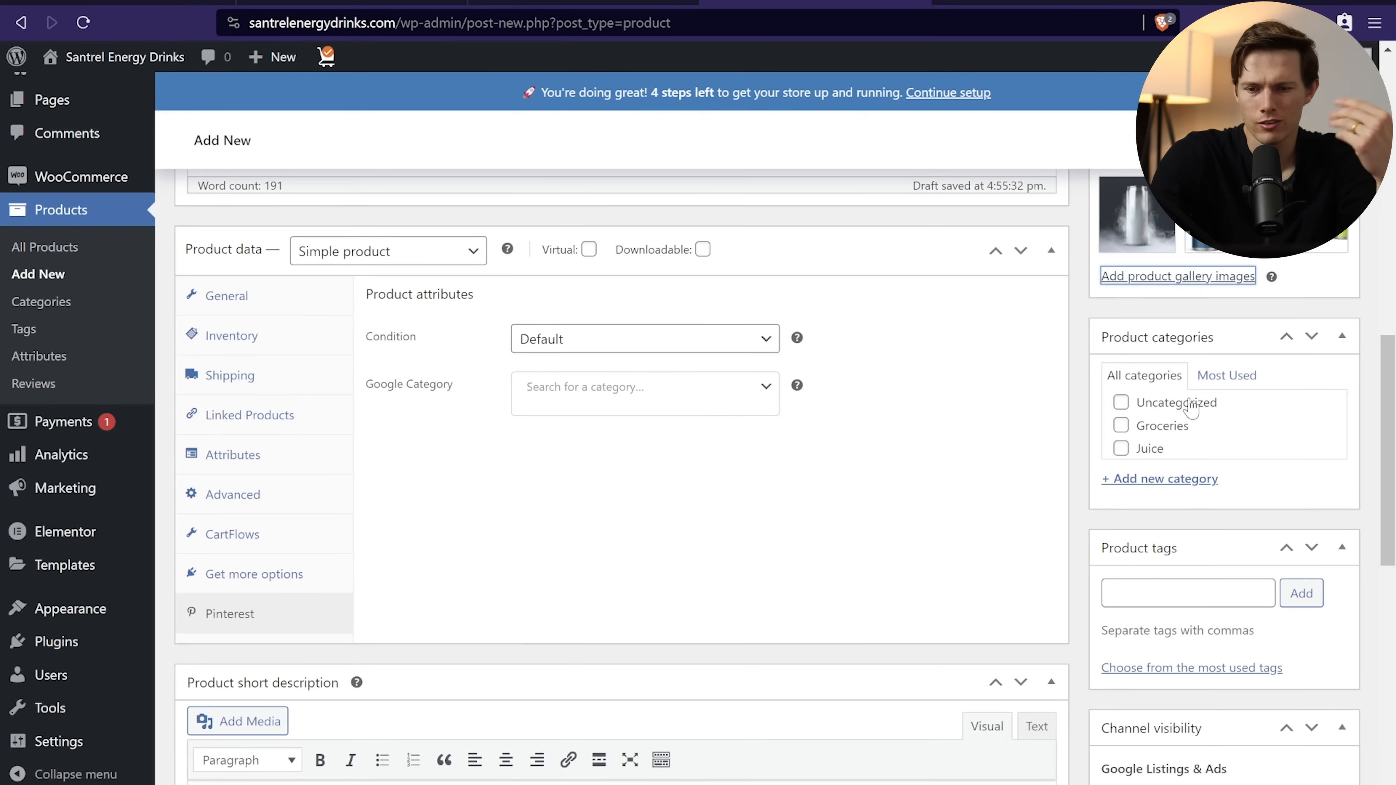
{"action": "mouse_move", "coordinate": [1159, 481]}
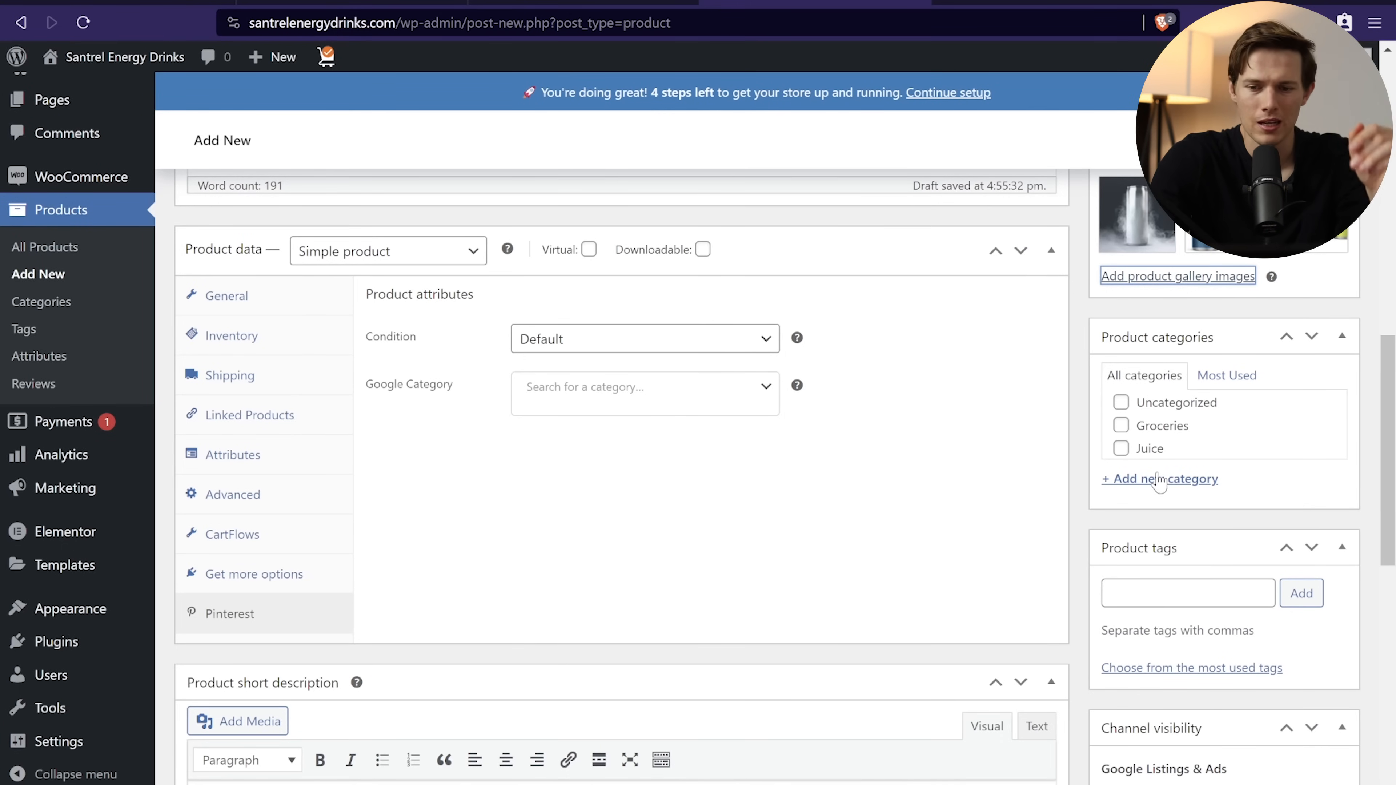
Step: Create the Energy Drinks category and publish the Signature Santrel Energy Drink Case of 12 product
{"action": "left_click", "coordinate": [1159, 479]}
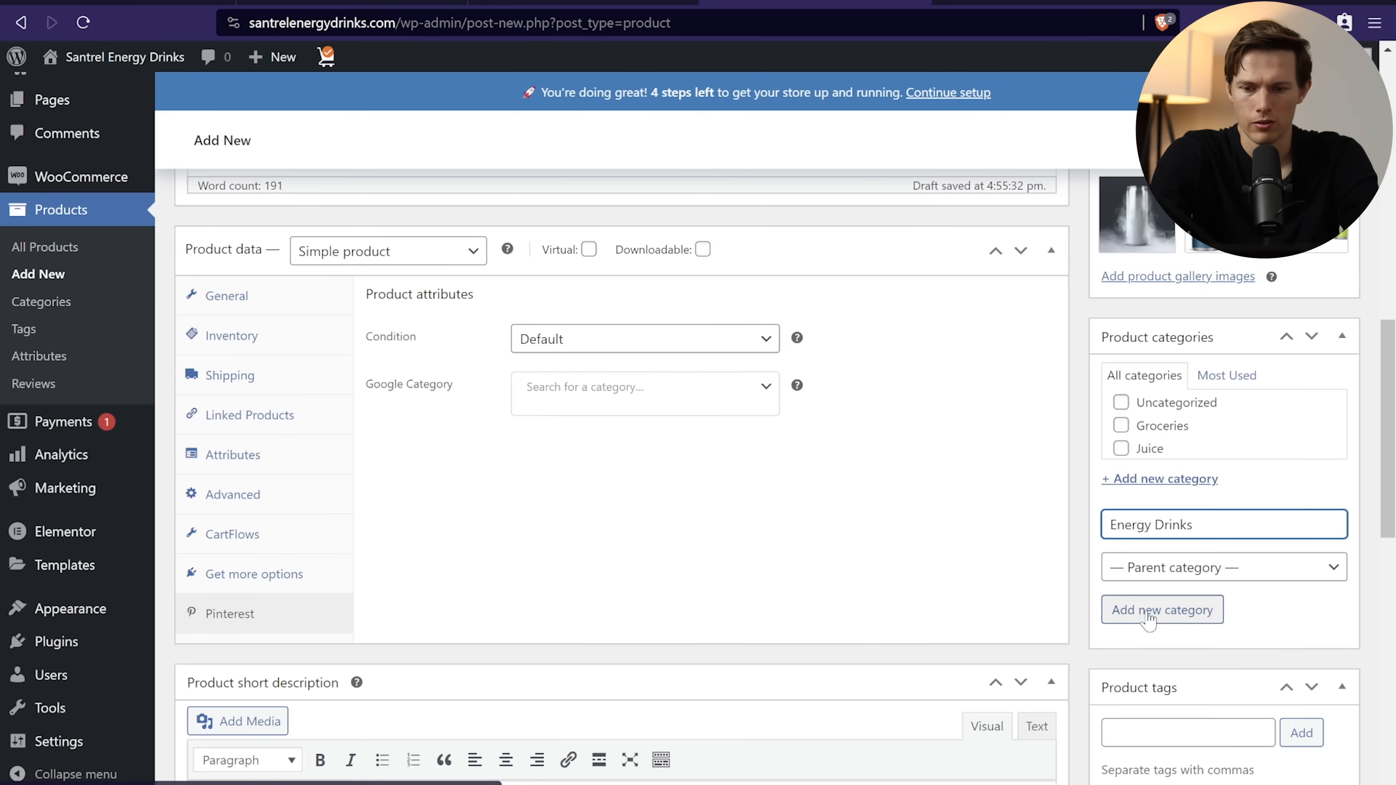
{"action": "left_click", "coordinate": [1161, 610]}
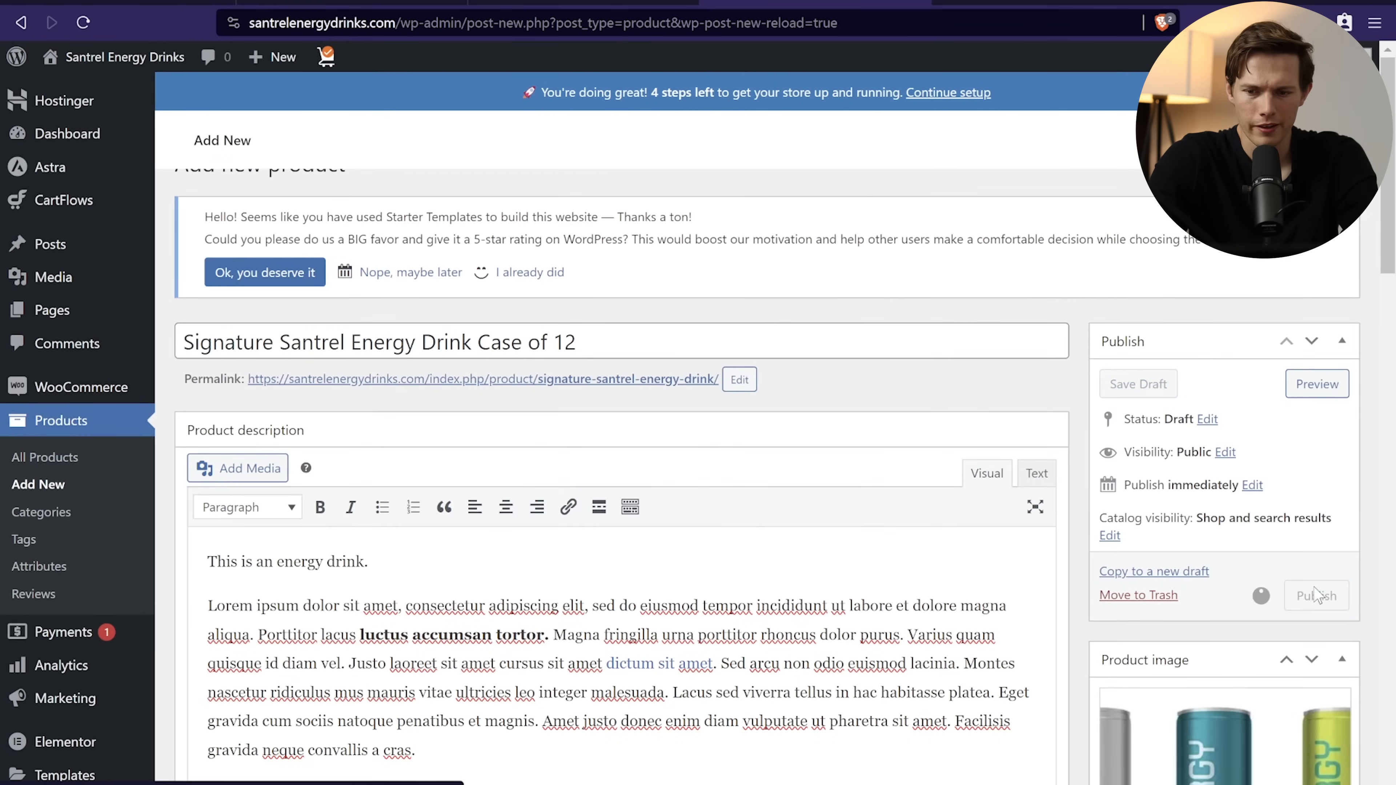
{"action": "left_click", "coordinate": [1317, 595]}
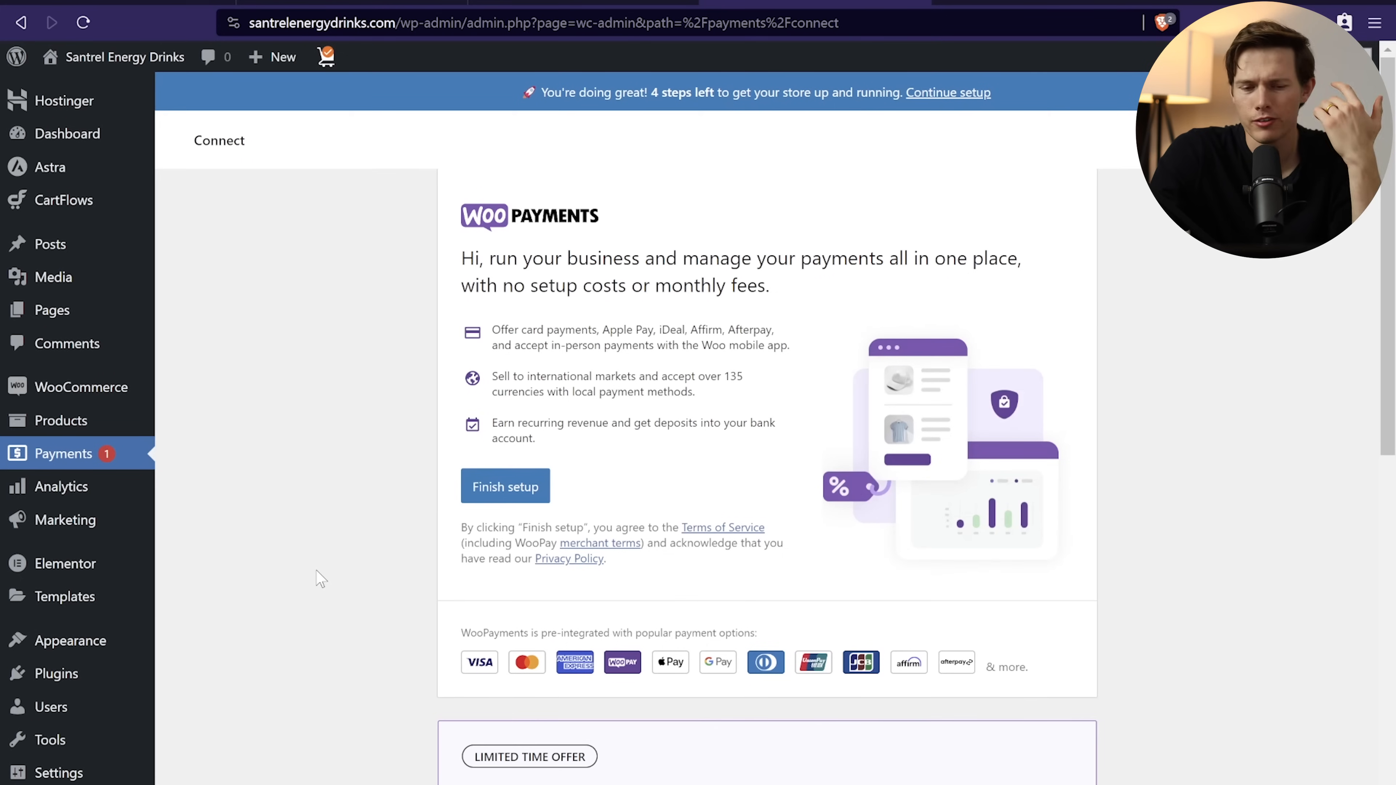
{"action": "left_click", "coordinate": [504, 487]}
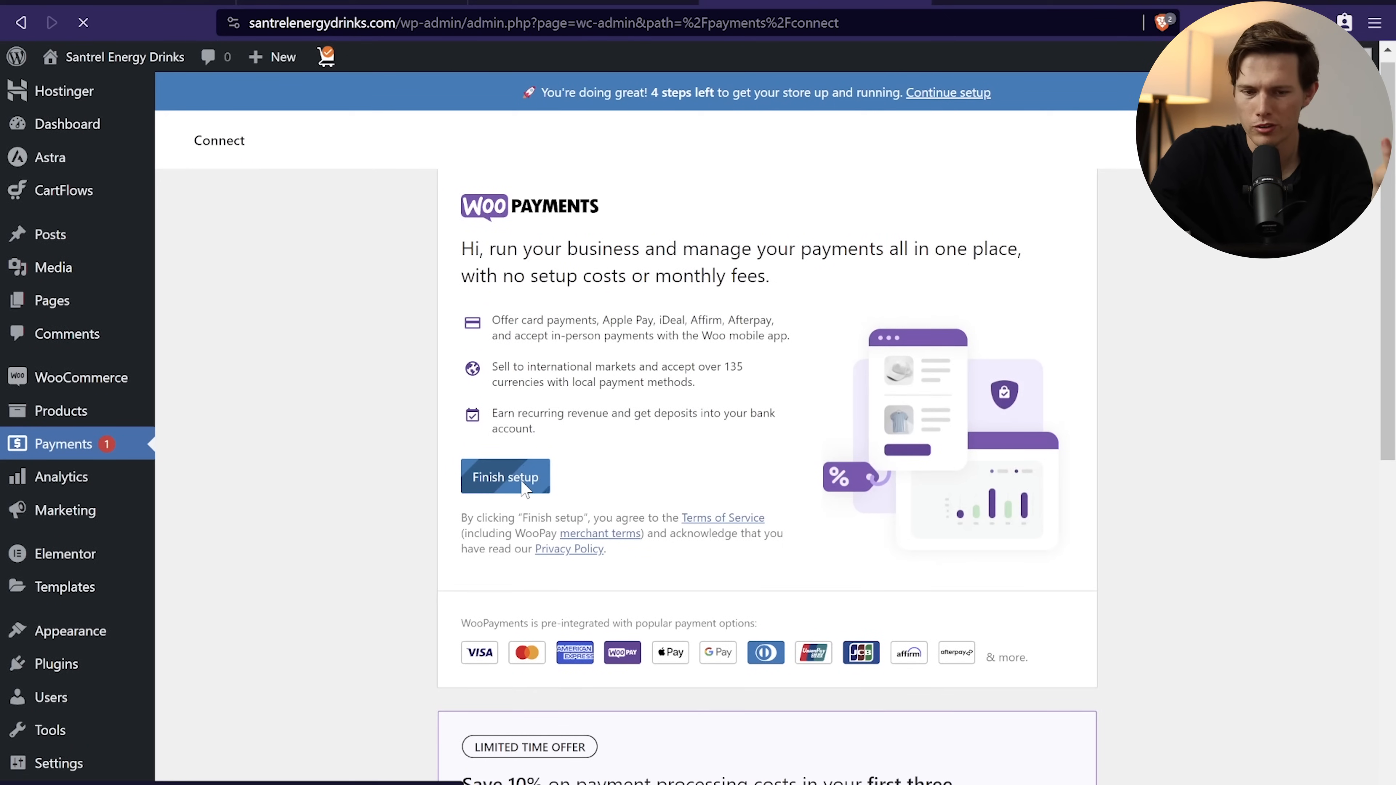
{"action": "left_click", "coordinate": [505, 476]}
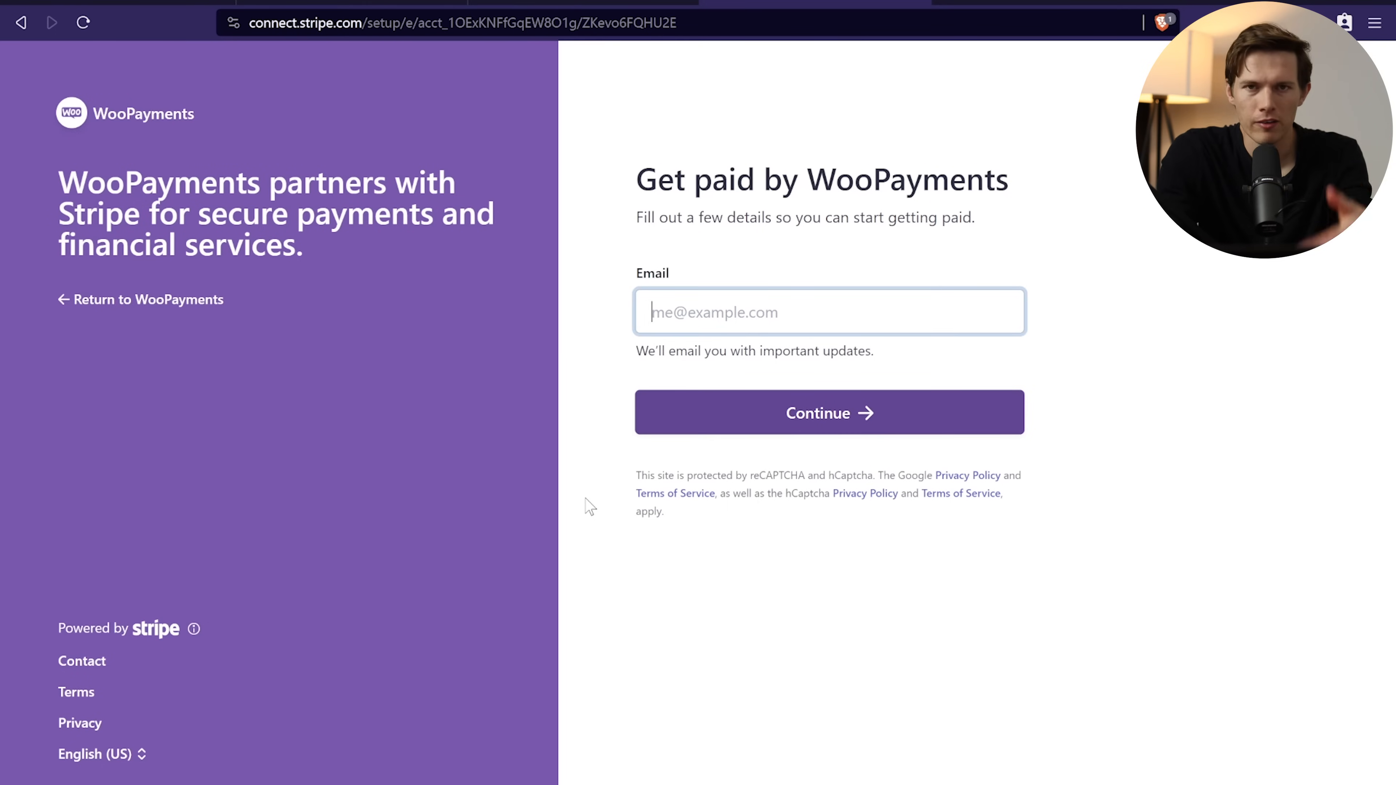
{"action": "mouse_move", "coordinate": [104, 293]}
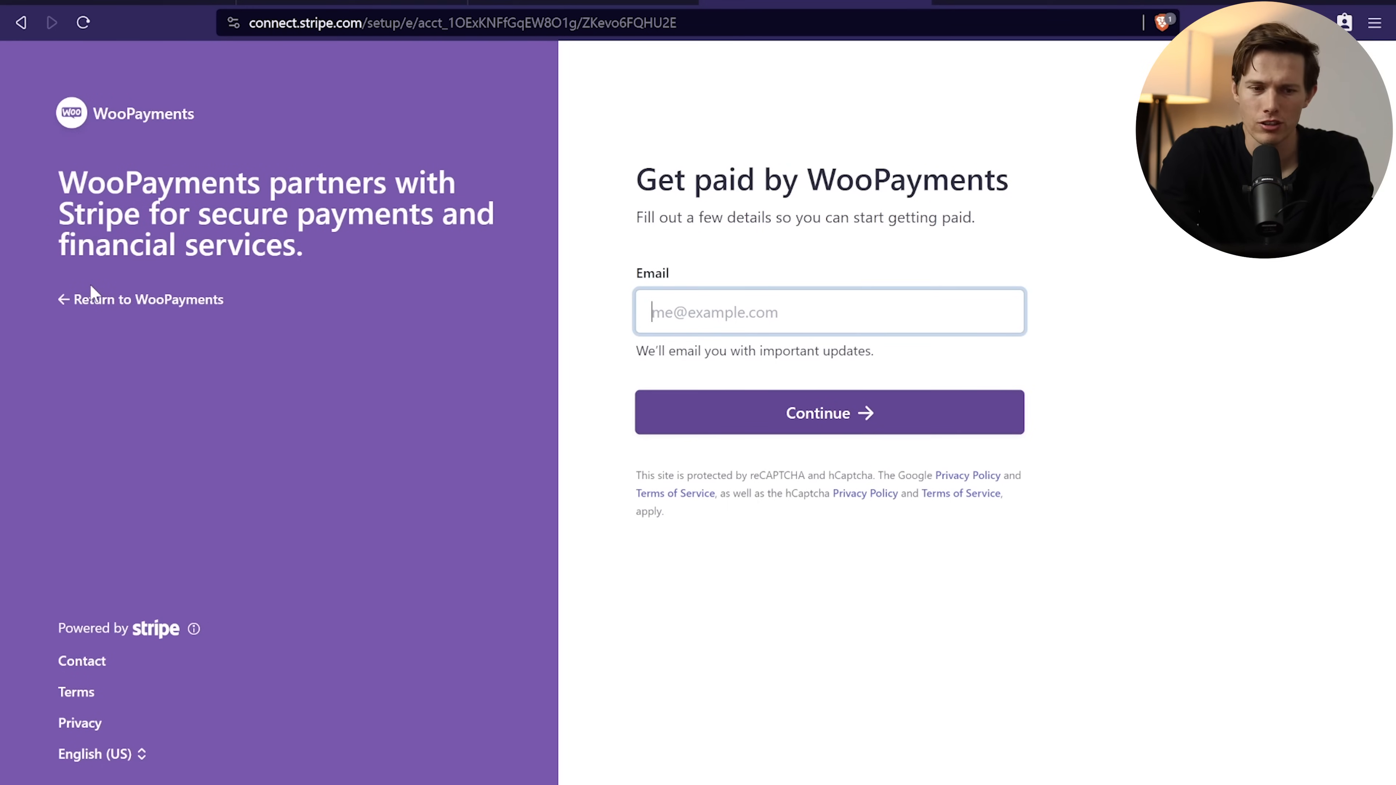
{"action": "left_click", "coordinate": [150, 299]}
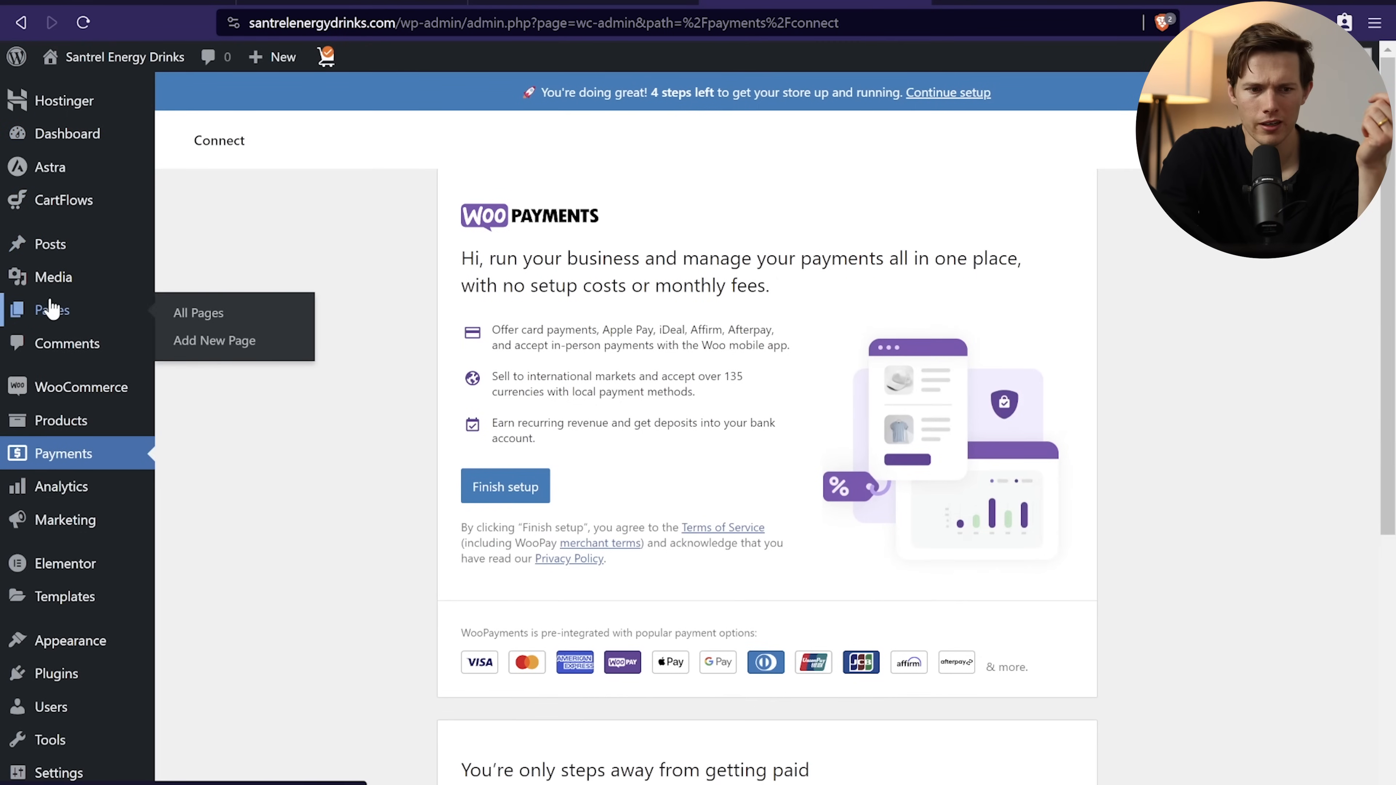
Step: Check Dashboard Updates for the latest WordPress version, view All Pages, then the installed plugins list
{"action": "left_click", "coordinate": [198, 313]}
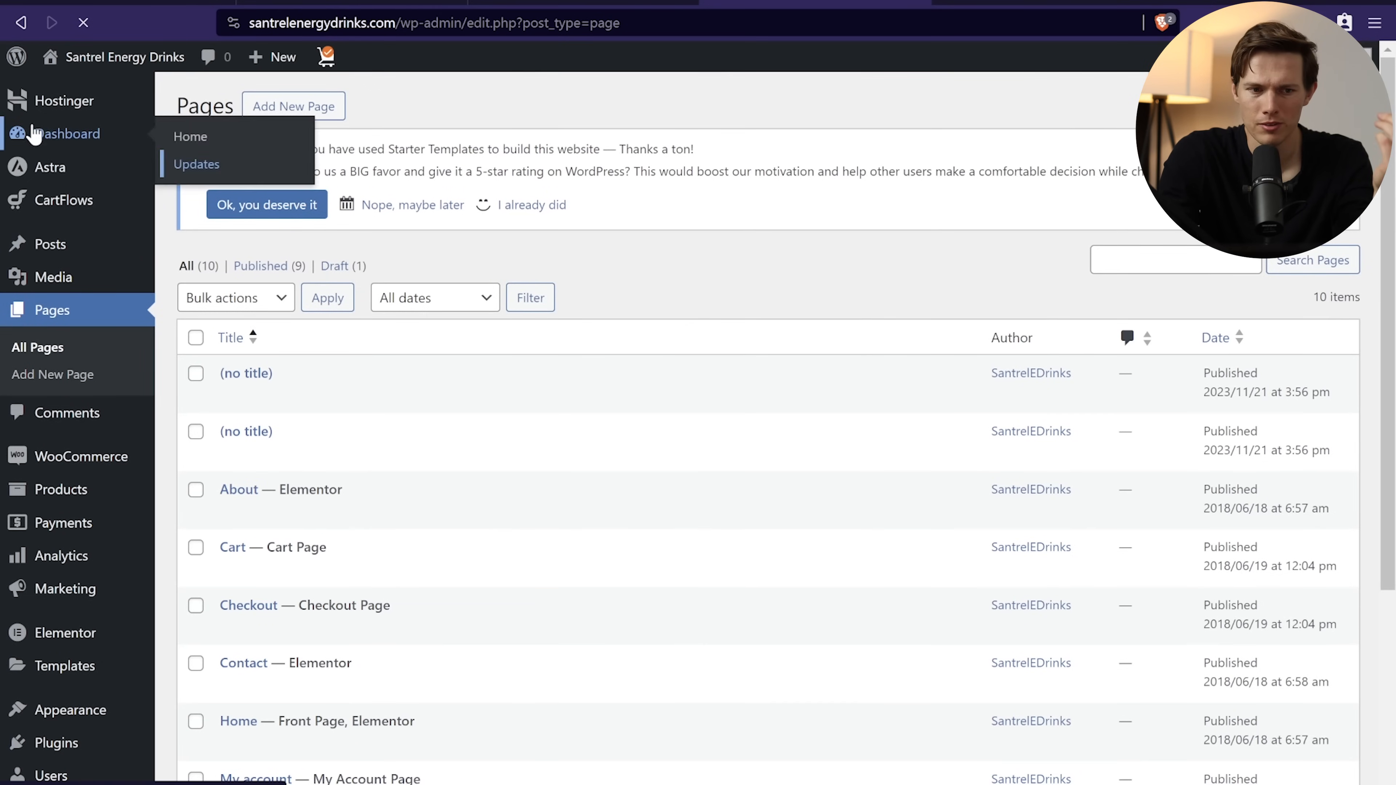
{"action": "left_click", "coordinate": [198, 163]}
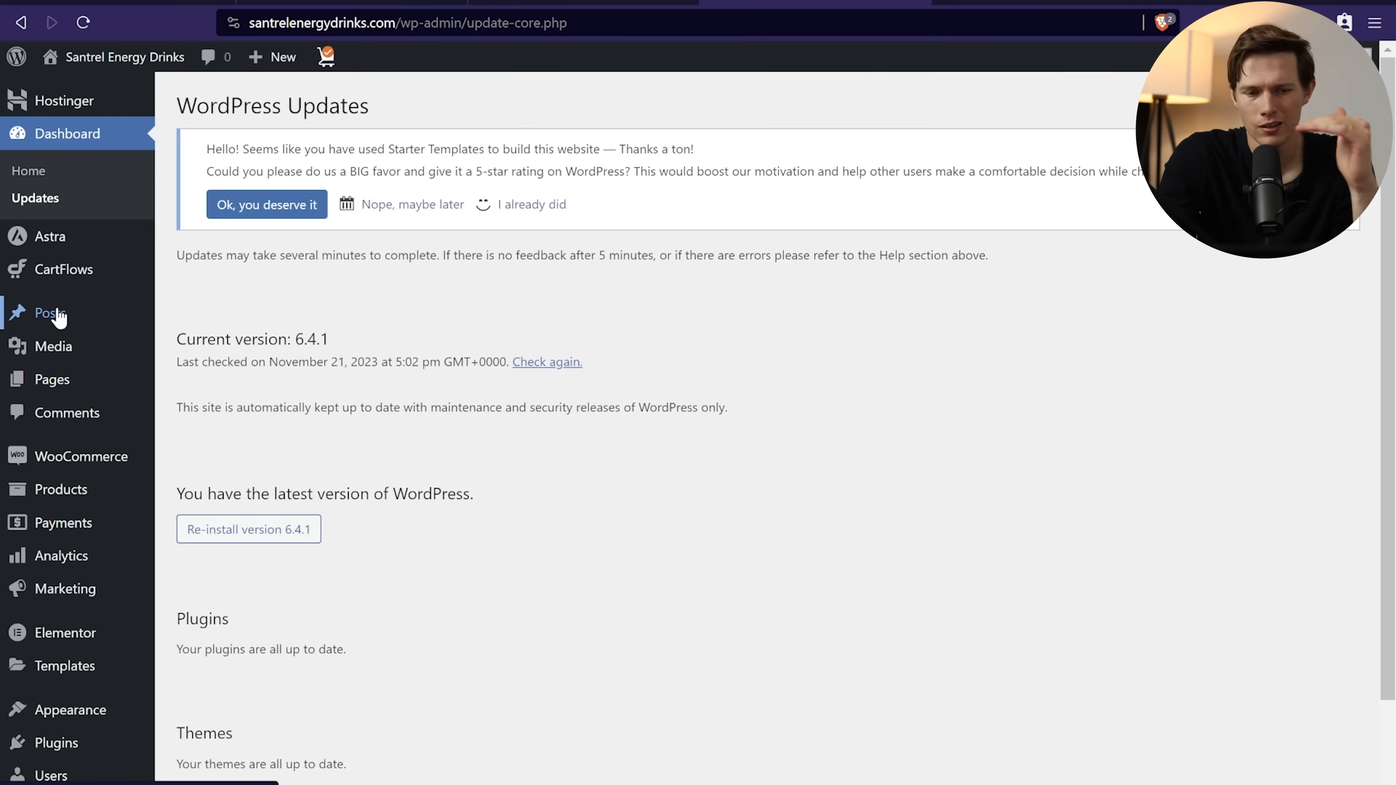
{"action": "mouse_move", "coordinate": [53, 346]}
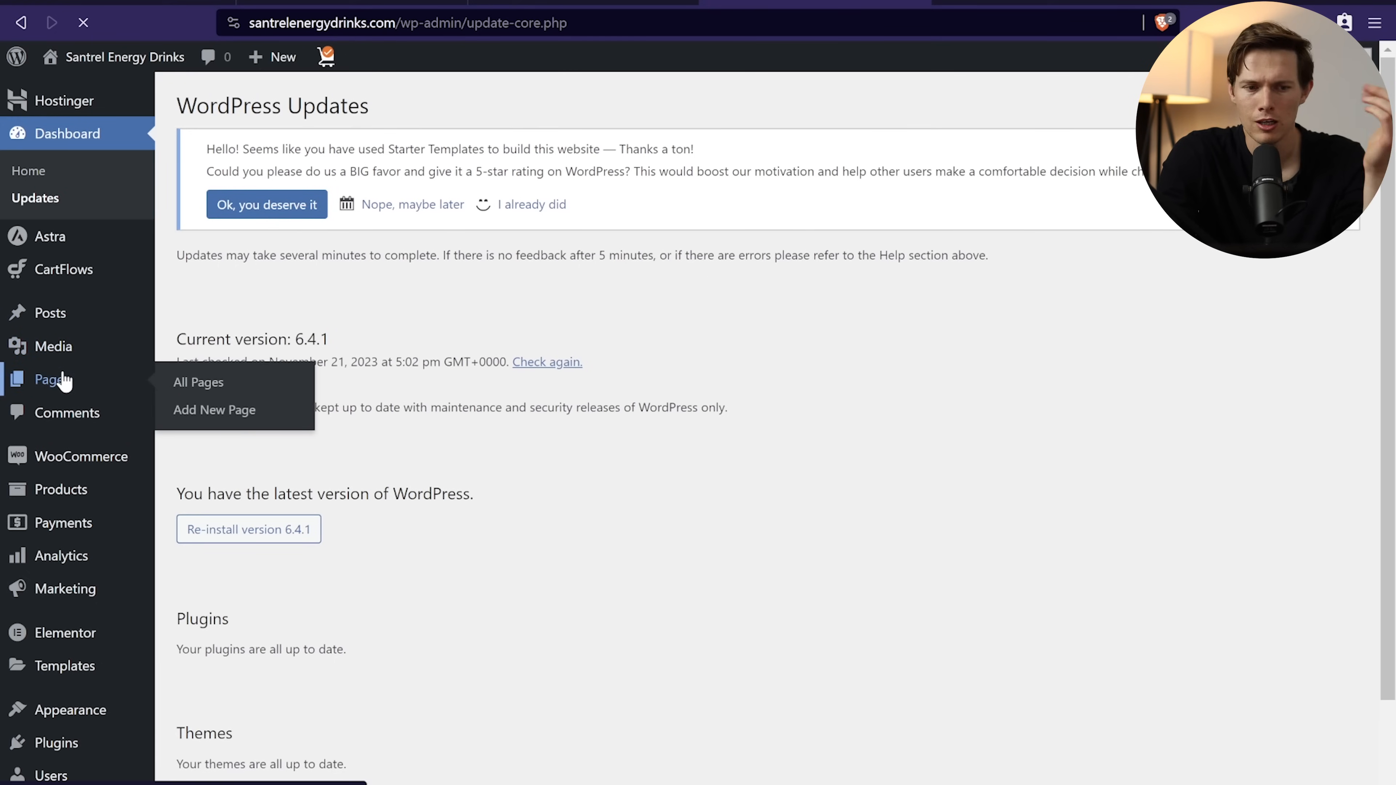
{"action": "left_click", "coordinate": [198, 382]}
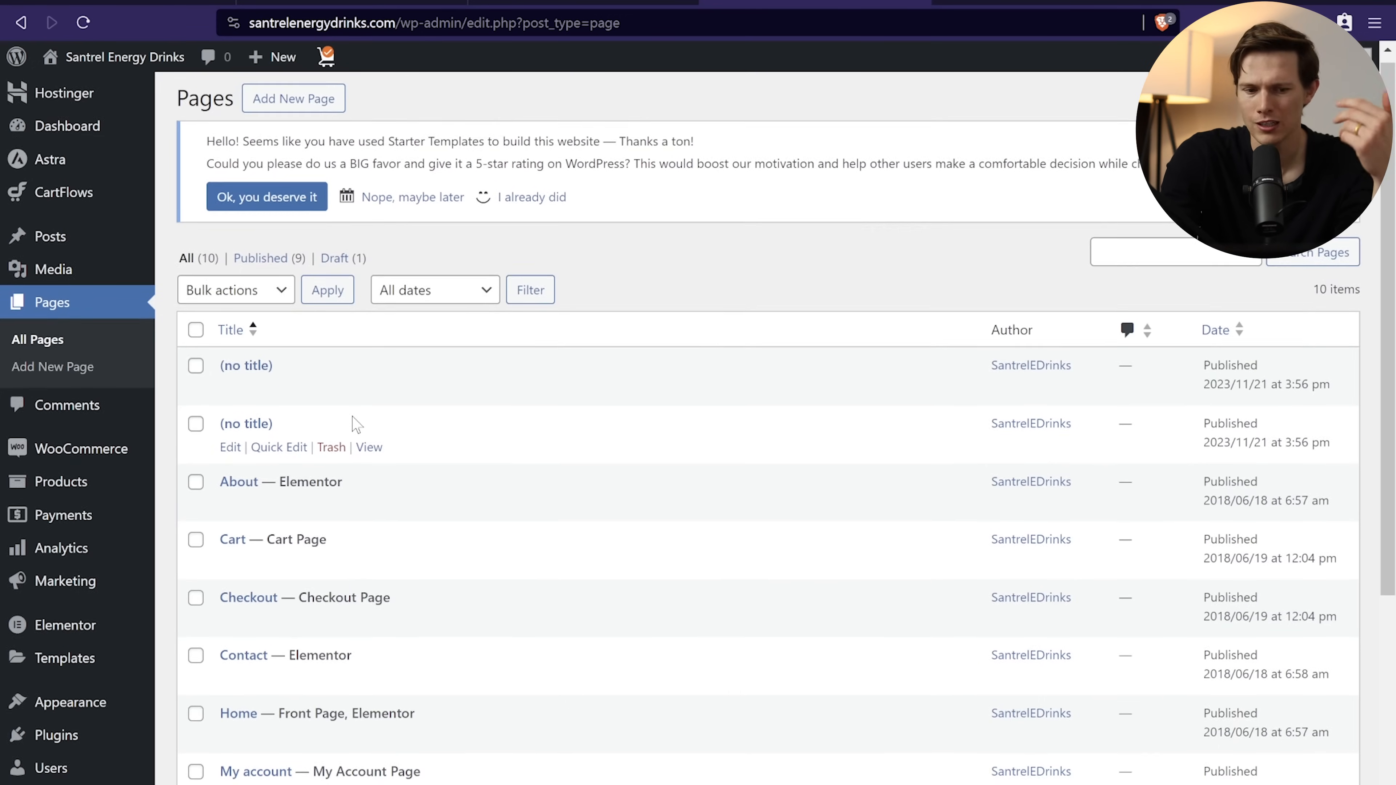
{"action": "scroll", "scroll_direction": "down", "scroll_amount": 3}
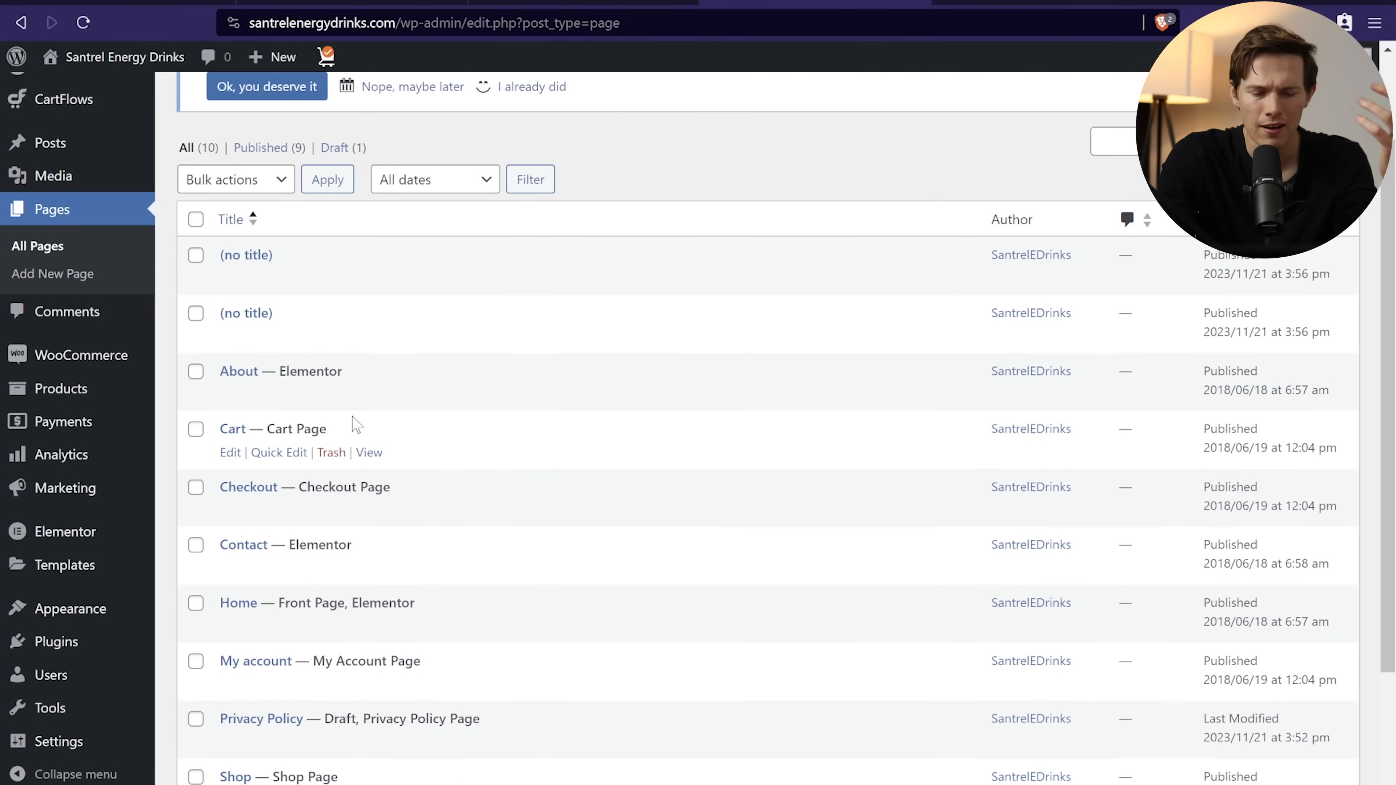
{"action": "left_click", "coordinate": [56, 673]}
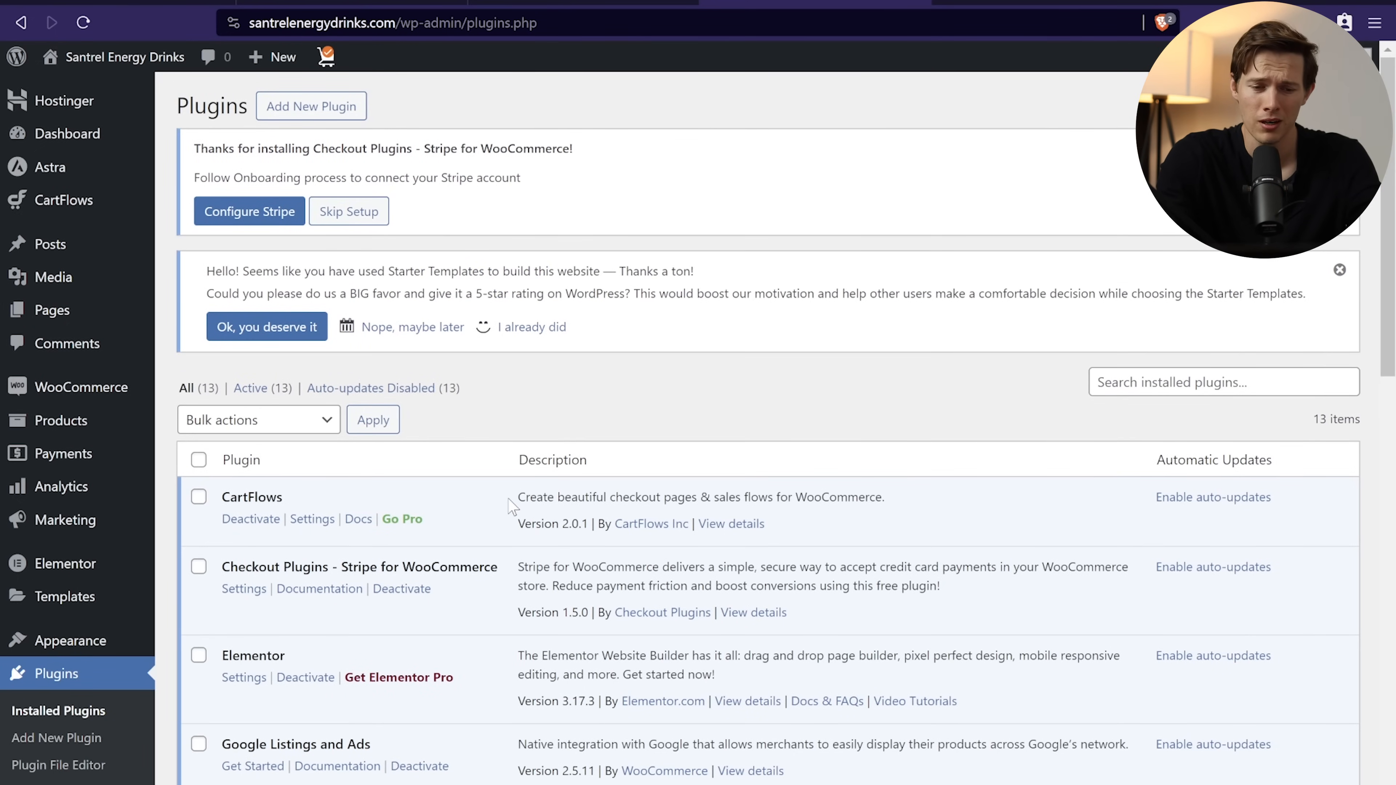
Step: Open Pages > All Pages and launch the Home page in the Elementor editor
{"action": "scroll", "scroll_direction": "down", "scroll_amount": 3}
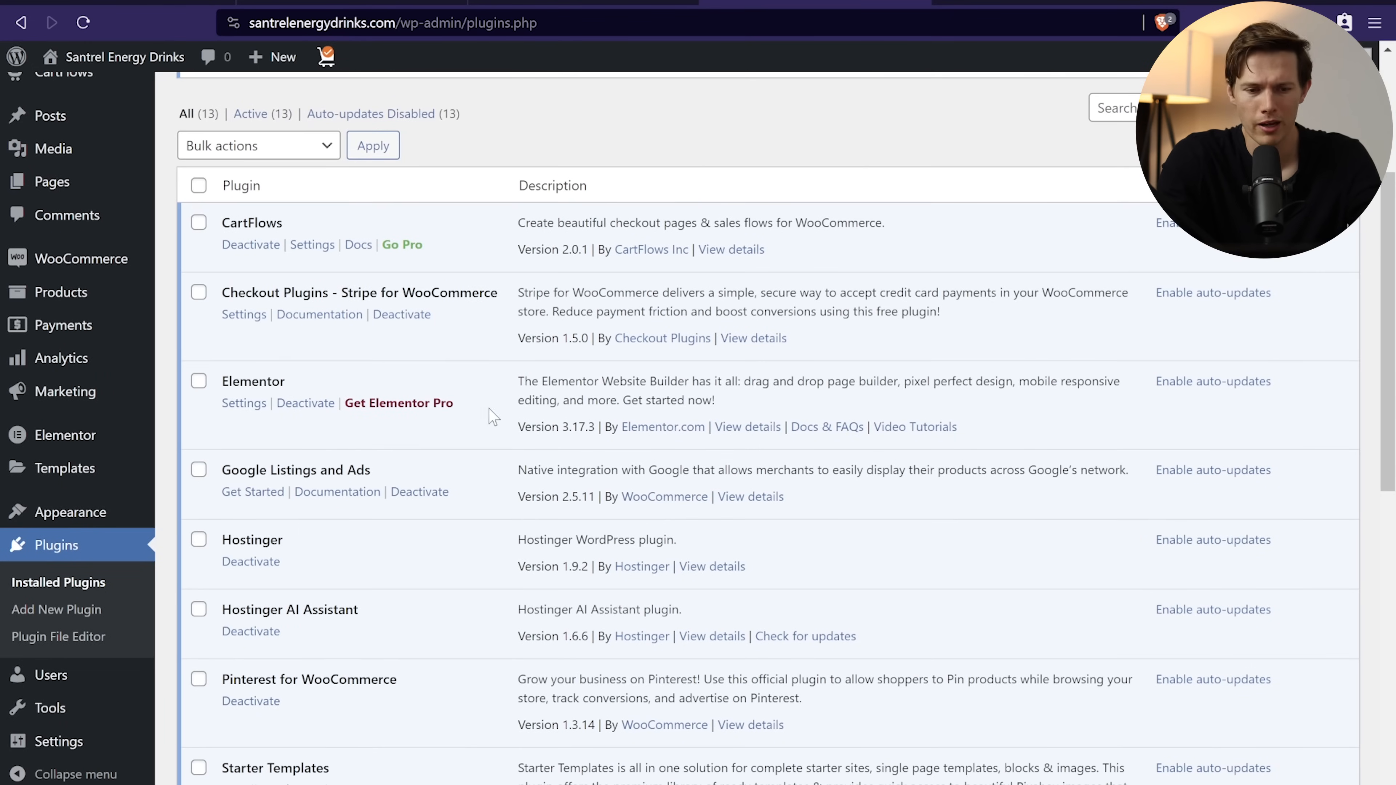
{"action": "scroll", "scroll_direction": "down", "scroll_amount": 3}
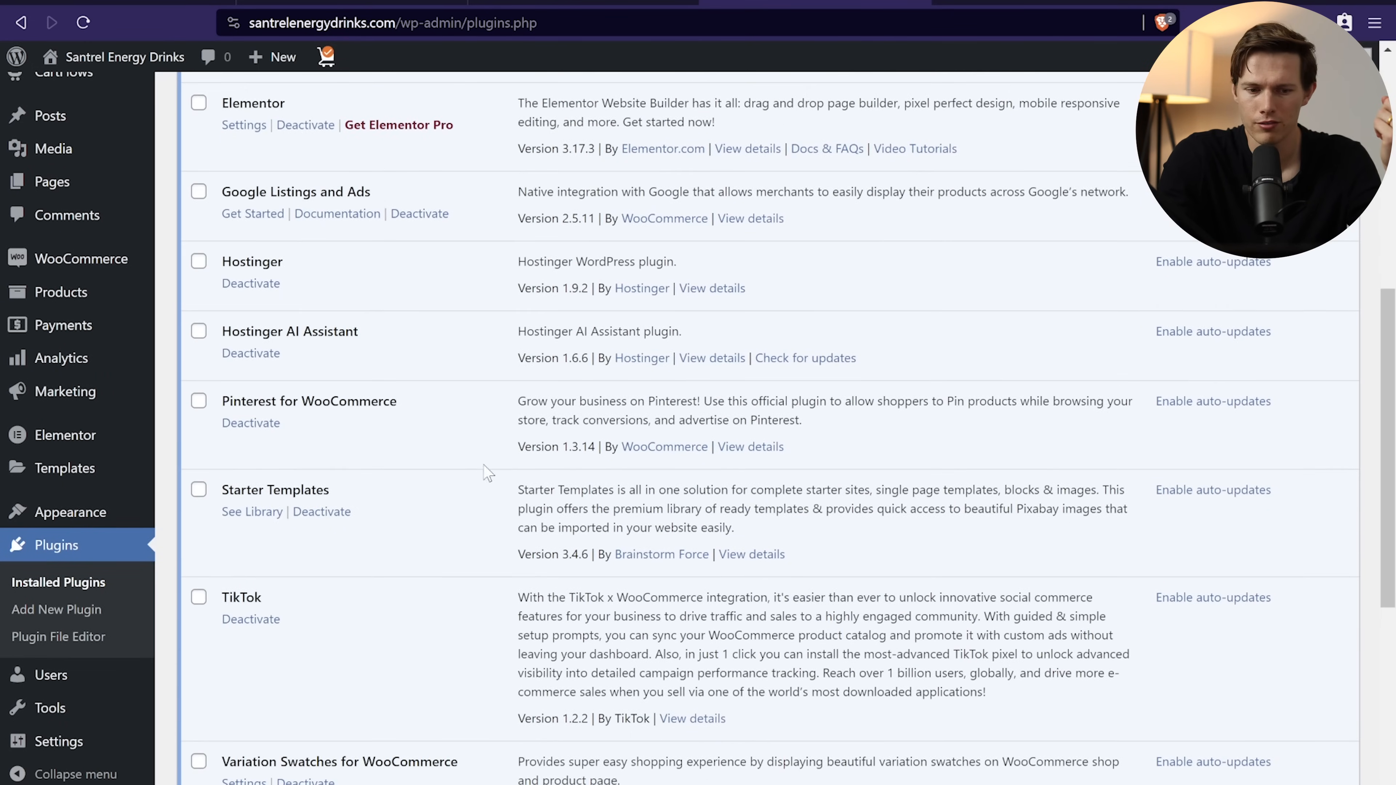
{"action": "scroll", "scroll_direction": "down", "scroll_amount": 3}
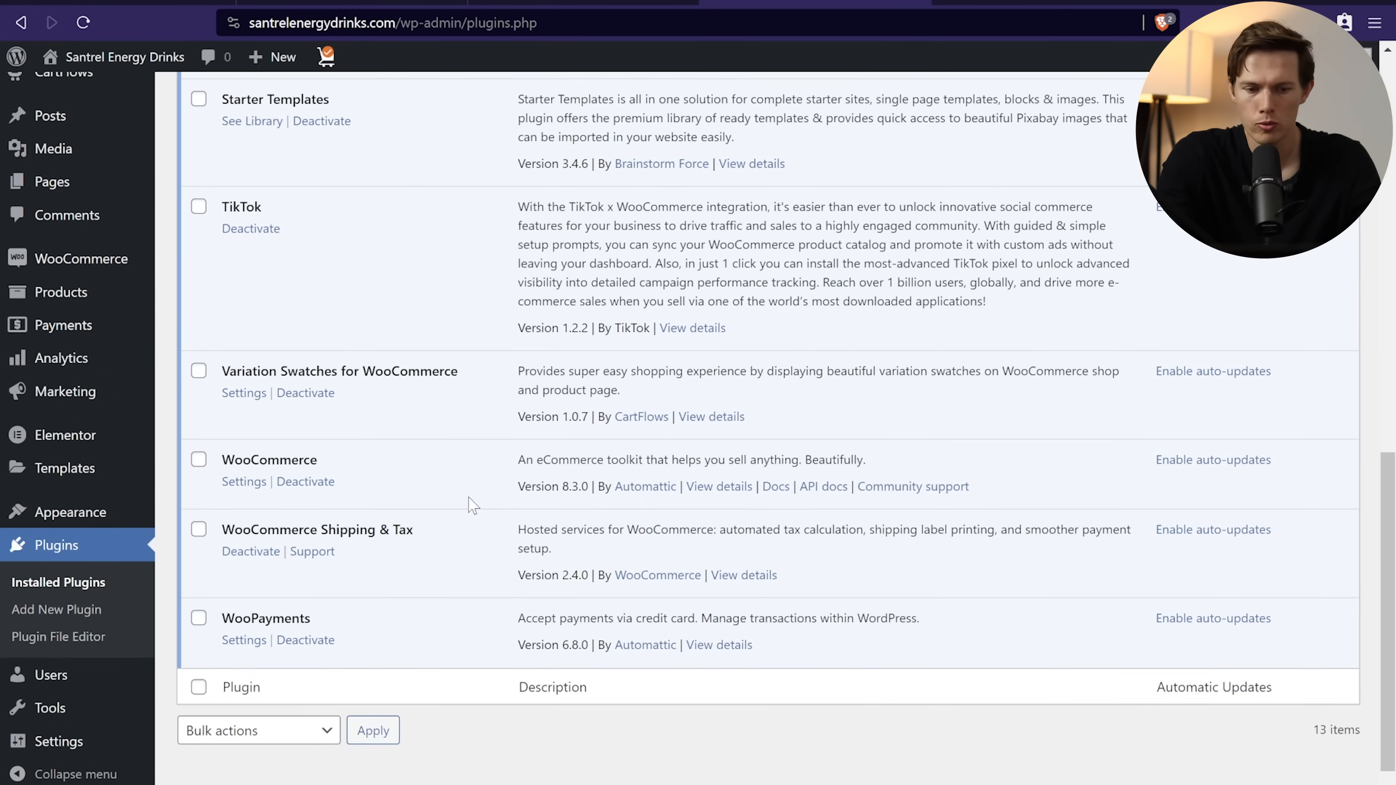
{"action": "scroll", "scroll_direction": "up", "scroll_amount": 3}
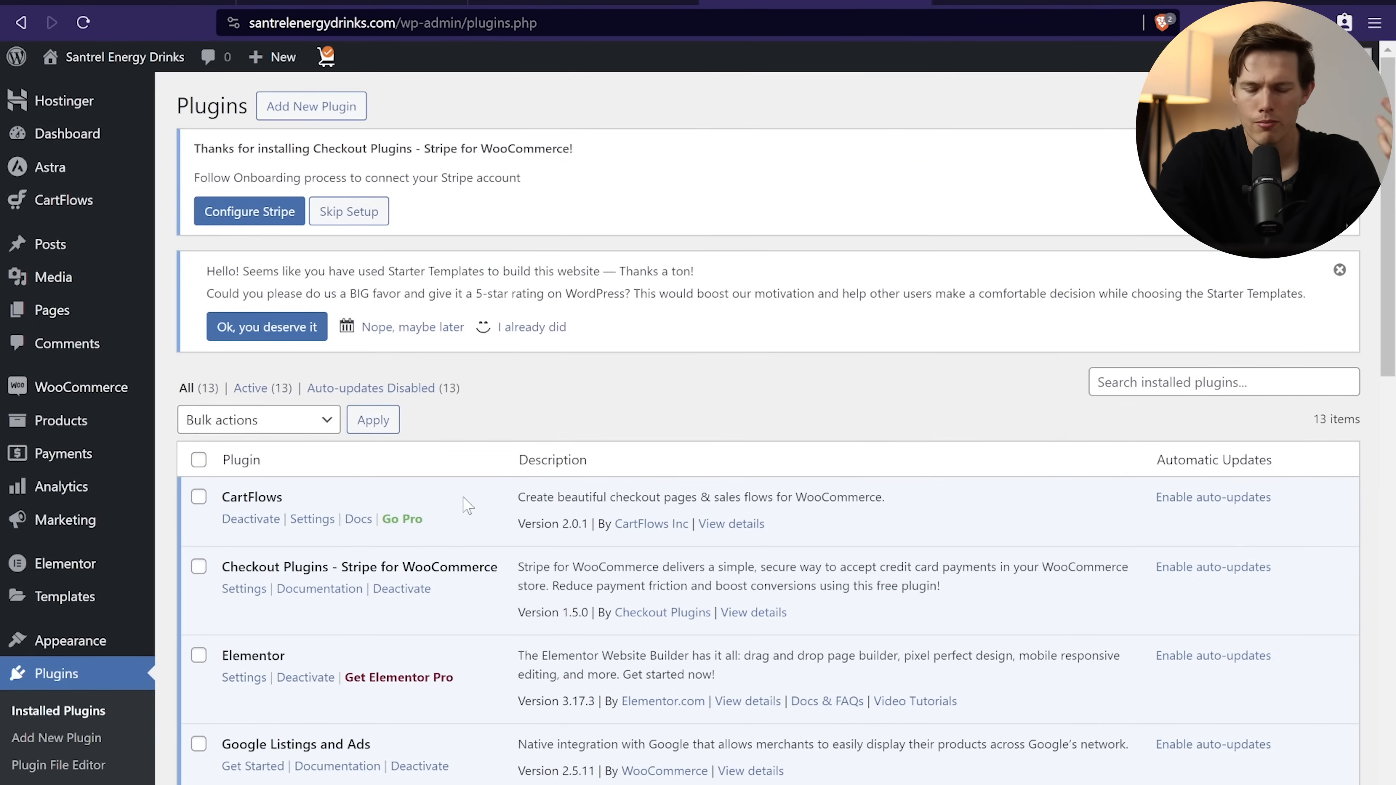
{"action": "mouse_move", "coordinate": [362, 495]}
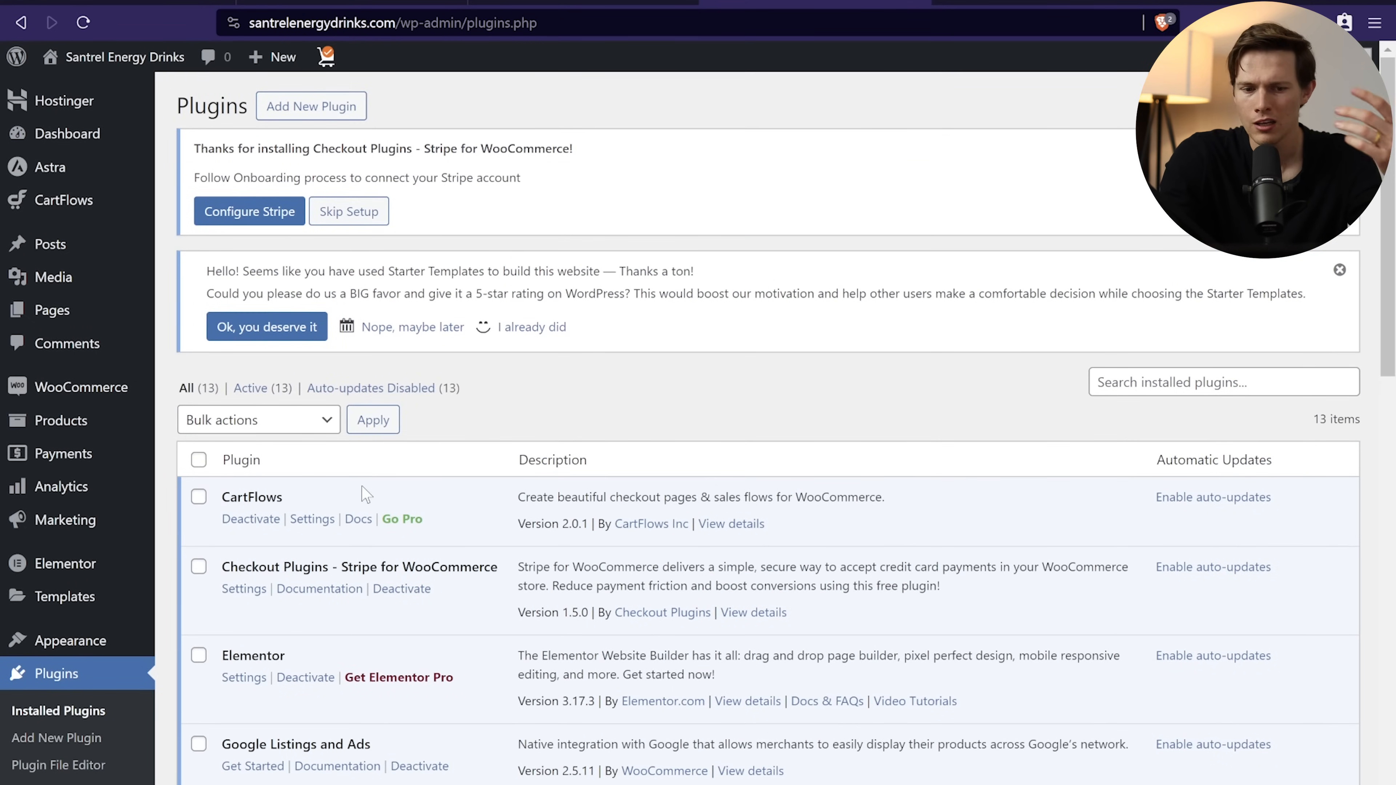
{"action": "mouse_move", "coordinate": [383, 488]}
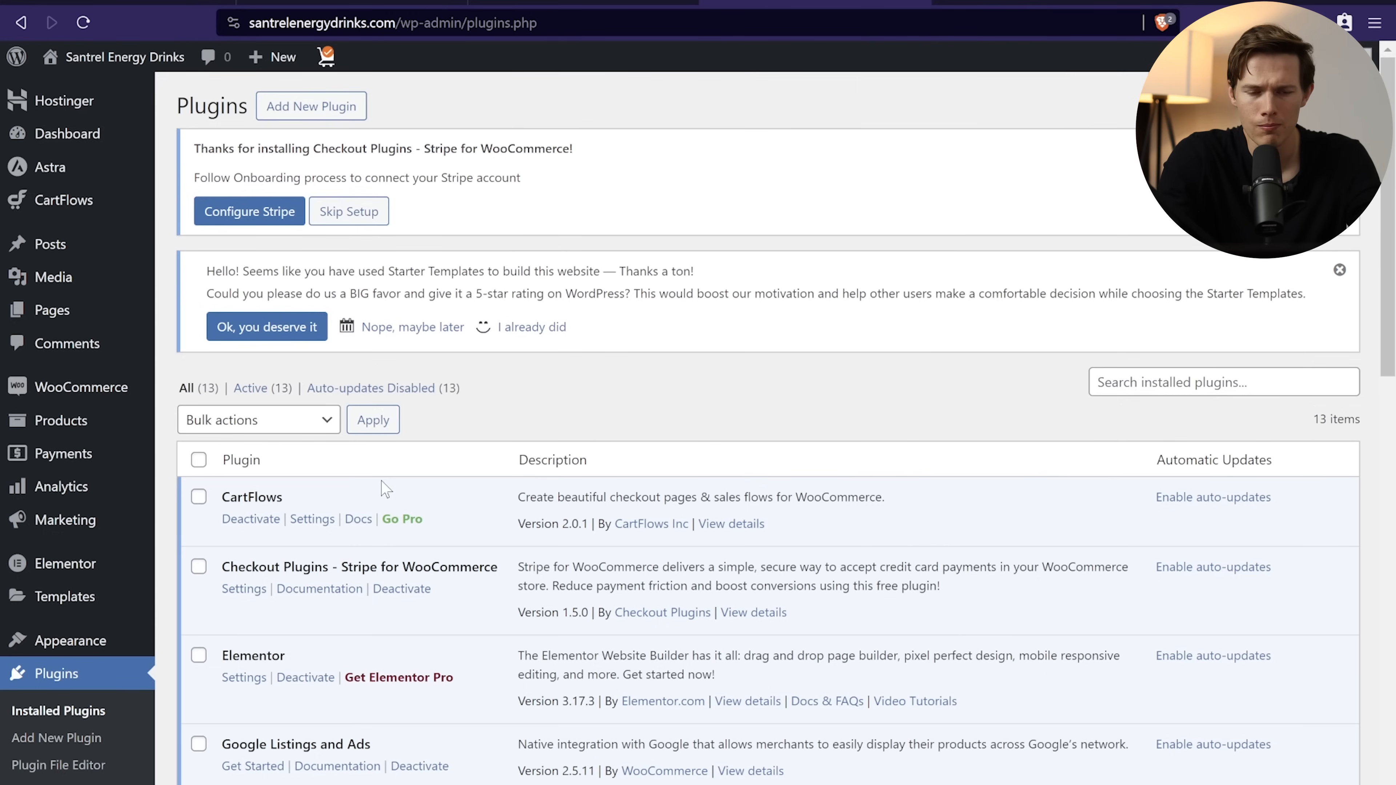
{"action": "mouse_move", "coordinate": [178, 551]}
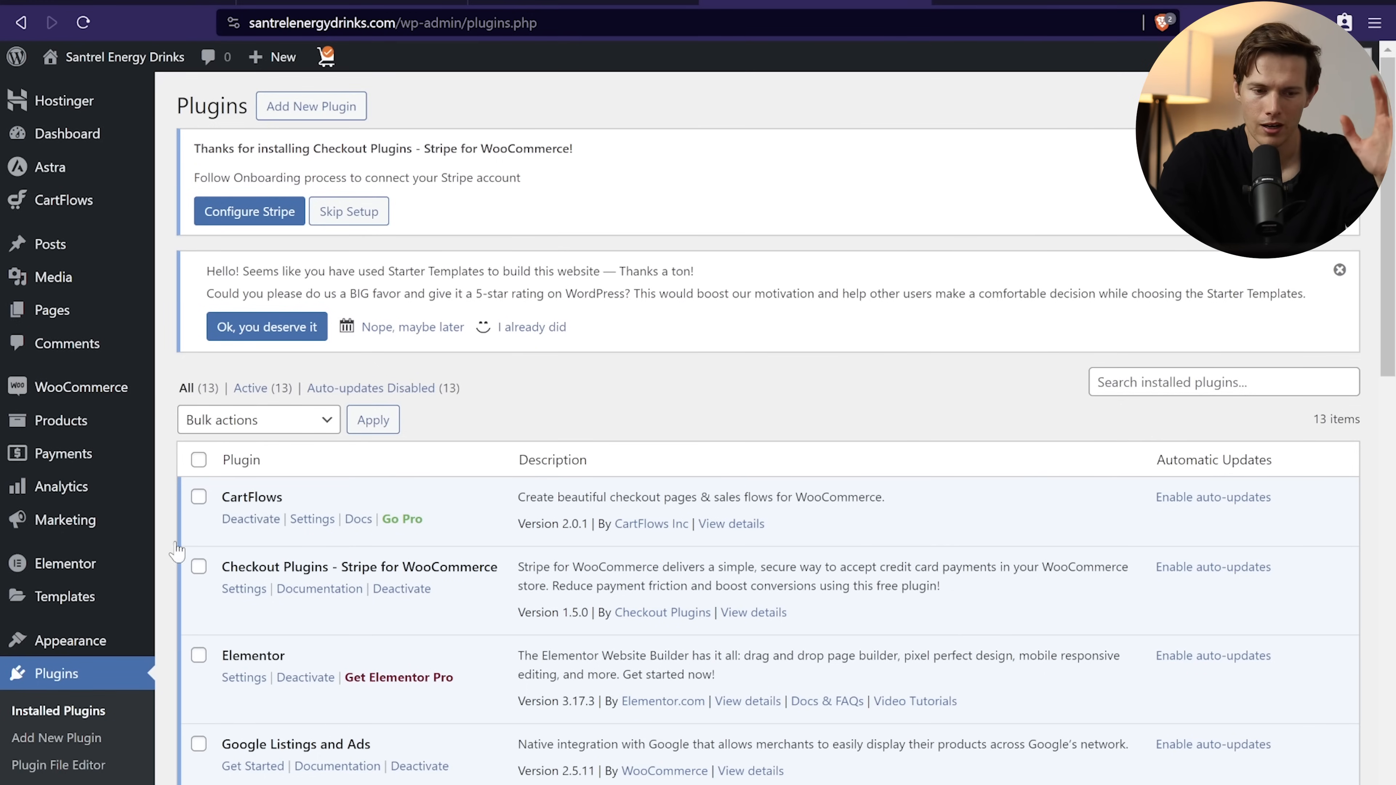
{"action": "mouse_move", "coordinate": [71, 310]}
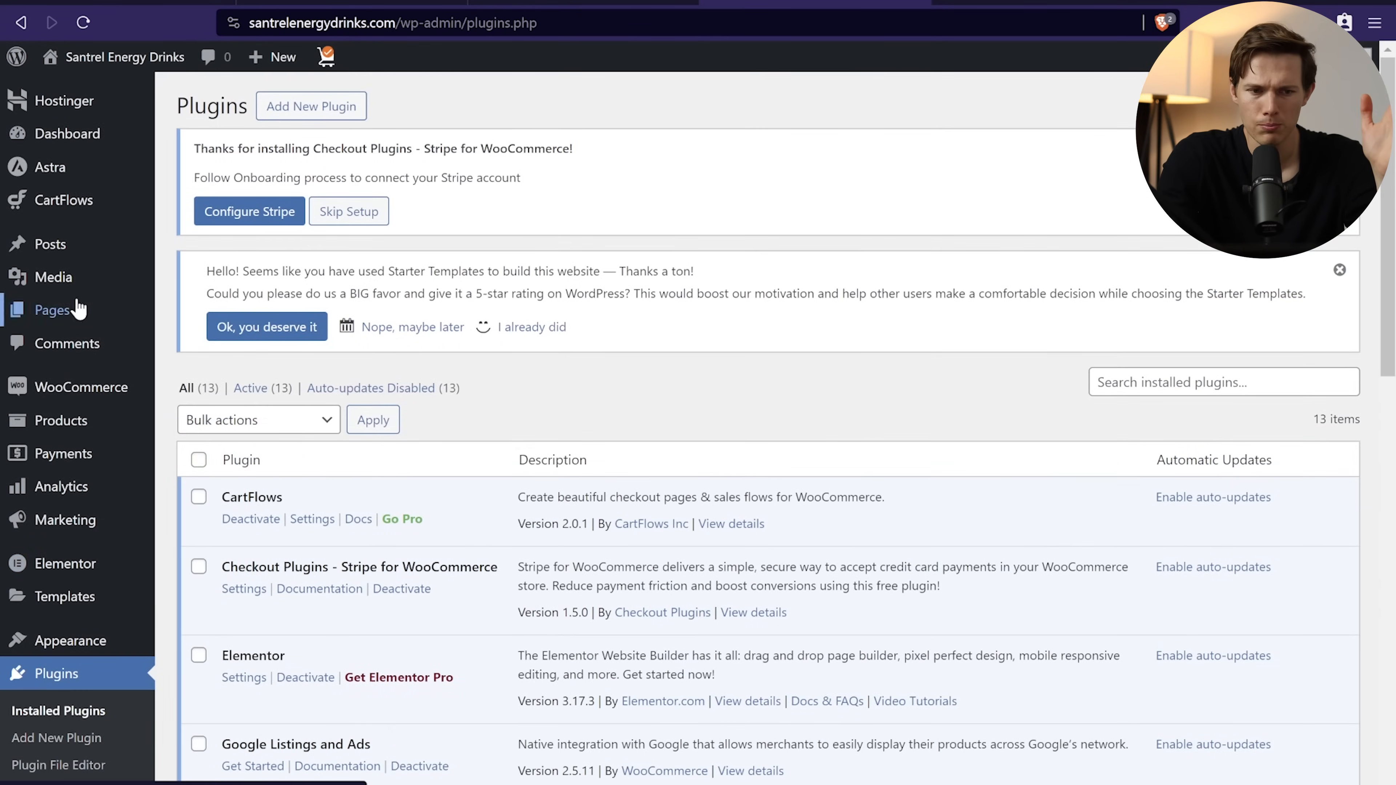
{"action": "left_click", "coordinate": [52, 310]}
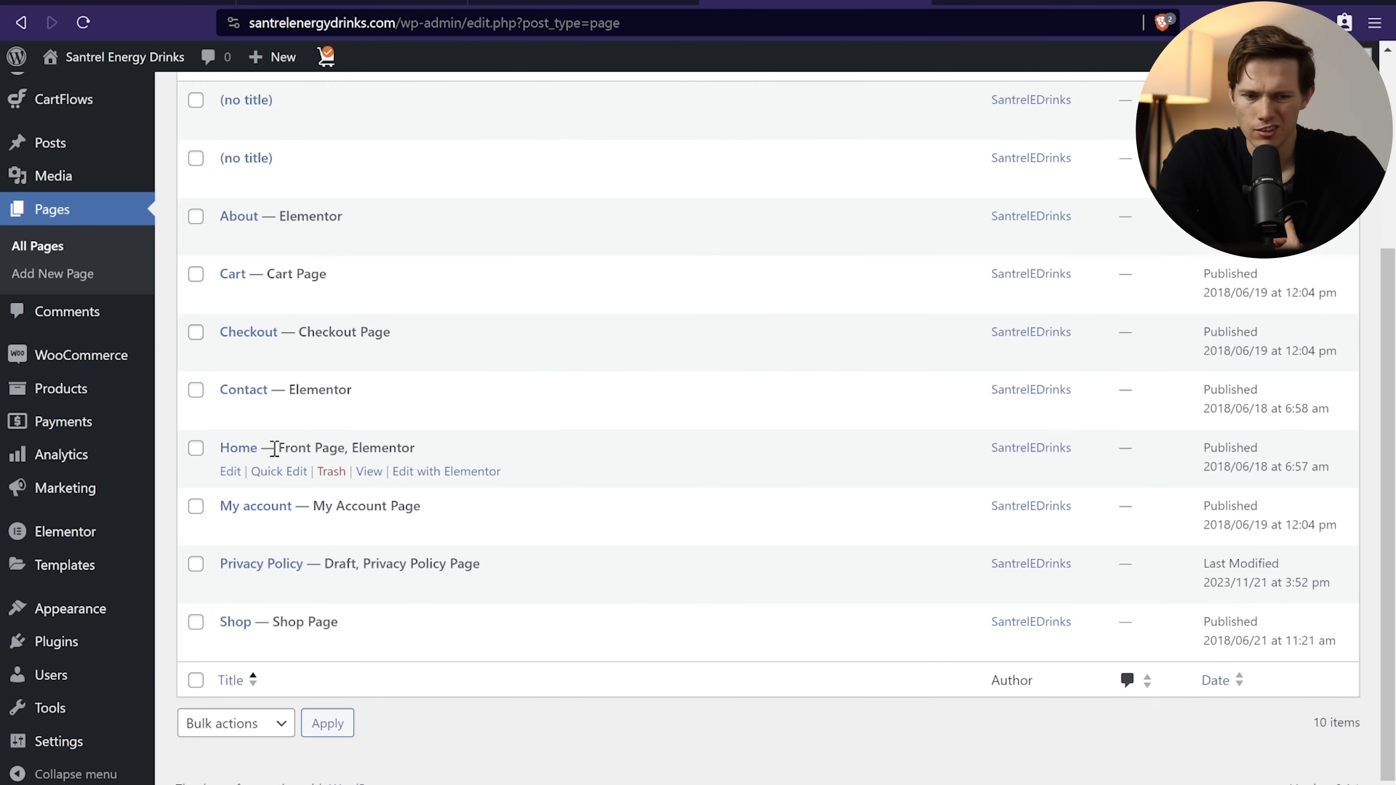
{"action": "left_click", "coordinate": [445, 471]}
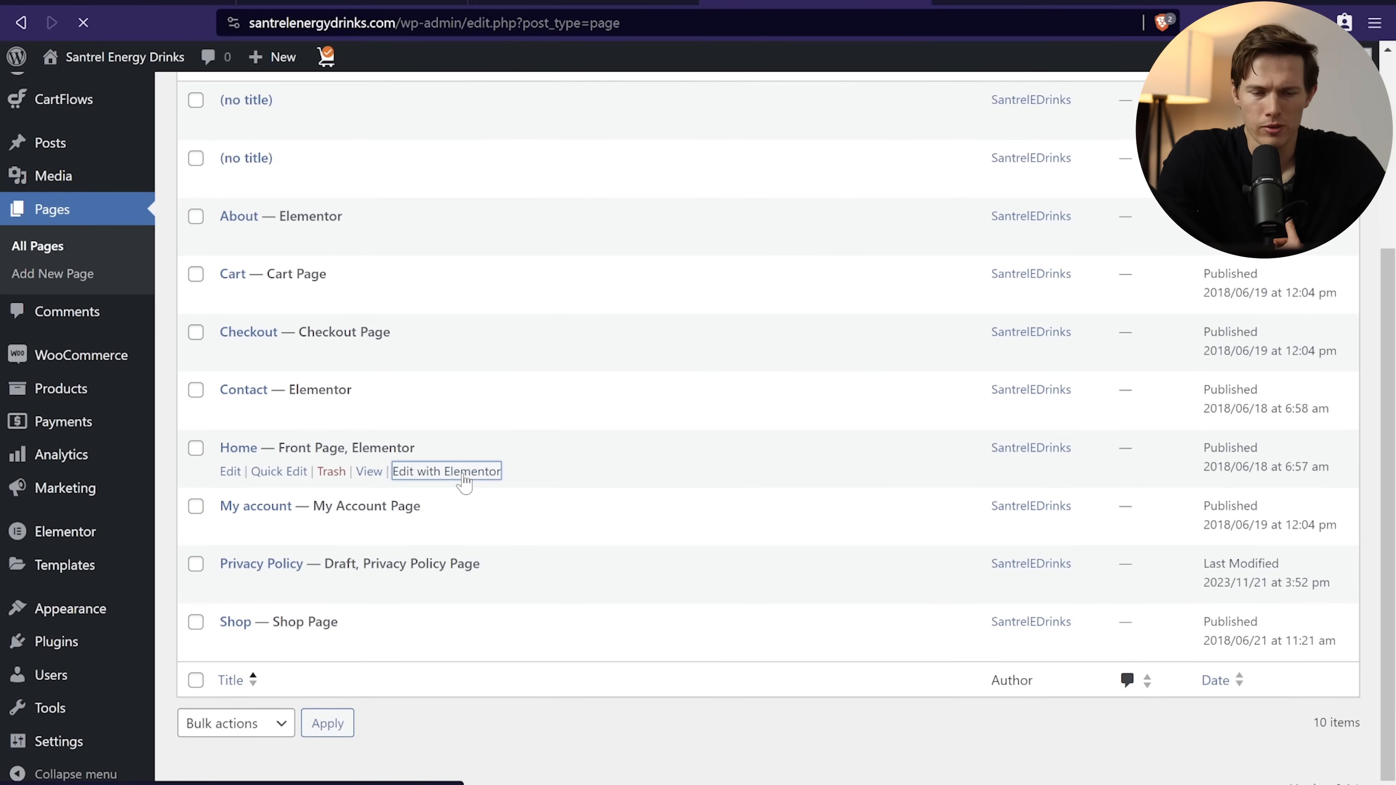
{"action": "left_click", "coordinate": [445, 471]}
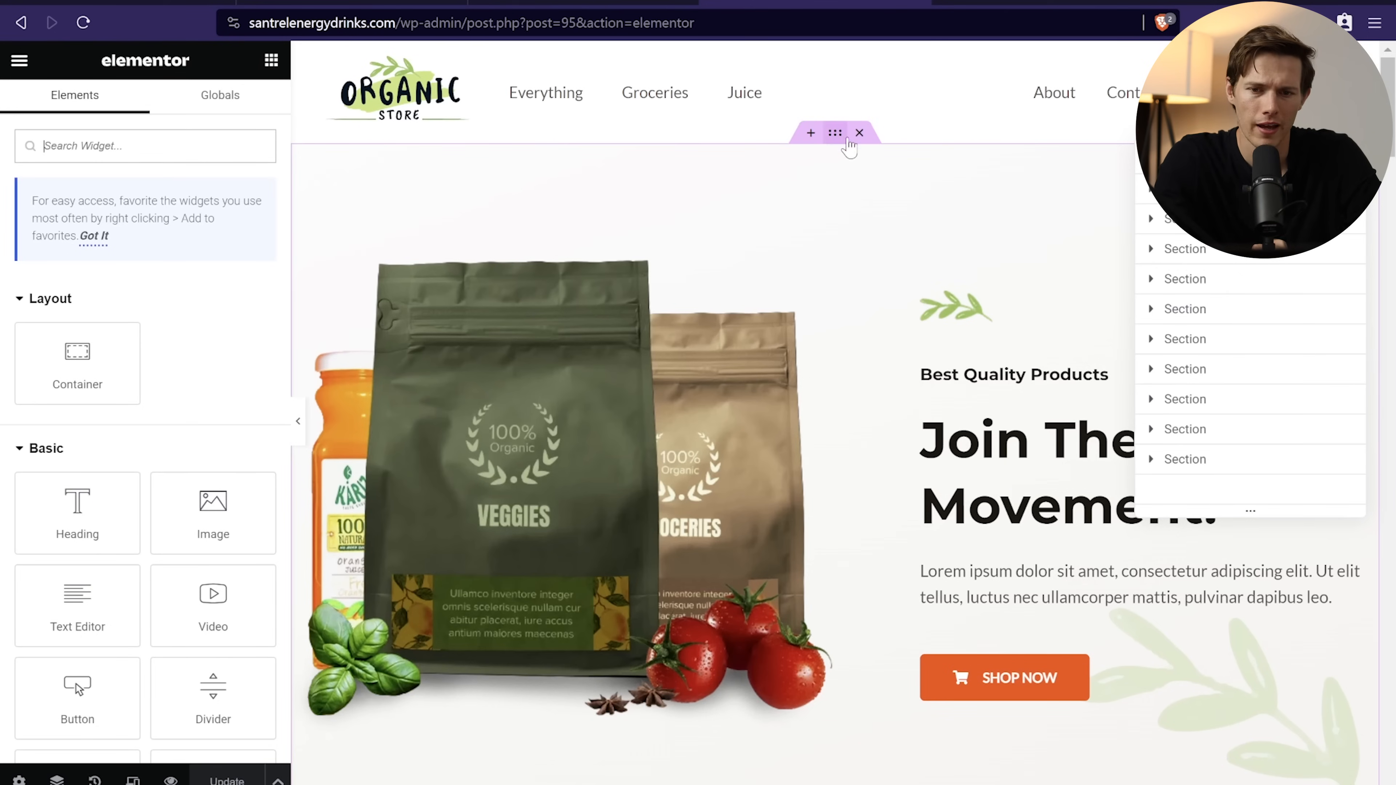
{"action": "mouse_move", "coordinate": [437, 176]}
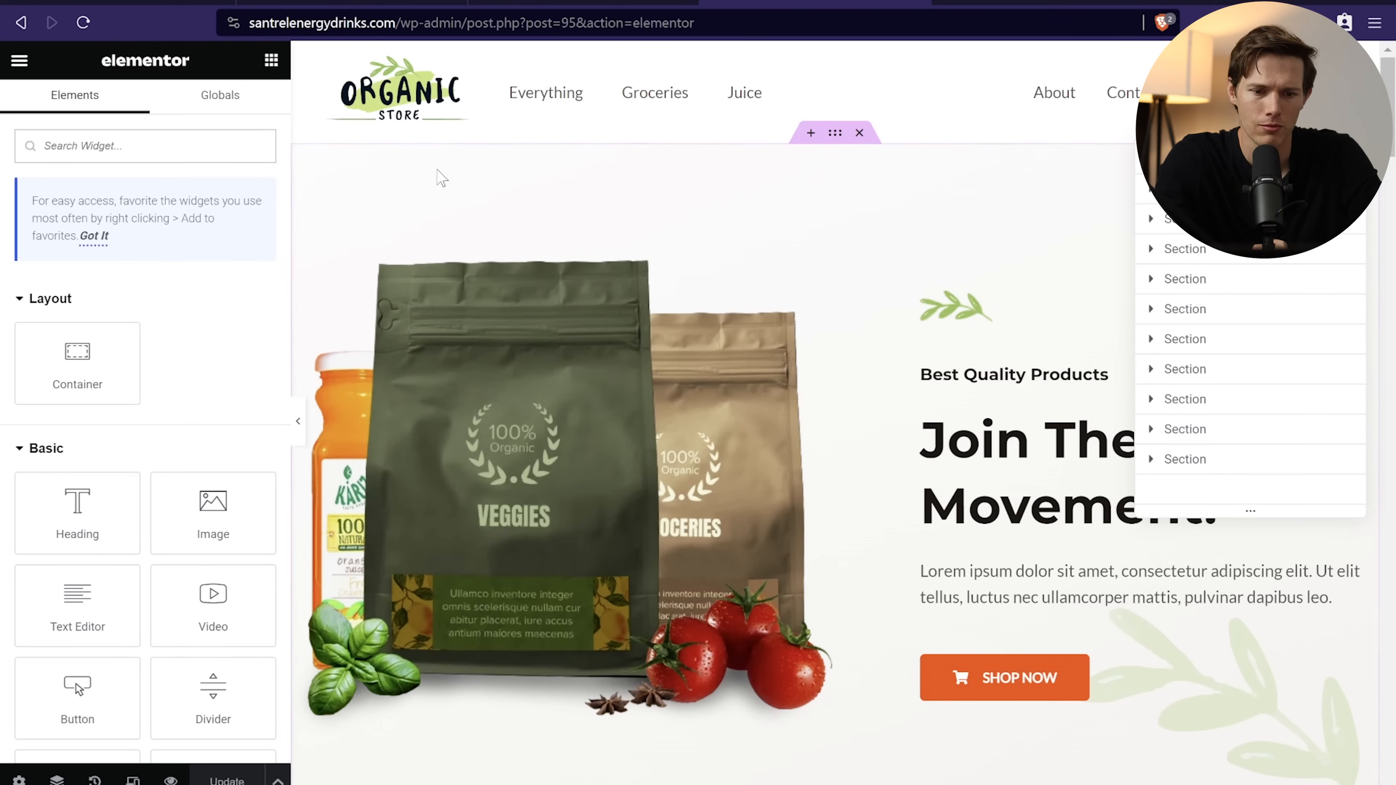
{"action": "mouse_move", "coordinate": [479, 201]}
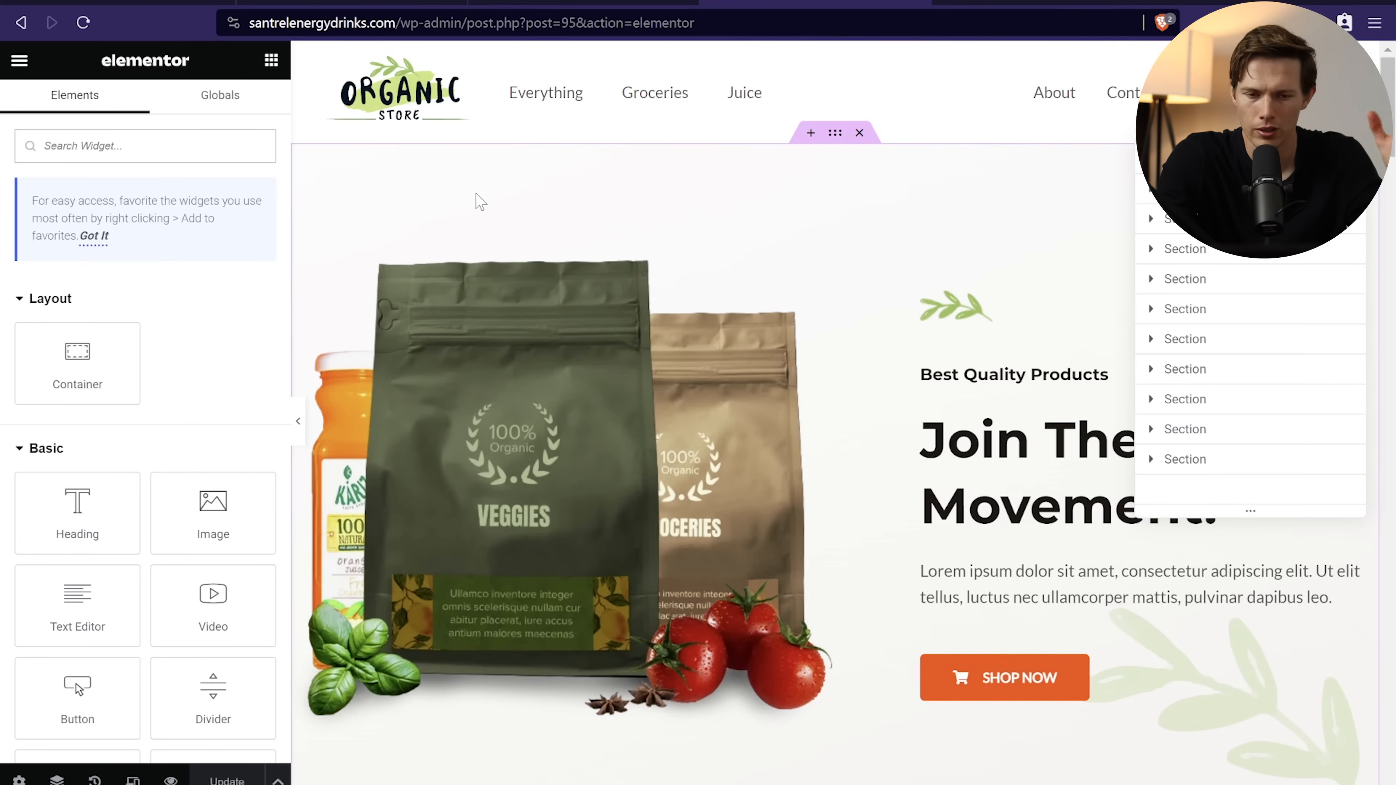
Step: Delete the Free Shipping features strip, then restore it from the Elementor History panel
{"action": "scroll", "scroll_direction": "down", "scroll_amount": 3}
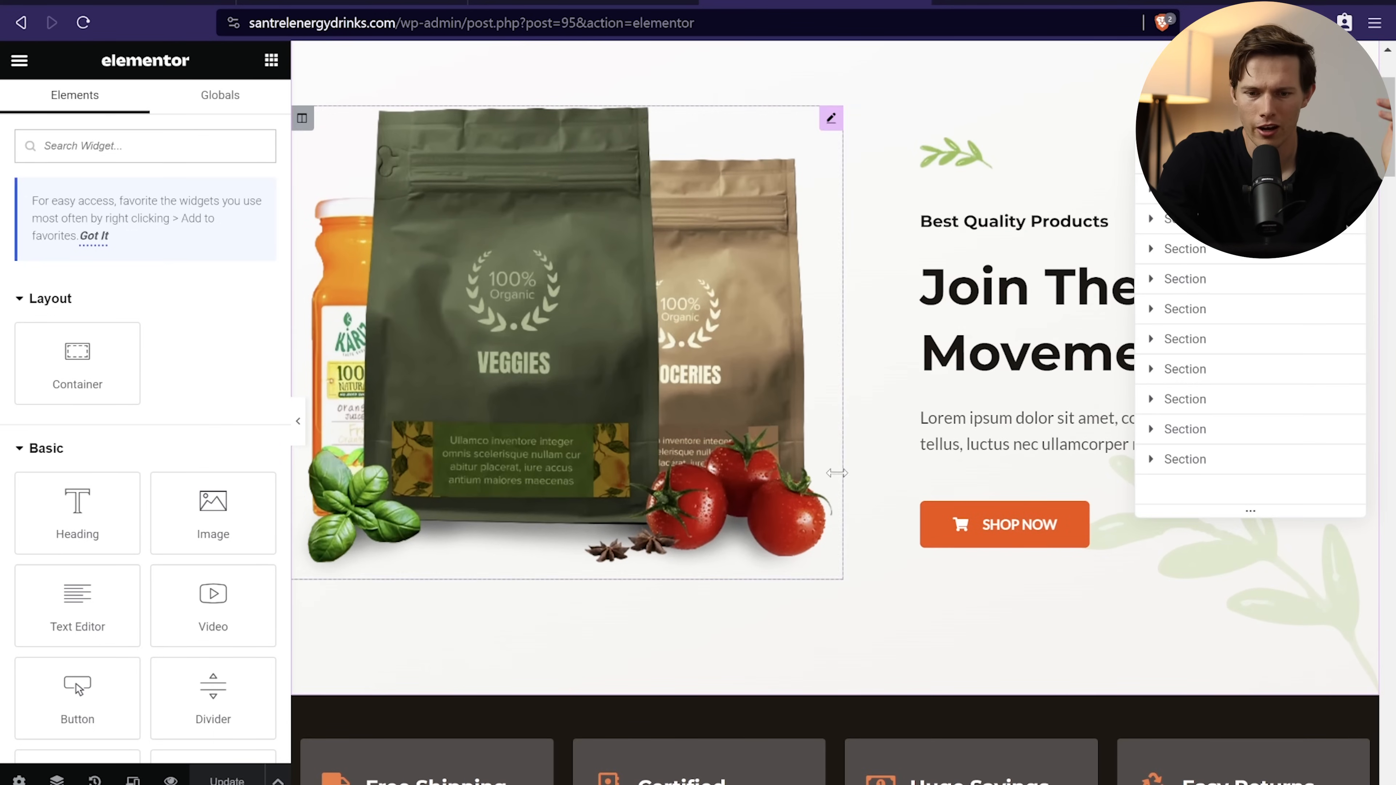
{"action": "scroll", "scroll_direction": "down", "scroll_amount": 3}
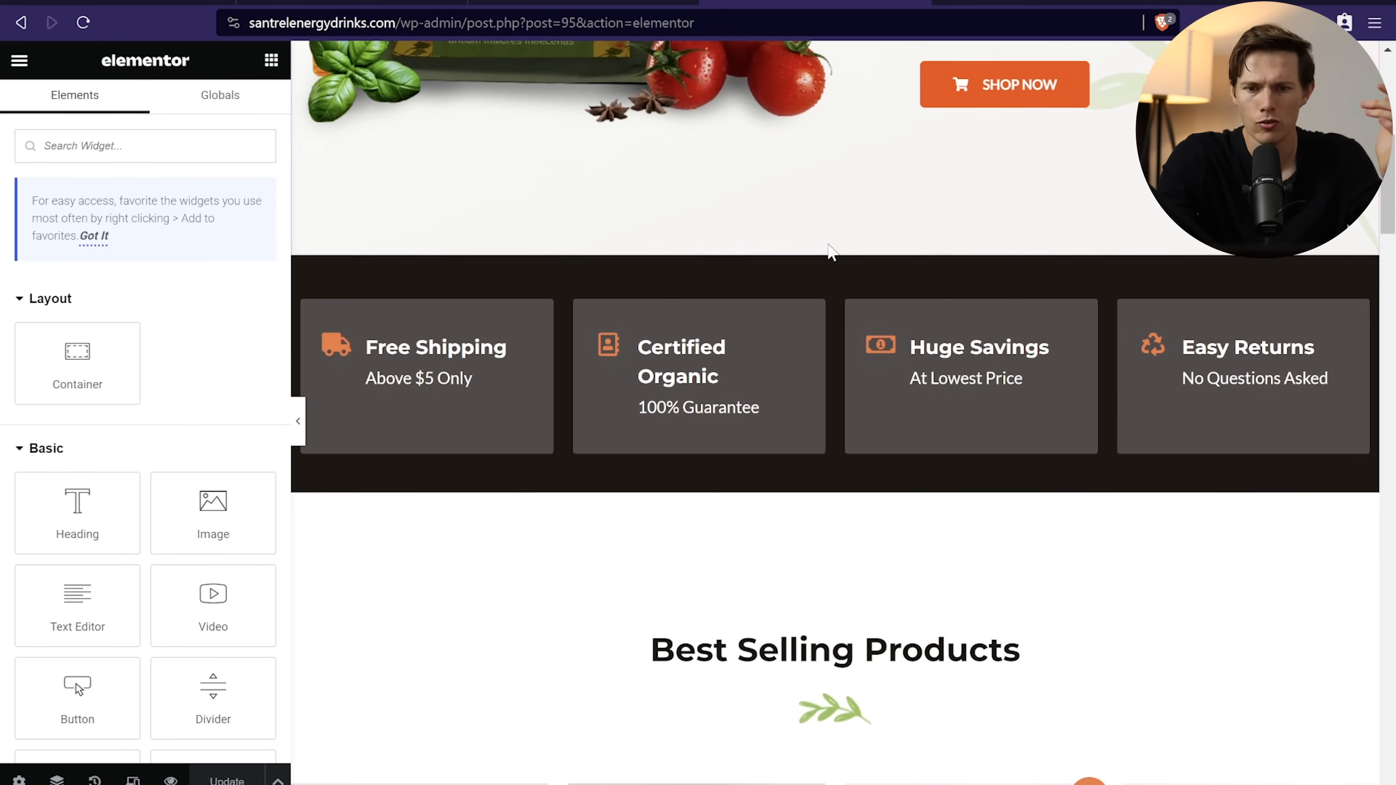
{"action": "mouse_move", "coordinate": [835, 245]}
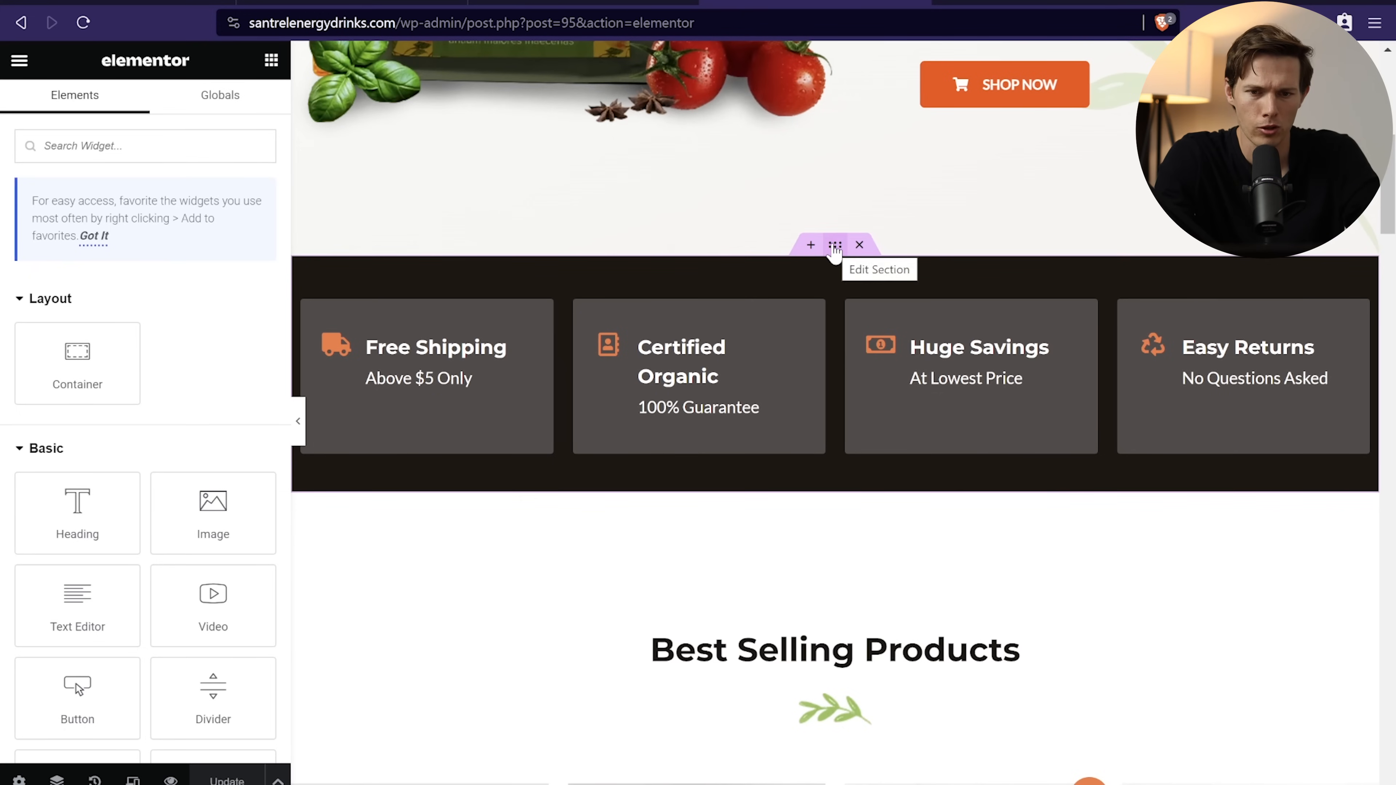
{"action": "left_click", "coordinate": [857, 244]}
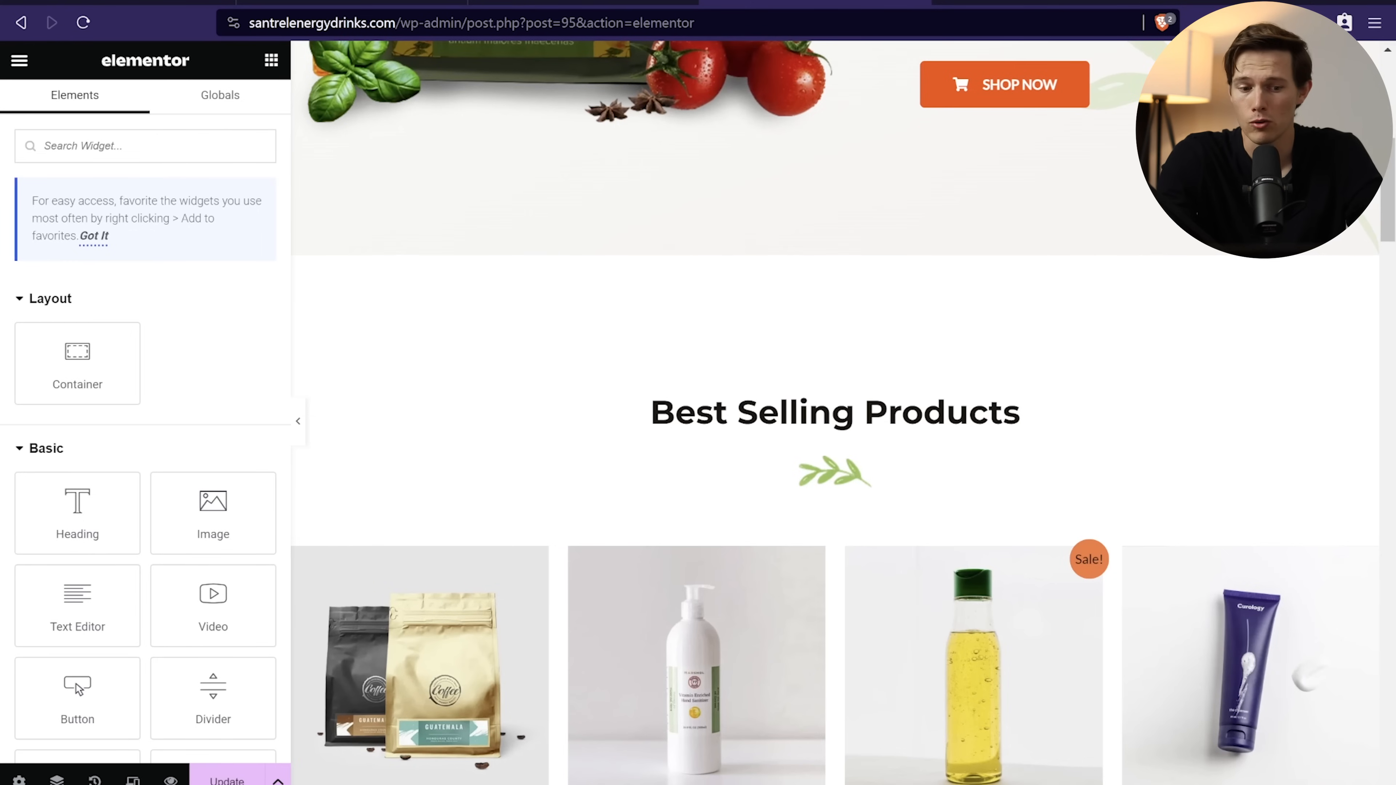
{"action": "left_click", "coordinate": [94, 781]}
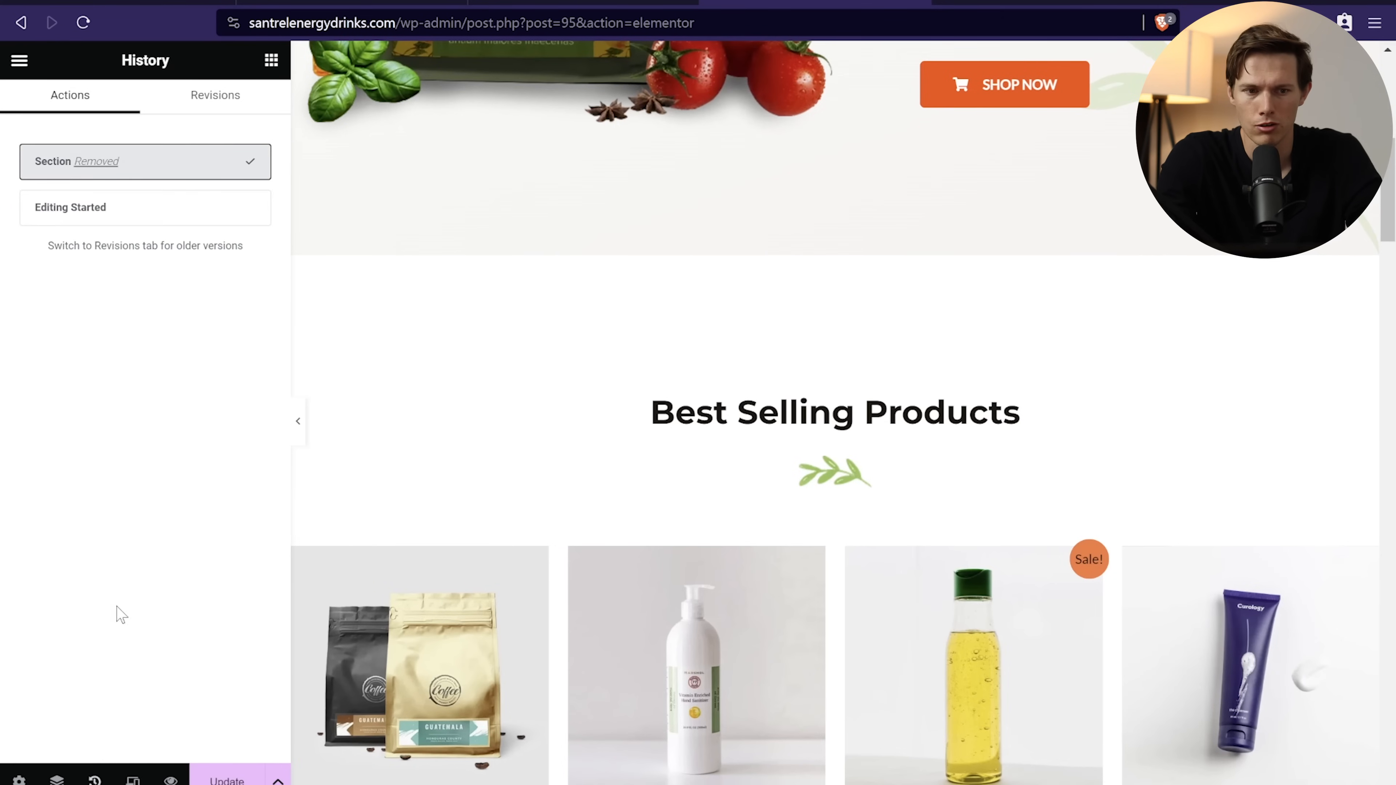
{"action": "mouse_move", "coordinate": [235, 170]}
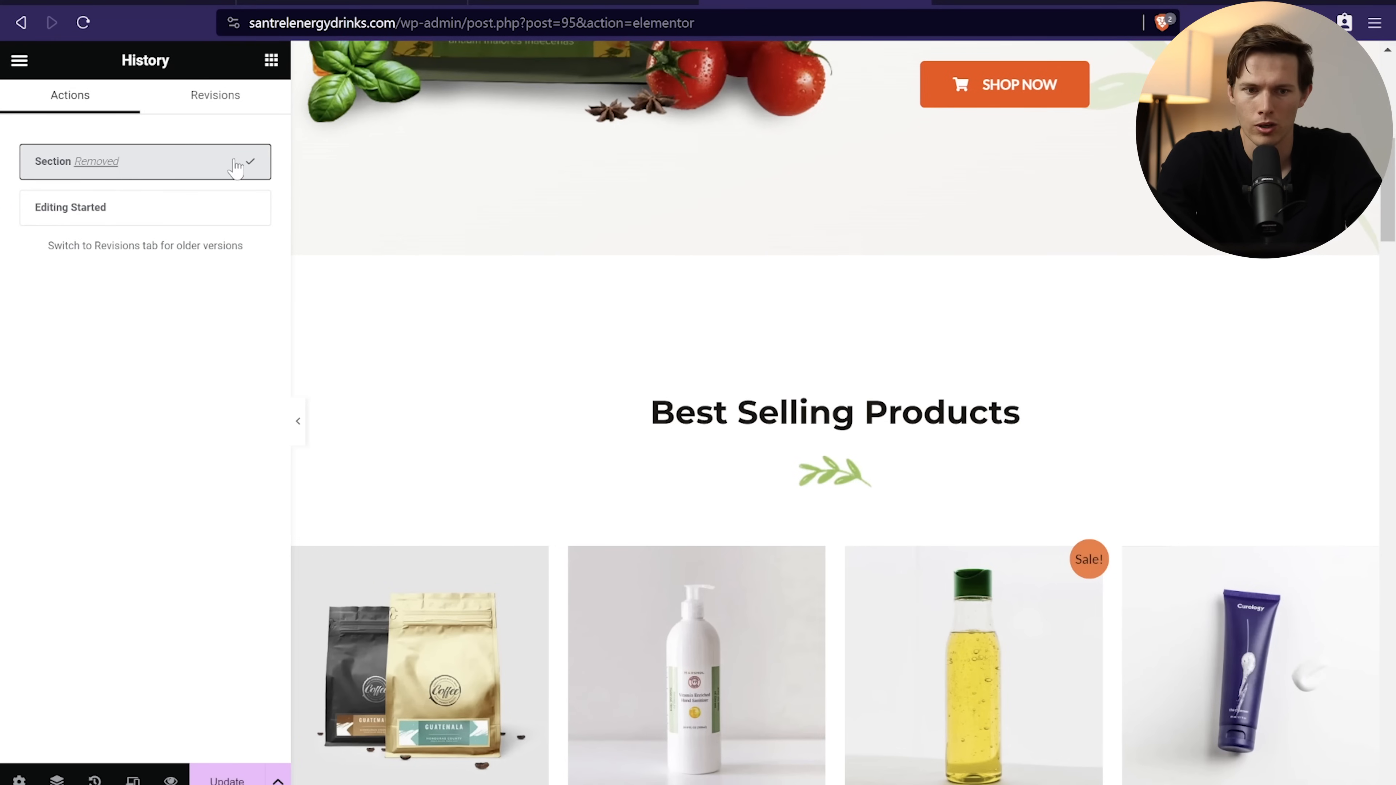
{"action": "right_click", "coordinate": [832, 245]}
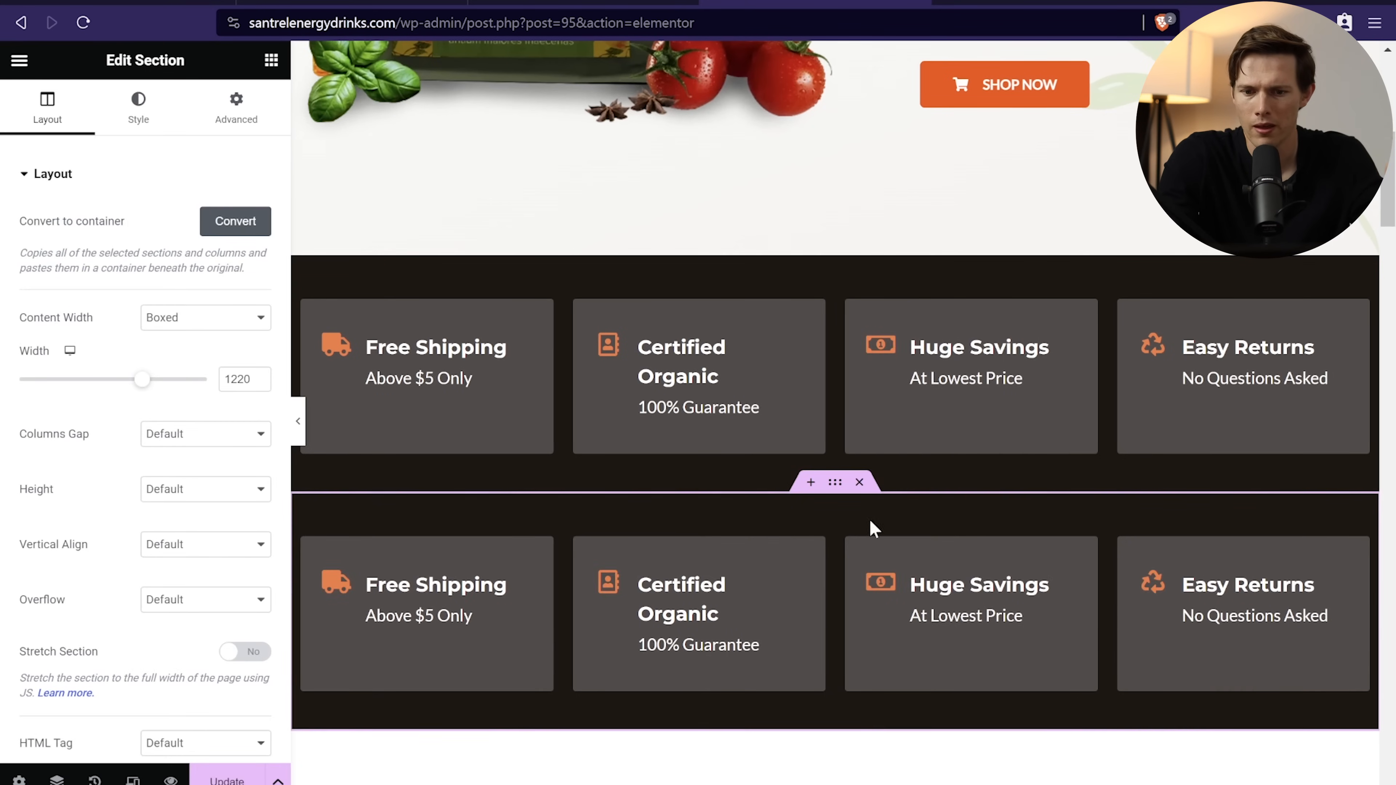
{"action": "mouse_move", "coordinate": [810, 481]}
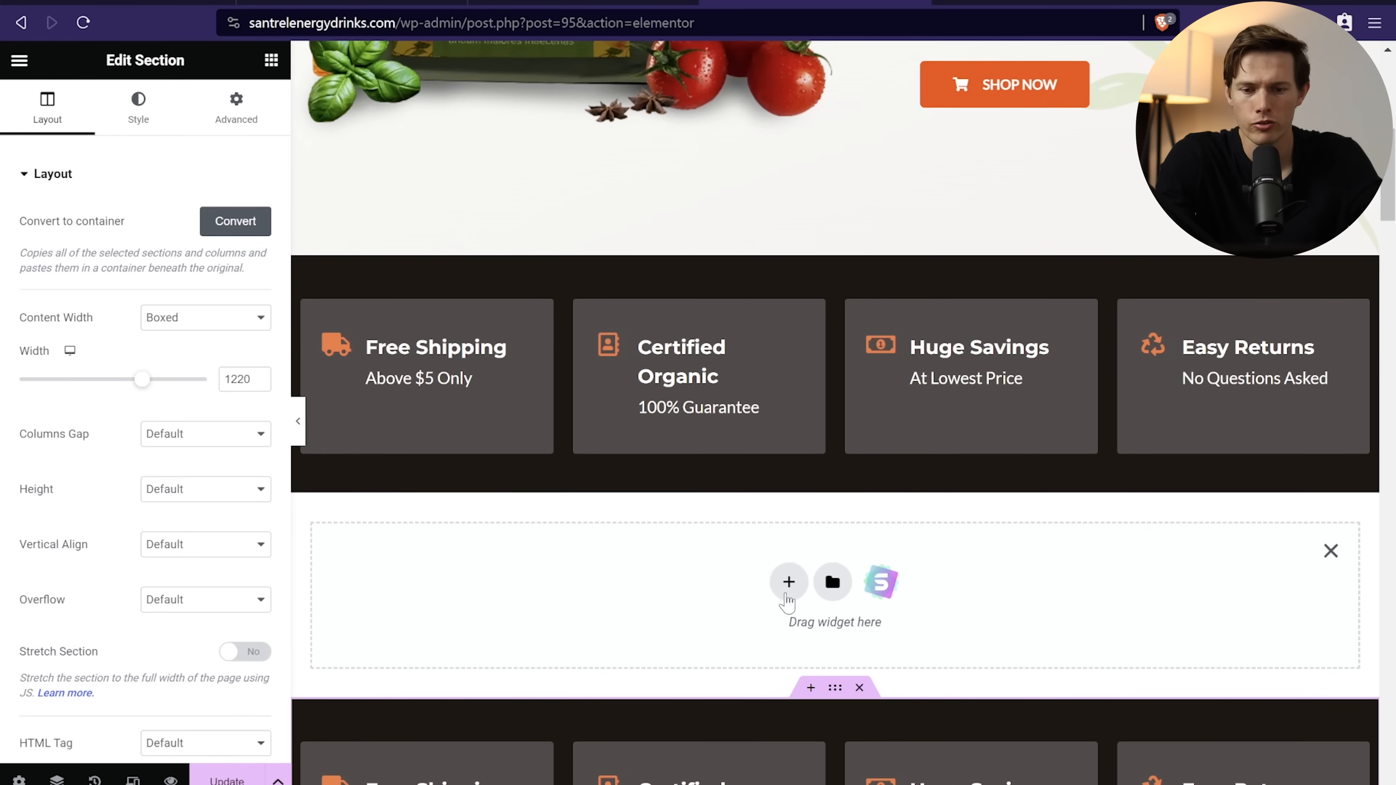
{"action": "mouse_move", "coordinate": [788, 583]}
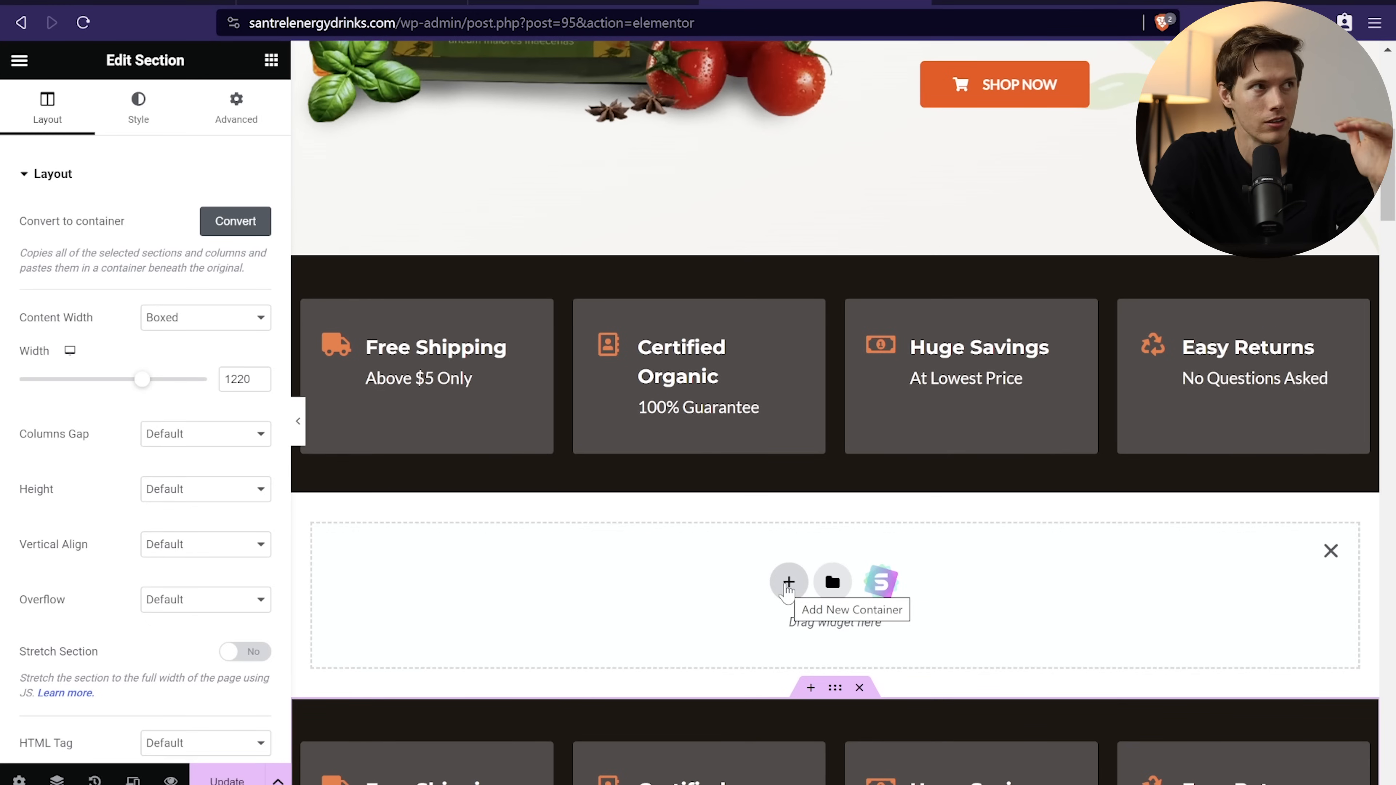
Step: Add a new section below the features strip, bringing up the structure picker
{"action": "left_click", "coordinate": [787, 582]}
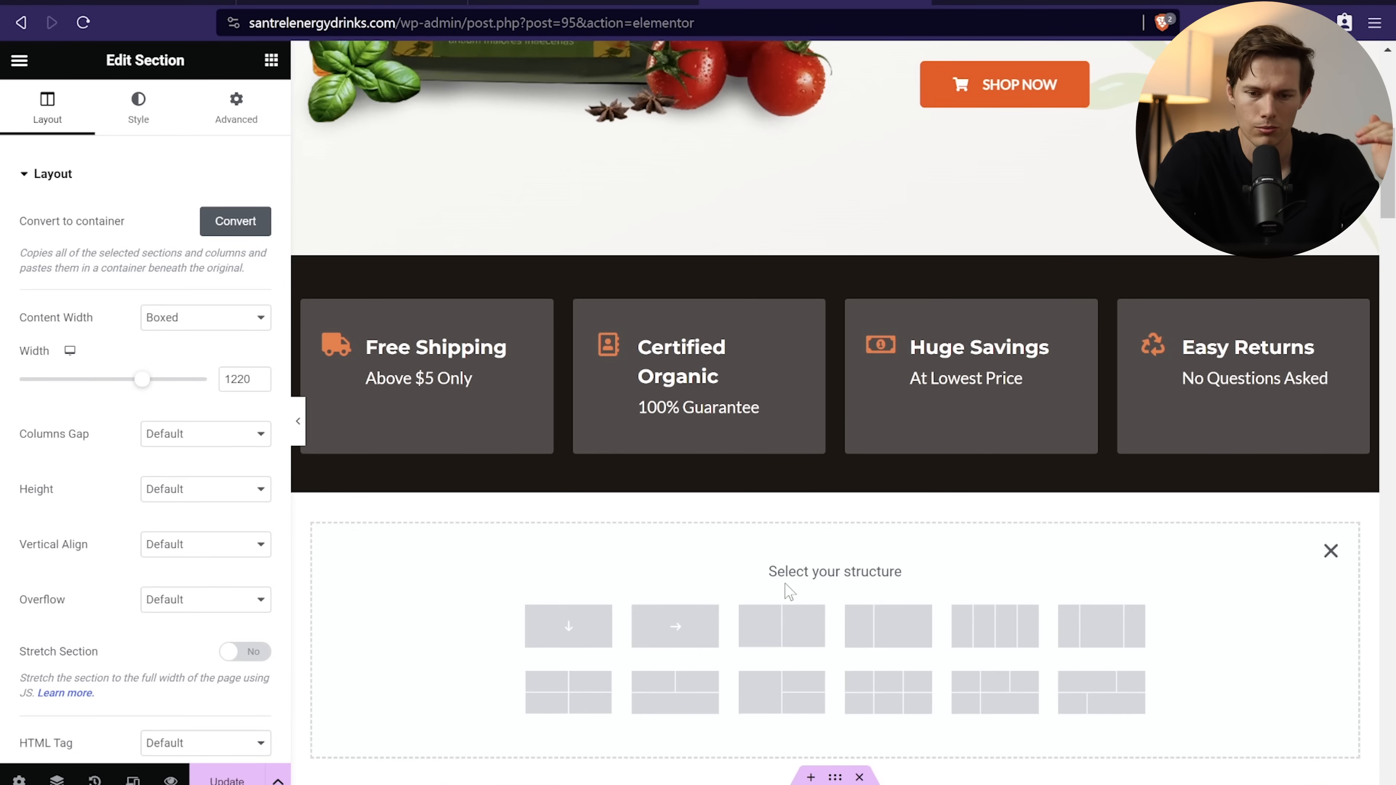
Step: Choose the two-column 66/33 structure for the new section
{"action": "scroll", "scroll_direction": "down", "scroll_amount": 3}
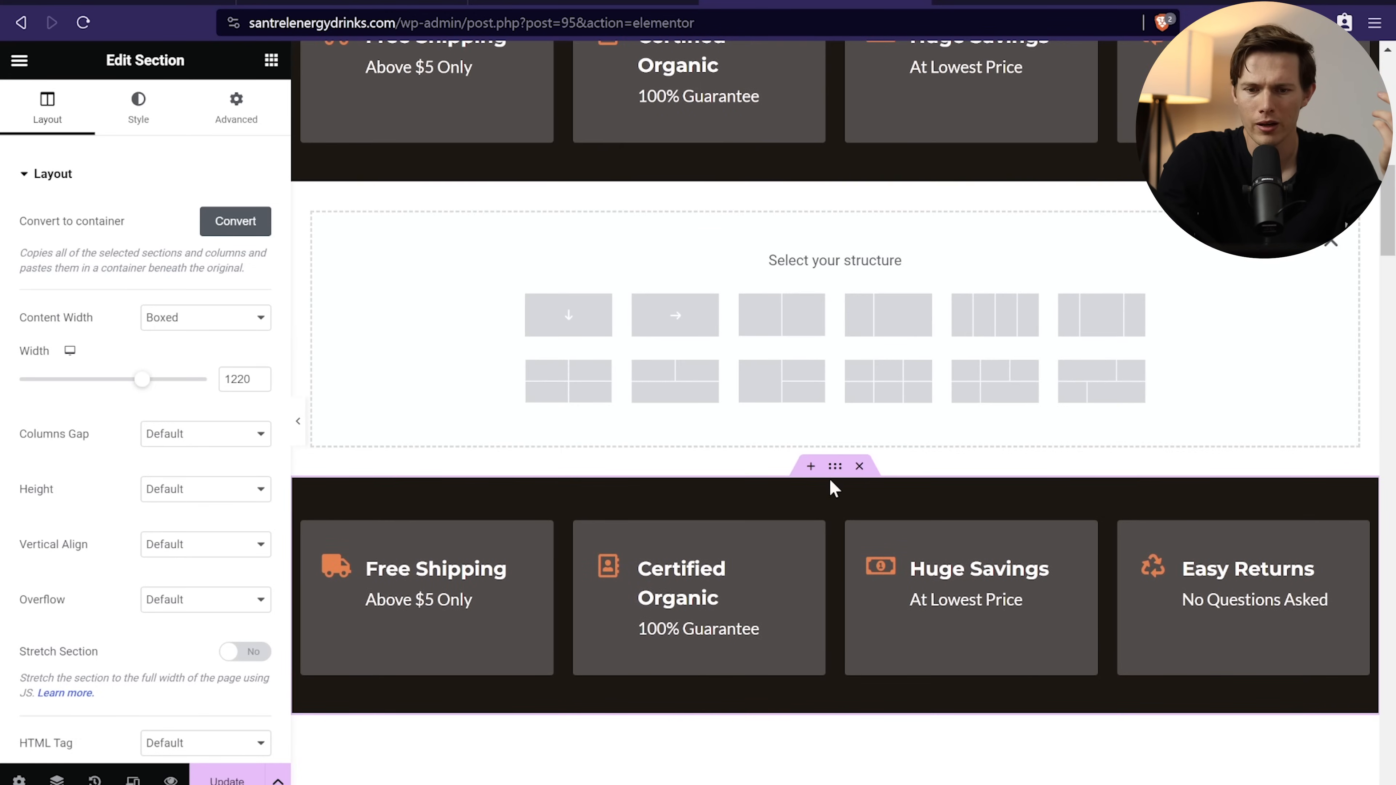
{"action": "mouse_move", "coordinate": [888, 314]}
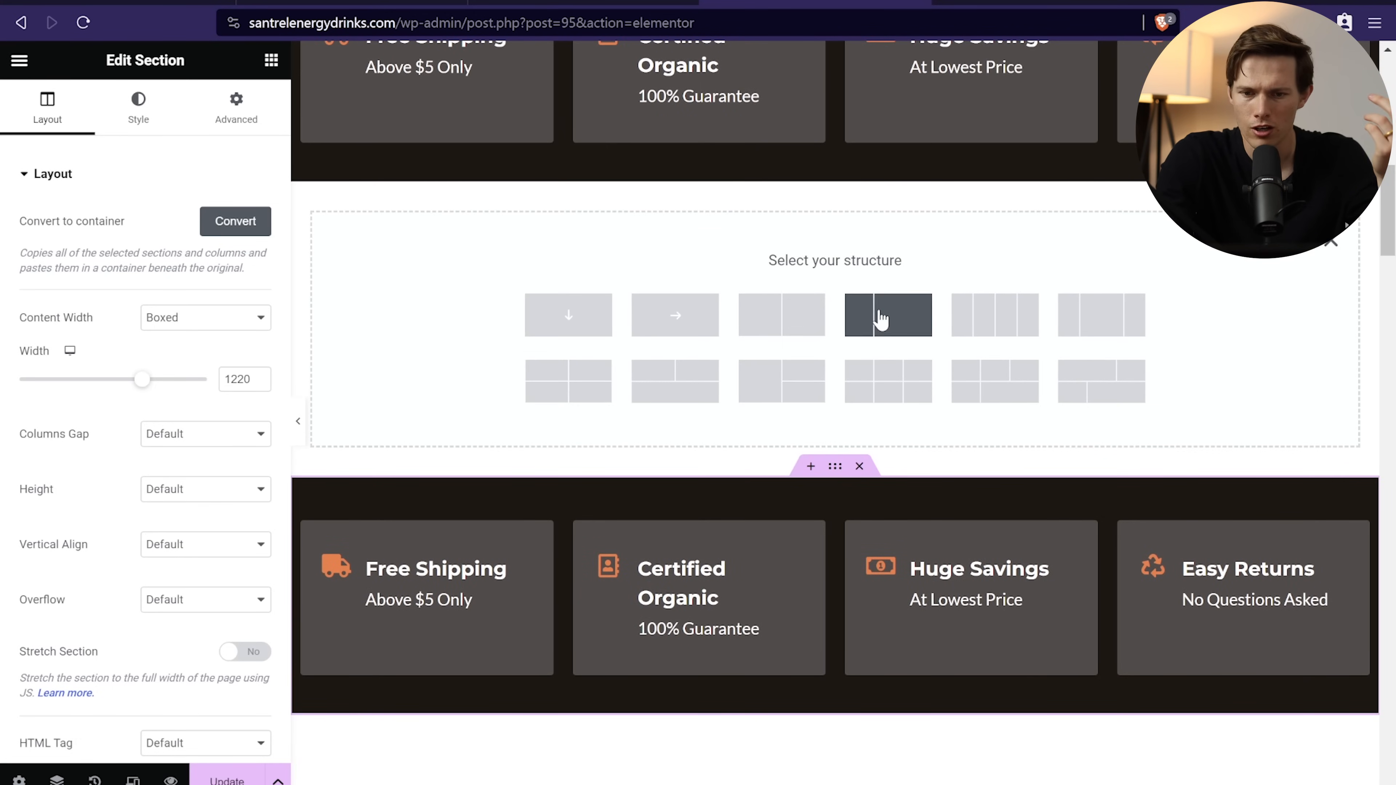
{"action": "left_click", "coordinate": [888, 314]}
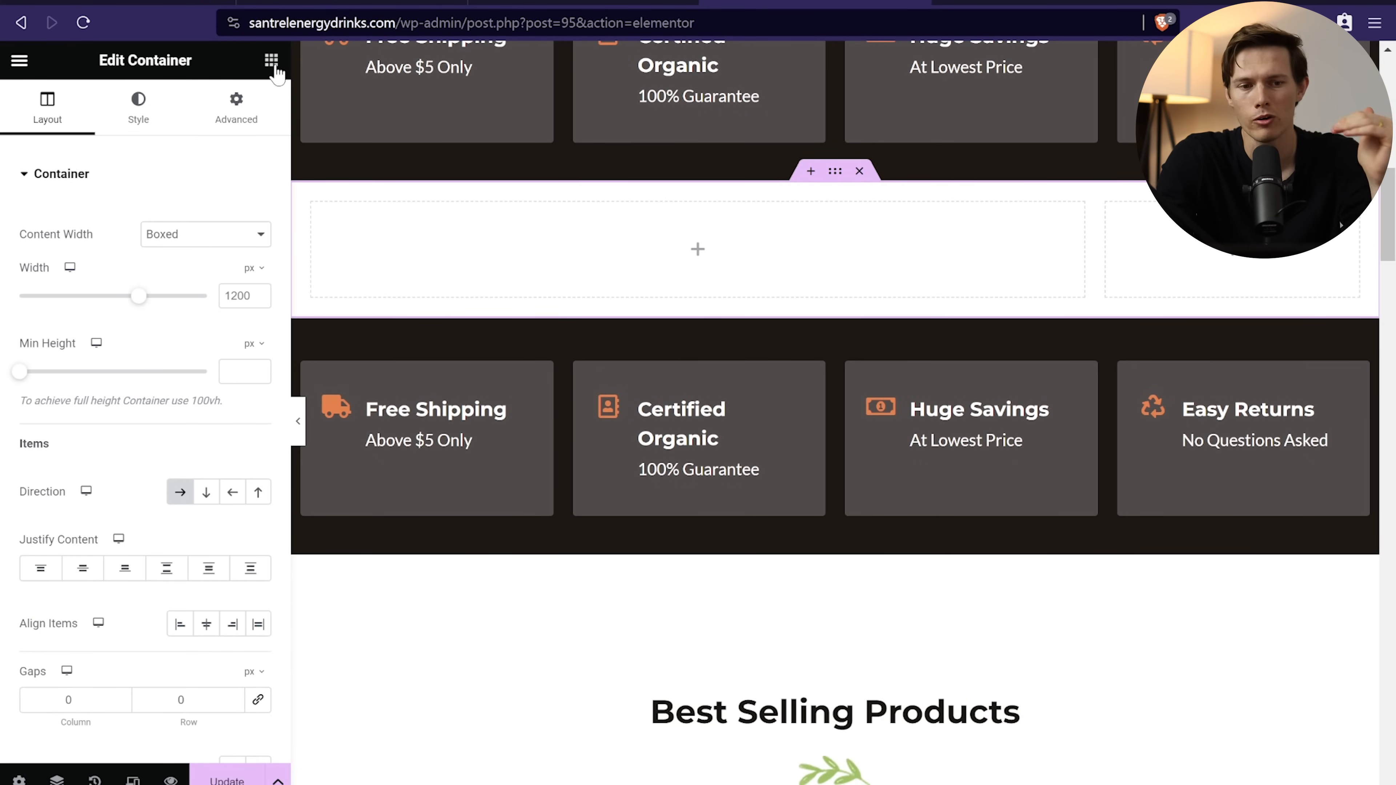
Step: Drop a Text Editor paragraph and a CLICK HERE Button widget into the wide left column
{"action": "left_click", "coordinate": [271, 60]}
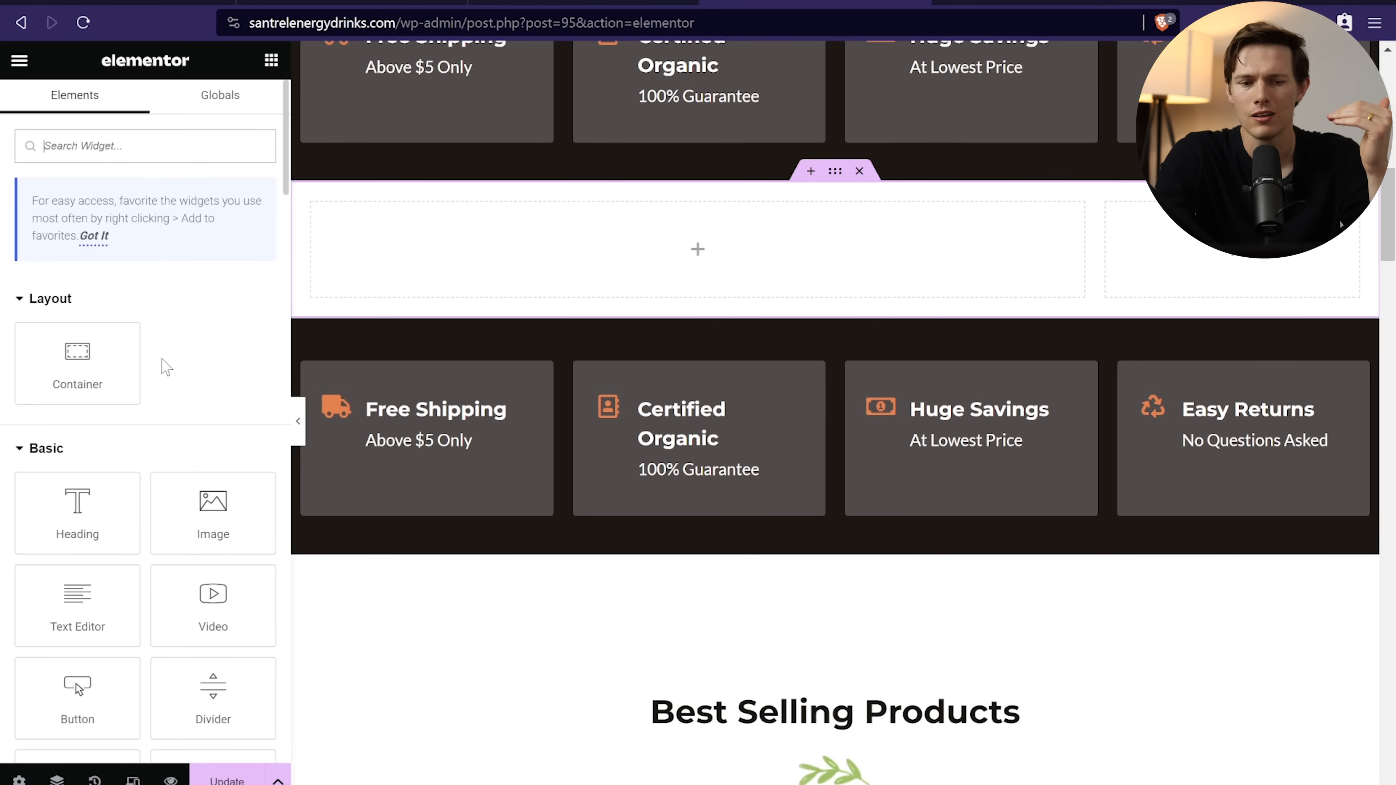
{"action": "scroll", "scroll_direction": "down", "scroll_amount": 3}
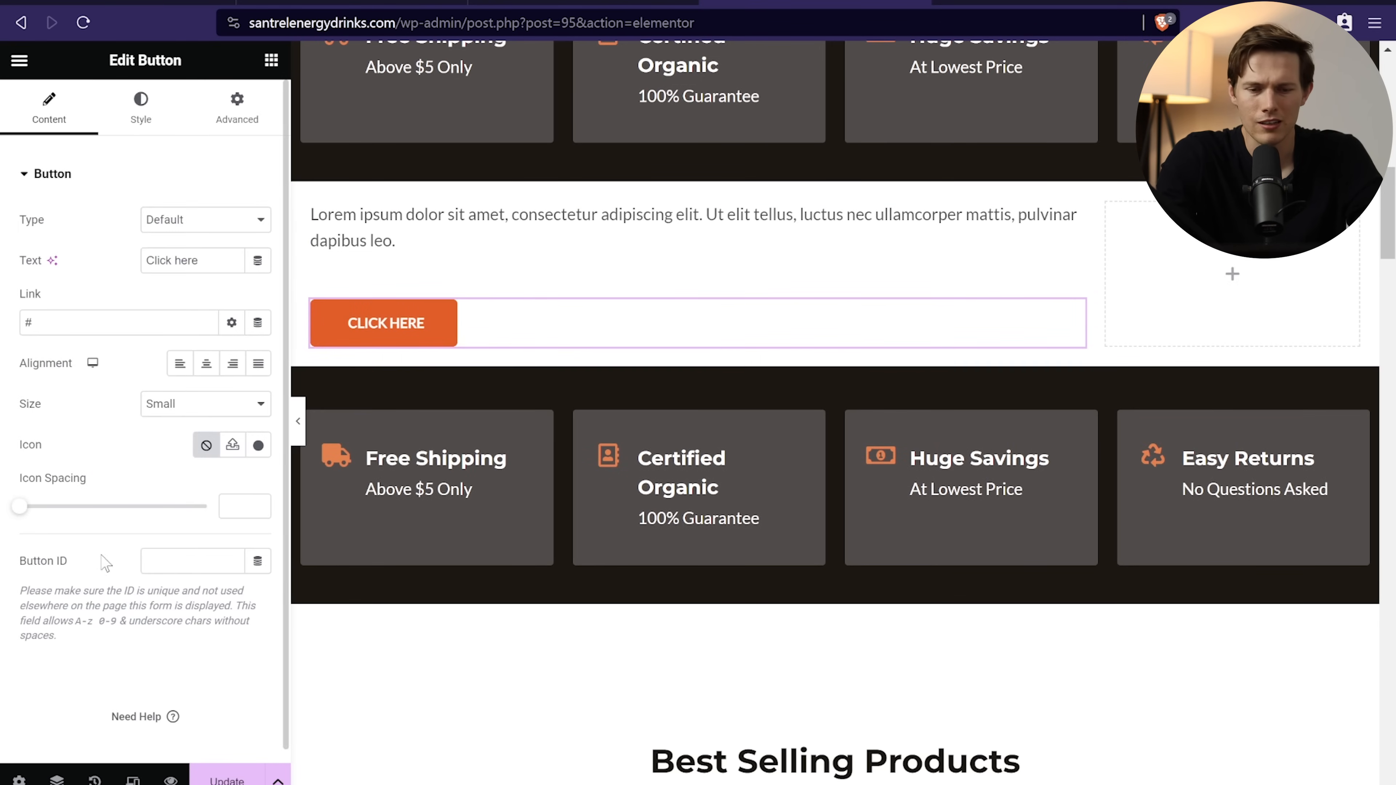
{"action": "left_click", "coordinate": [383, 322]}
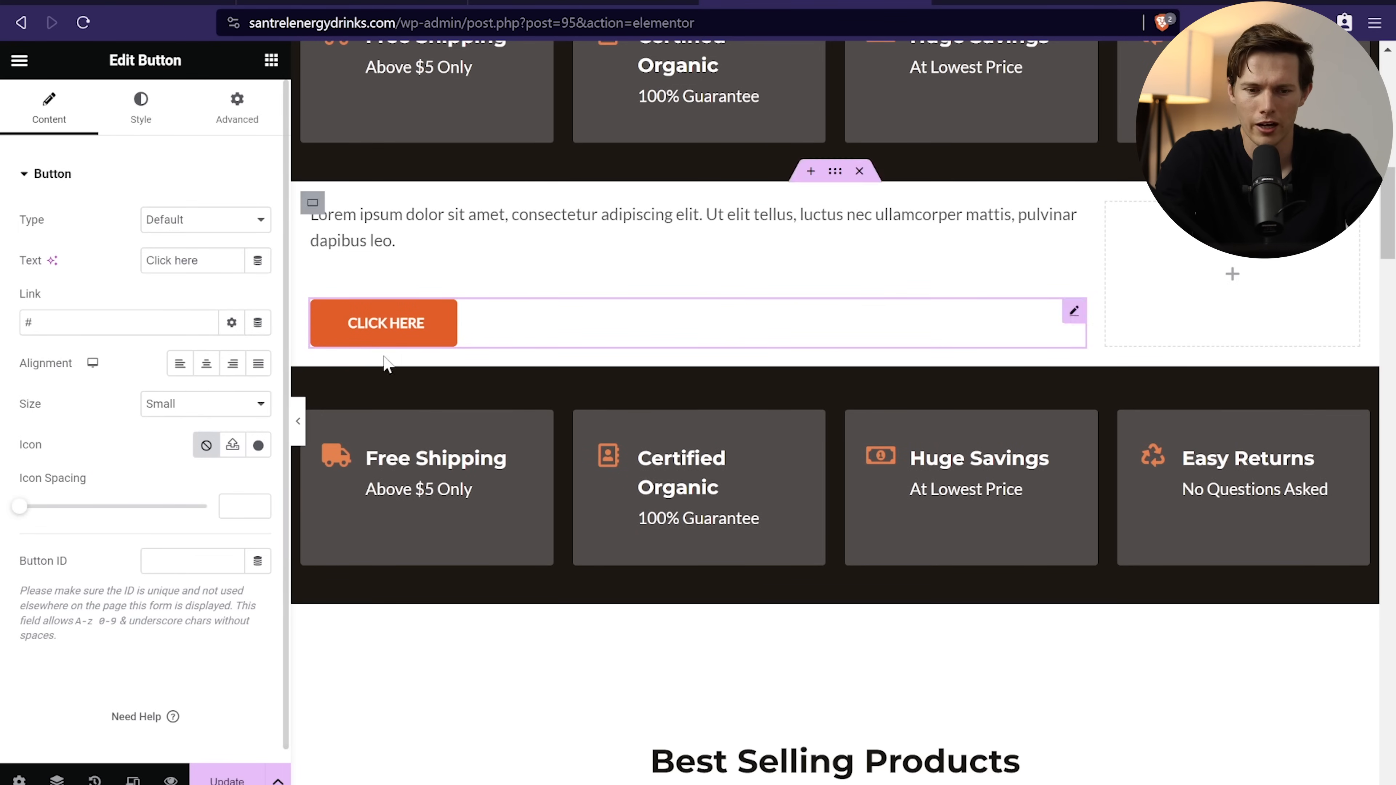
{"action": "mouse_move", "coordinate": [561, 314]}
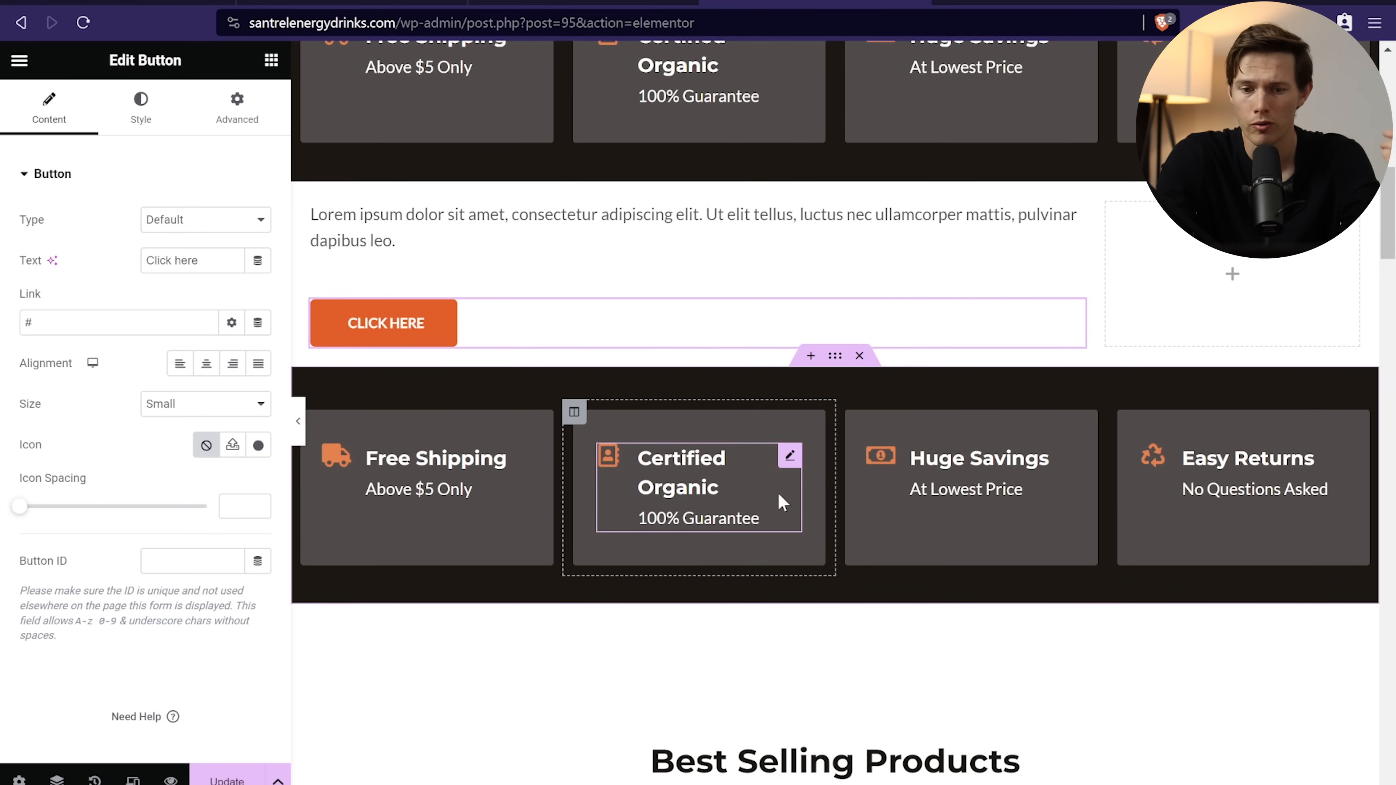
{"action": "mouse_move", "coordinate": [789, 481]}
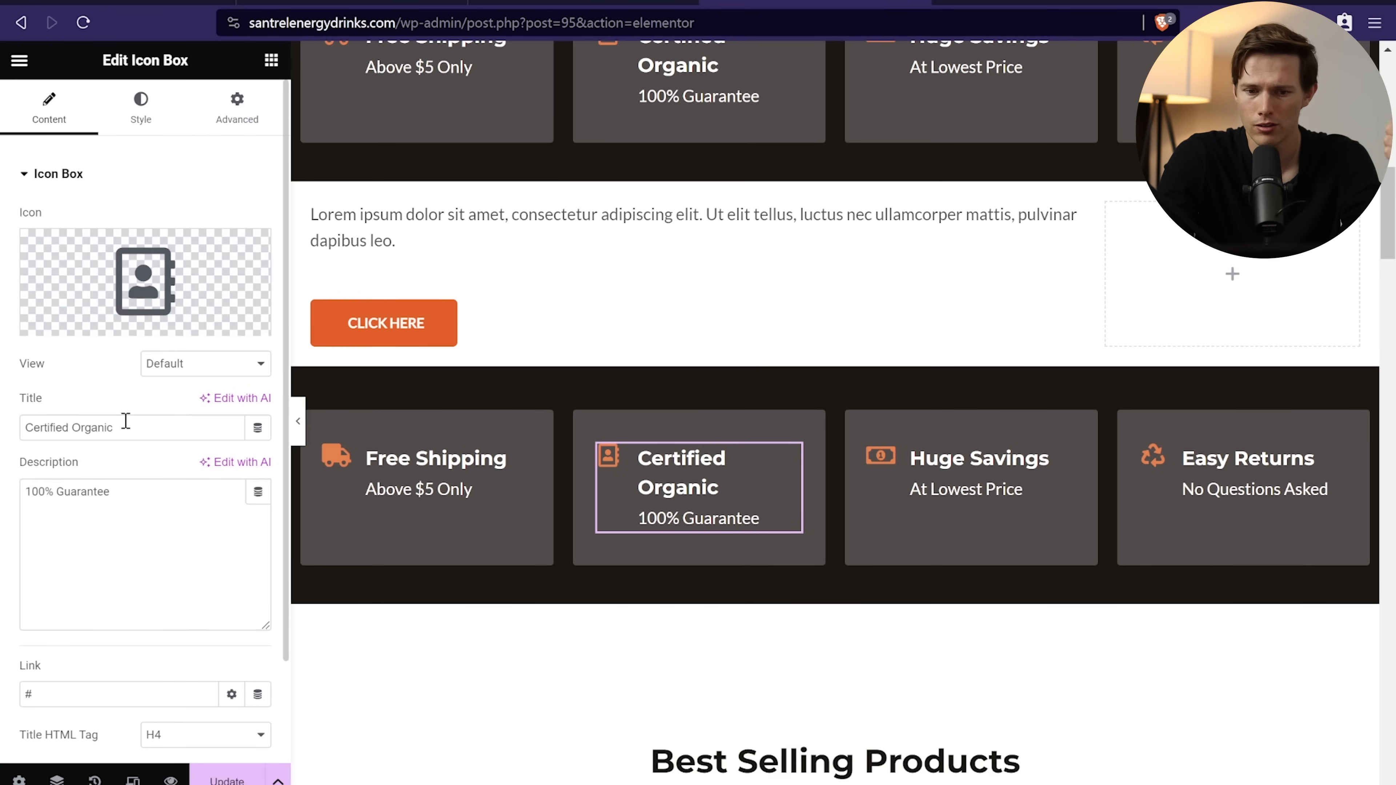
Step: Add the description line 'aacxzxc' to the Certified Organic icon box and review its Responsive options
{"action": "left_click", "coordinate": [672, 560]}
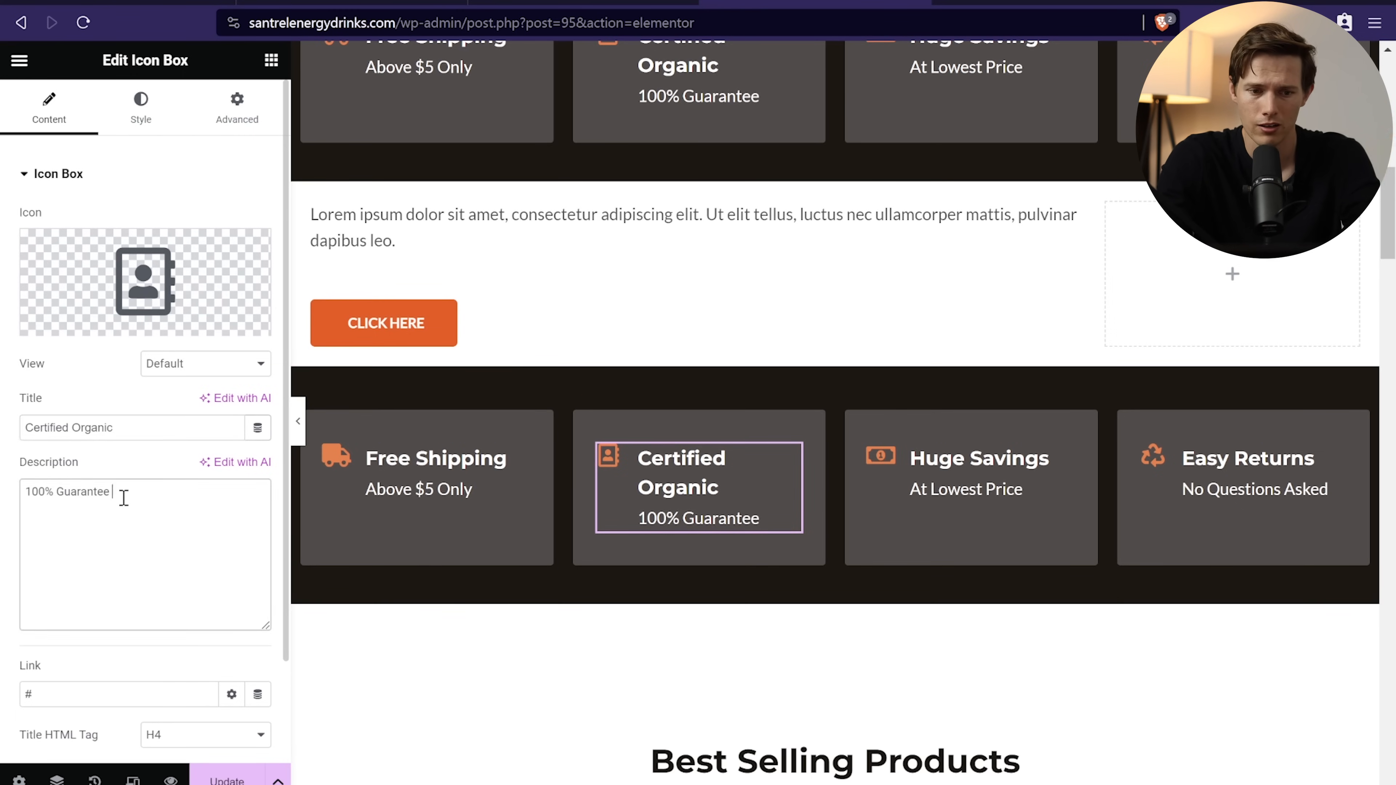
{"action": "left_click", "coordinate": [139, 107]}
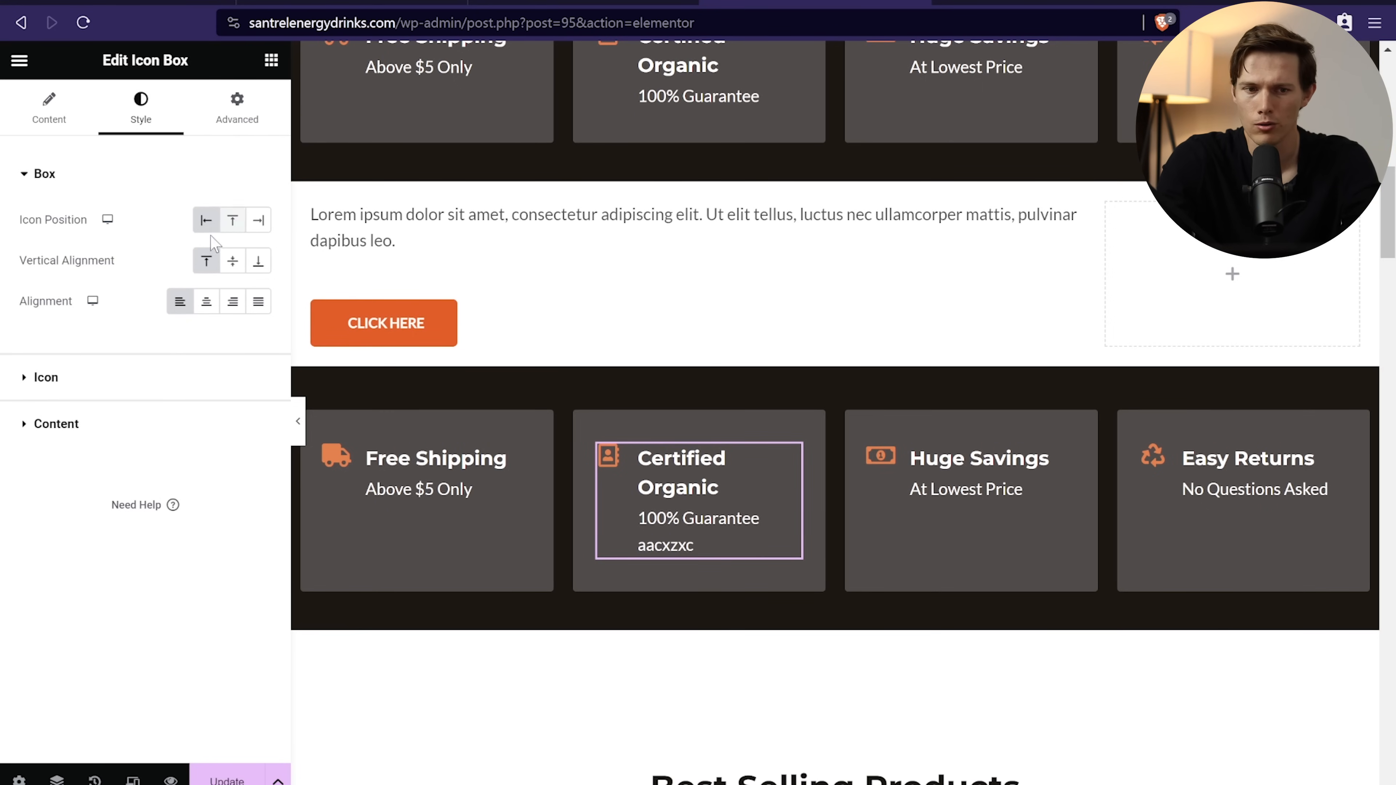
{"action": "left_click", "coordinate": [235, 107]}
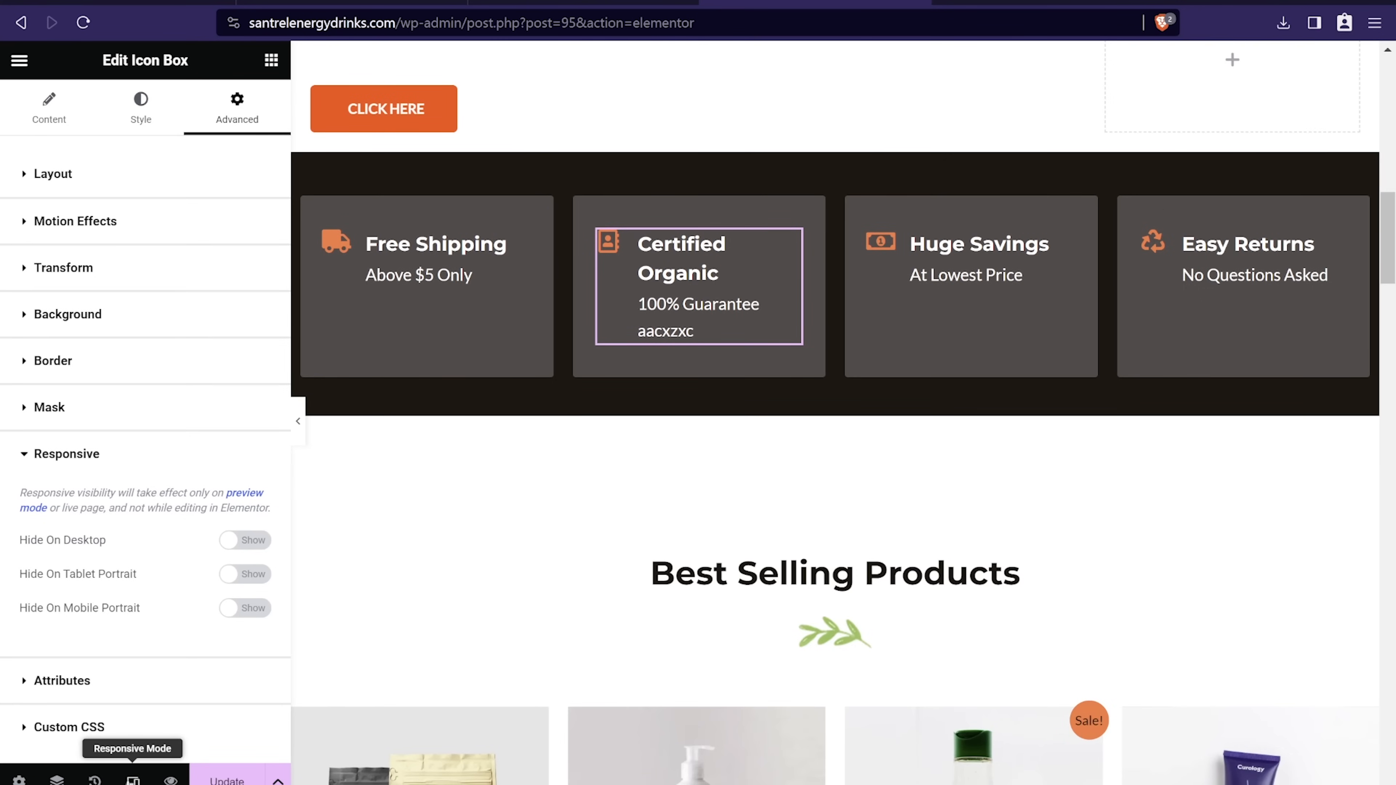
{"action": "left_click", "coordinate": [132, 780]}
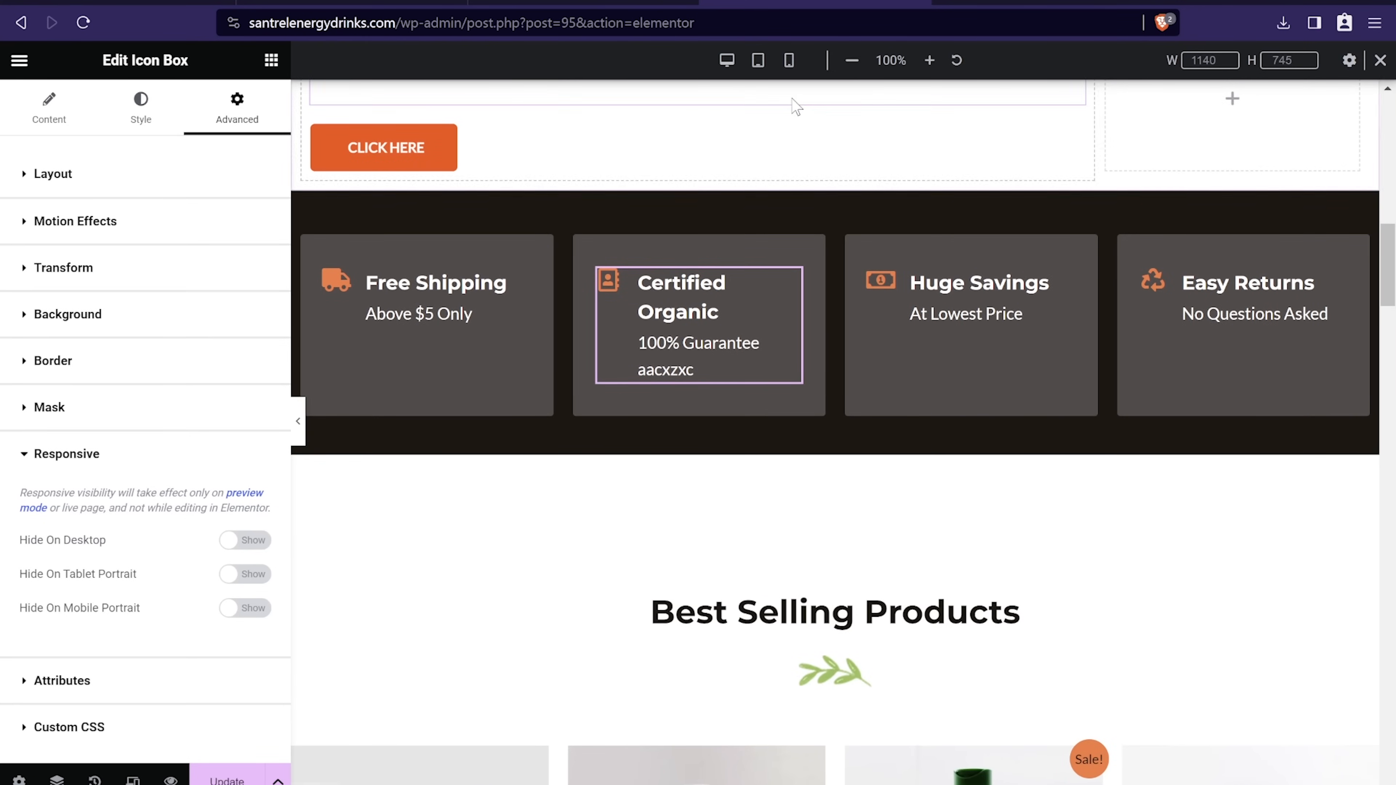
{"action": "left_click", "coordinate": [787, 60]}
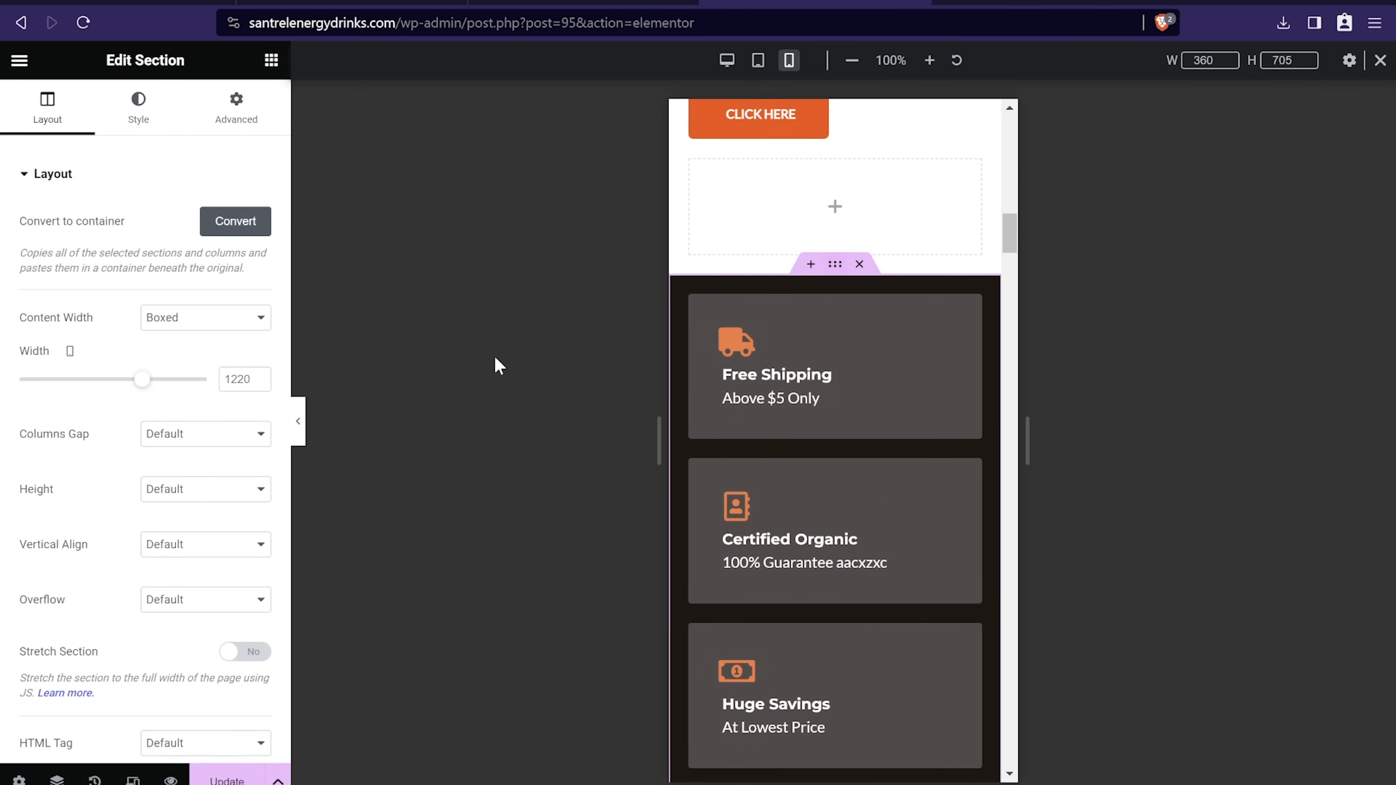
{"action": "left_click", "coordinate": [236, 105]}
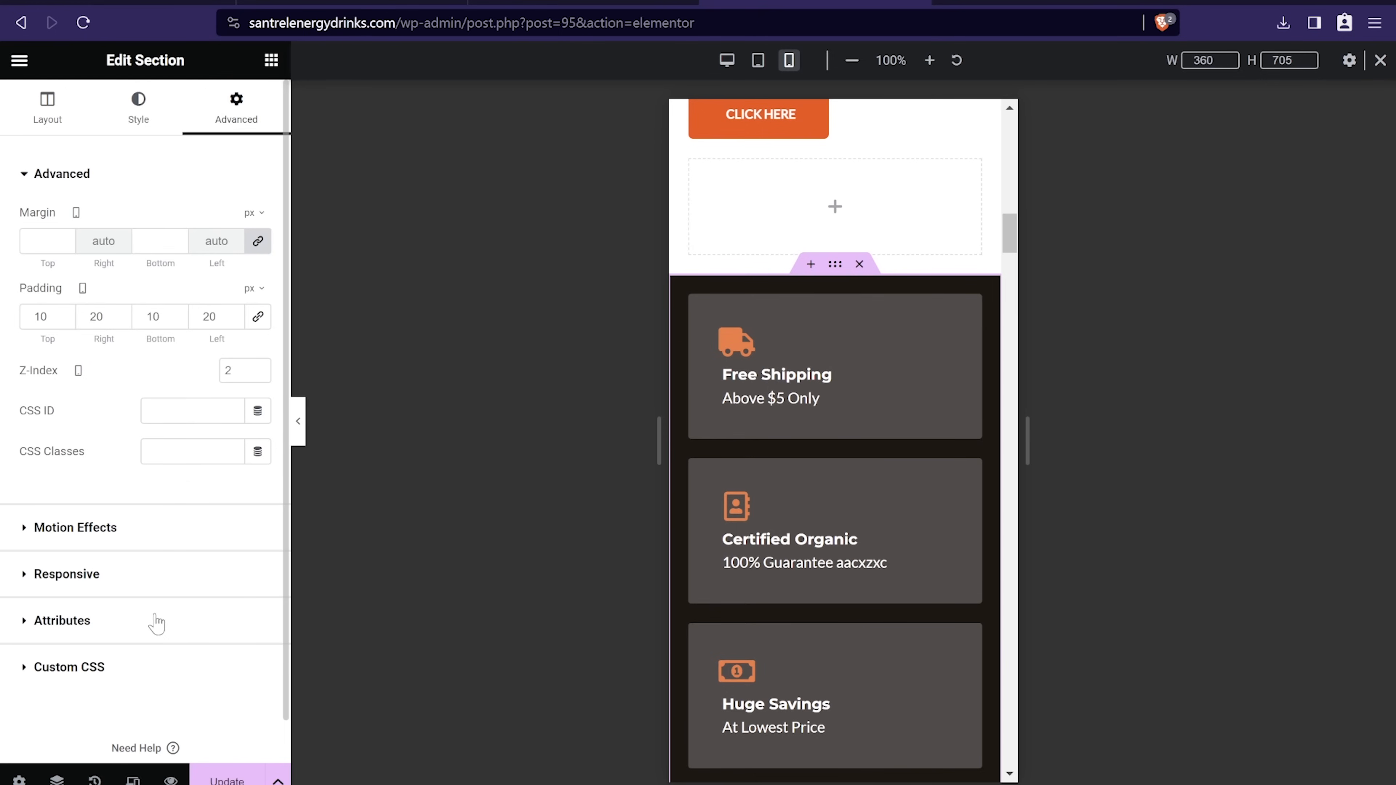
{"action": "left_click", "coordinate": [67, 574]}
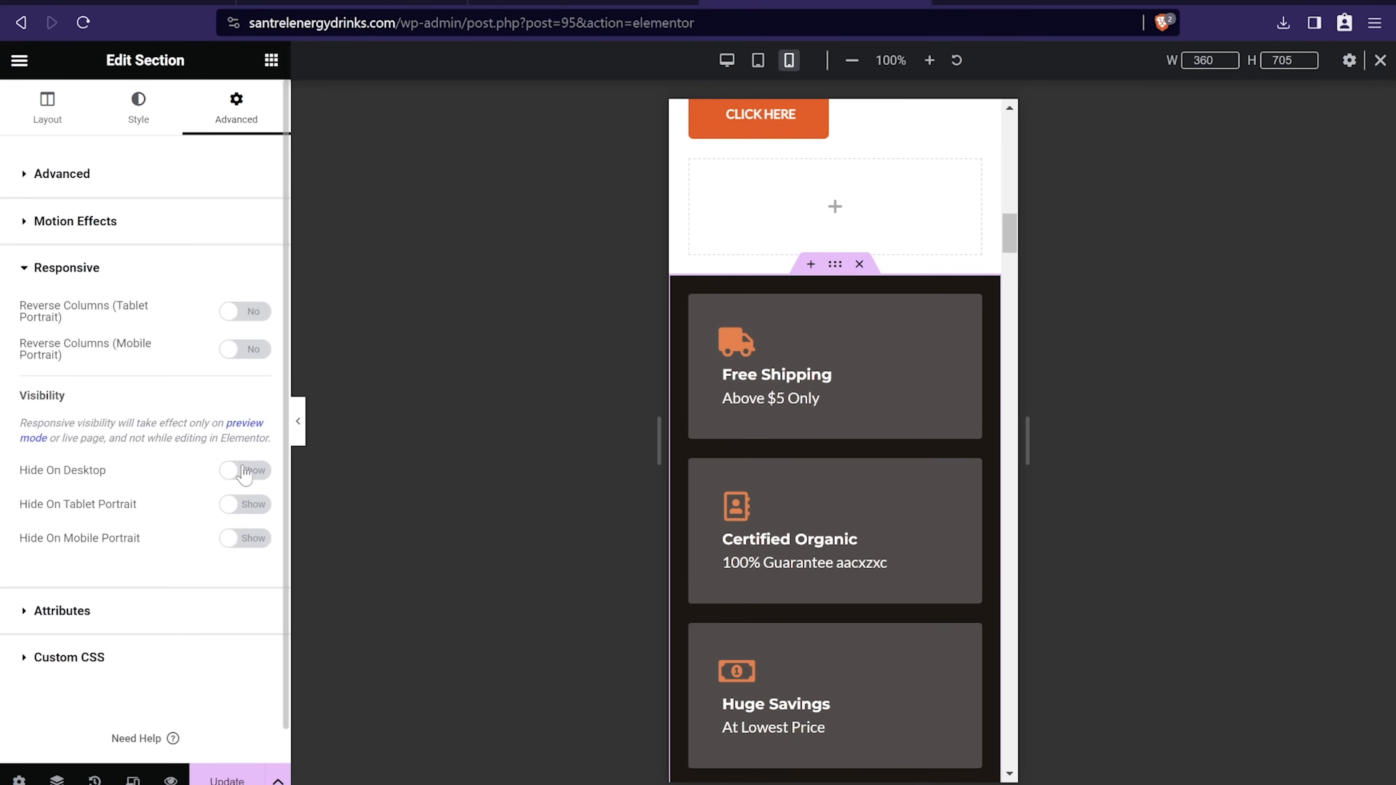
{"action": "left_click", "coordinate": [46, 107]}
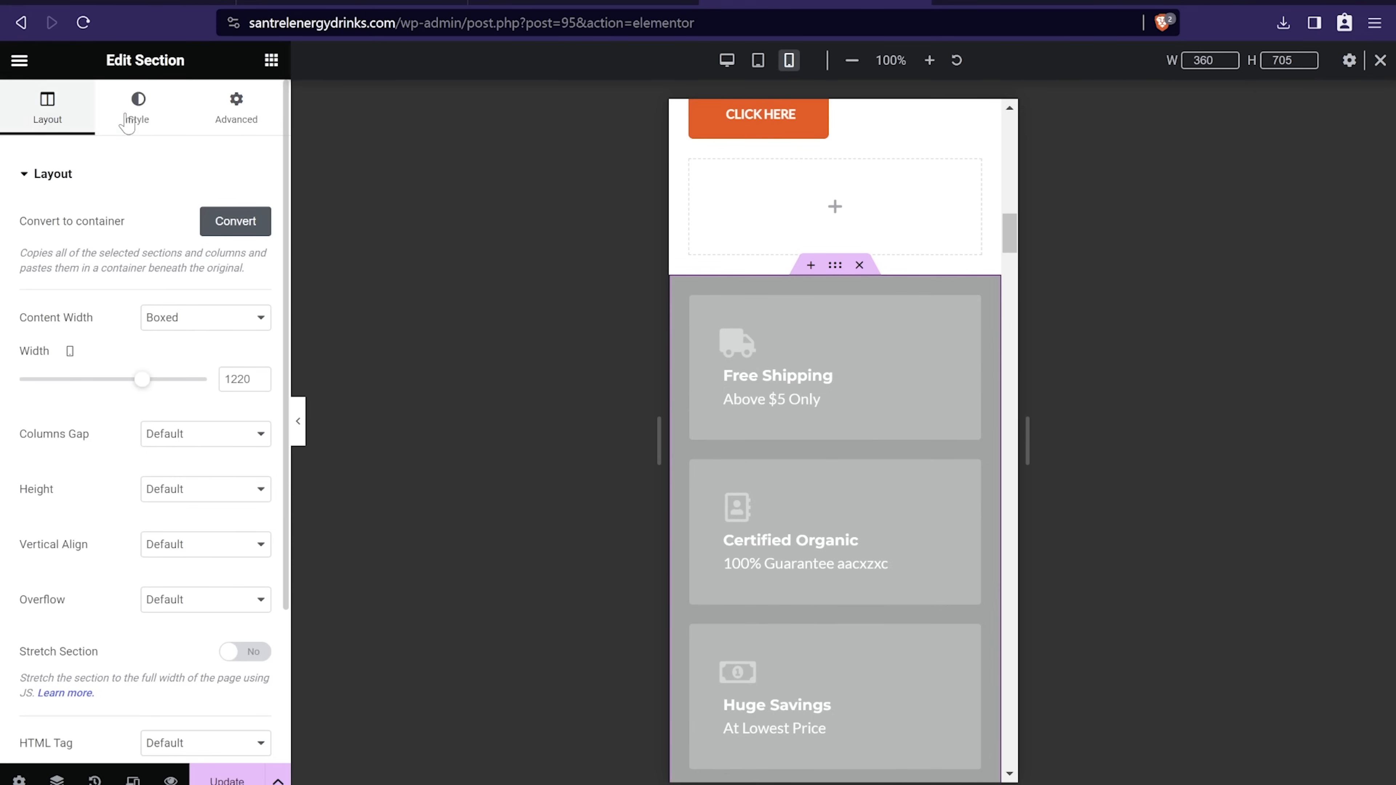
{"action": "mouse_move", "coordinate": [722, 326]}
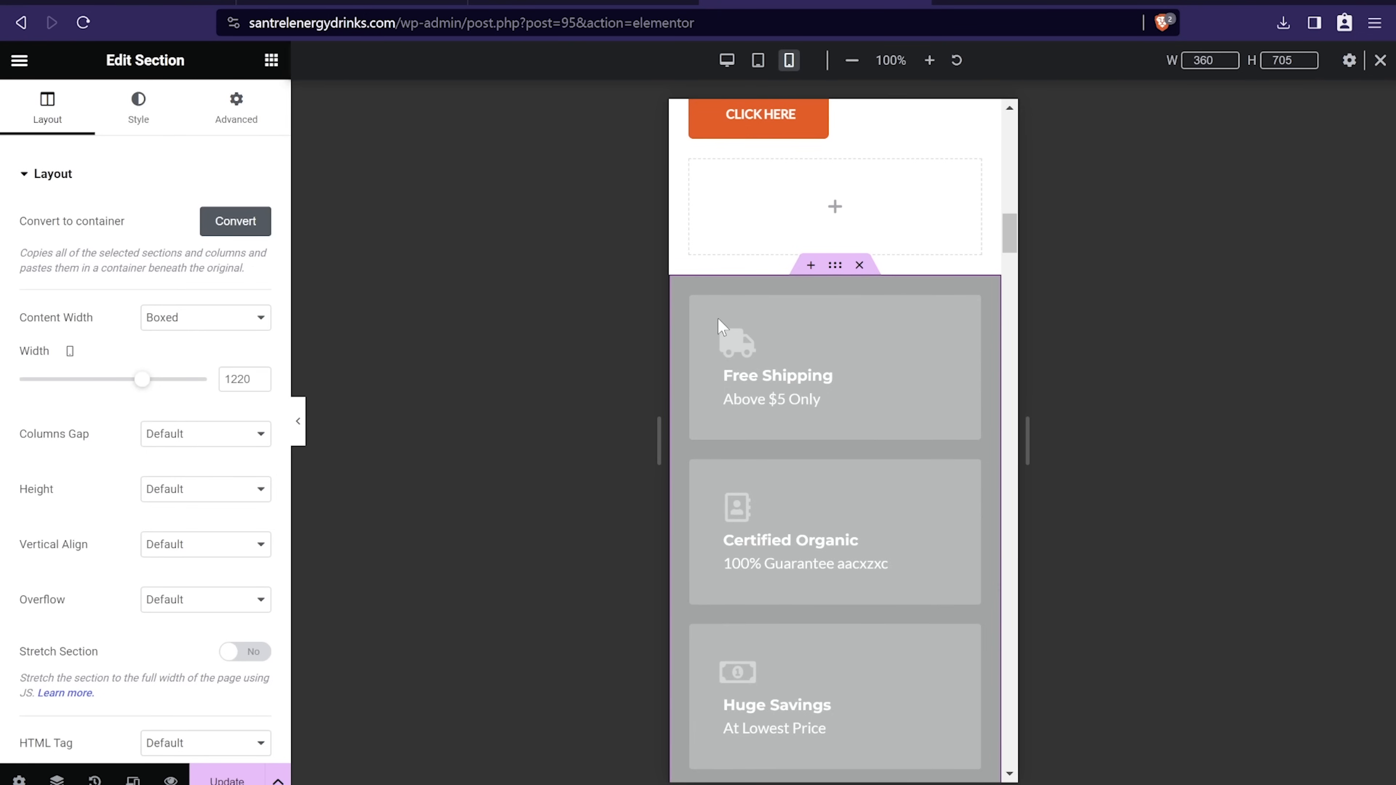
{"action": "scroll", "scroll_direction": "up", "scroll_amount": 3}
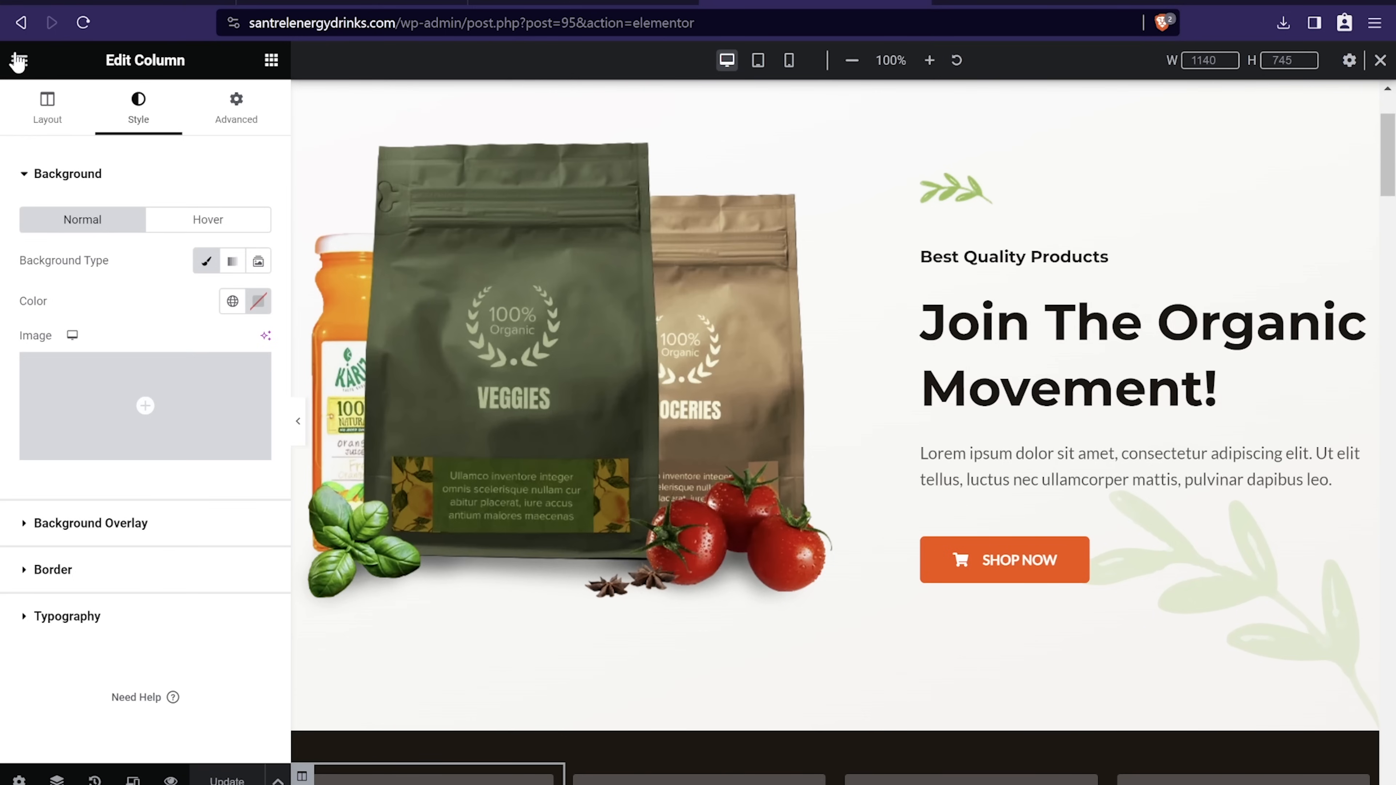
Step: Exit Elementor via the hamburger menu back to the WordPress dashboard
{"action": "left_click", "coordinate": [18, 59]}
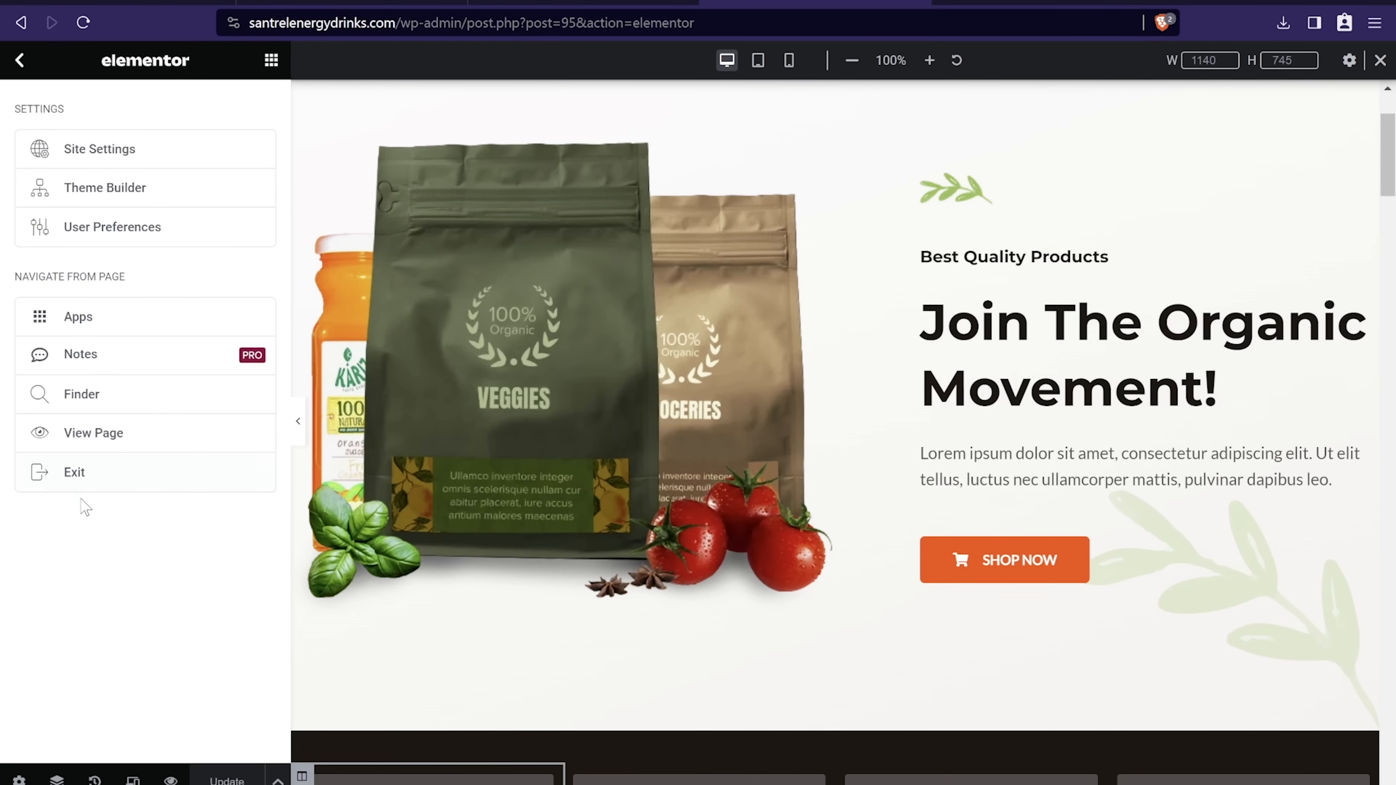
{"action": "left_click", "coordinate": [75, 472]}
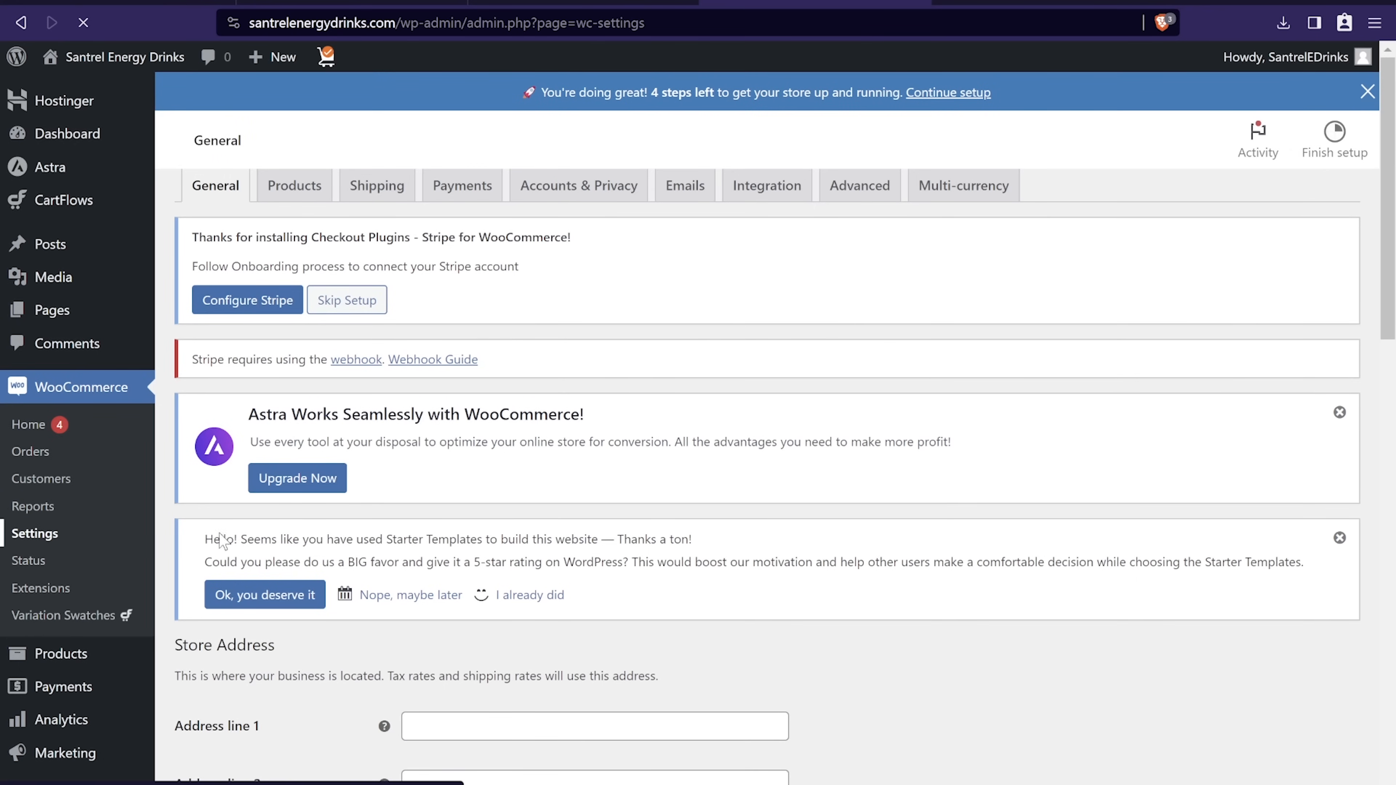
Step: Review the United States shipping zone's enabled Free shipping method, then go to the empty Orders list
{"action": "left_click", "coordinate": [1369, 92]}
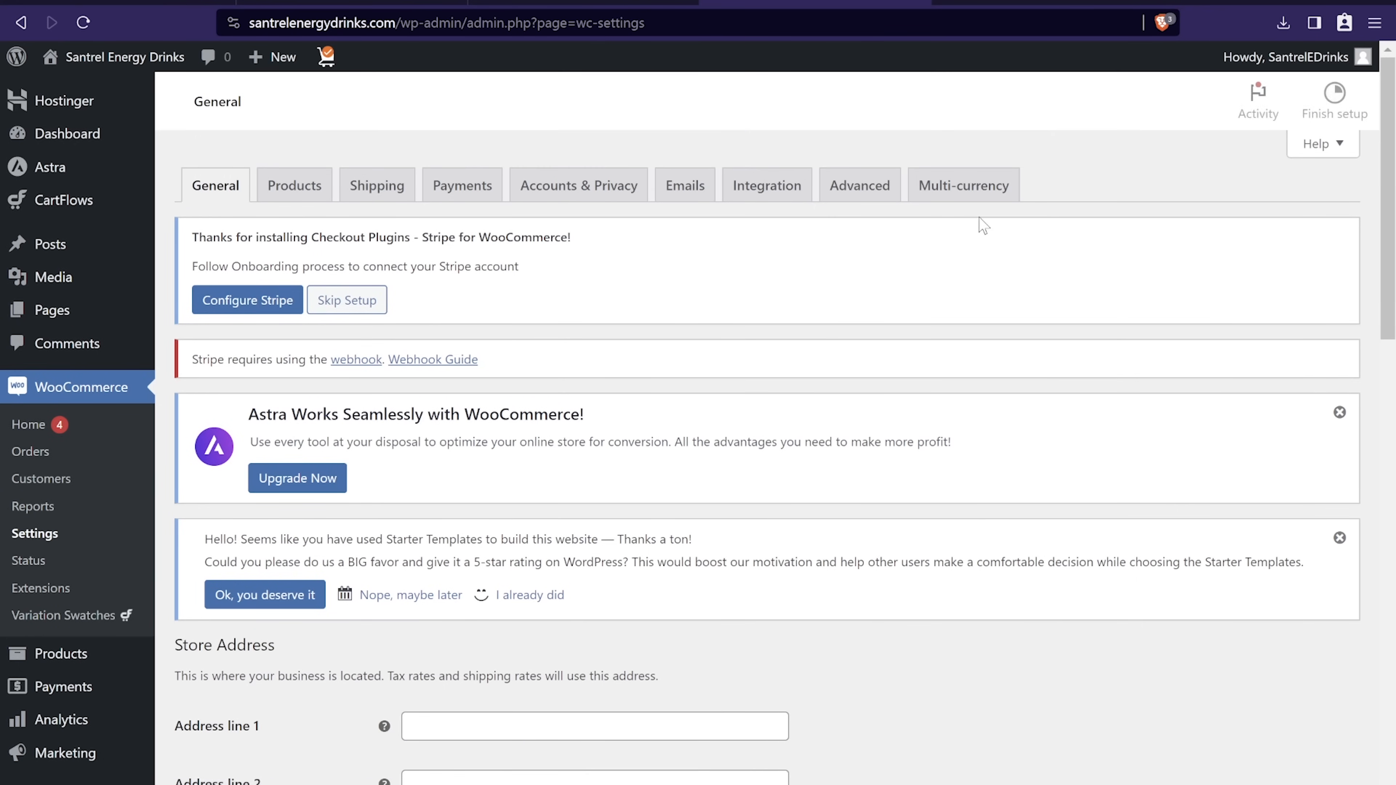
{"action": "left_click", "coordinate": [377, 186]}
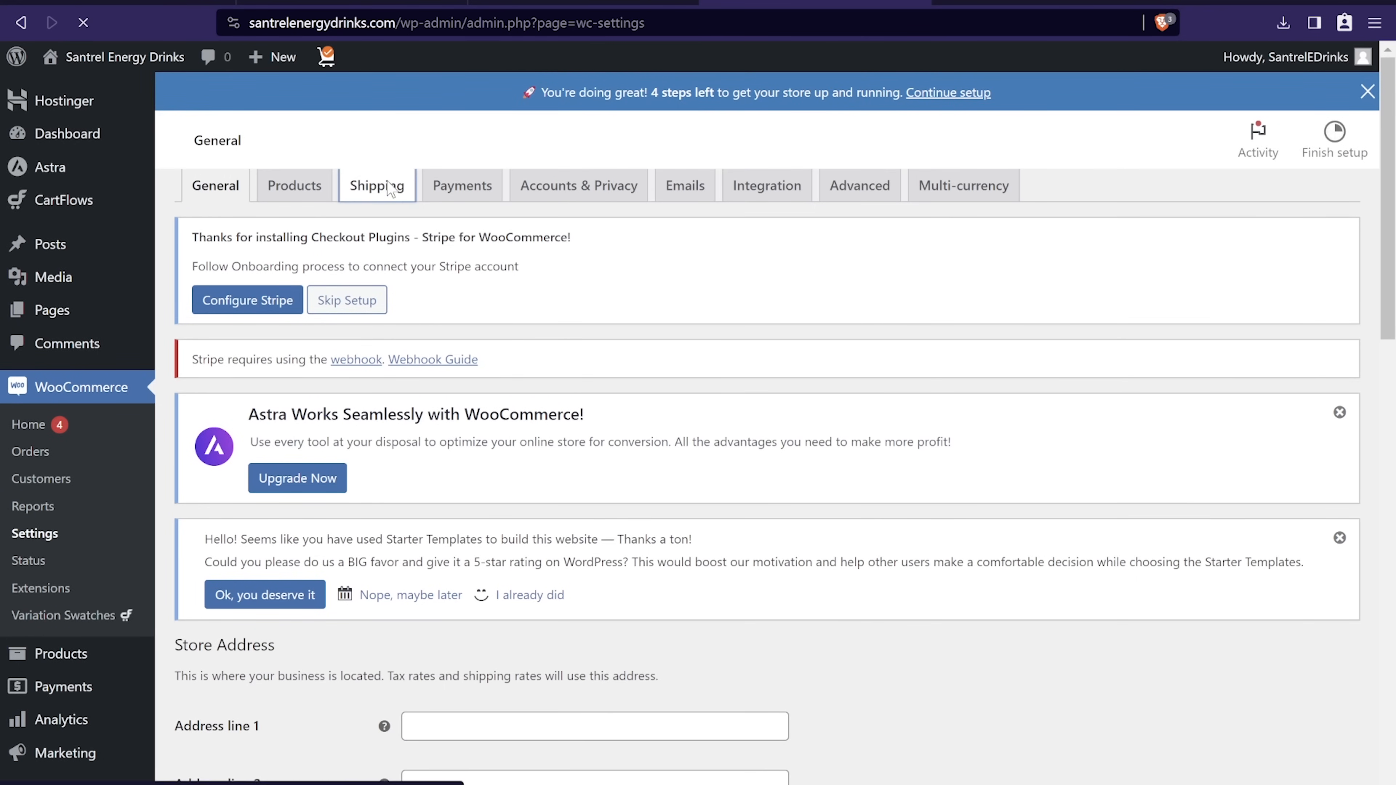
{"action": "left_click", "coordinate": [376, 186]}
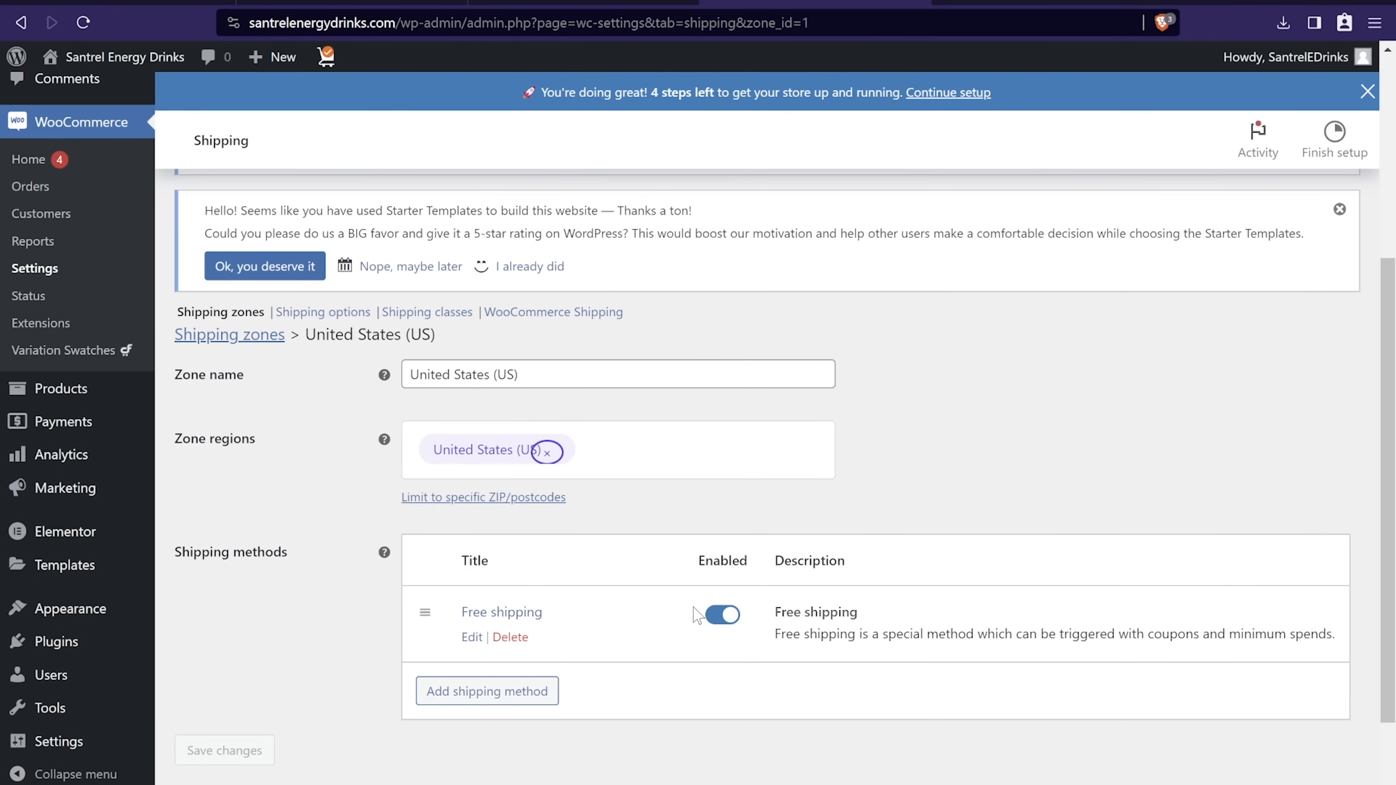
{"action": "mouse_move", "coordinate": [764, 611]}
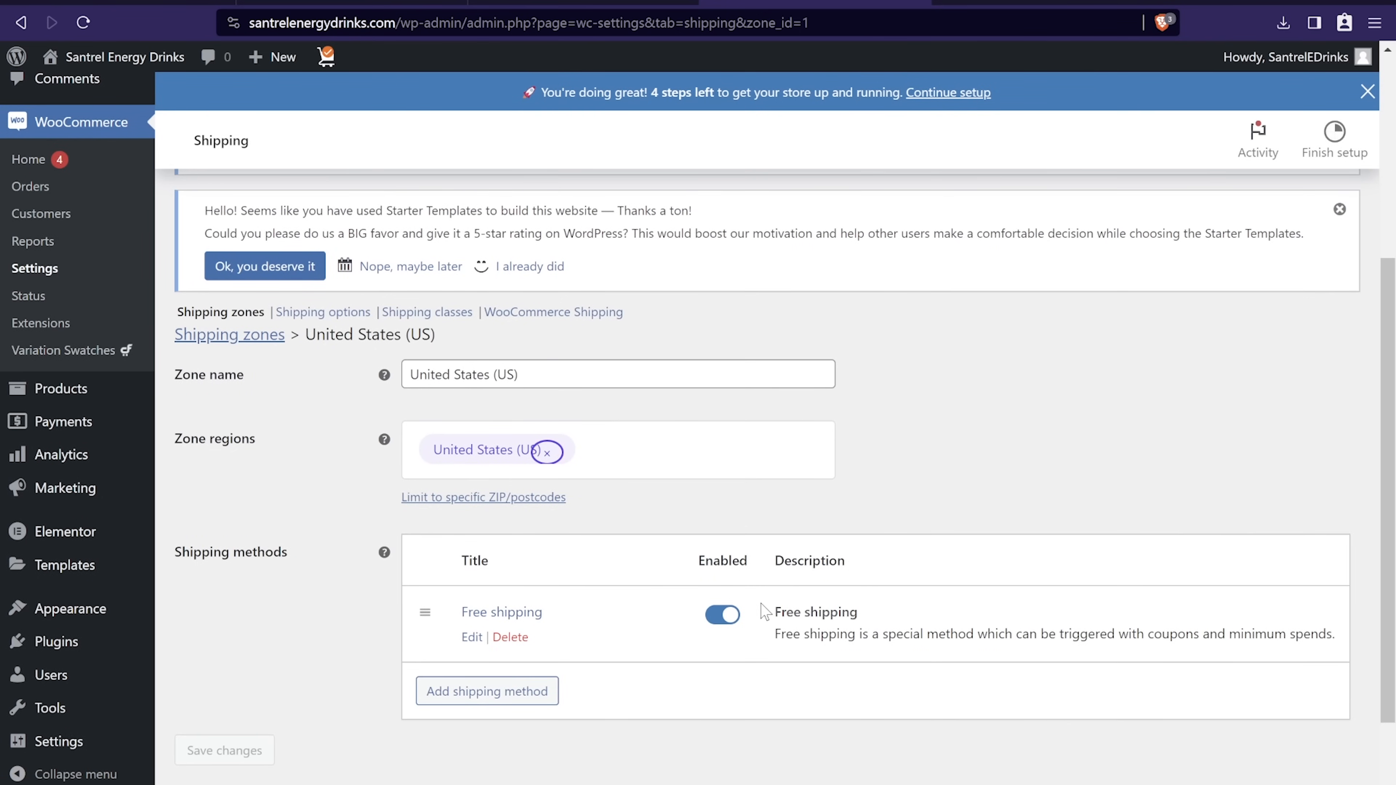
{"action": "mouse_move", "coordinate": [235, 736]}
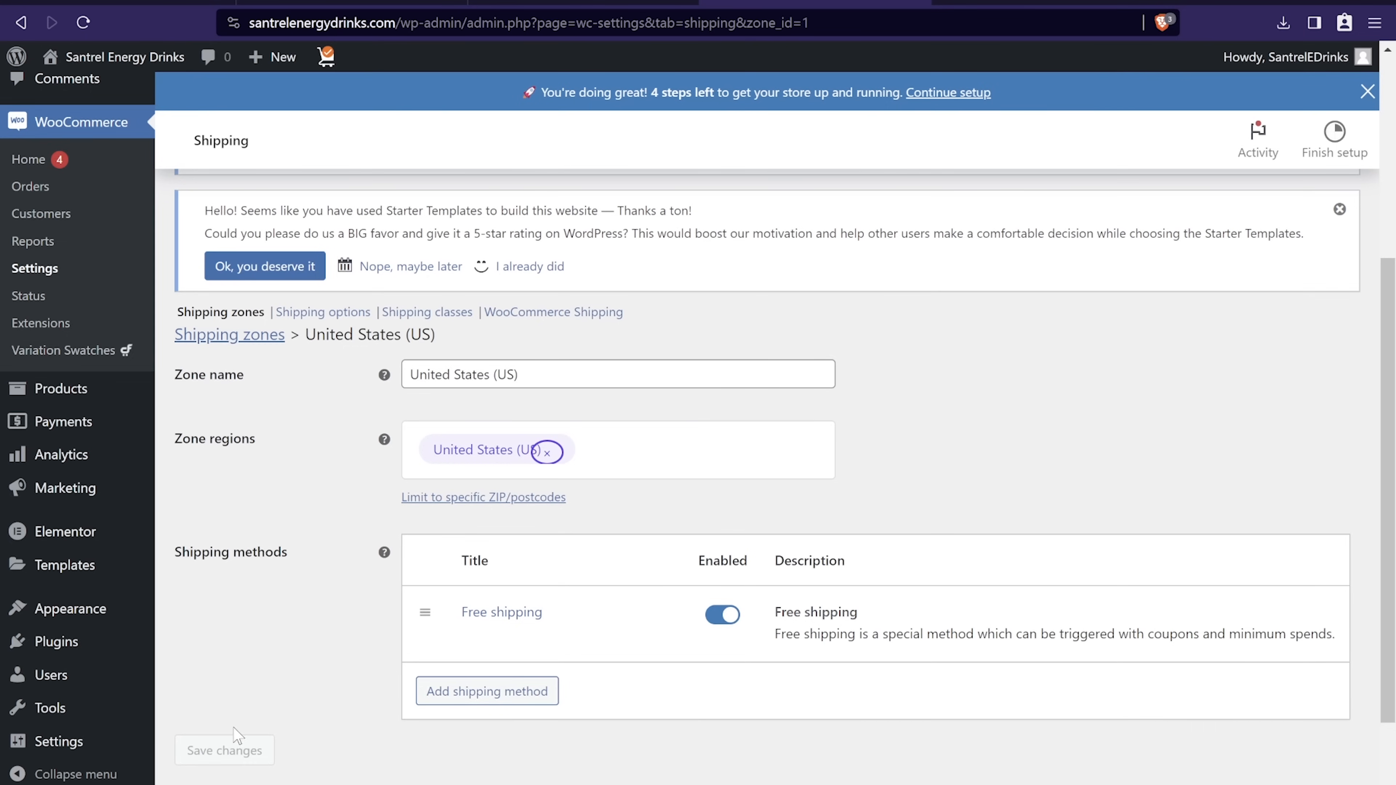
{"action": "mouse_move", "coordinate": [628, 583]}
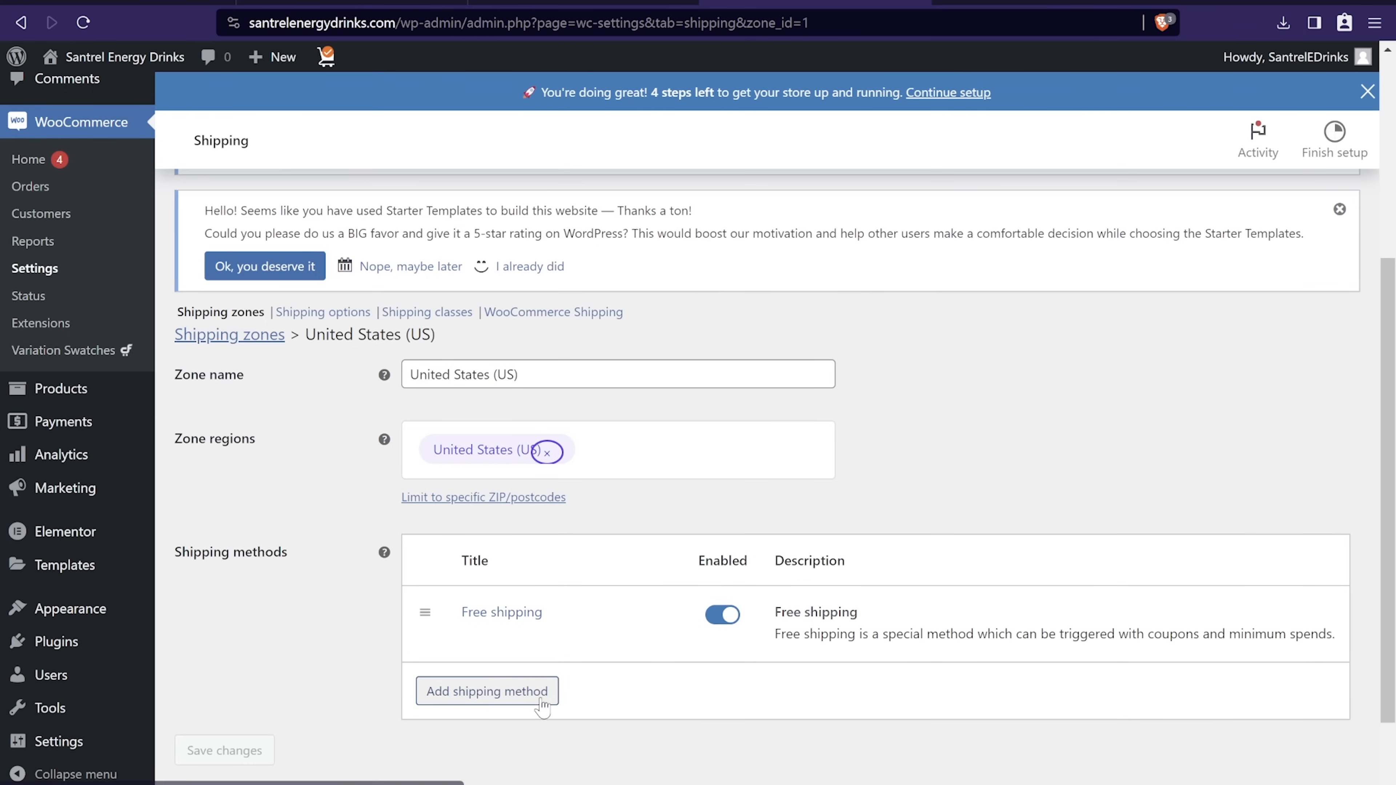
{"action": "left_click", "coordinate": [487, 690]}
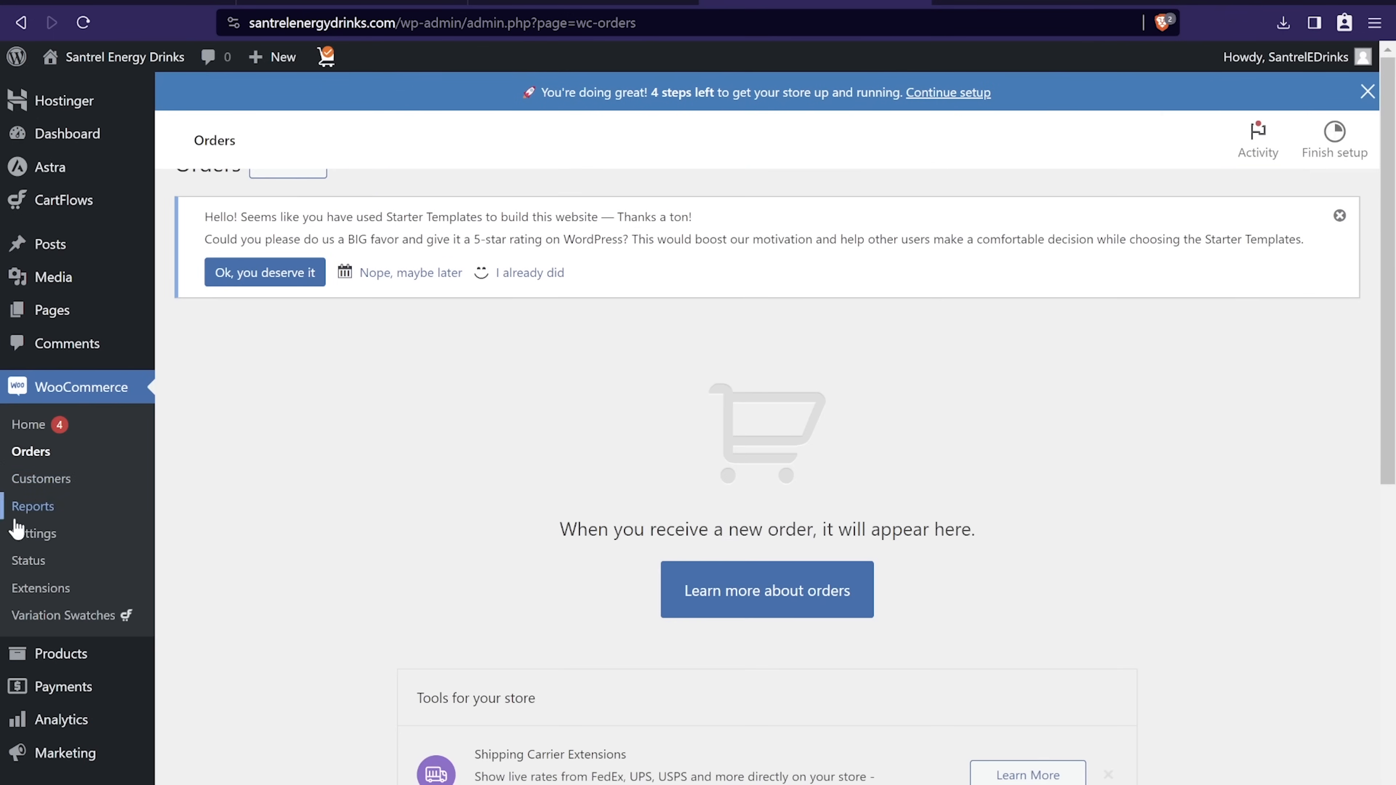
{"action": "mouse_move", "coordinate": [788, 420]}
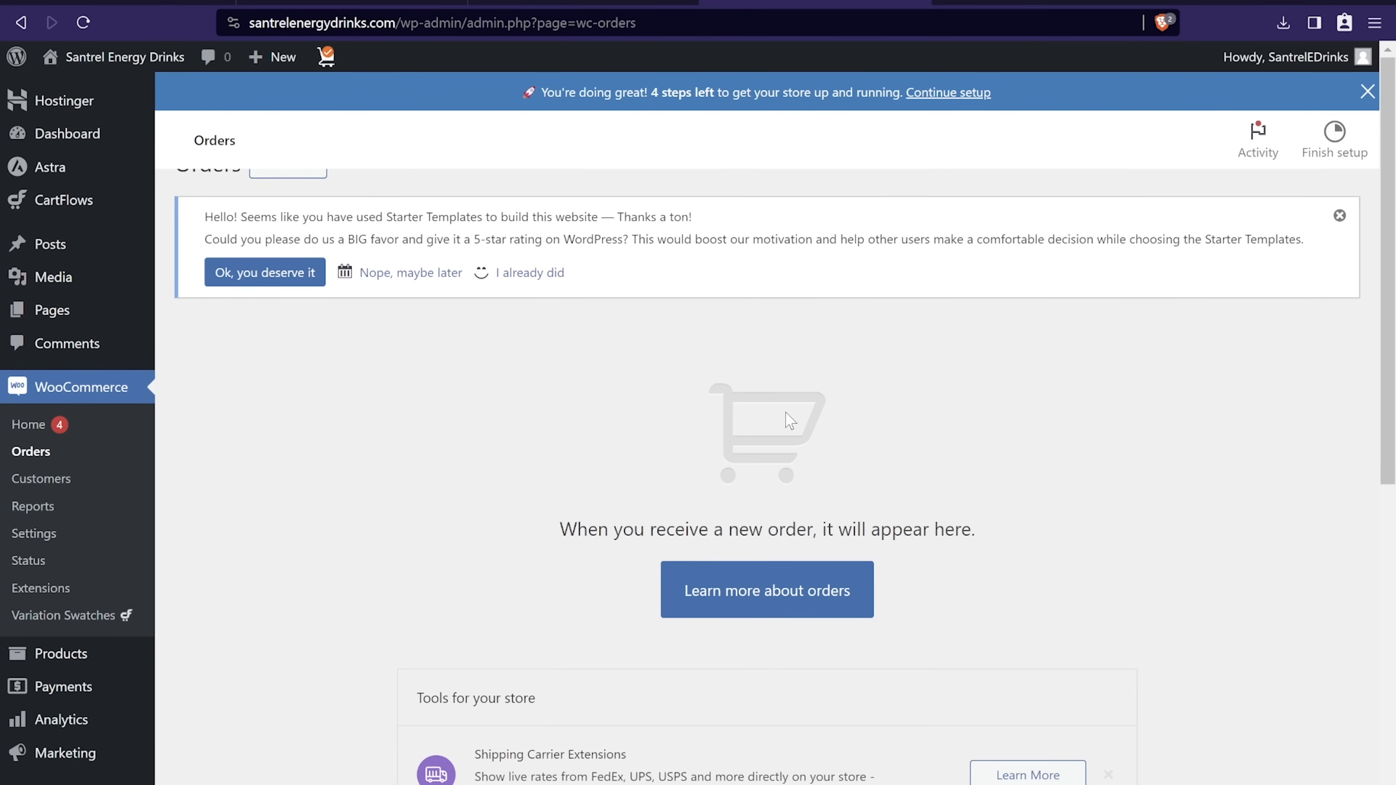
Step: Look over the Analytics overview (zero sales), then visit the live Organic Store homepage
{"action": "scroll", "scroll_direction": "down", "scroll_amount": 3}
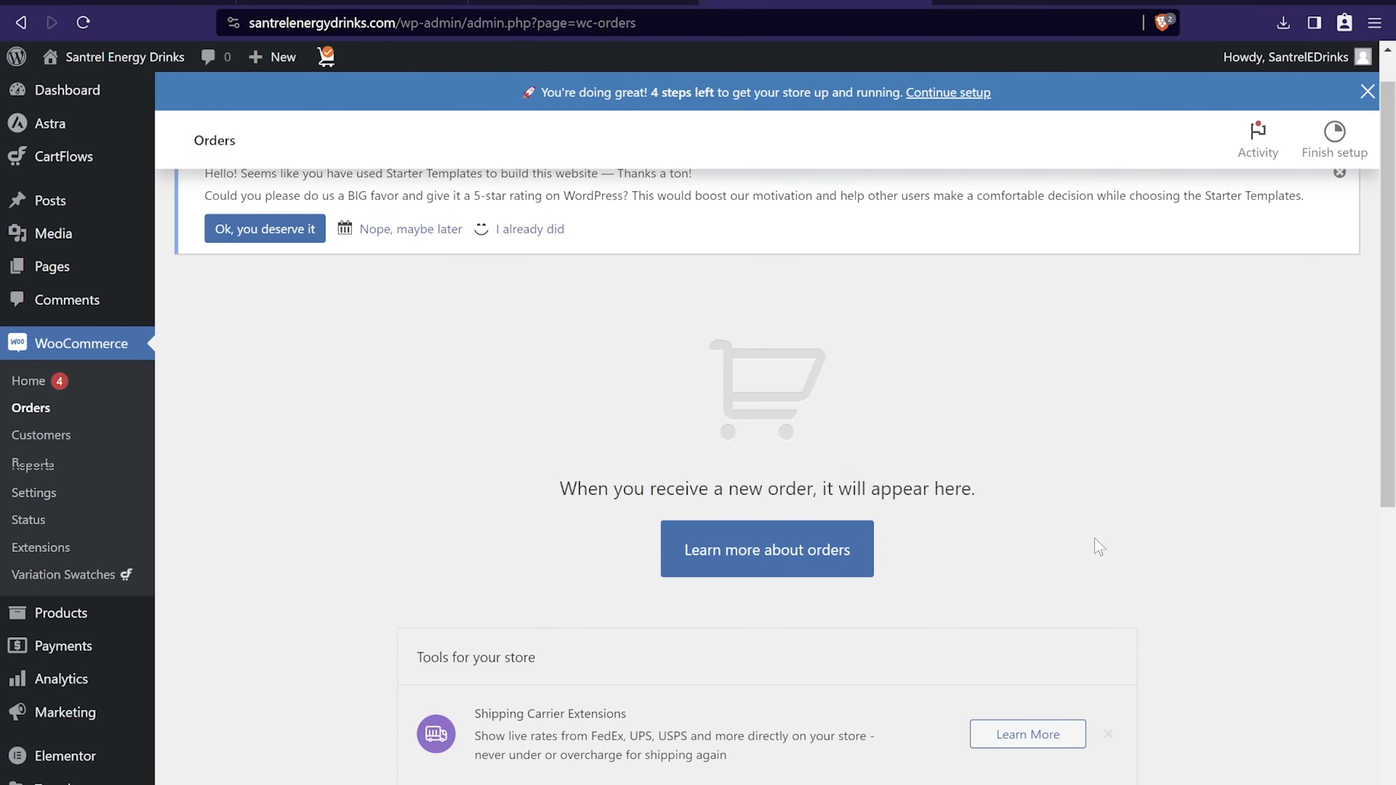
{"action": "scroll", "scroll_direction": "up", "scroll_amount": 3}
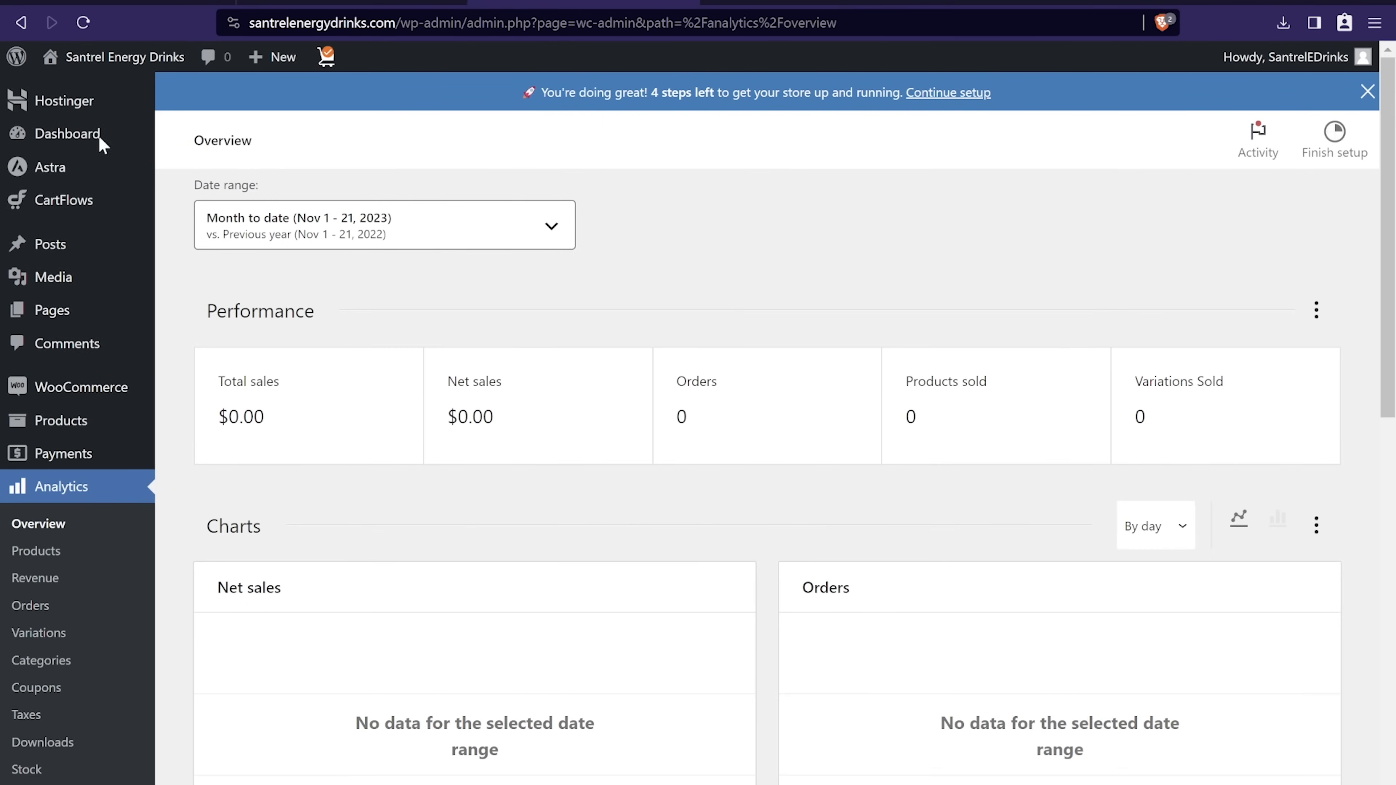
{"action": "mouse_move", "coordinate": [662, 396]}
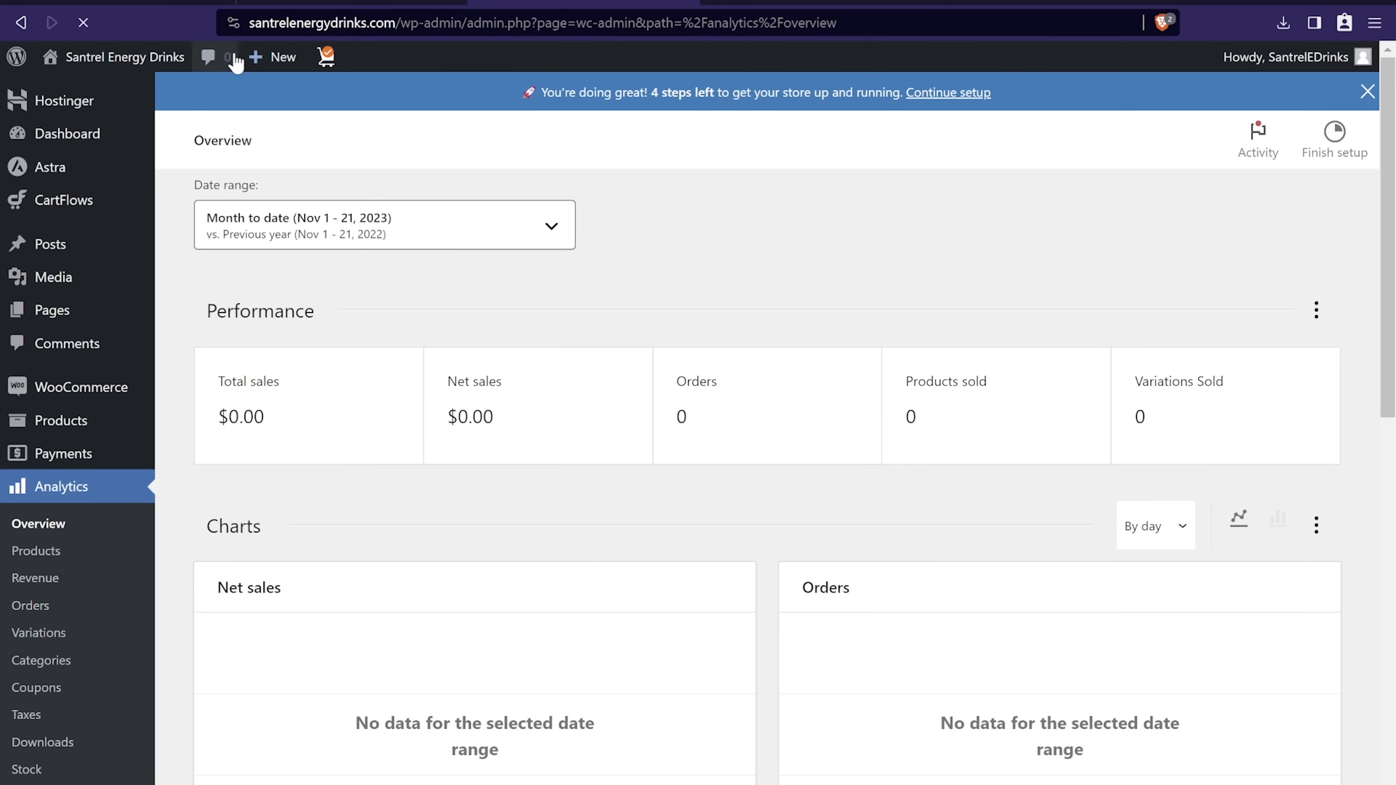
{"action": "left_click", "coordinate": [123, 57]}
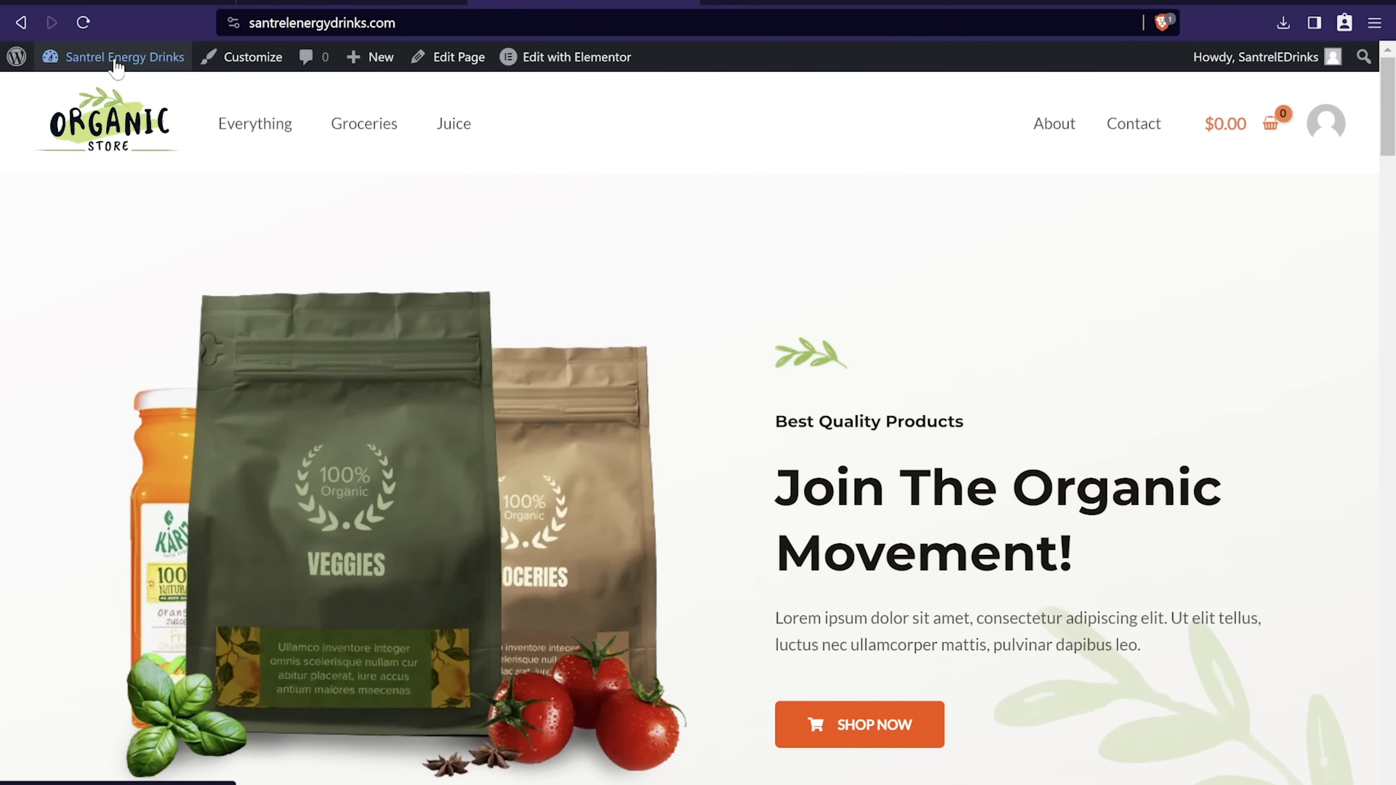
Step: Browse the storefront homepage and open the Groceries category listing its 8 products
{"action": "scroll", "scroll_direction": "down", "scroll_amount": 3}
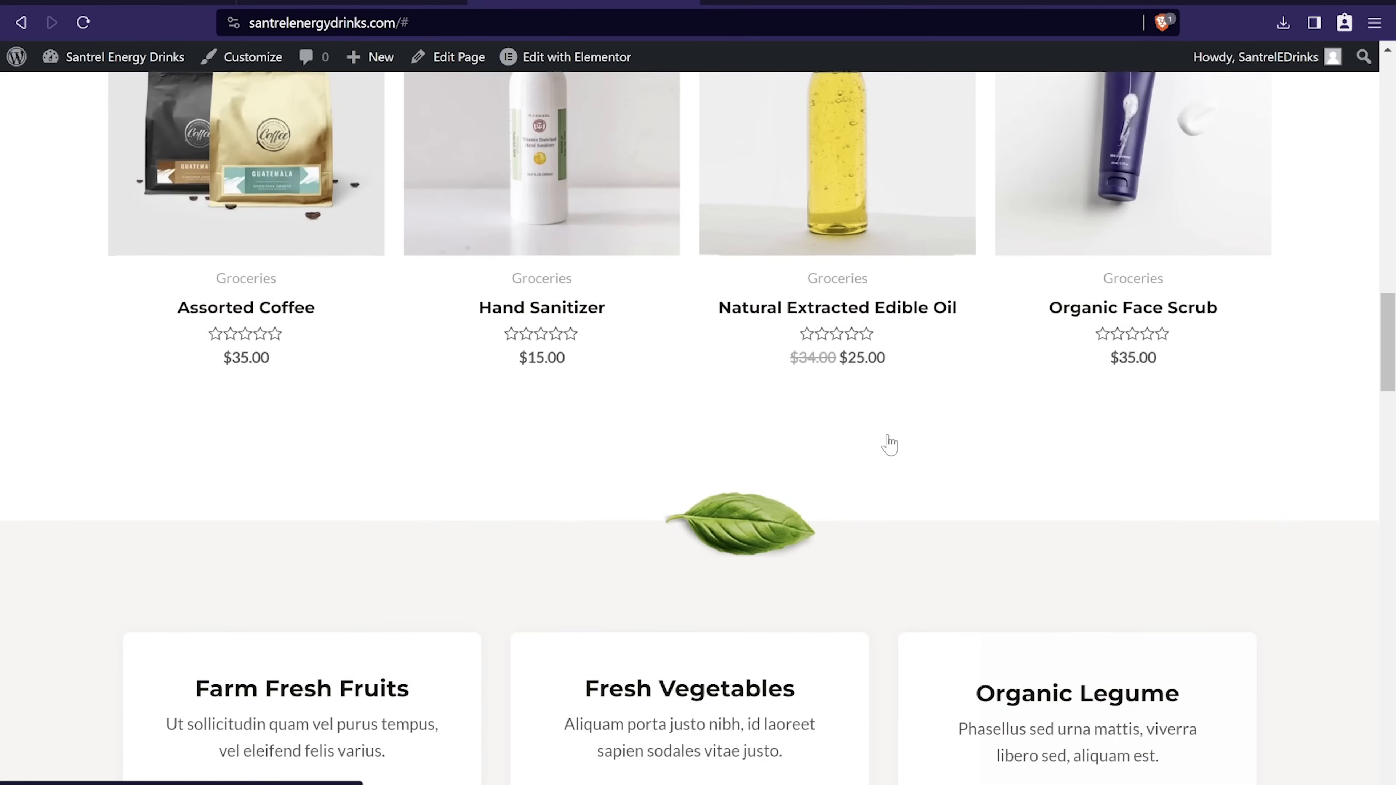
{"action": "scroll", "scroll_direction": "down", "scroll_amount": 3}
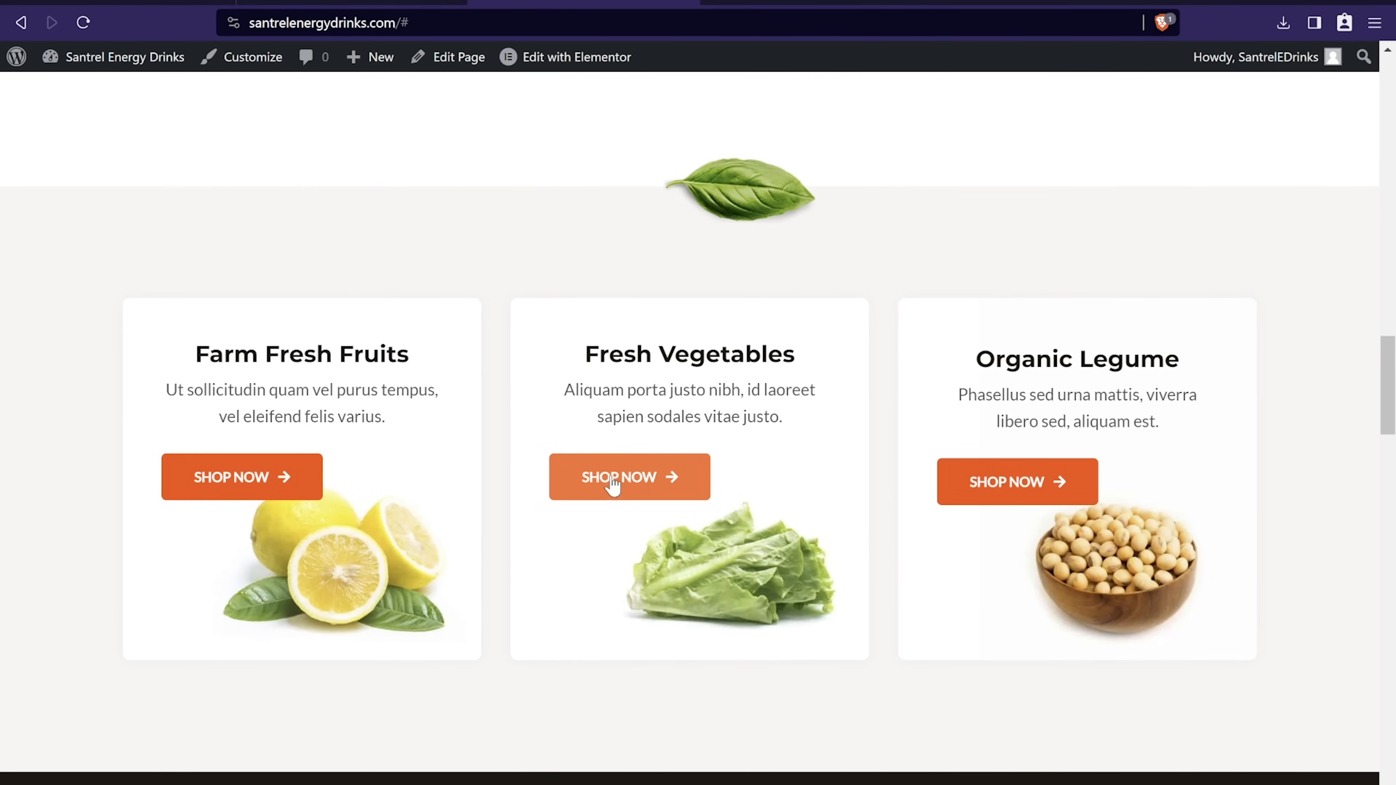
{"action": "scroll", "scroll_direction": "up", "scroll_amount": 3}
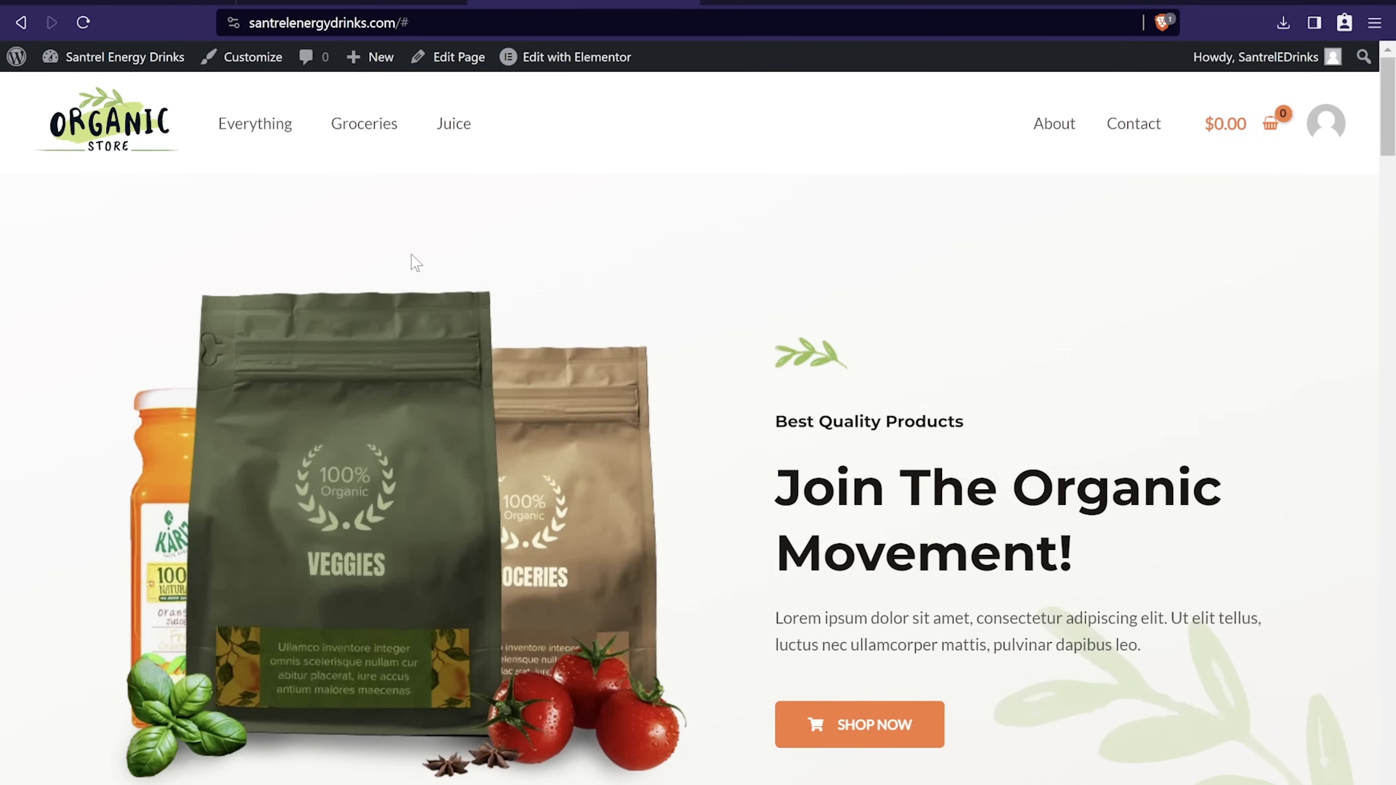
{"action": "left_click", "coordinate": [364, 123]}
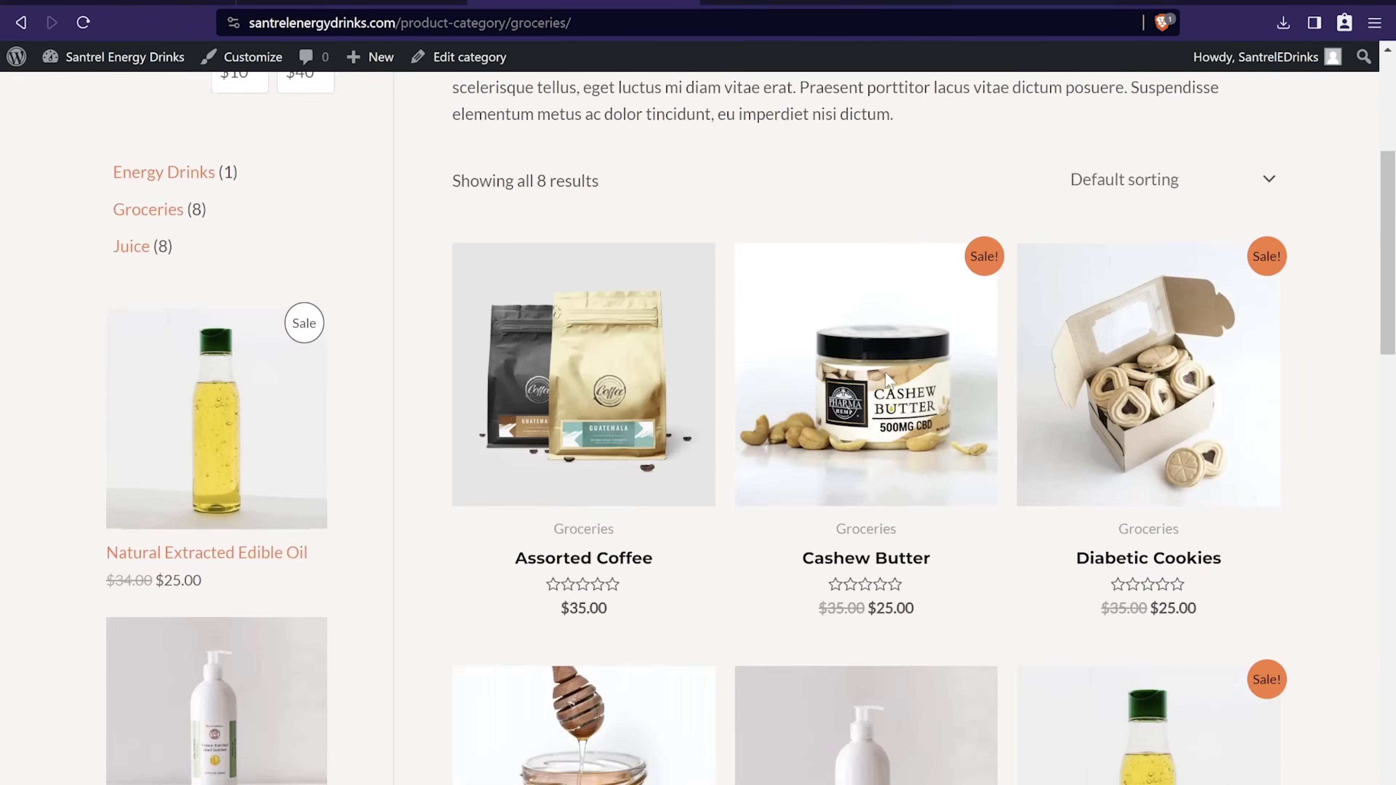
{"action": "scroll", "scroll_direction": "down", "scroll_amount": 3}
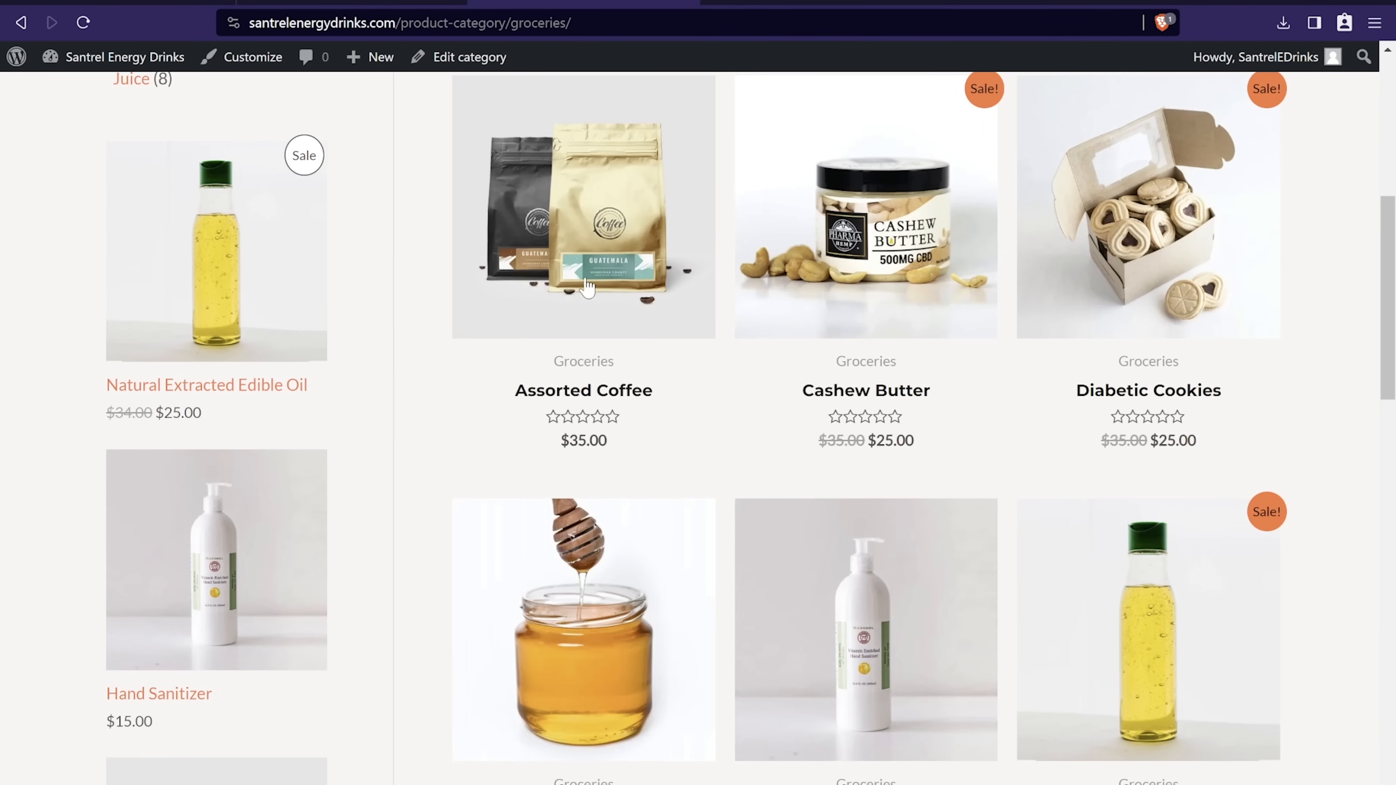
{"action": "scroll", "scroll_direction": "down", "scroll_amount": 3}
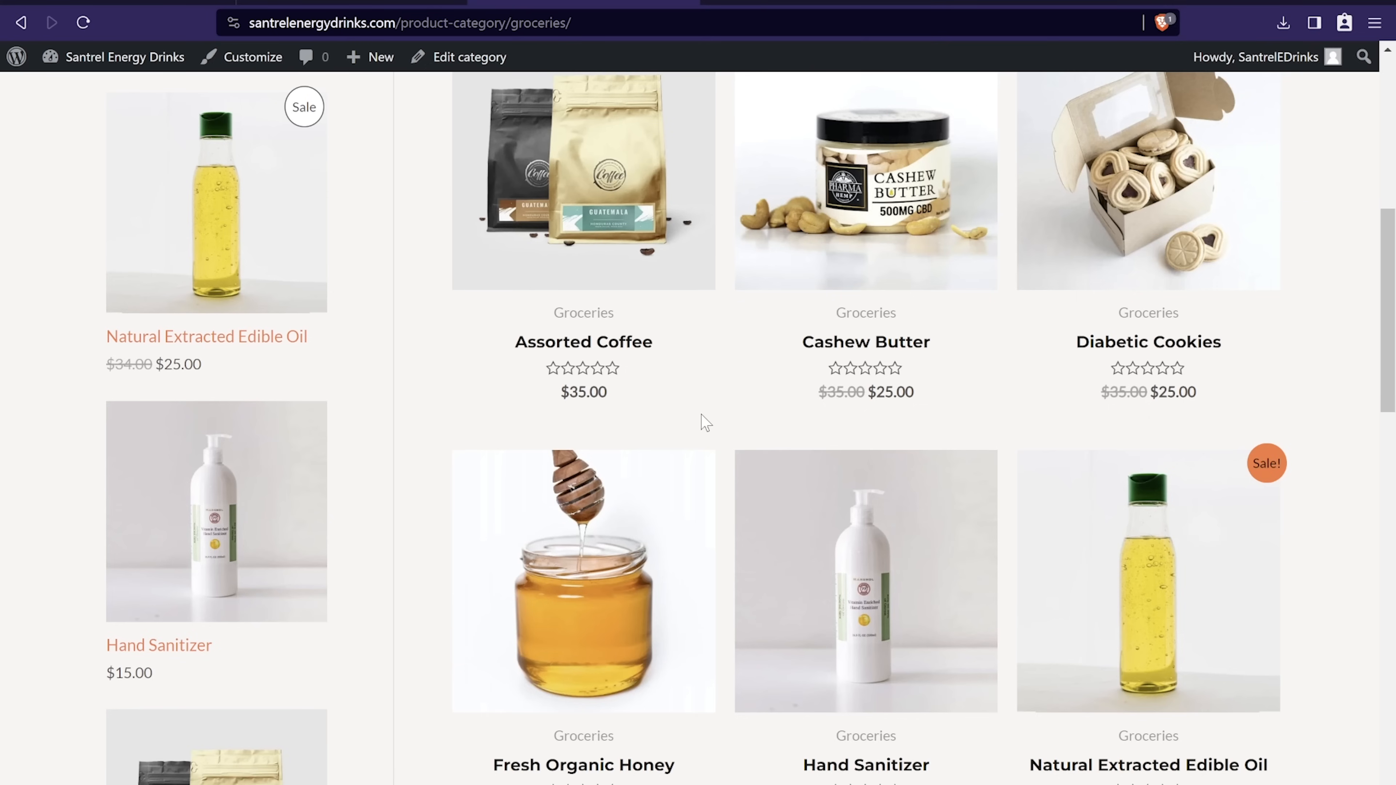
{"action": "mouse_move", "coordinate": [770, 410]}
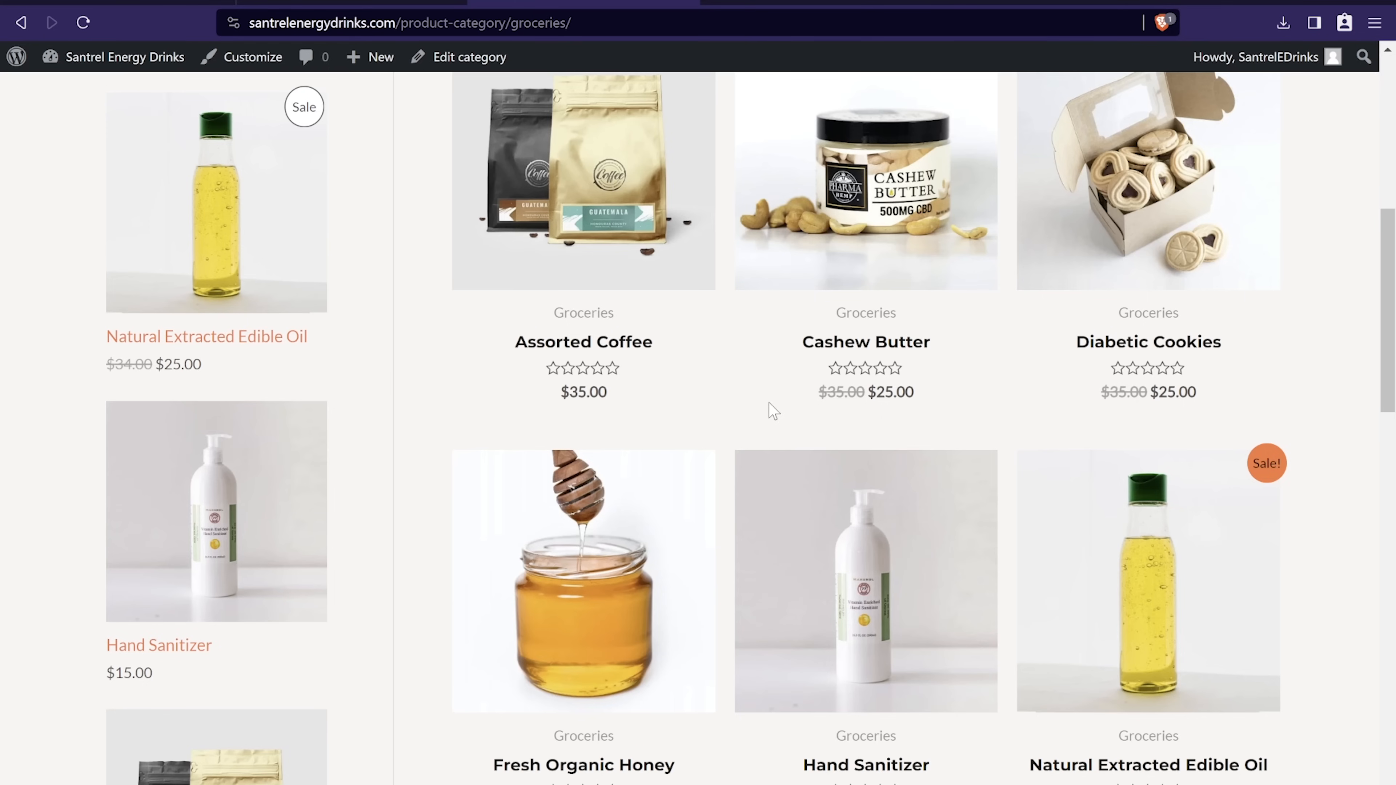